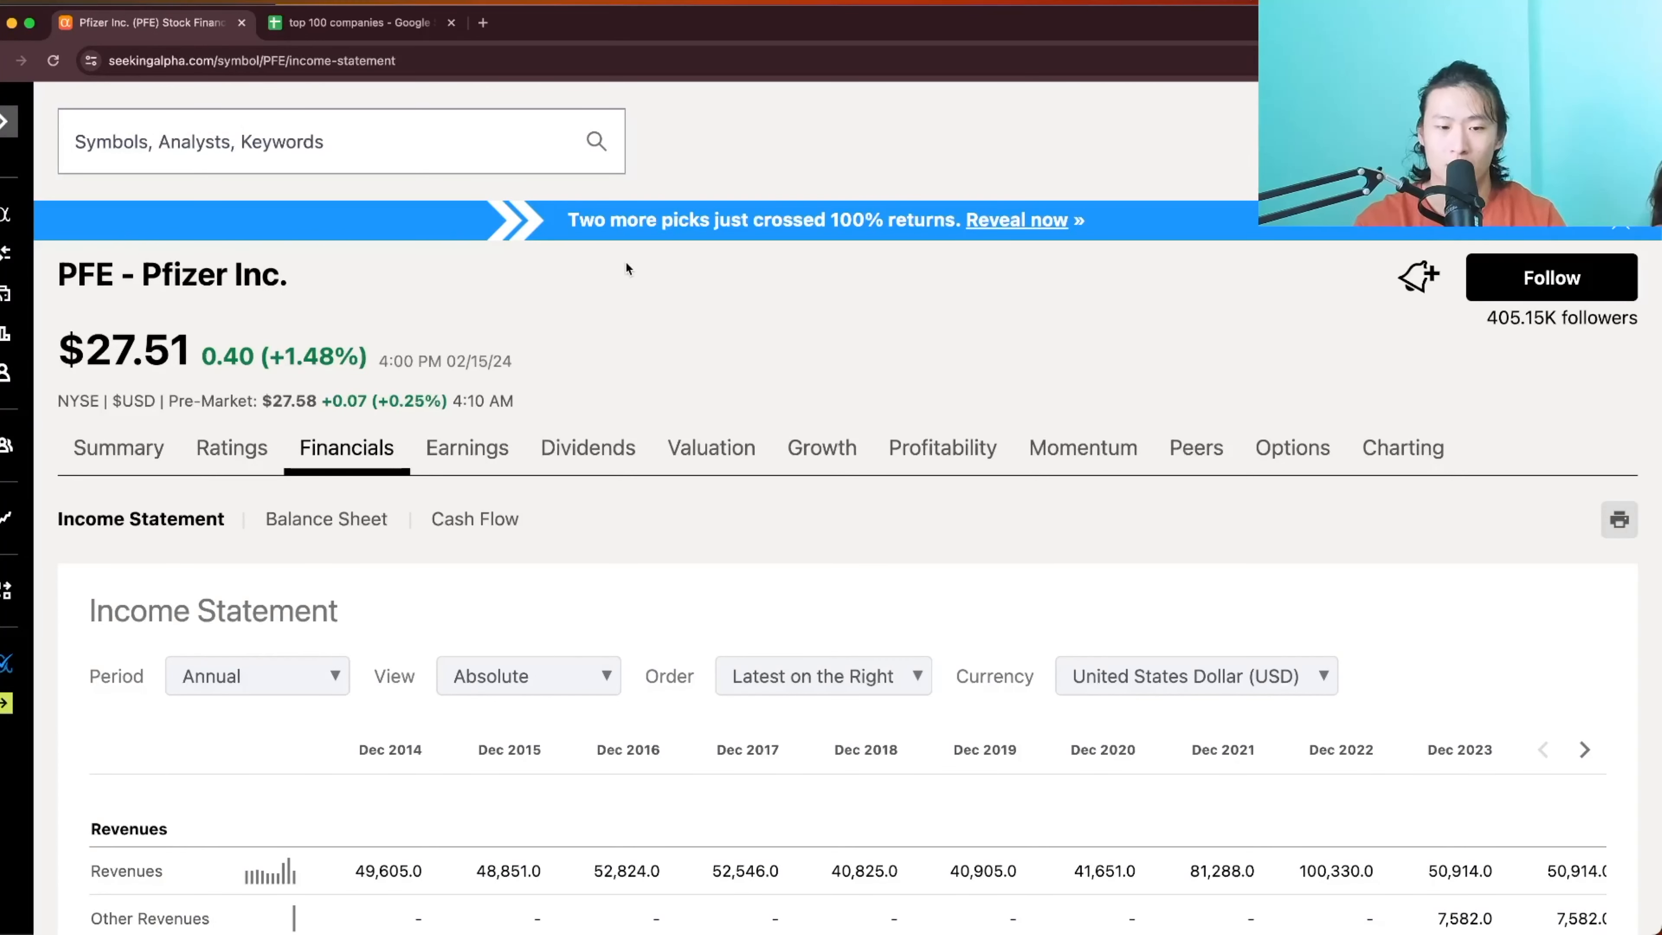
Review Pfizer's share price, then its Valuation page capital structure with market cap and enterprise value
double_click(127, 350)
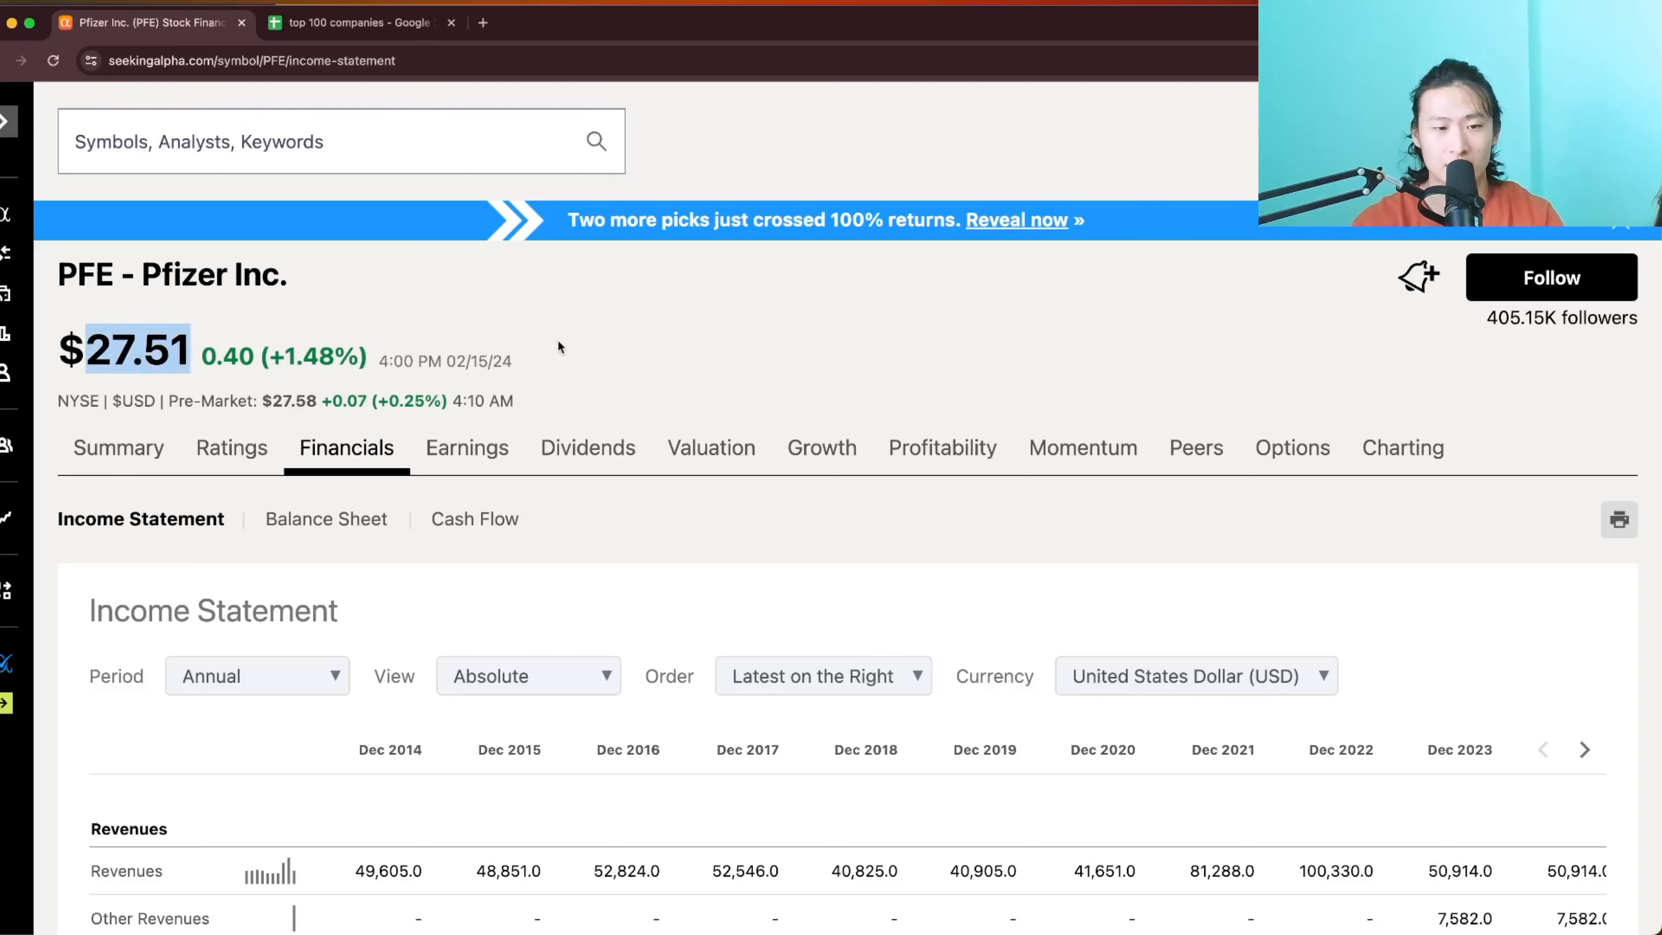
left_click(712, 448)
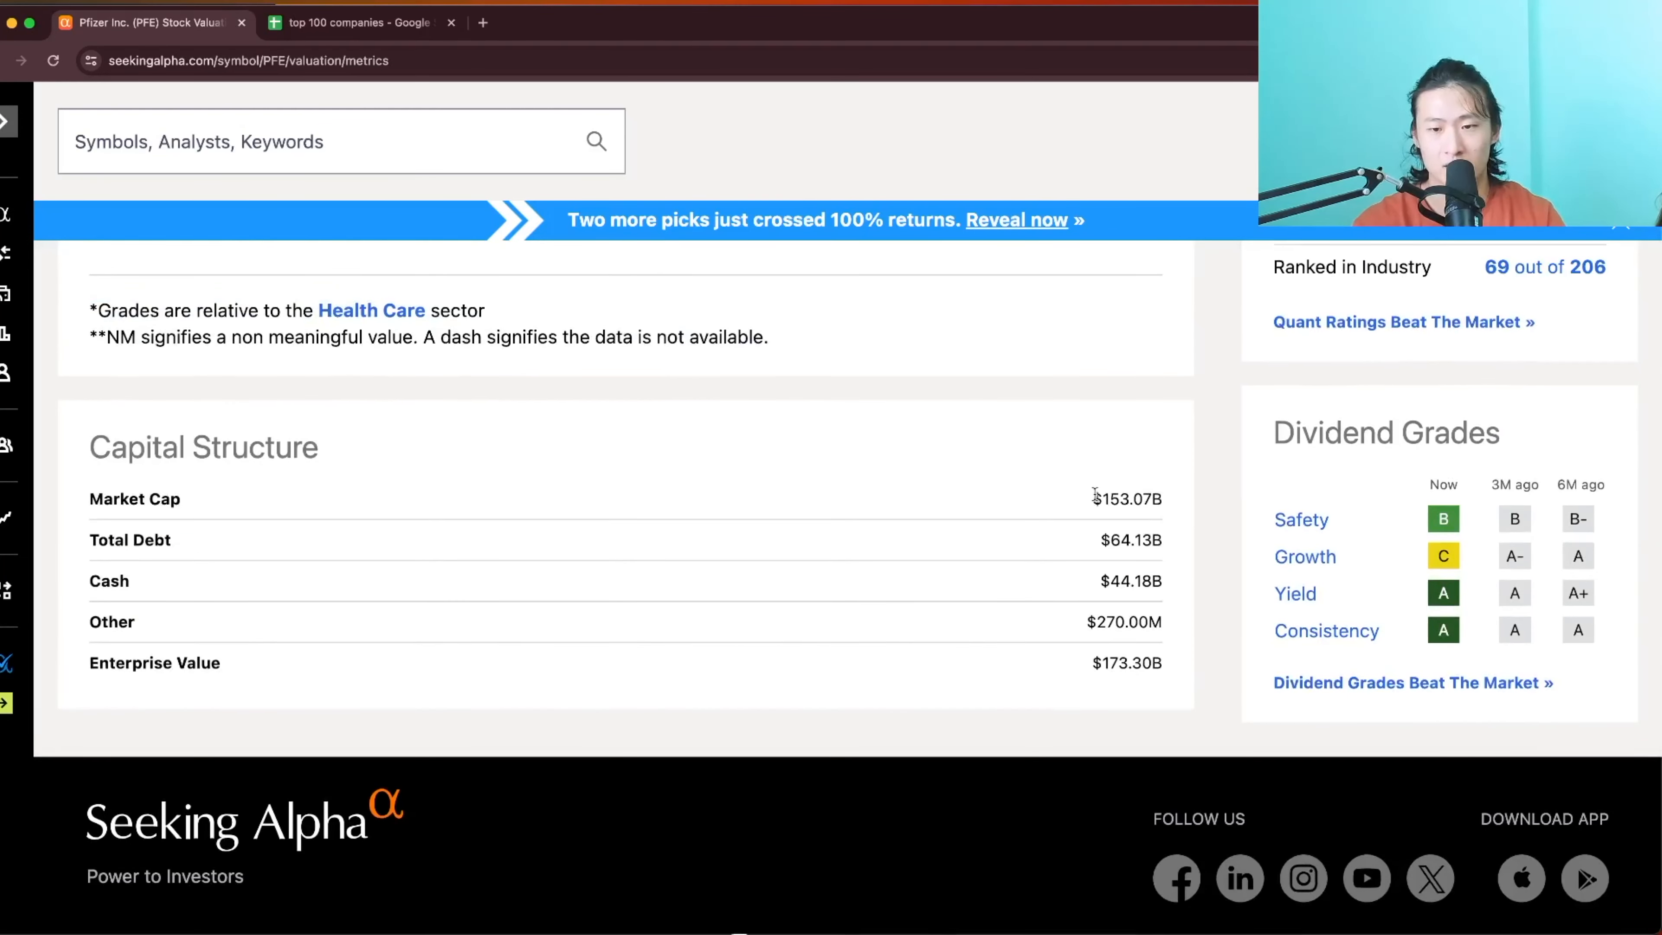
double_click(1127, 500)
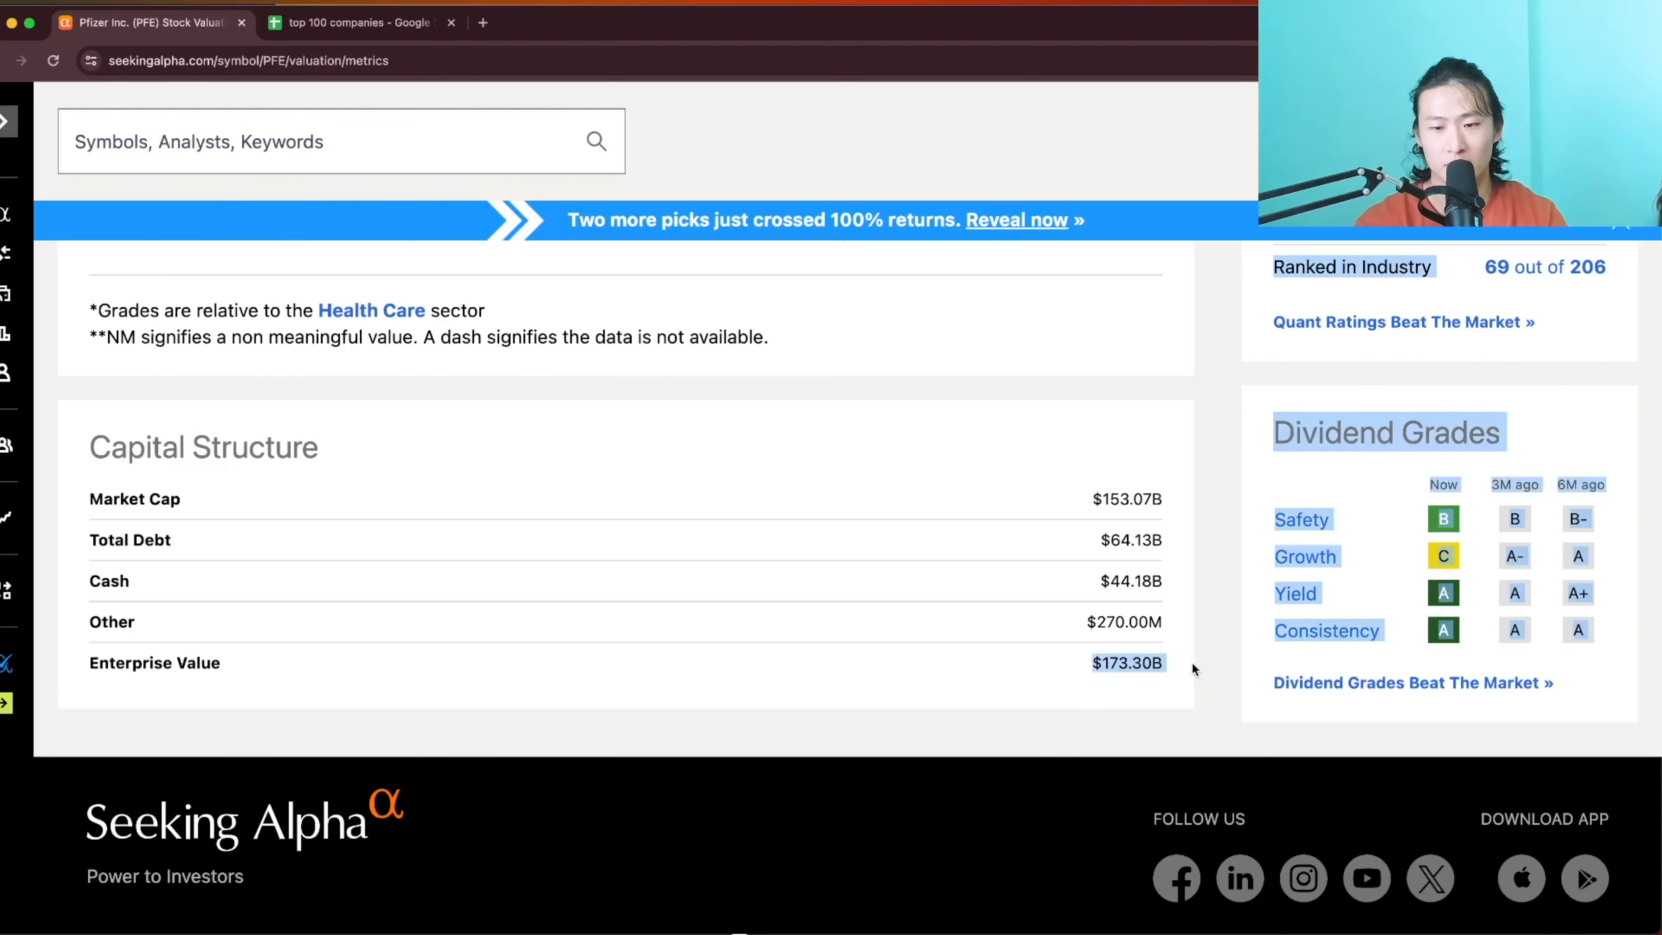
scroll("down", 3)
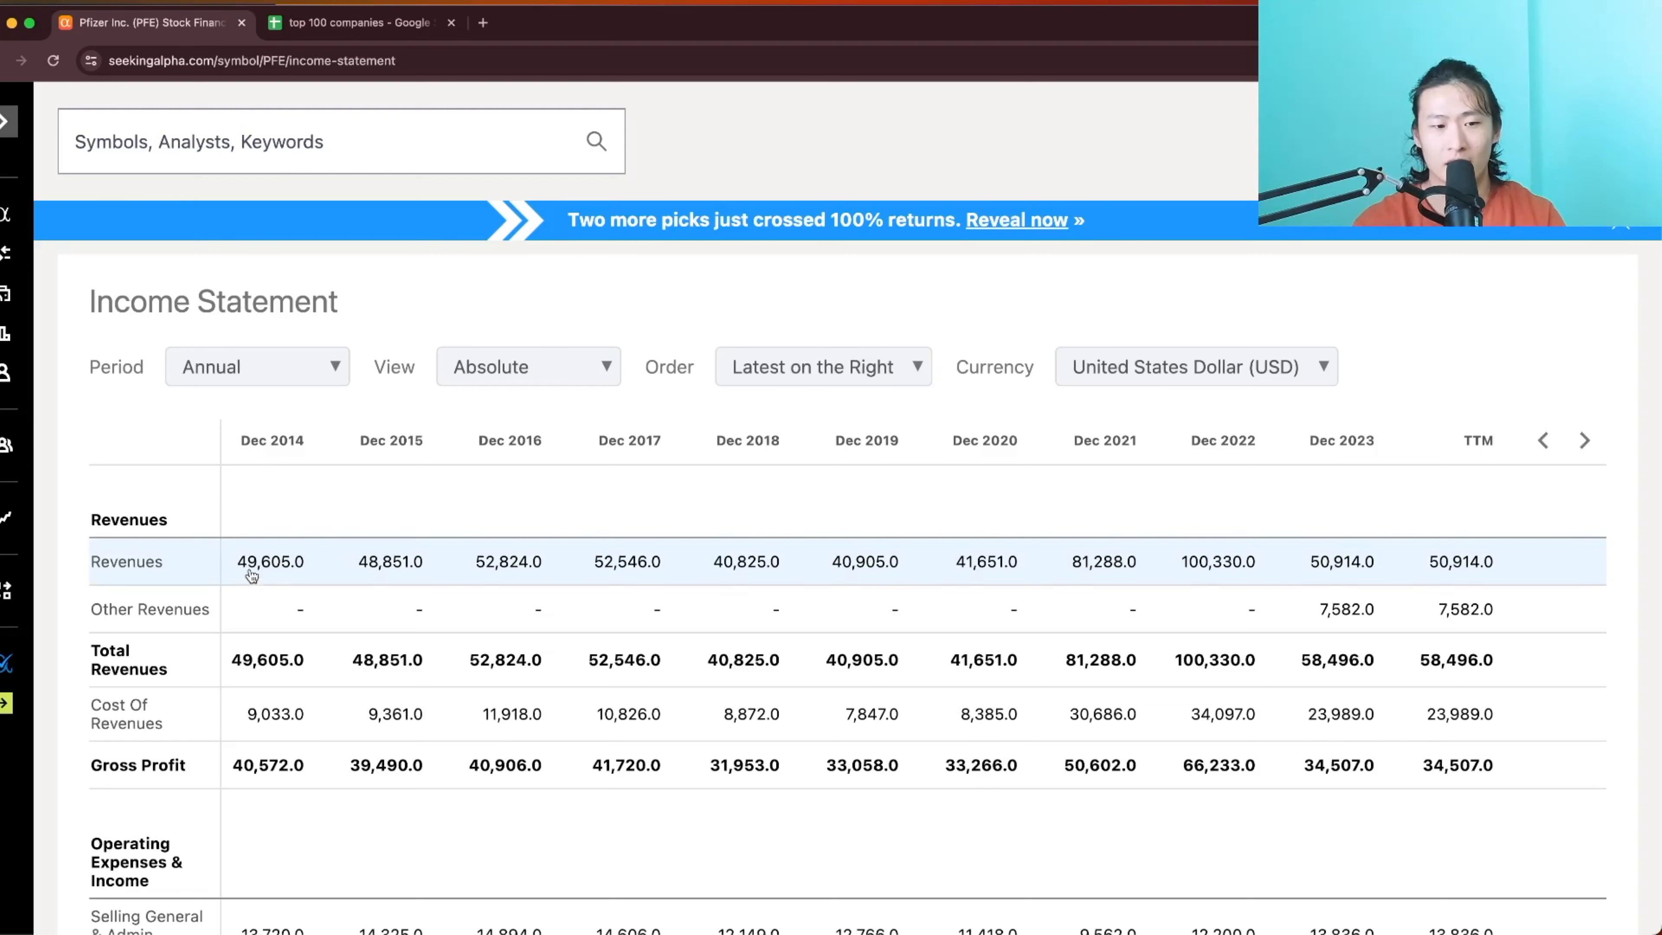
mouse_move(1292, 528)
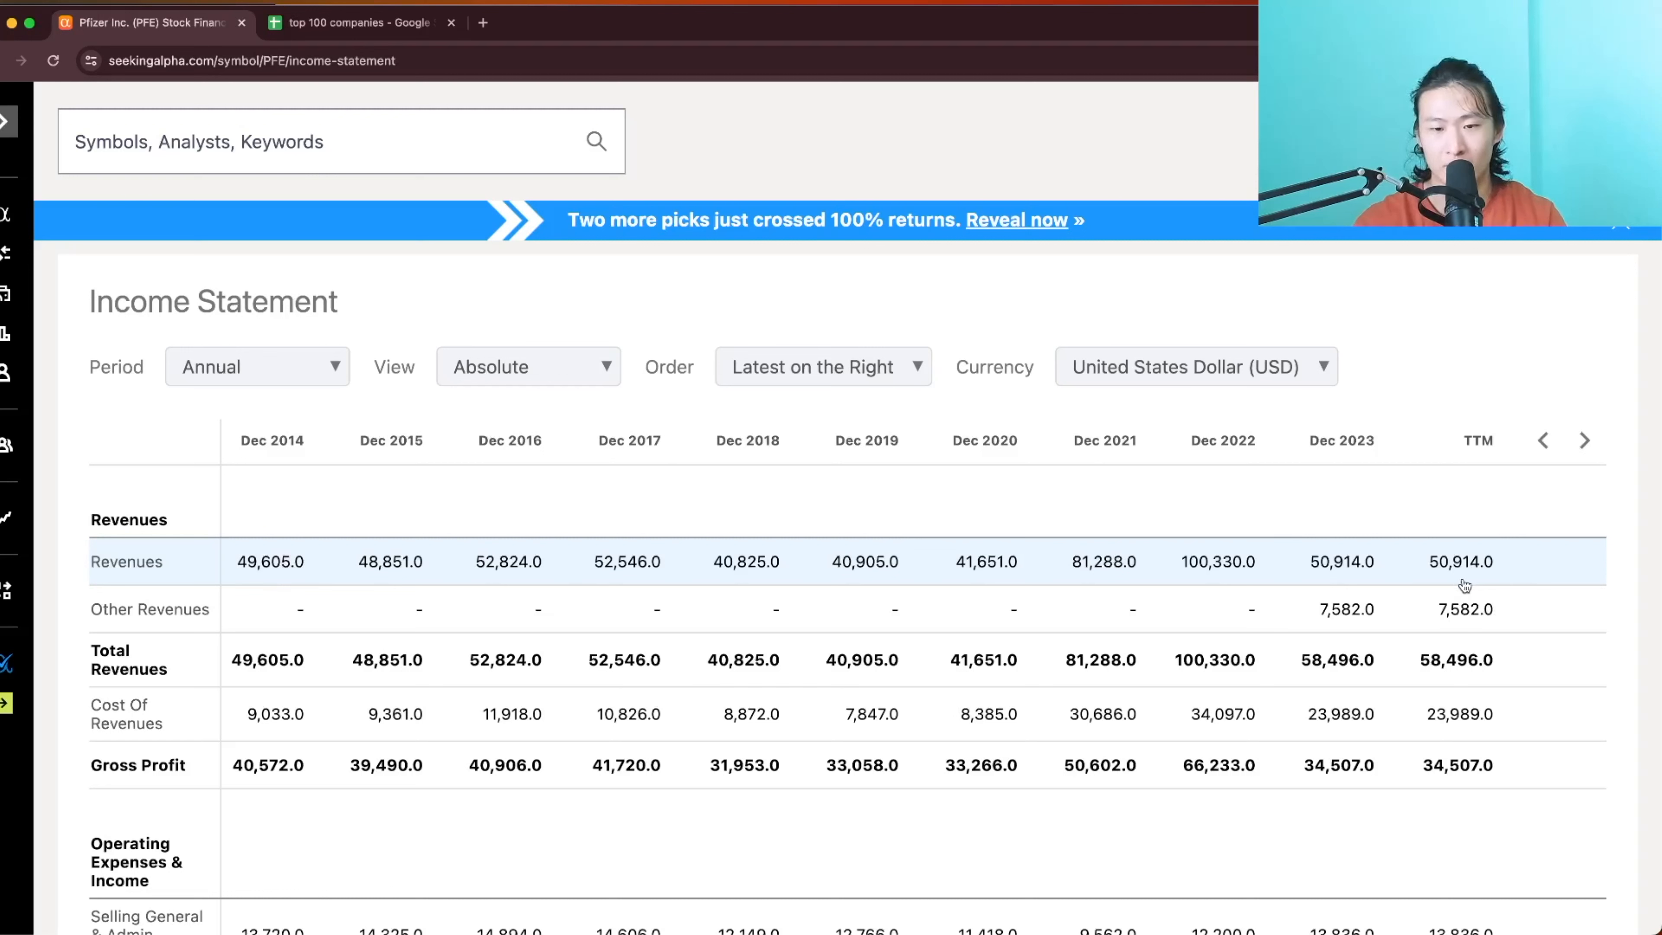
mouse_move(995, 561)
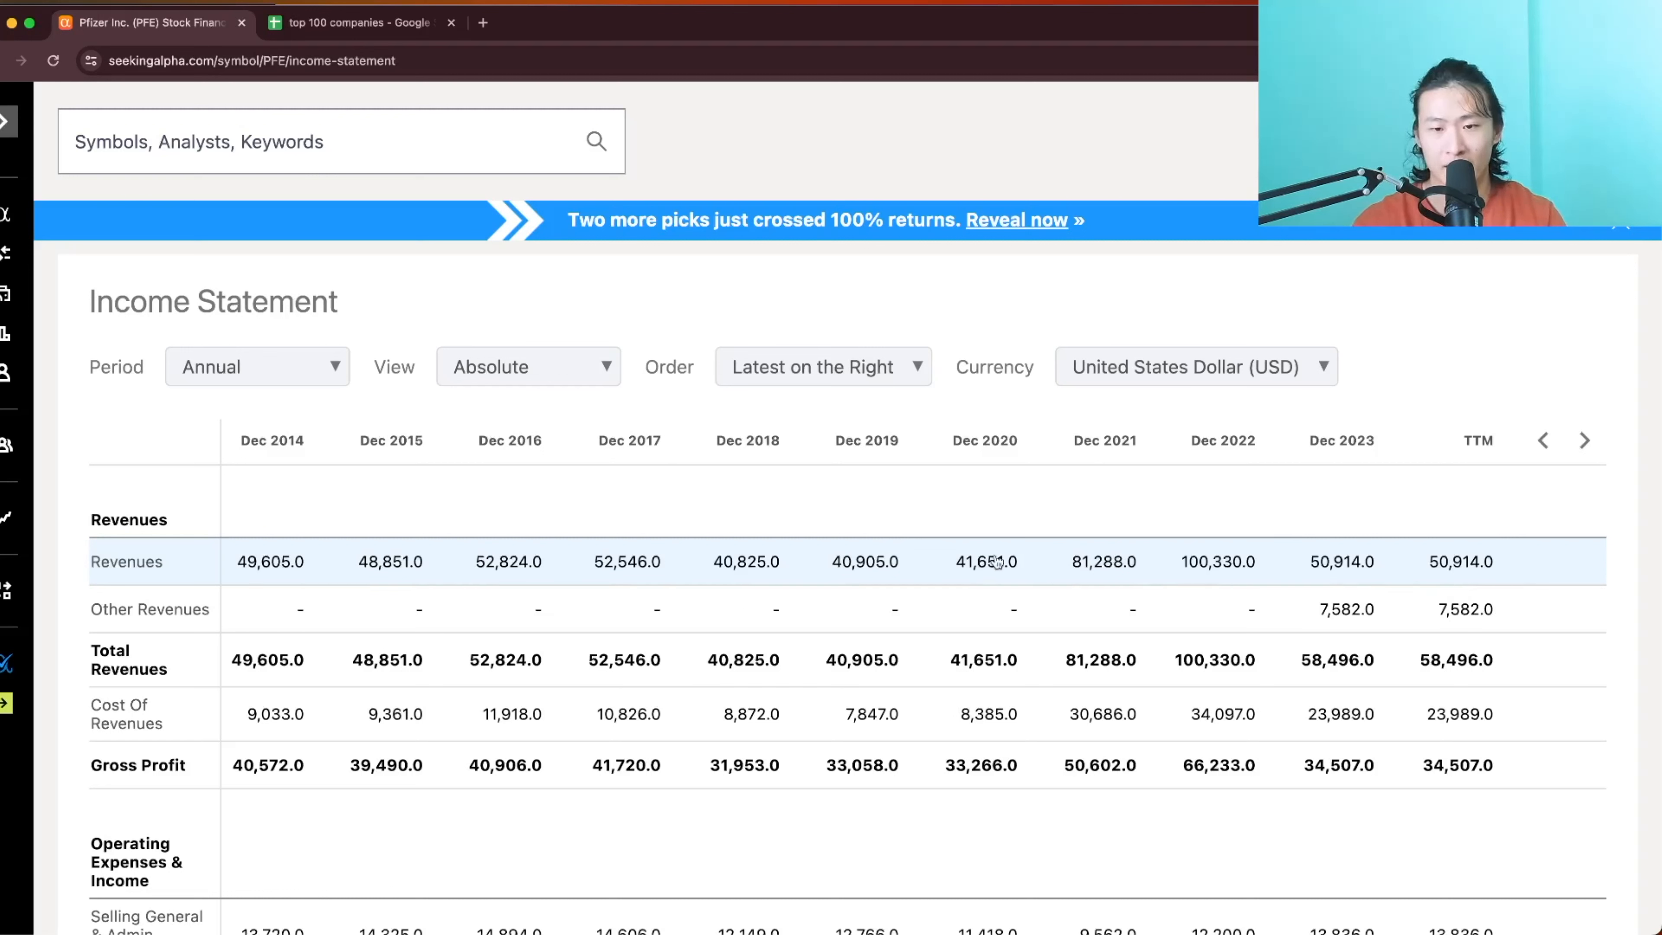
mouse_move(1087, 584)
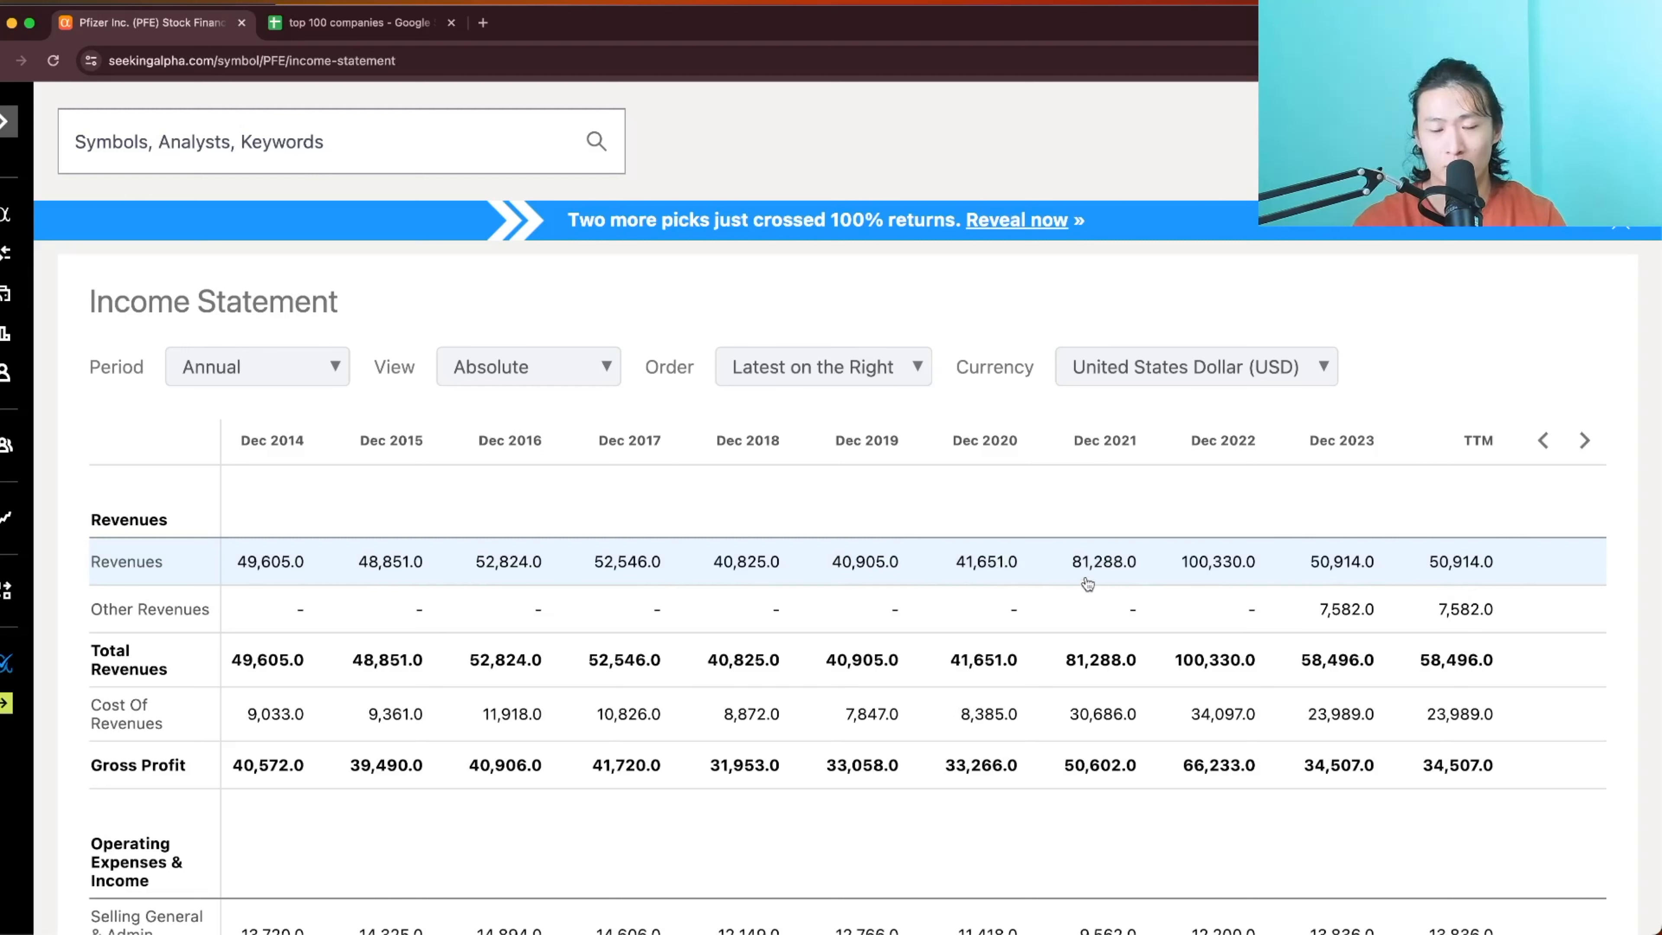
mouse_move(1242, 600)
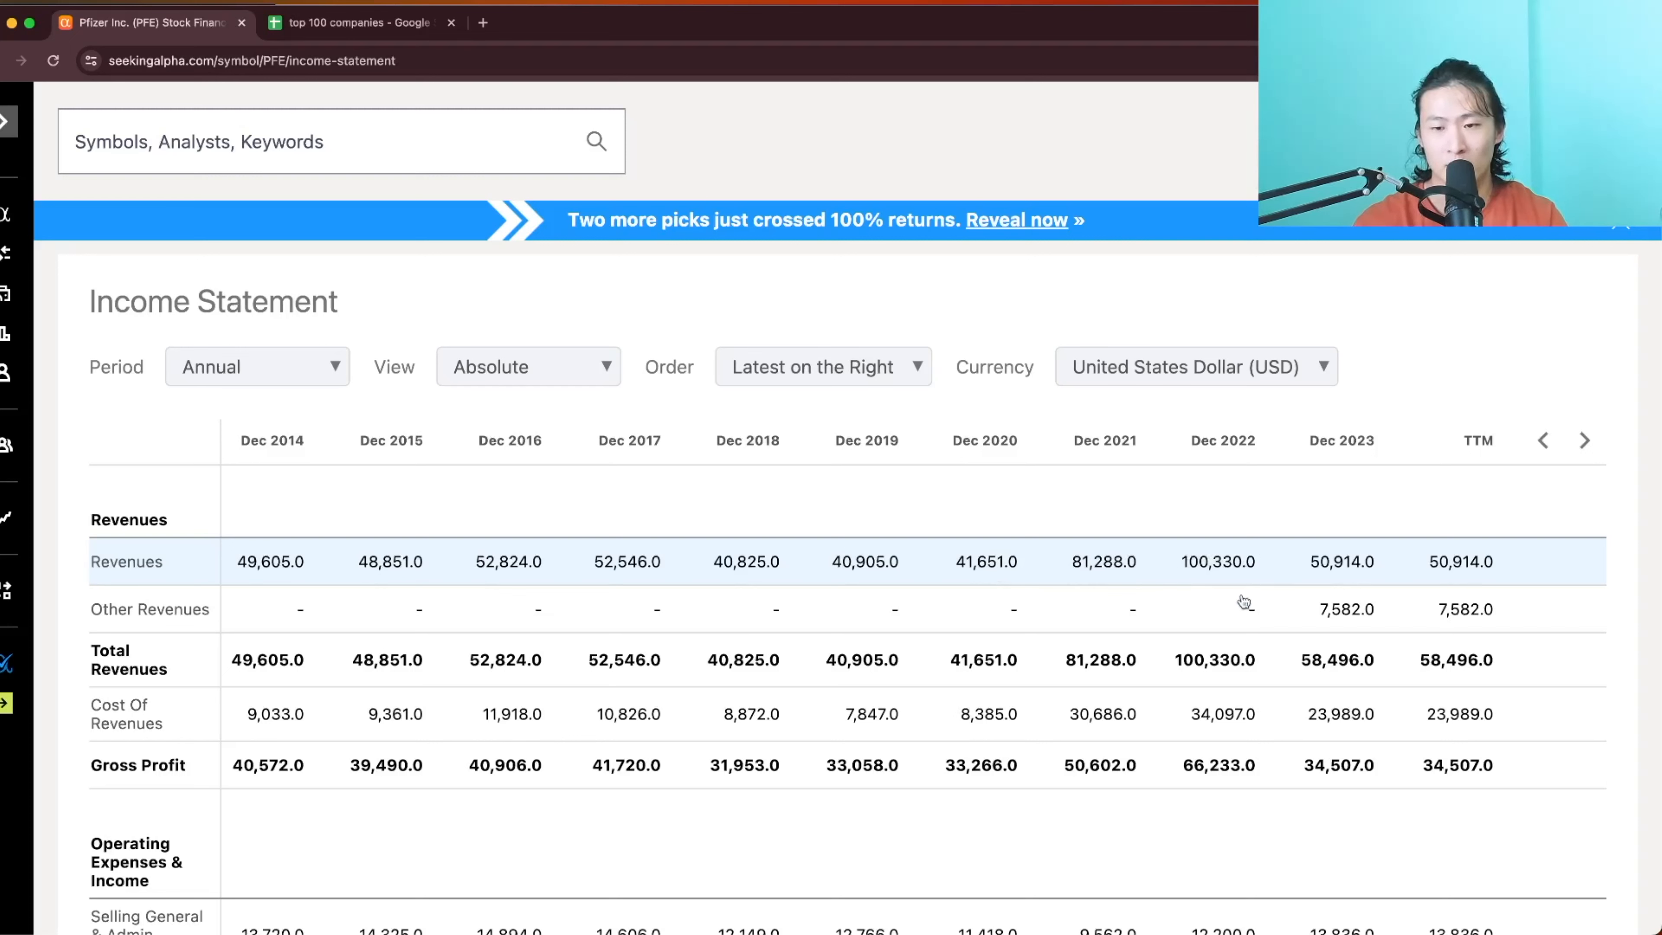
mouse_move(1092, 575)
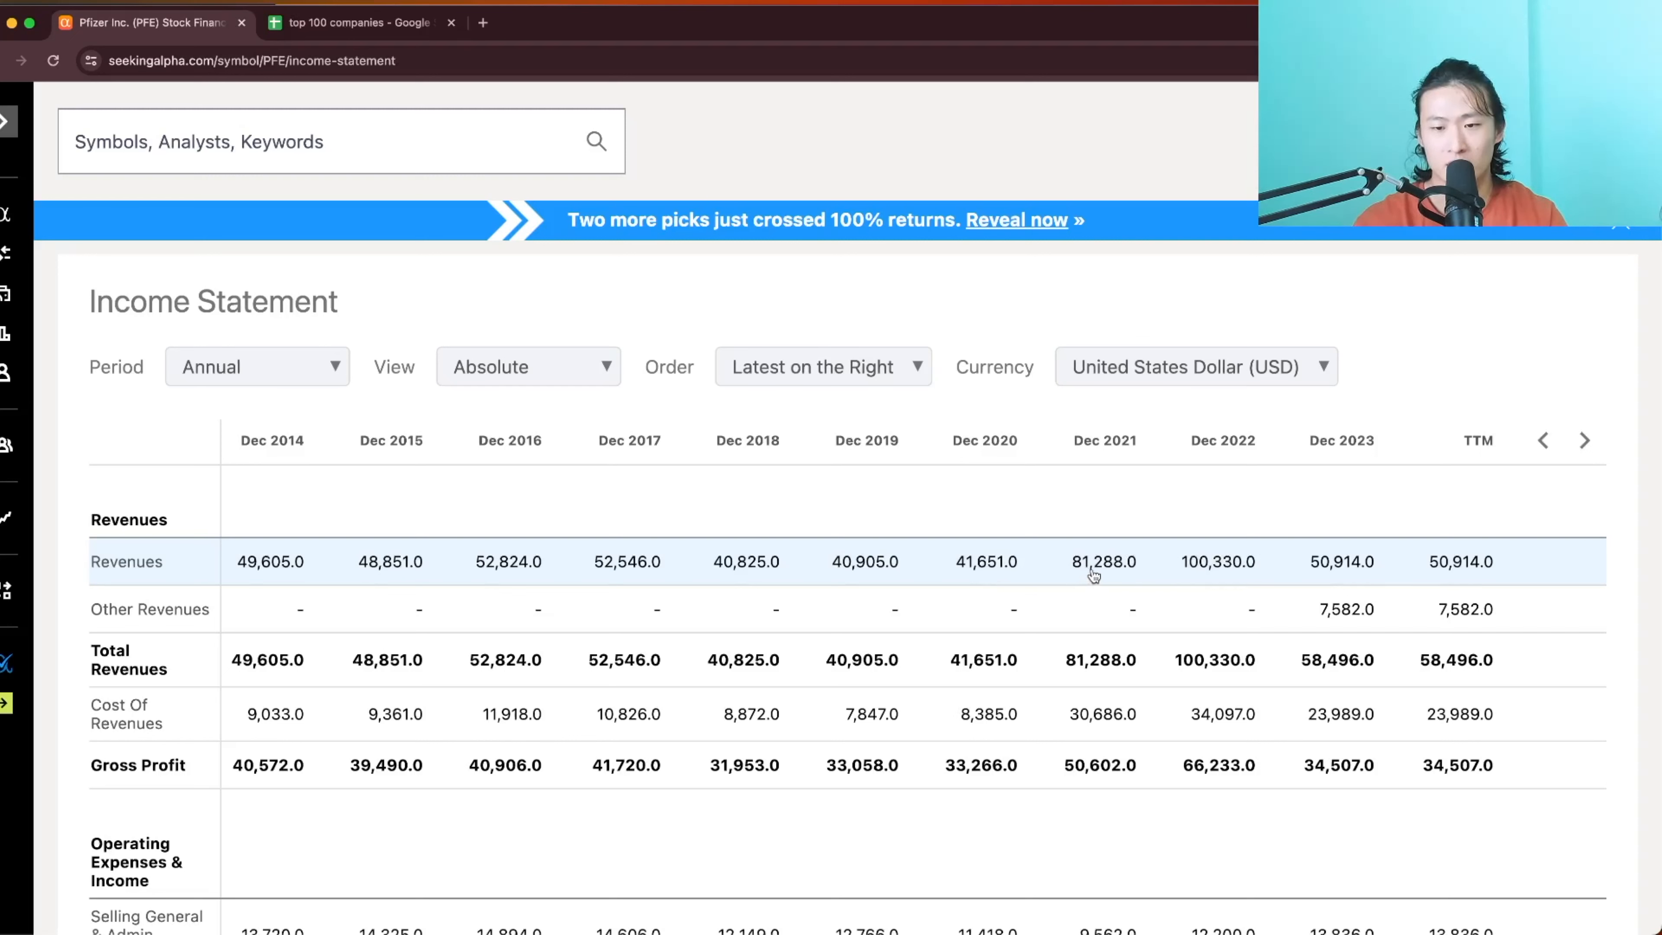
mouse_move(1114, 585)
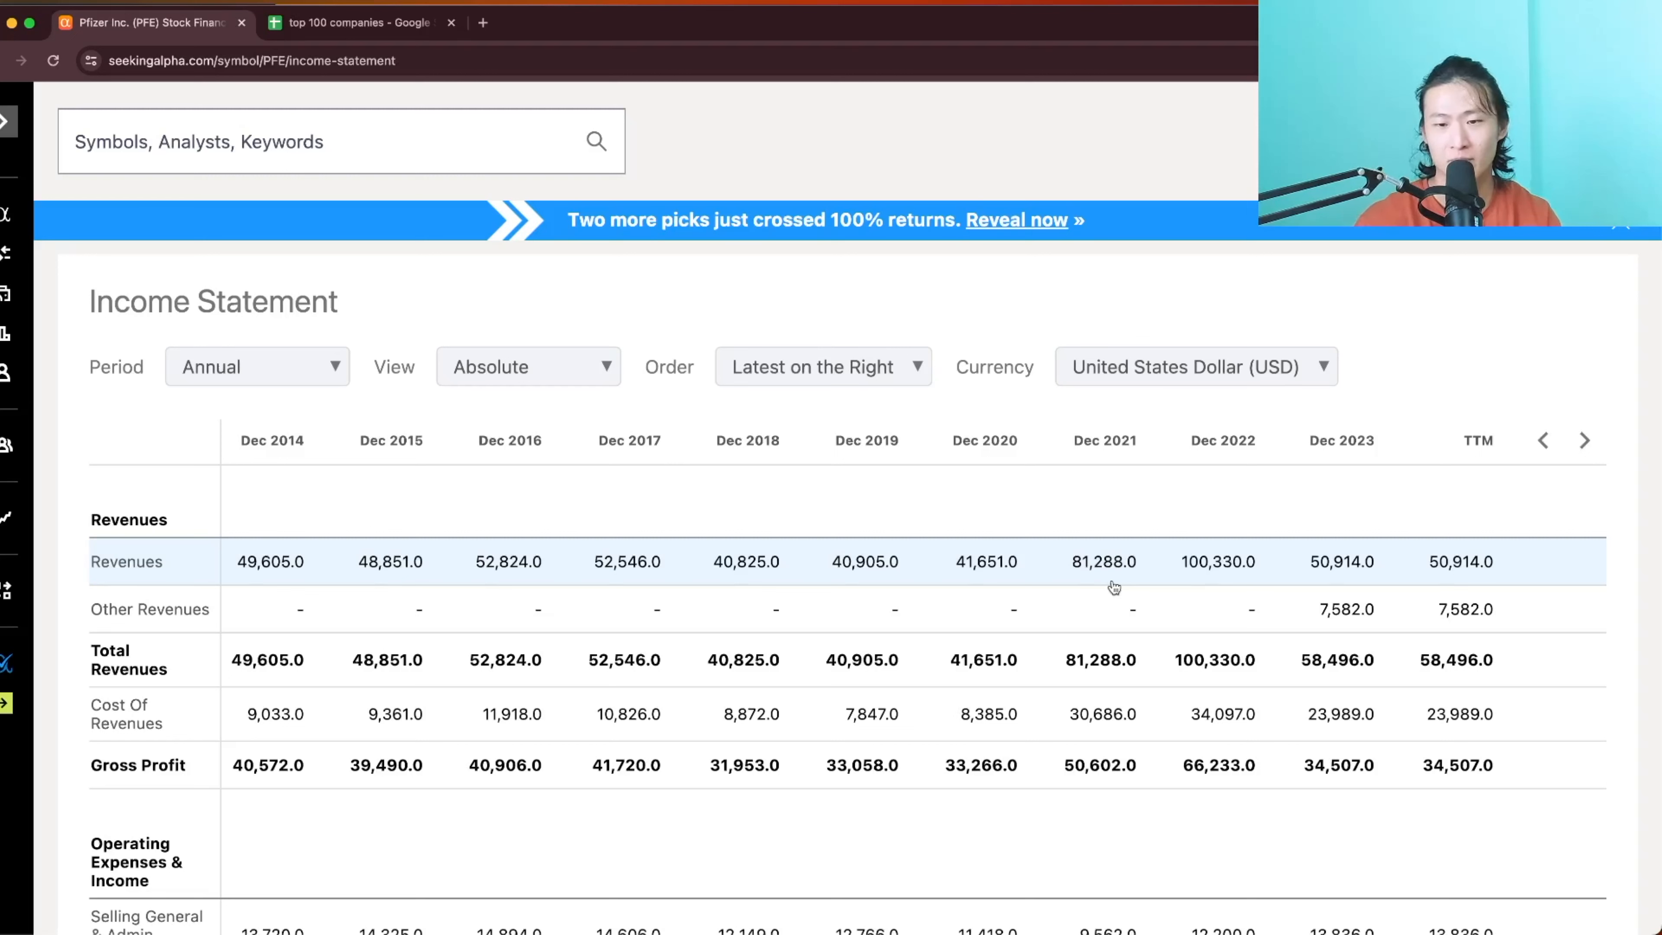
left_click(527, 367)
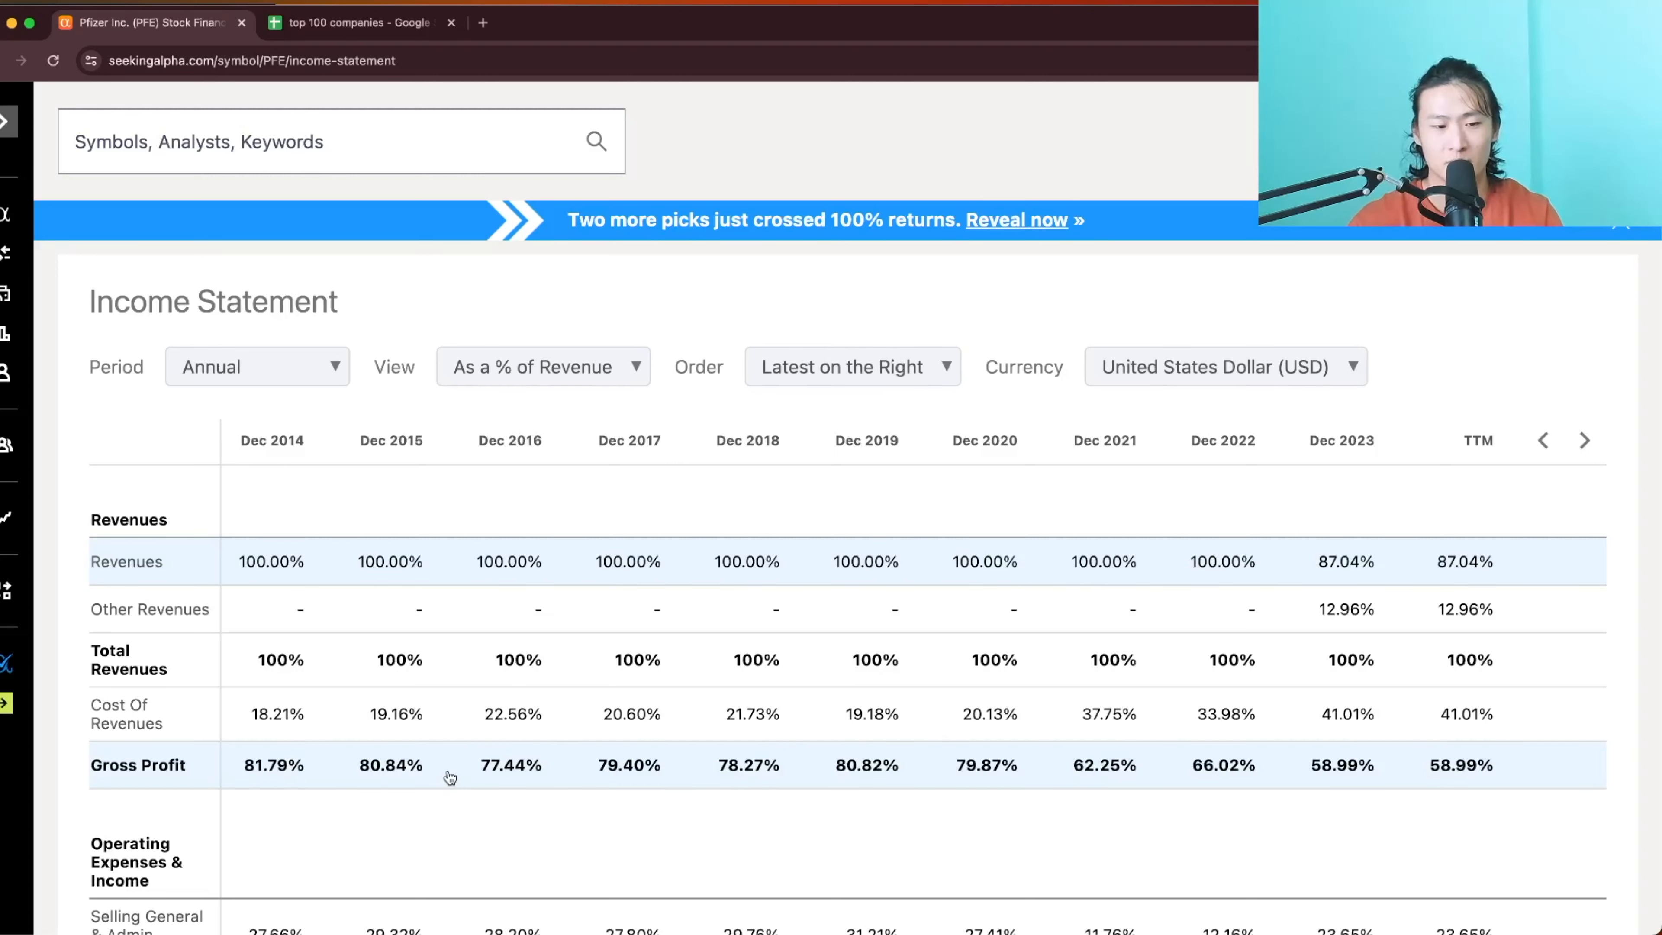
mouse_move(408, 767)
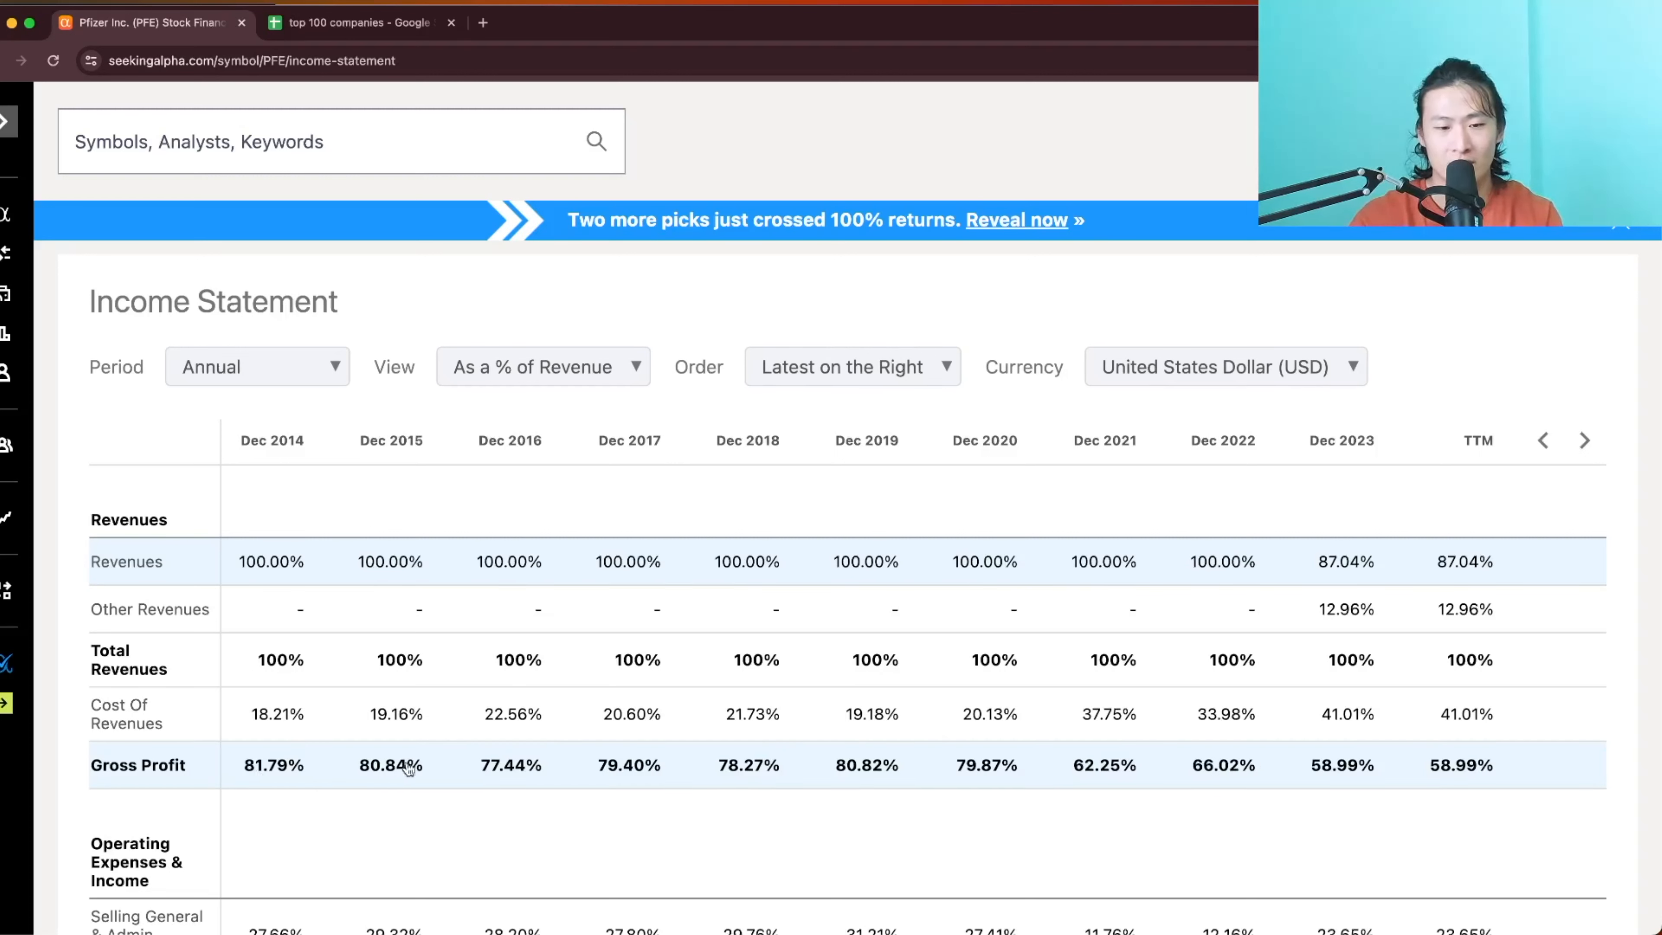
mouse_move(1412, 775)
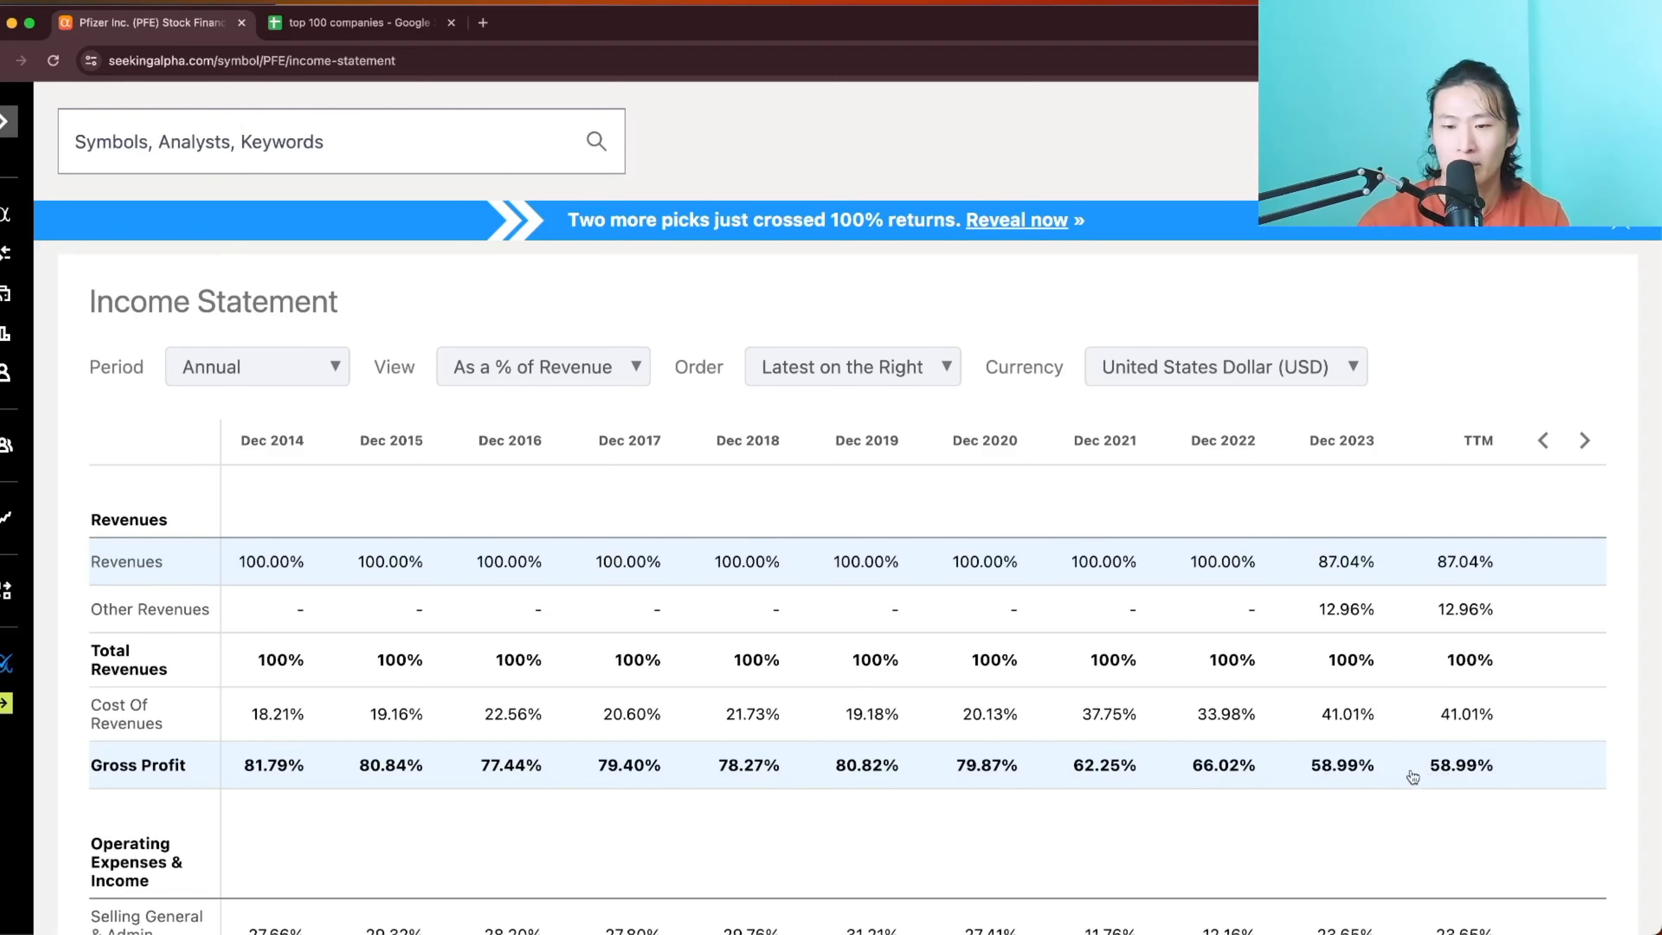
mouse_move(1481, 784)
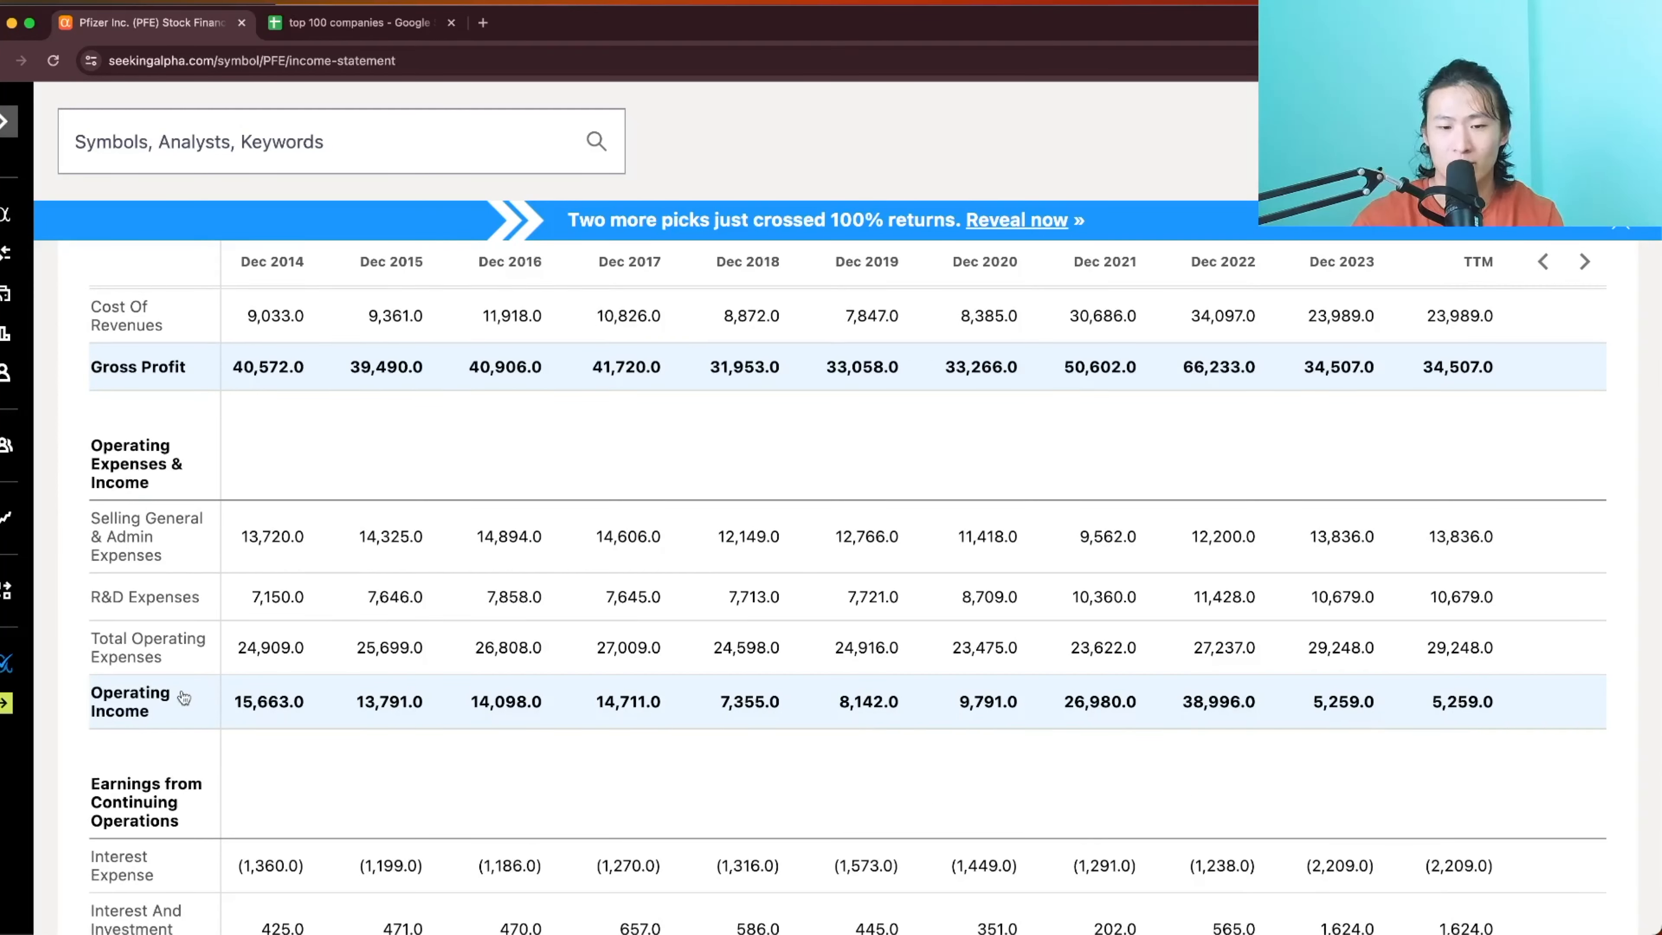
mouse_move(944, 694)
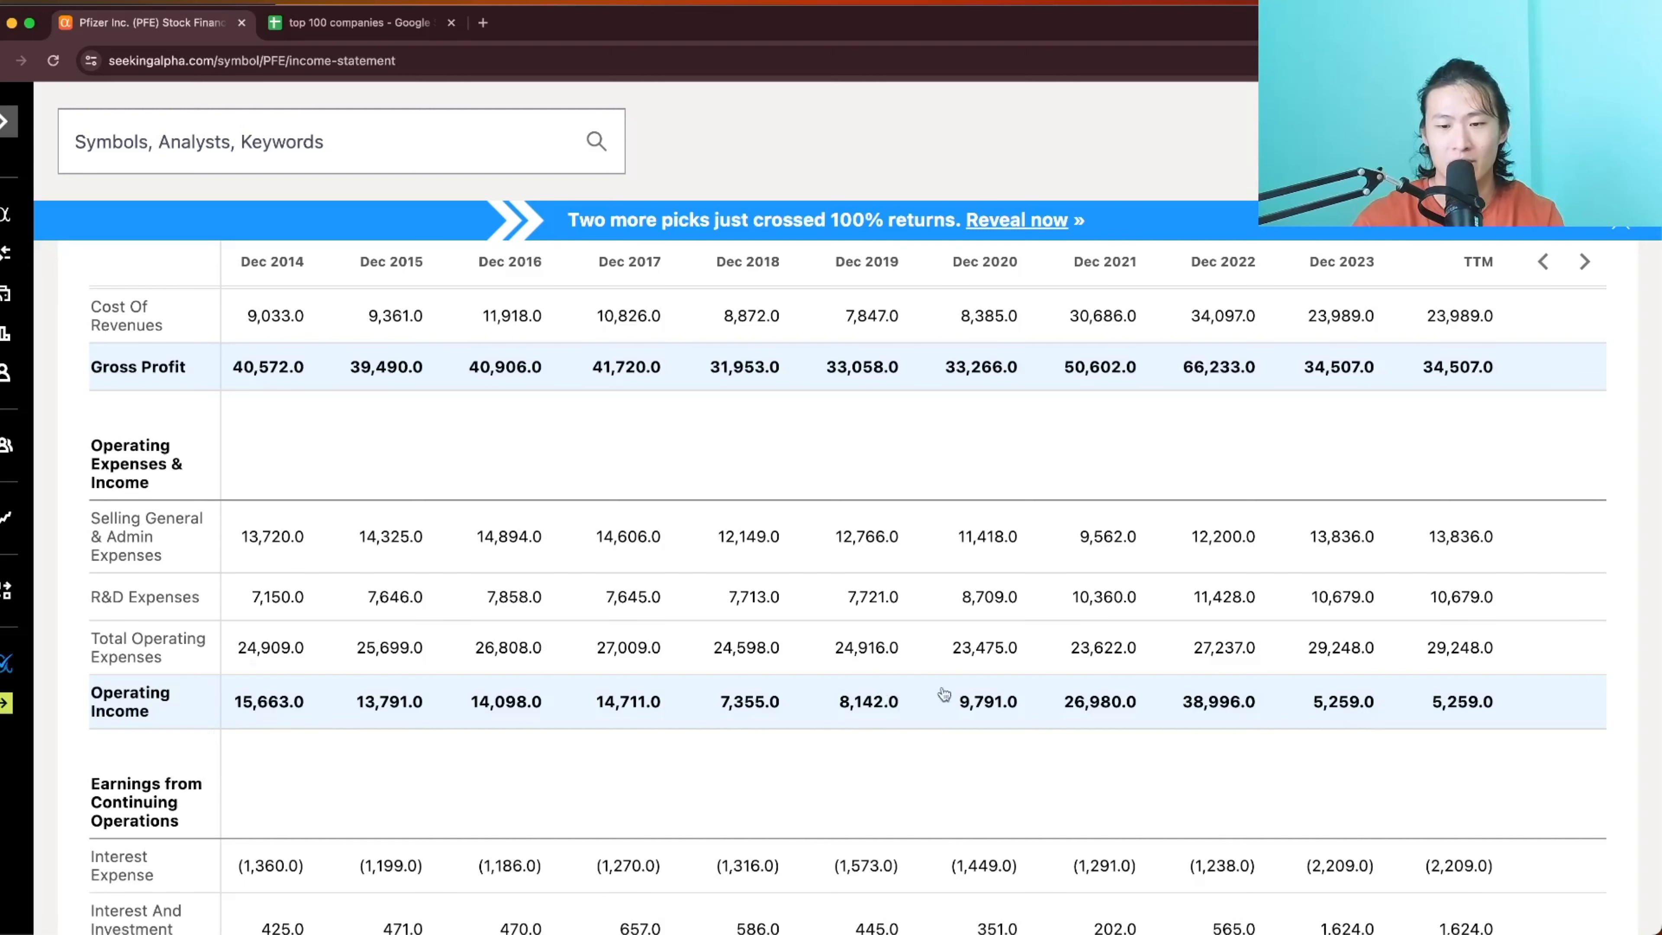
mouse_move(1103, 761)
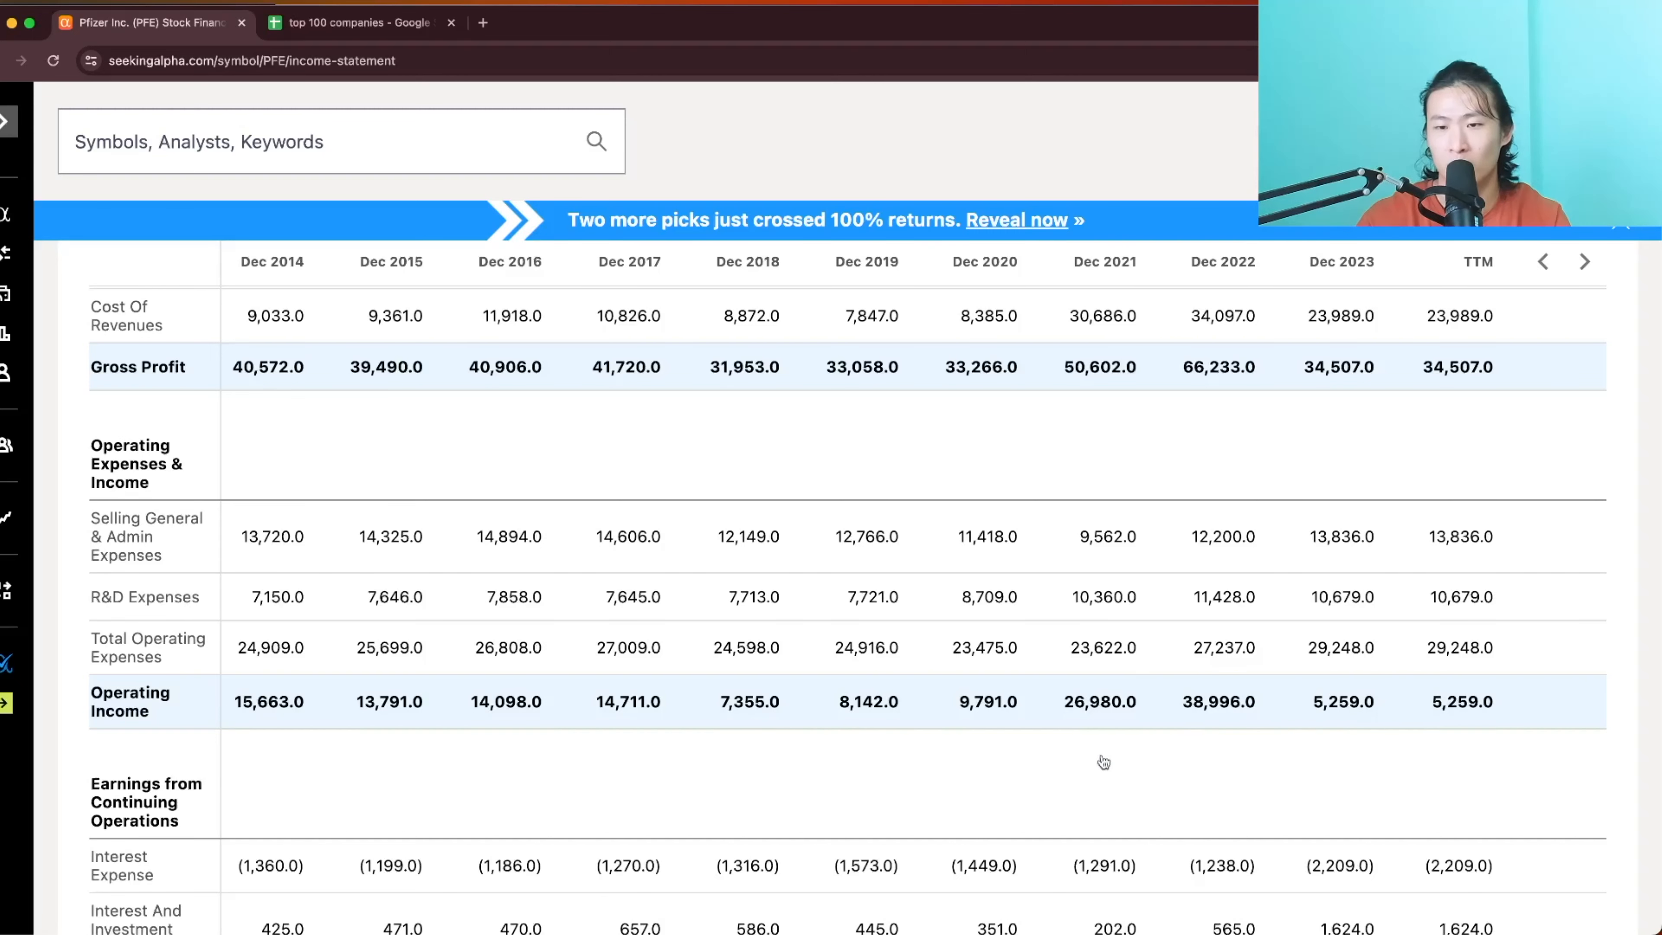
scroll("down", 3)
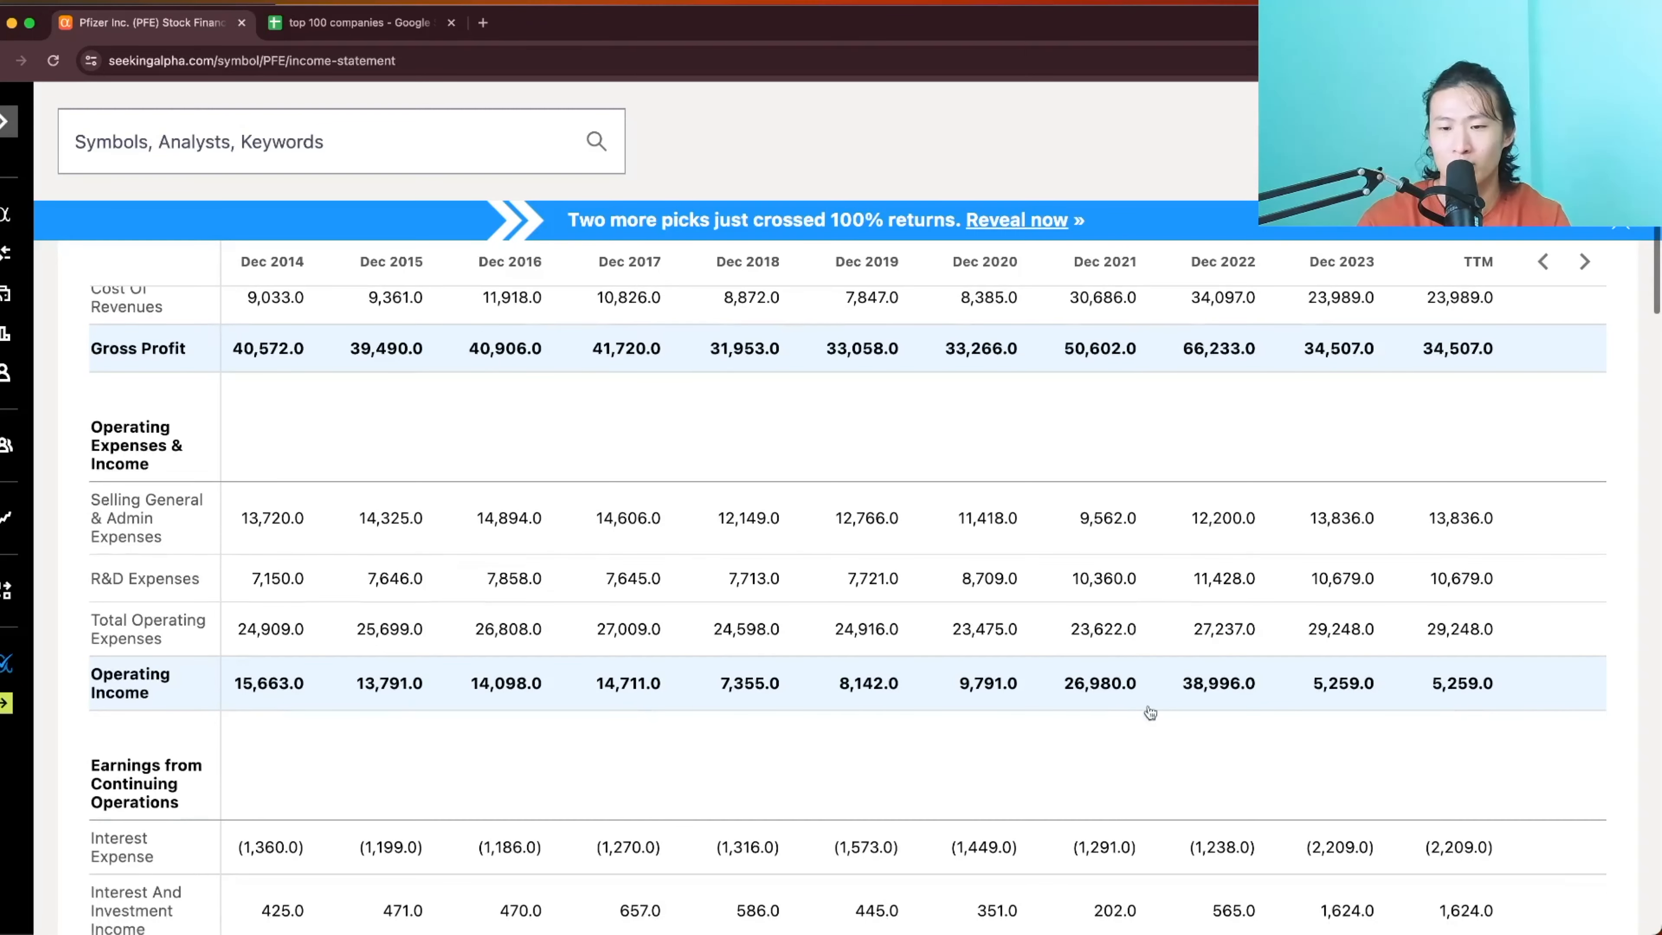
scroll("down", 3)
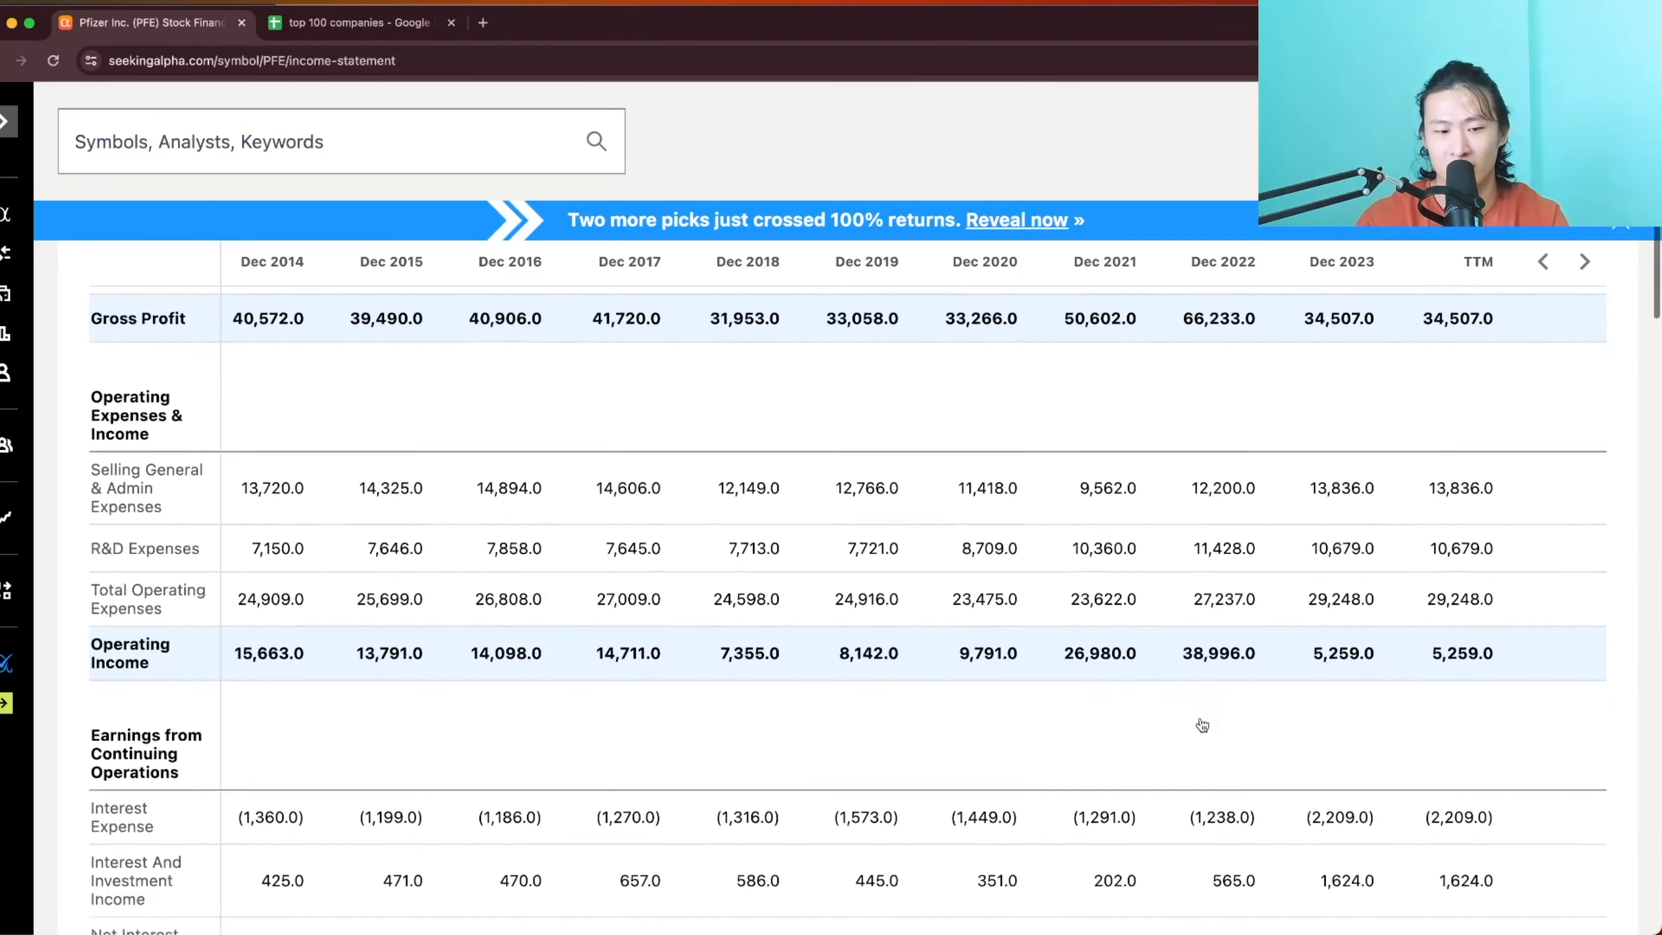
scroll("down", 3)
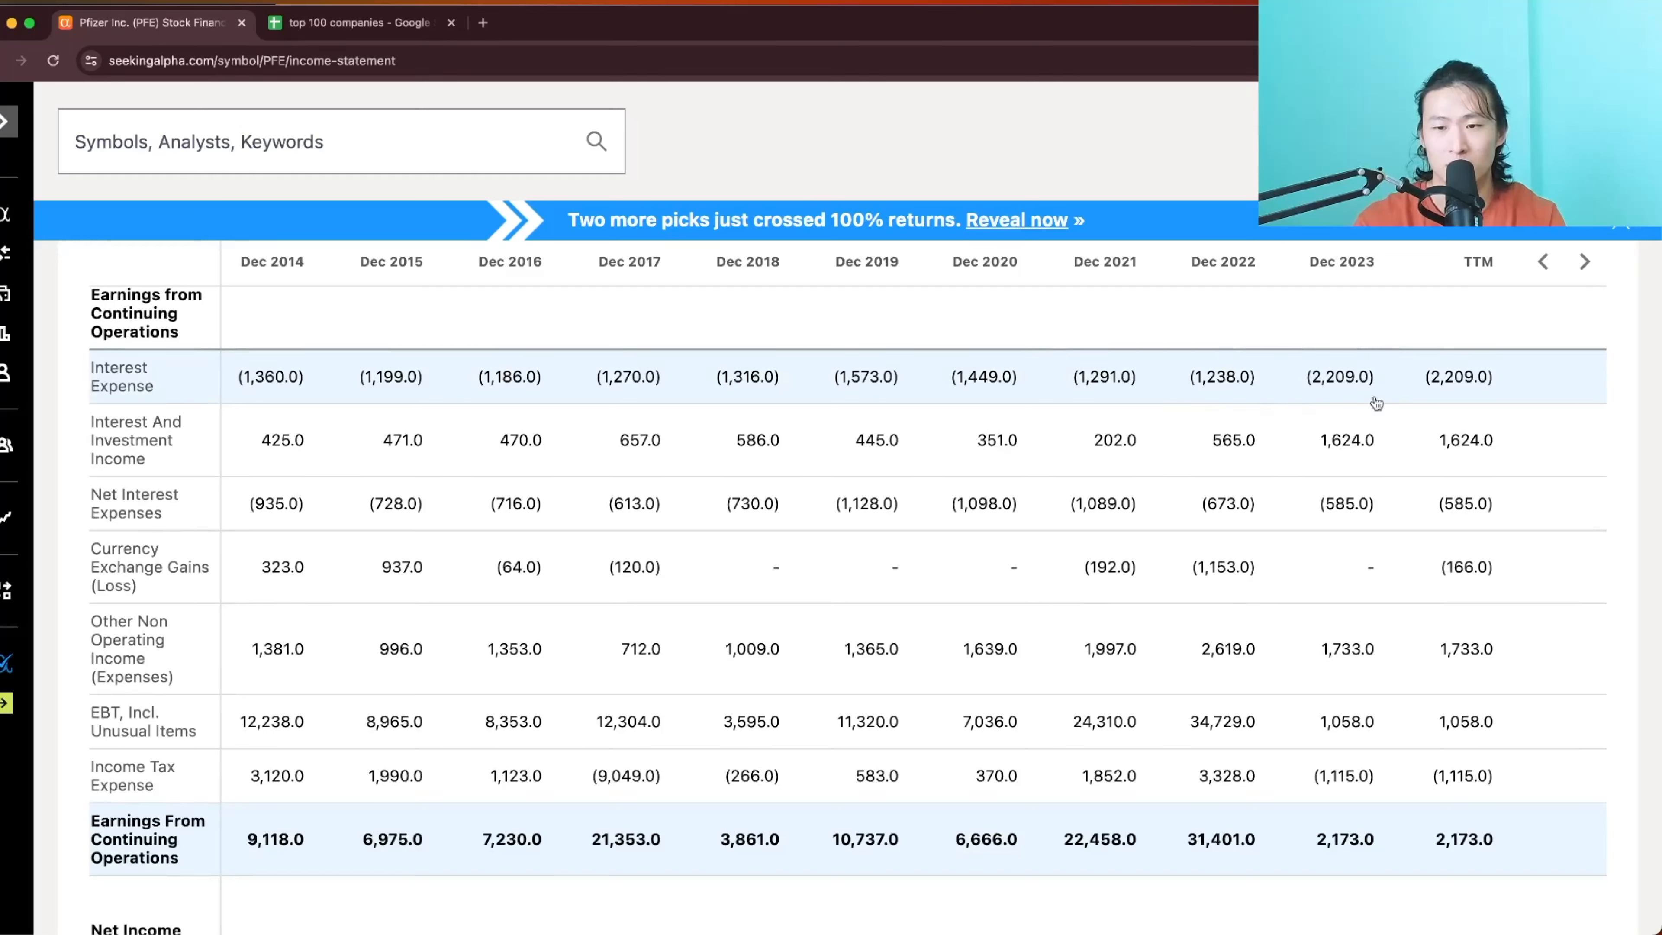
mouse_move(236, 492)
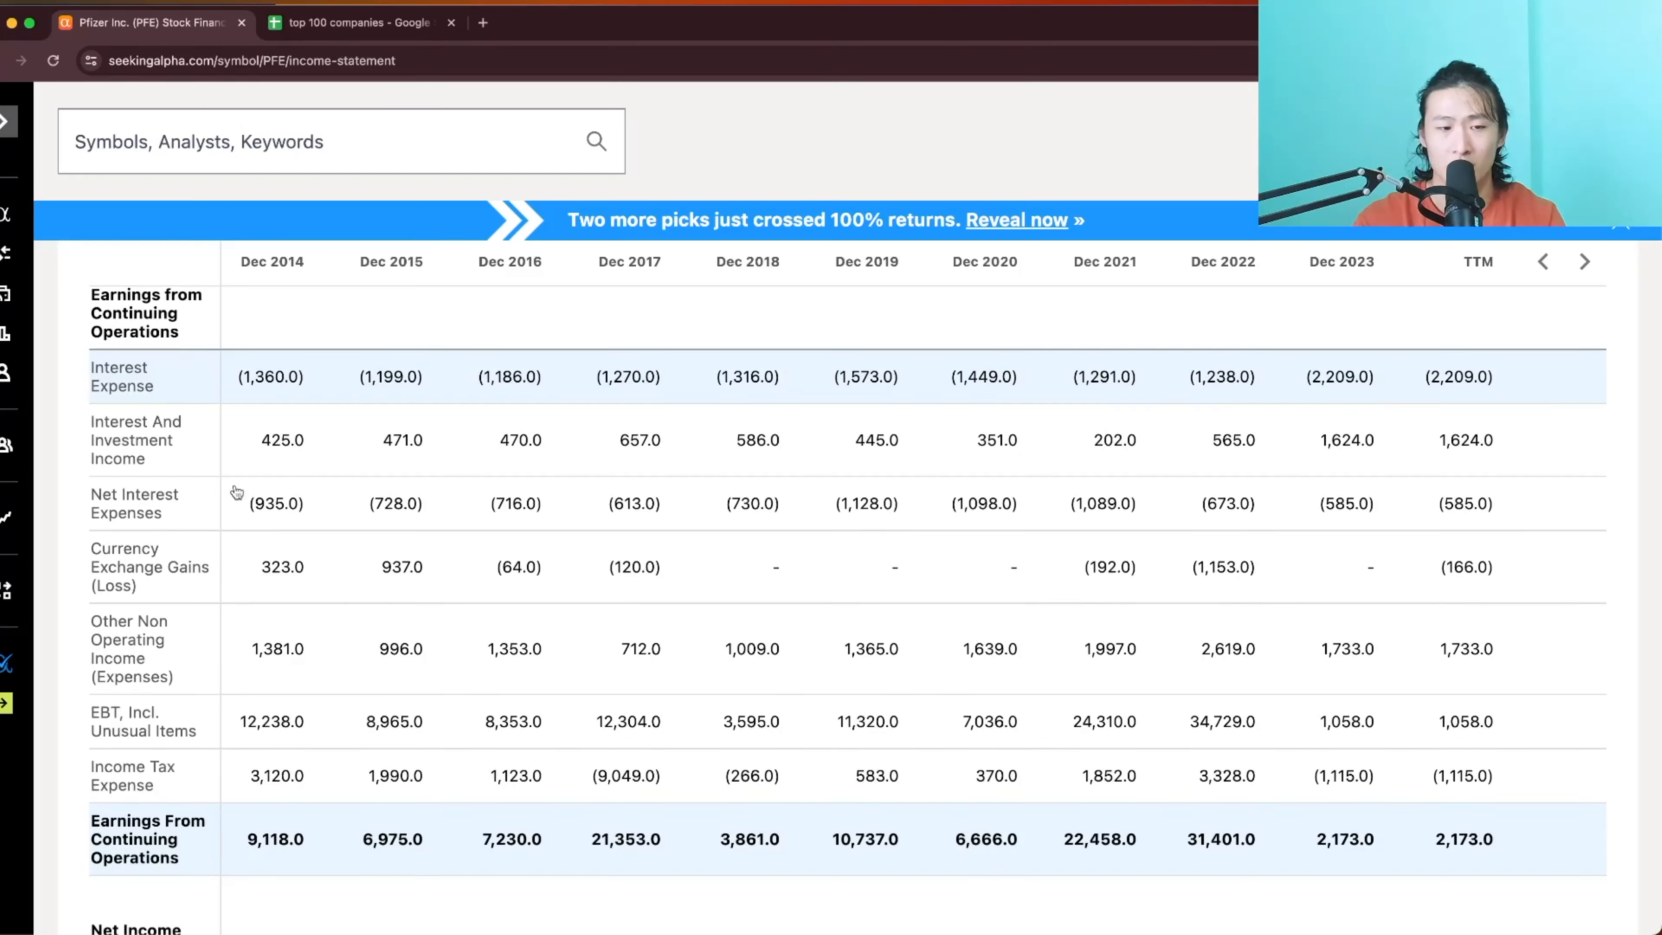
mouse_move(528, 392)
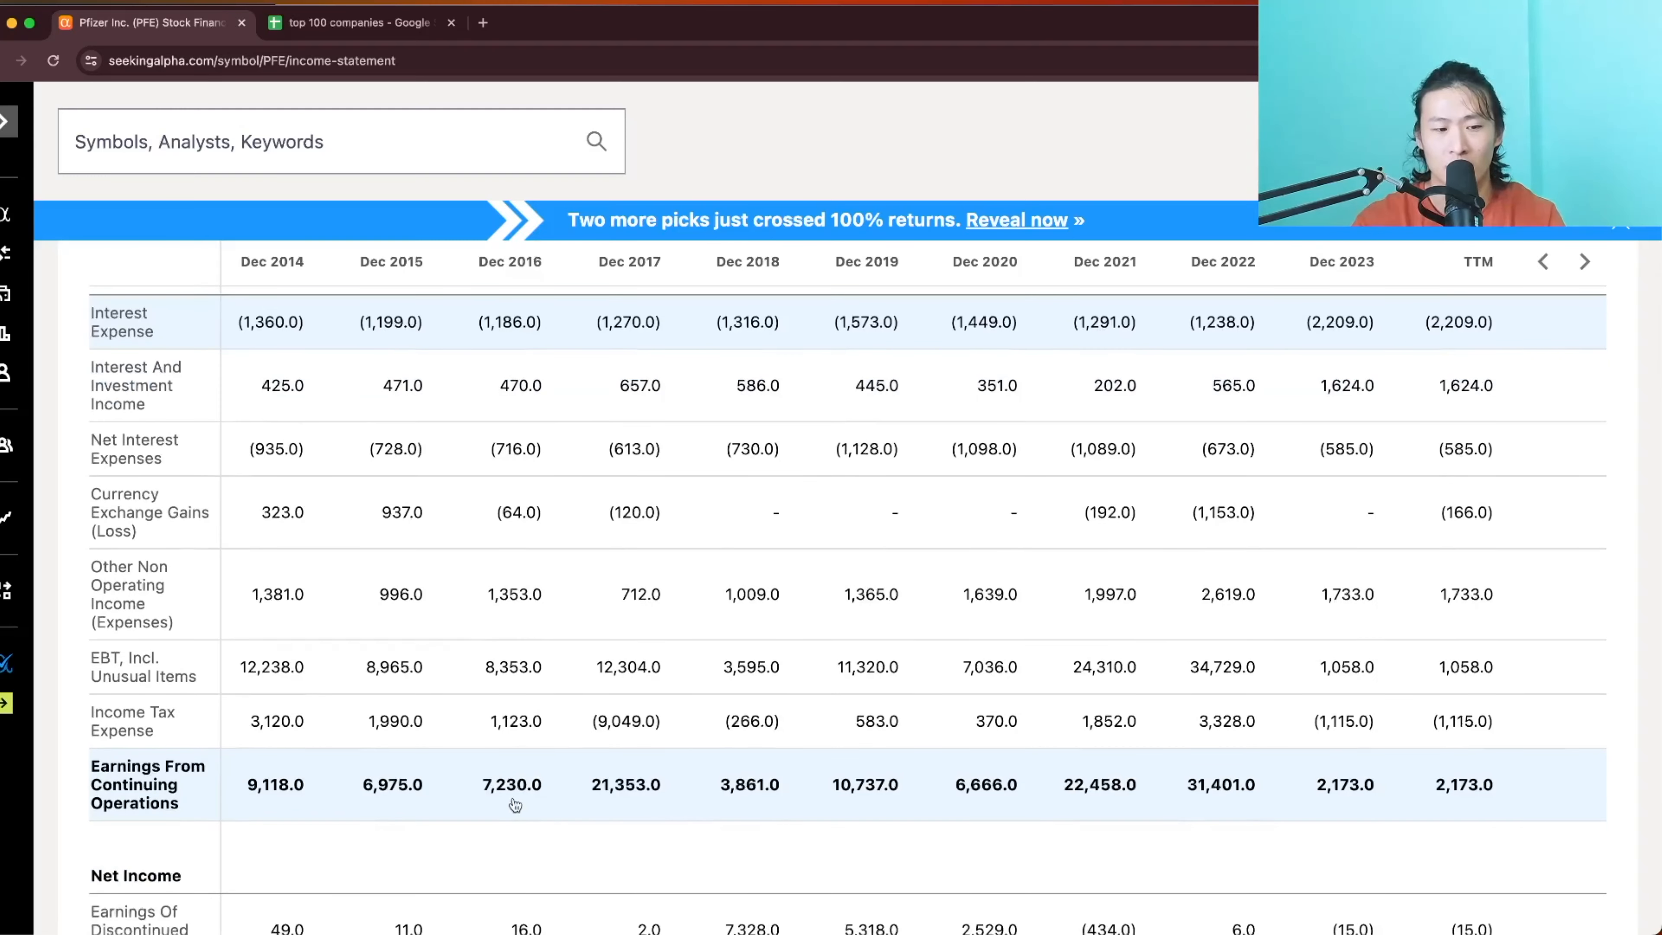
scroll("down", 3)
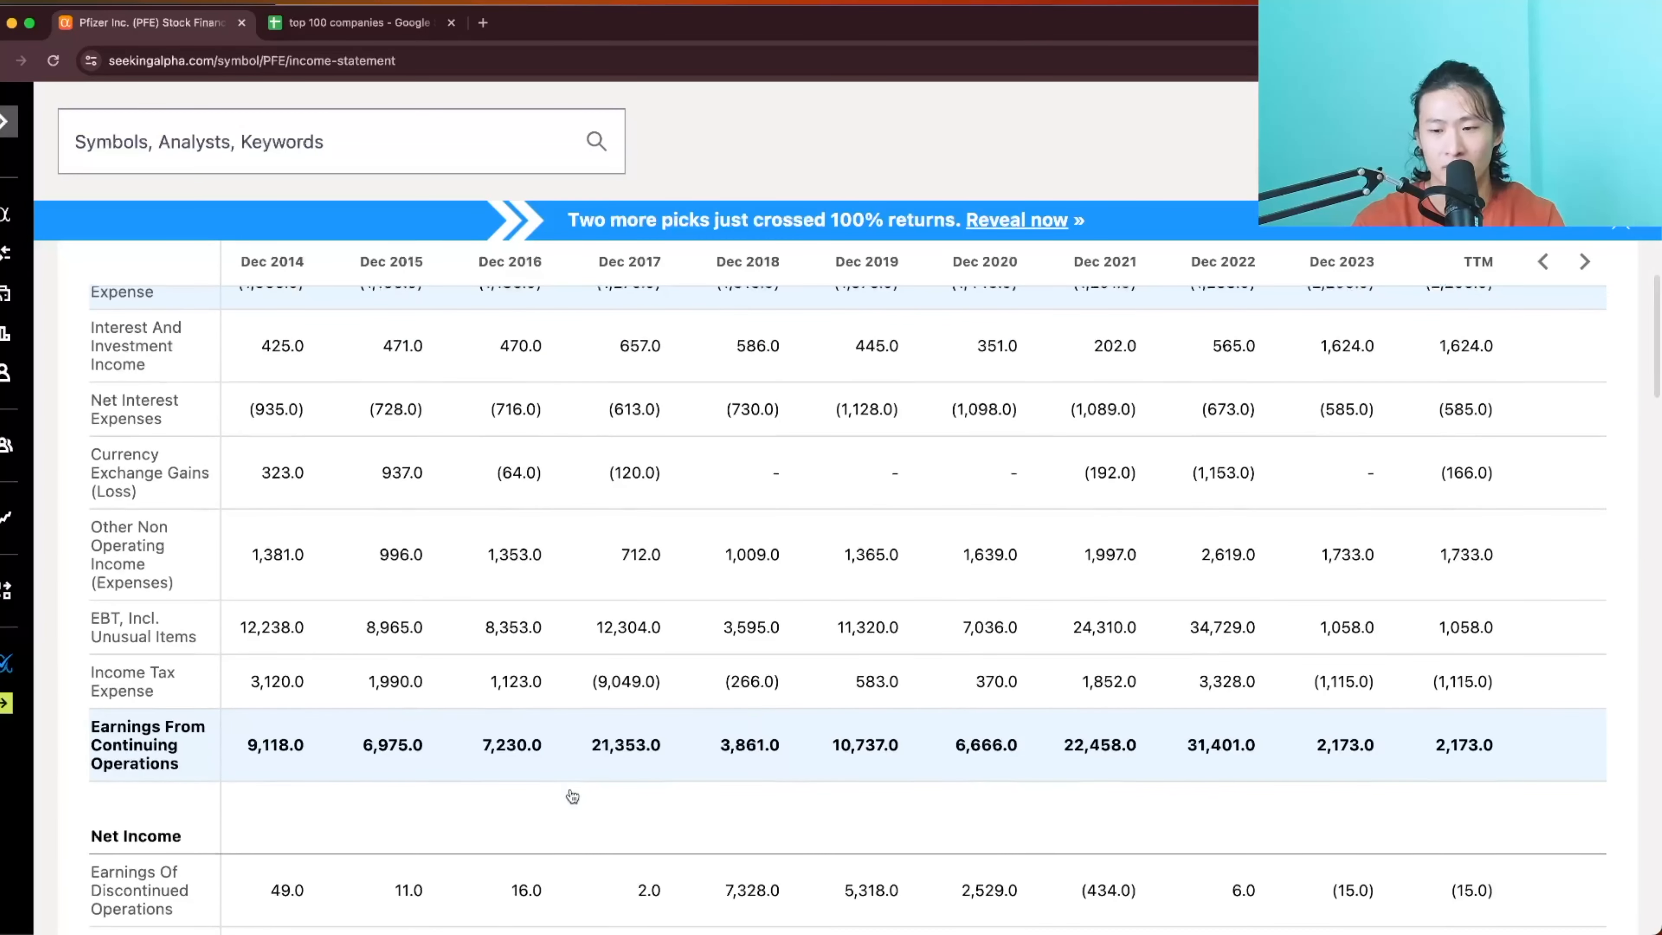
mouse_move(1327, 736)
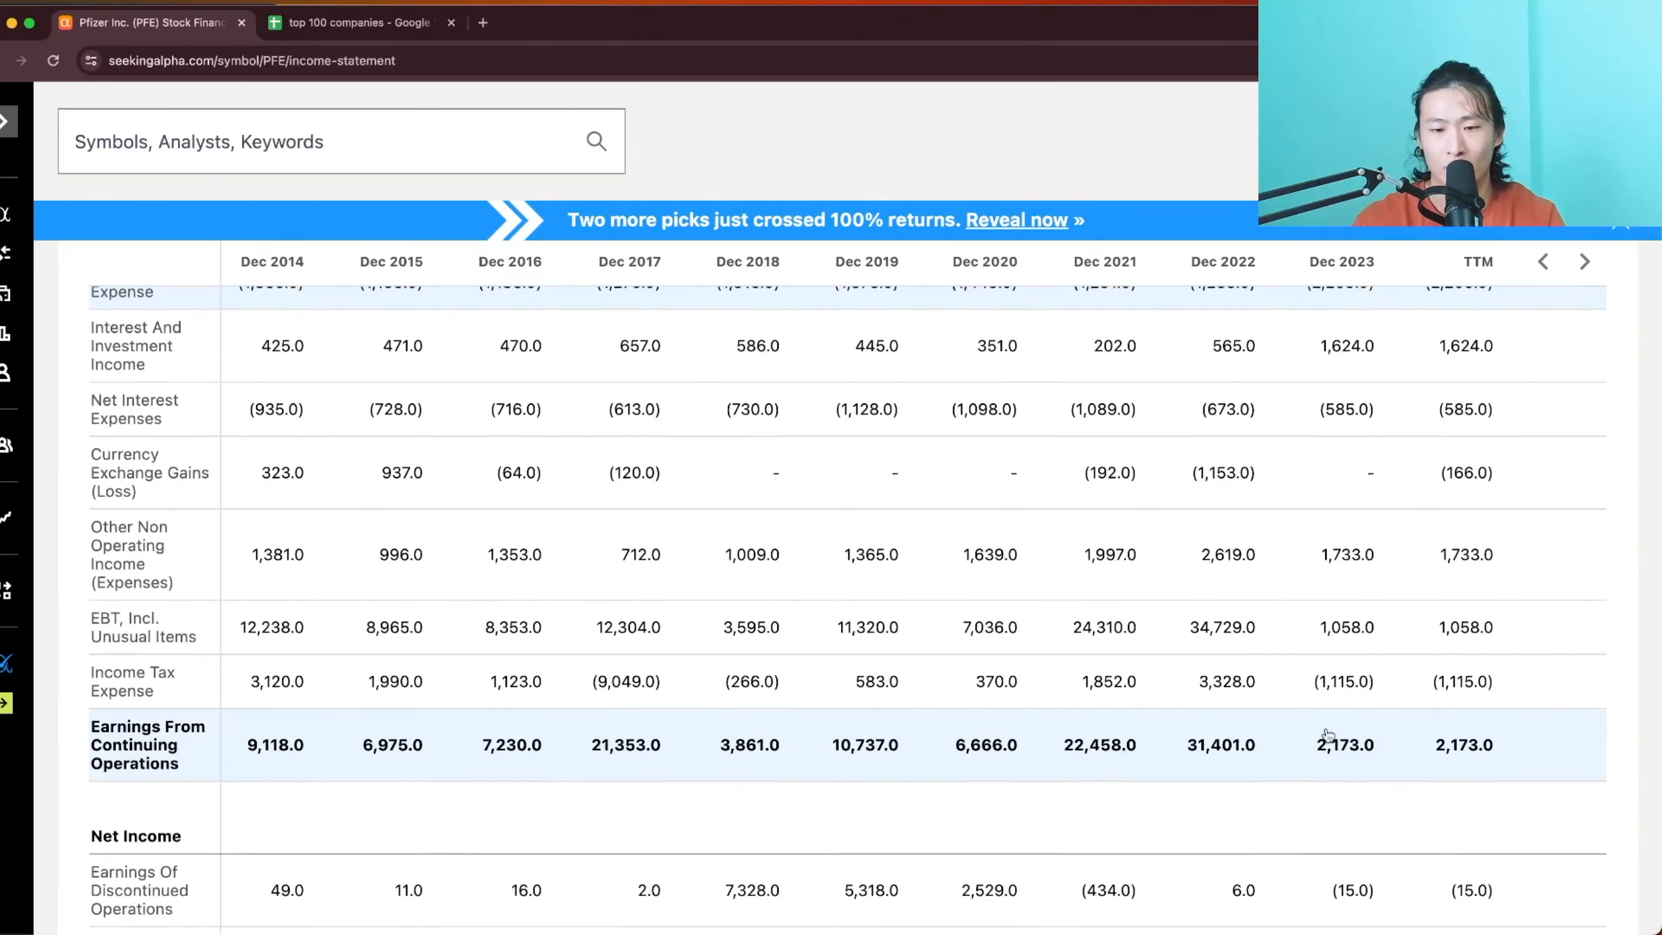
mouse_move(1133, 762)
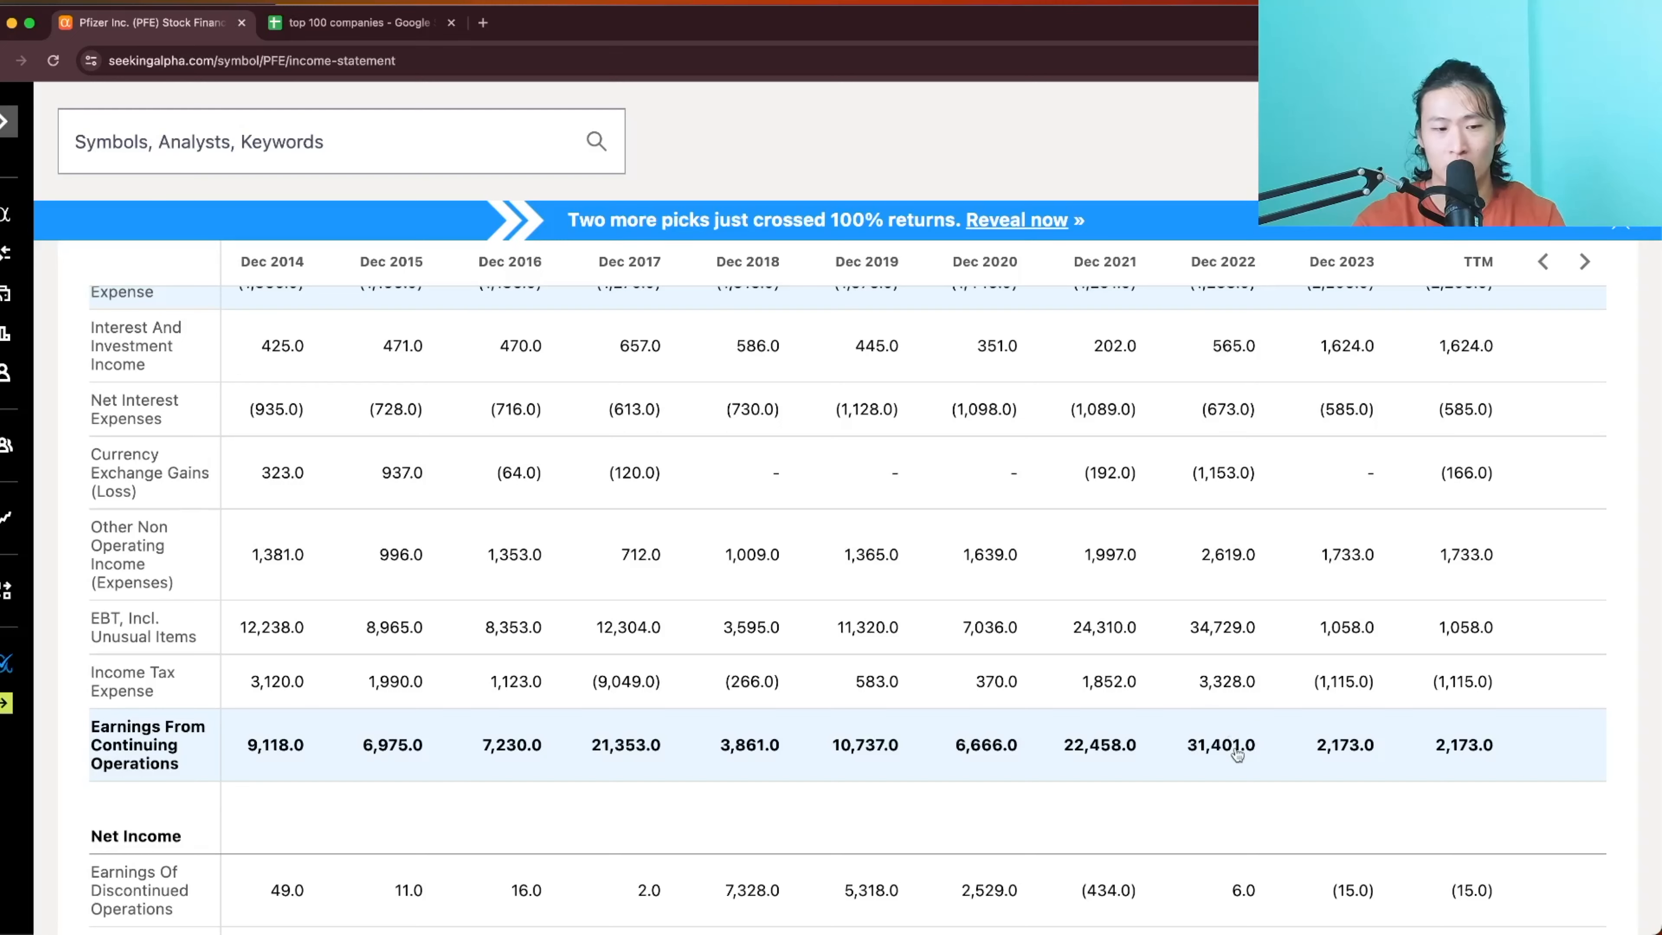
scroll("down", 3)
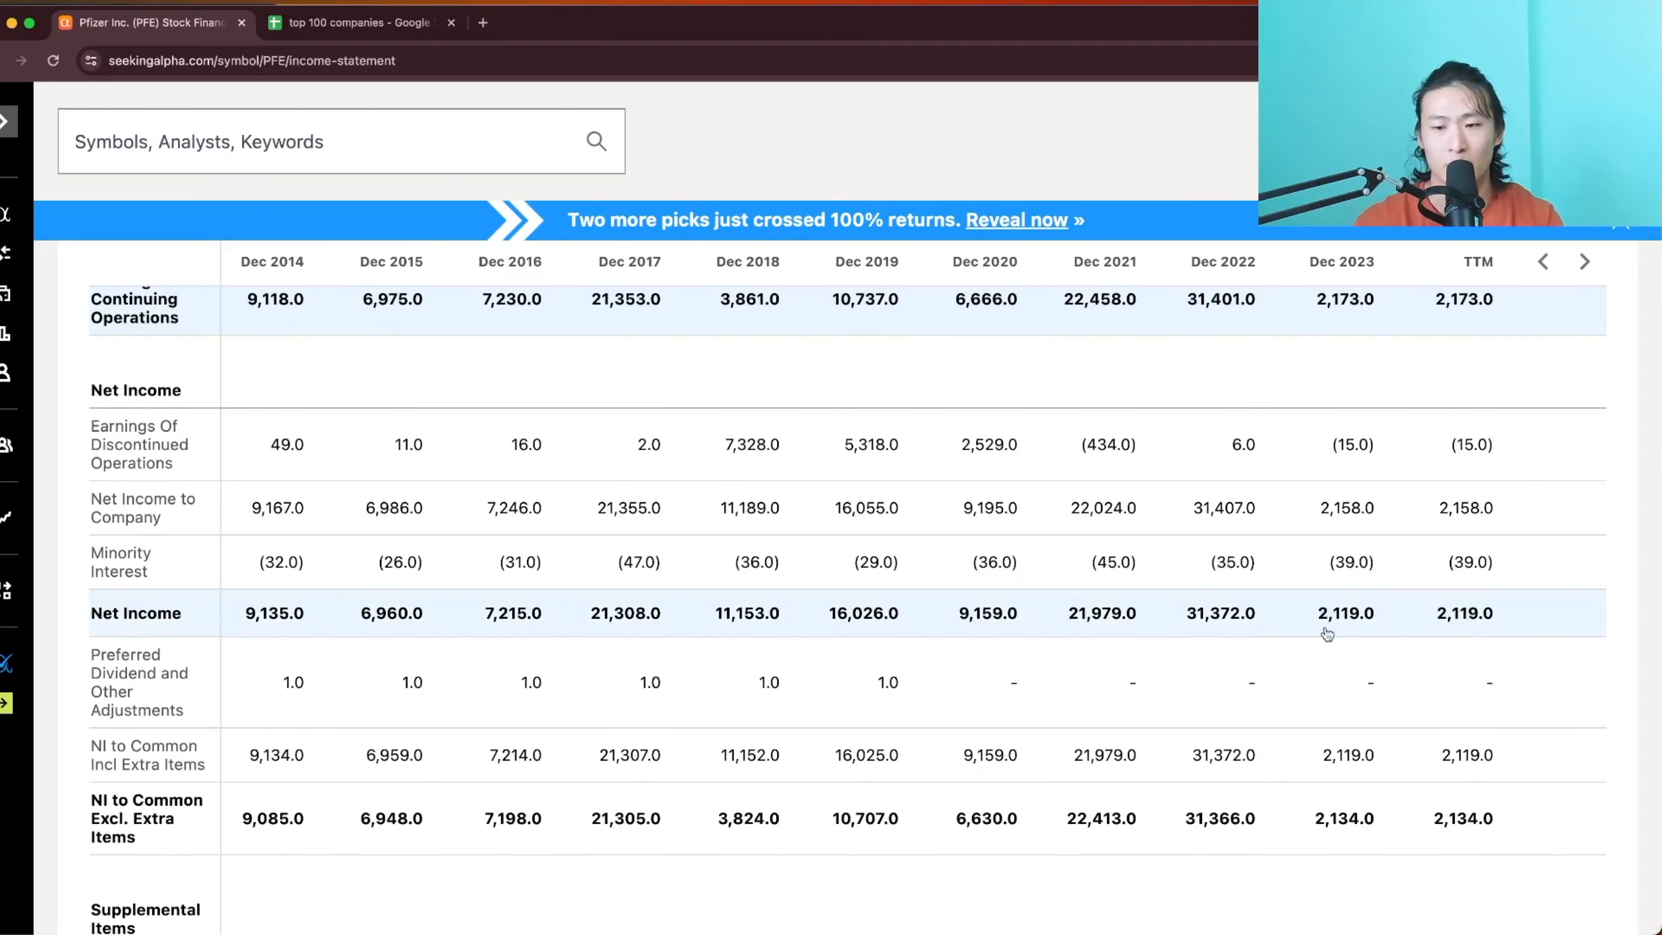
Scroll the income statement to the Supplemental Items rows: revenue per share, basic/diluted EPS, share counts
scroll("down", 3)
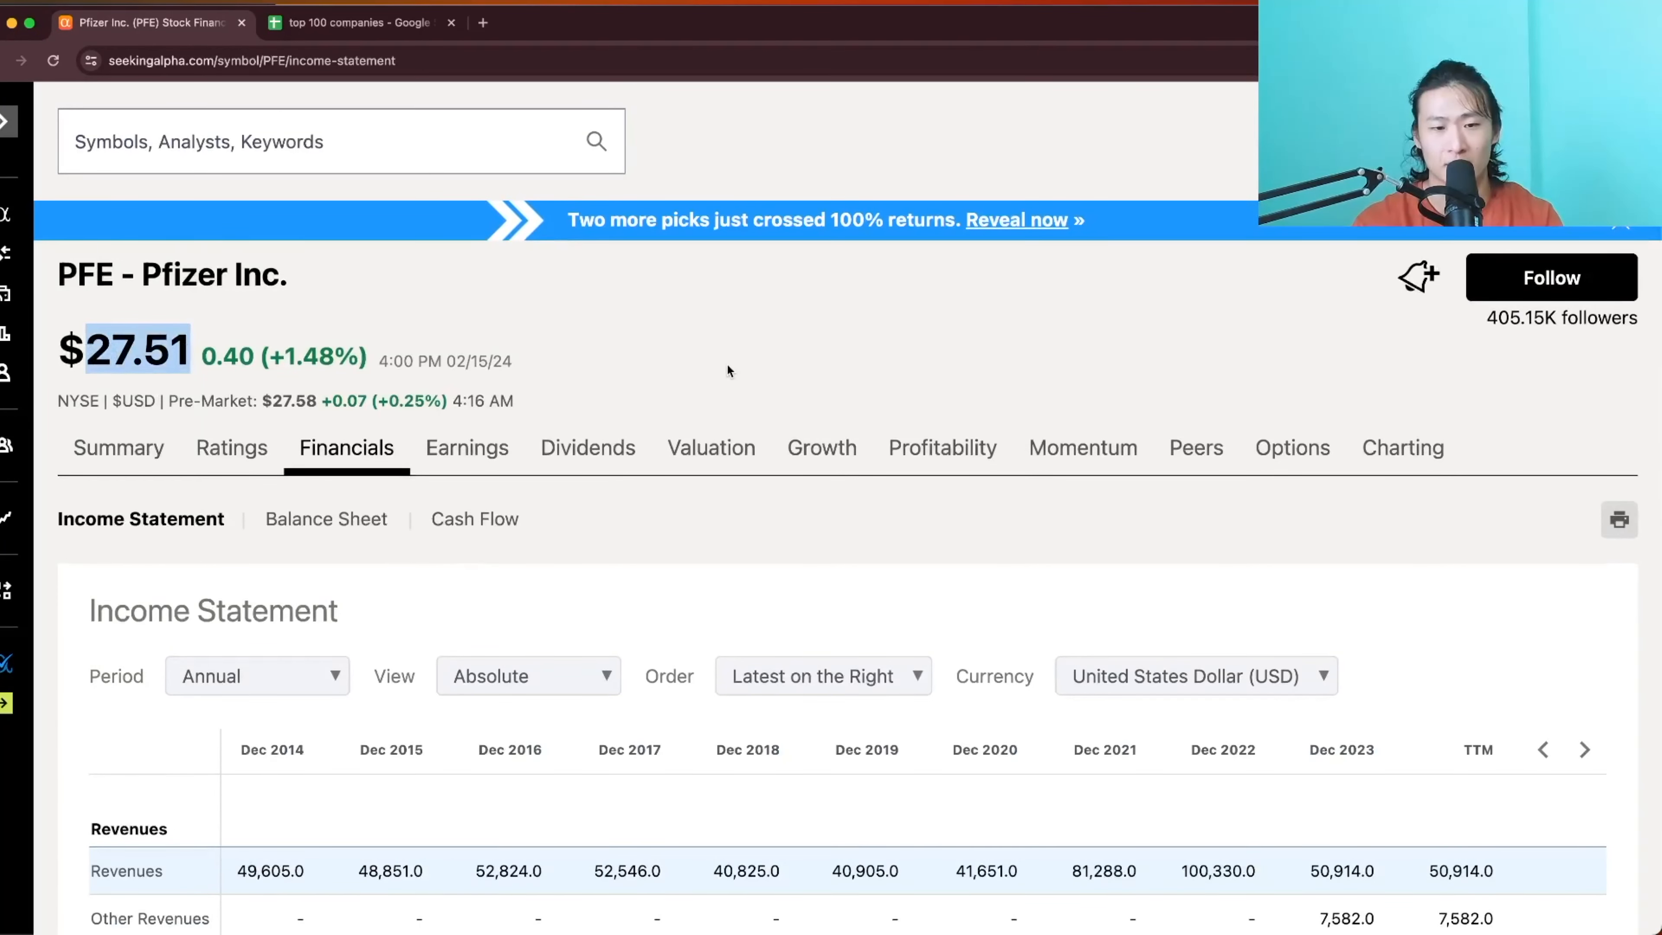
scroll("down", 3)
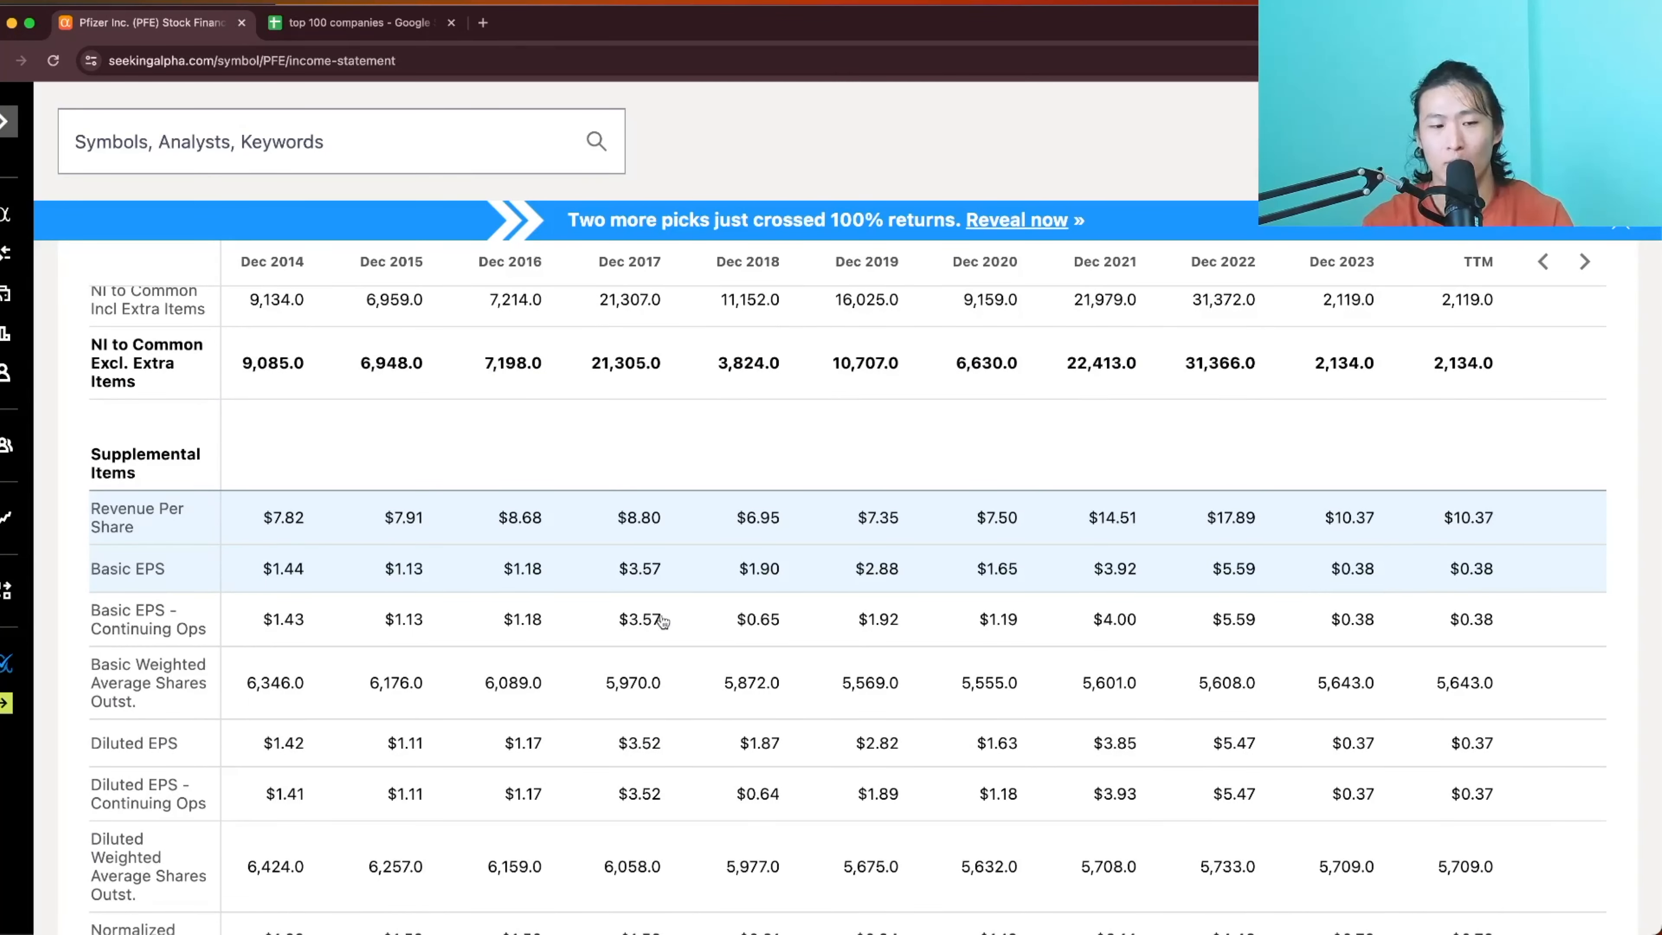
mouse_move(315, 559)
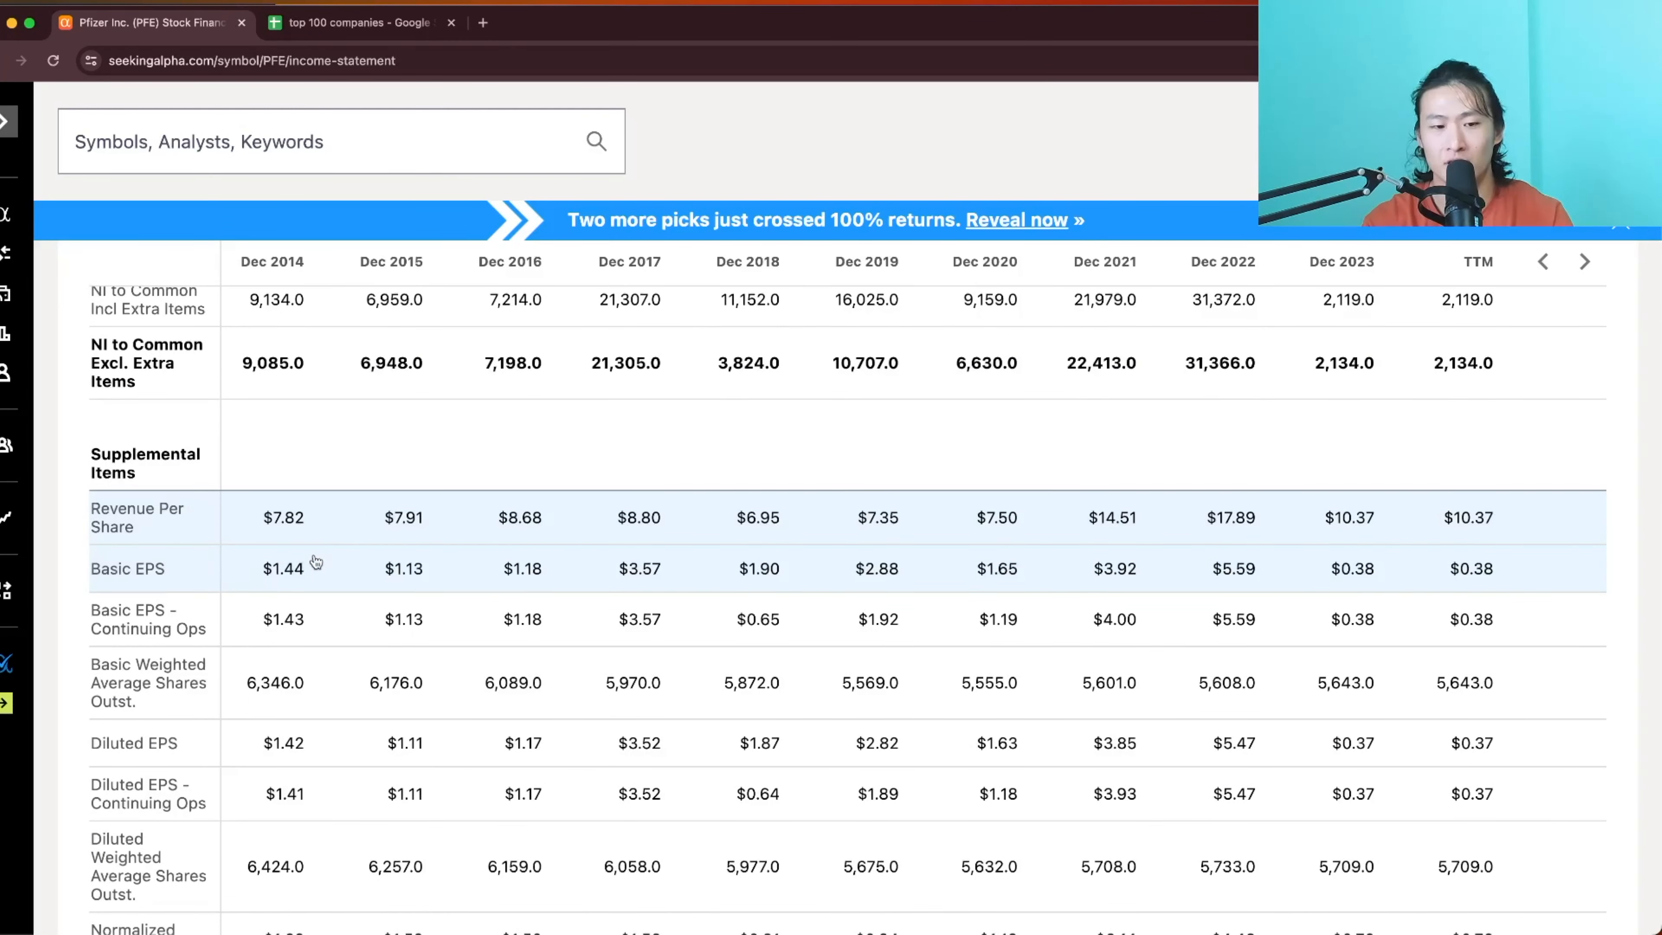
scroll("down", 3)
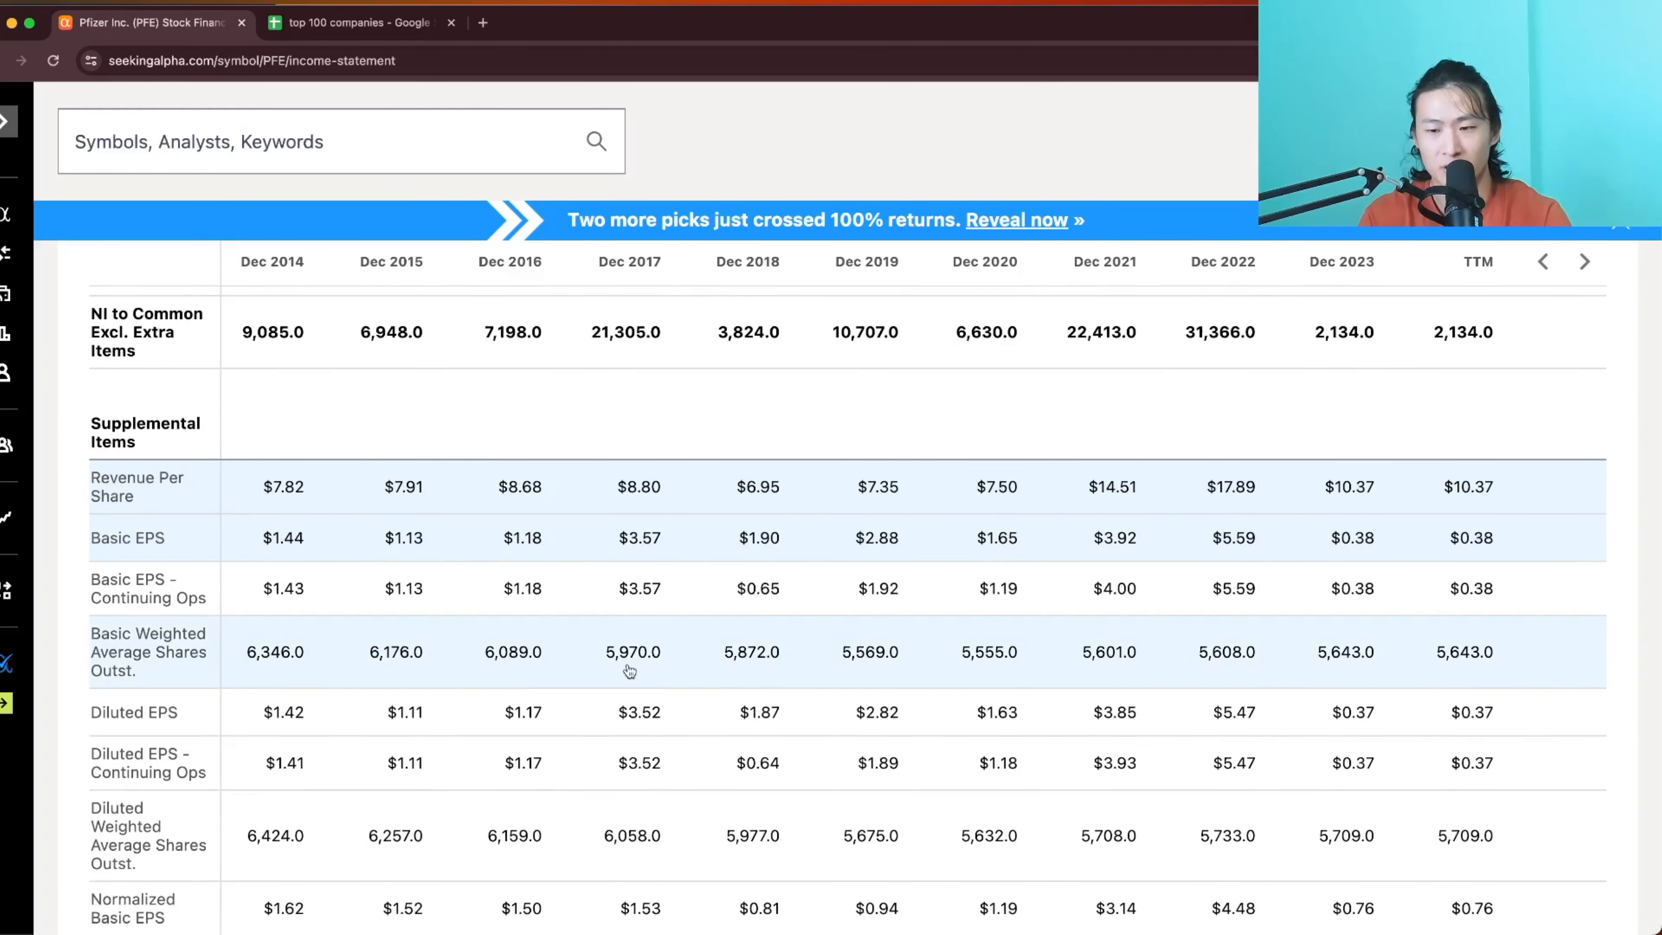
mouse_move(1351, 666)
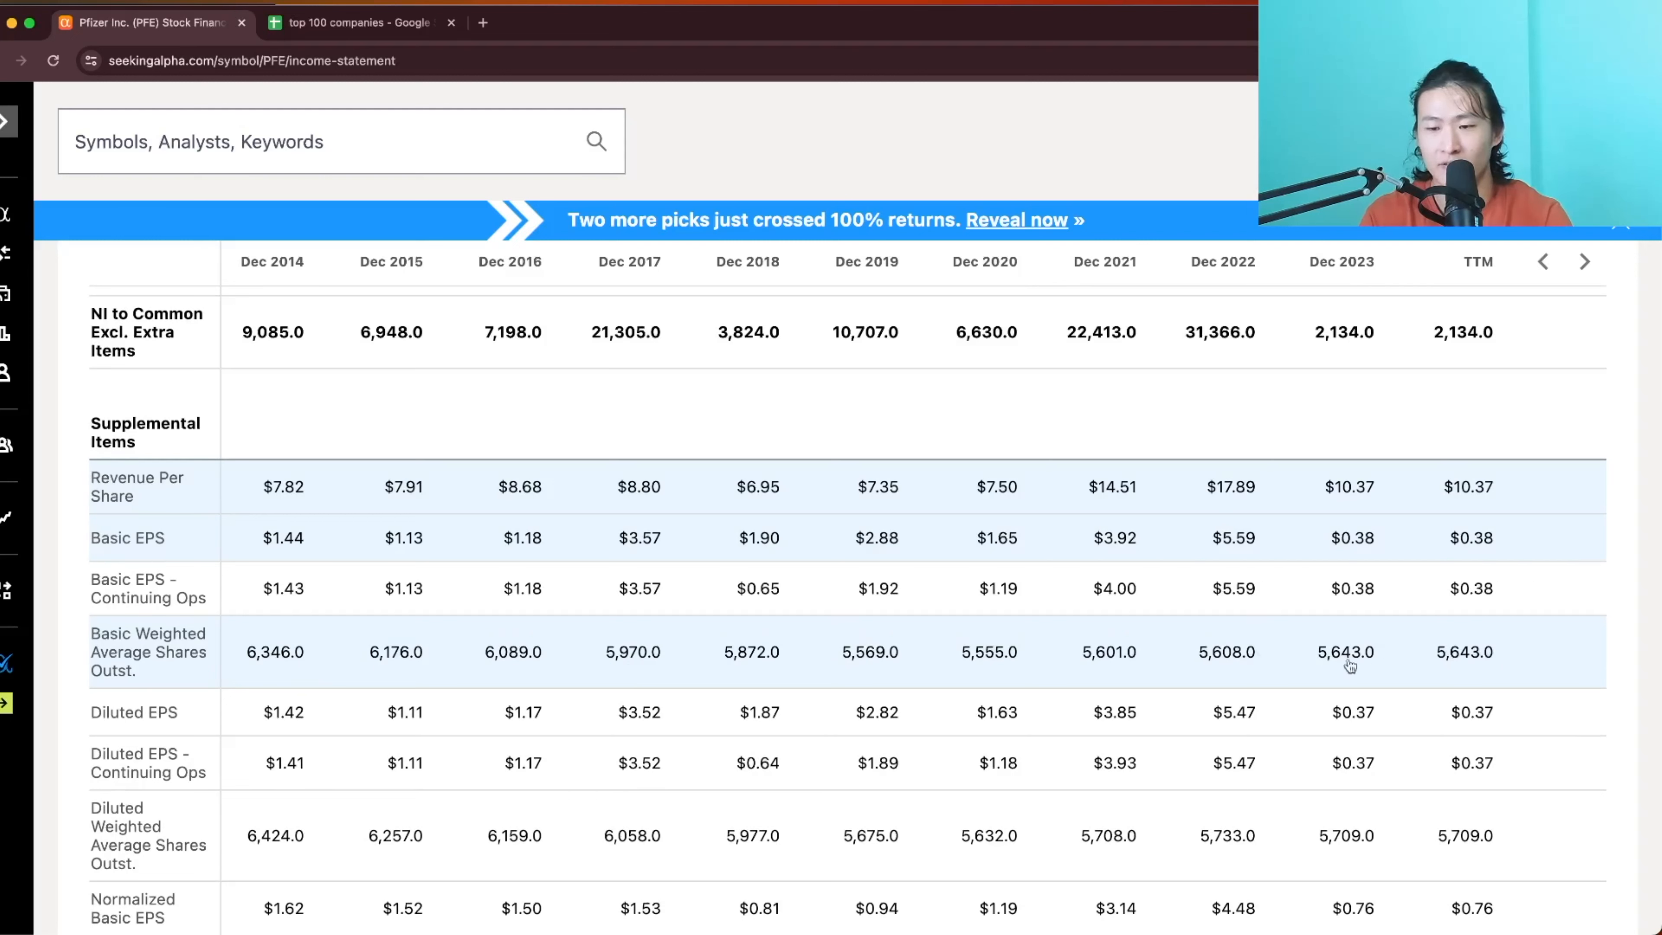
mouse_move(340, 661)
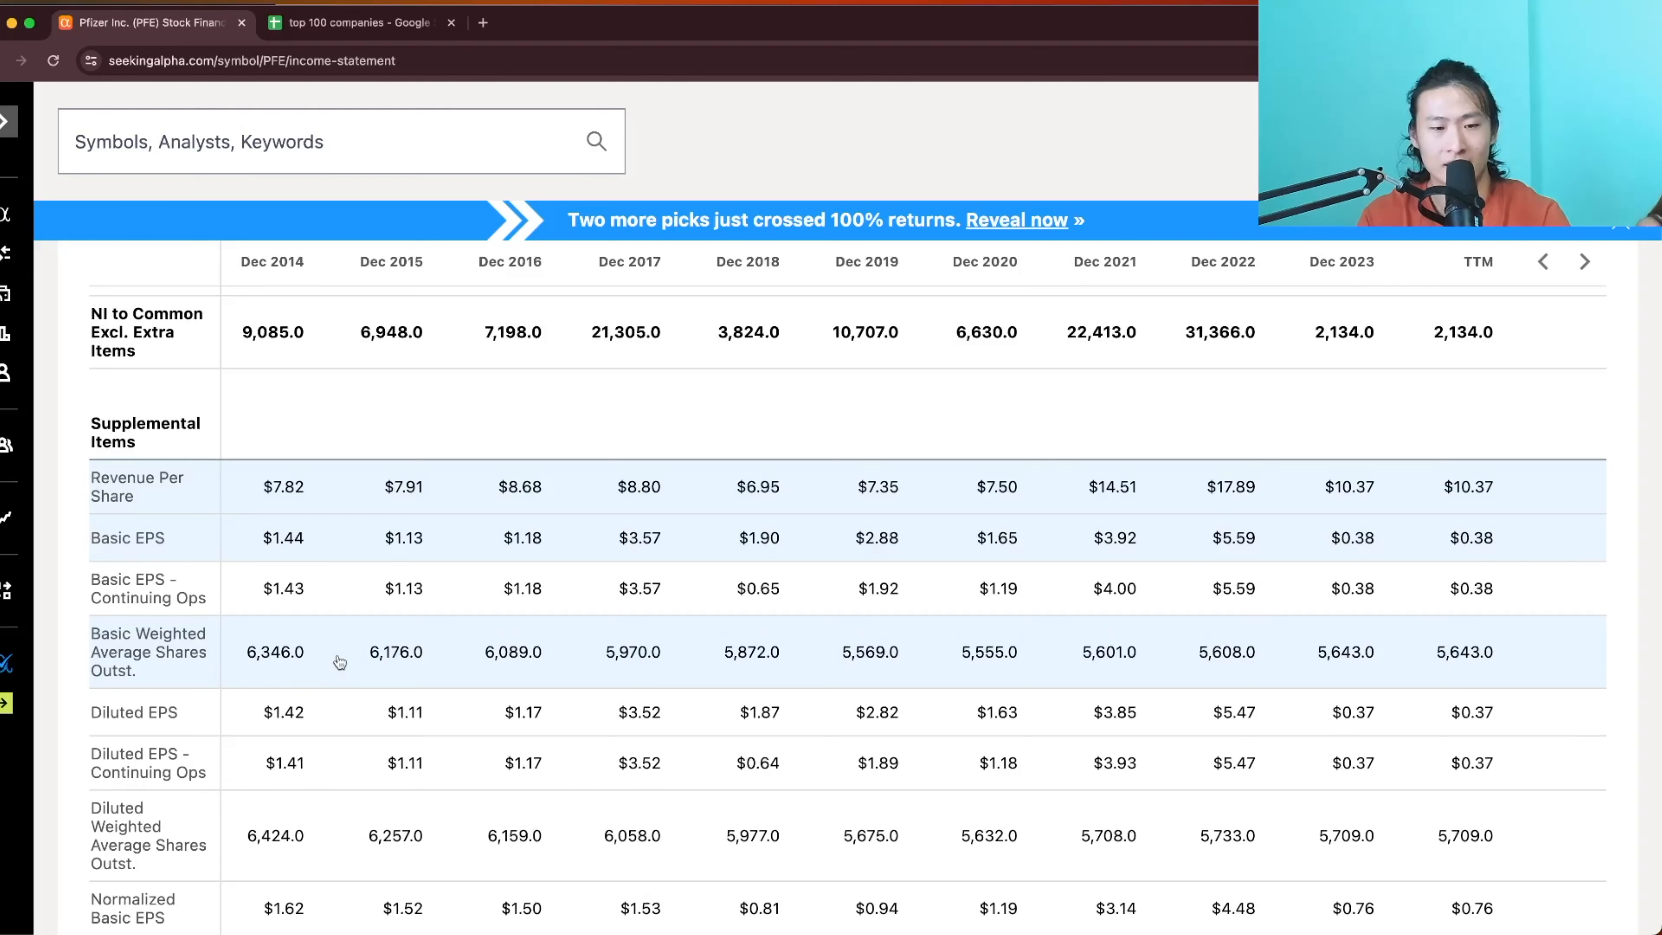
mouse_move(519, 686)
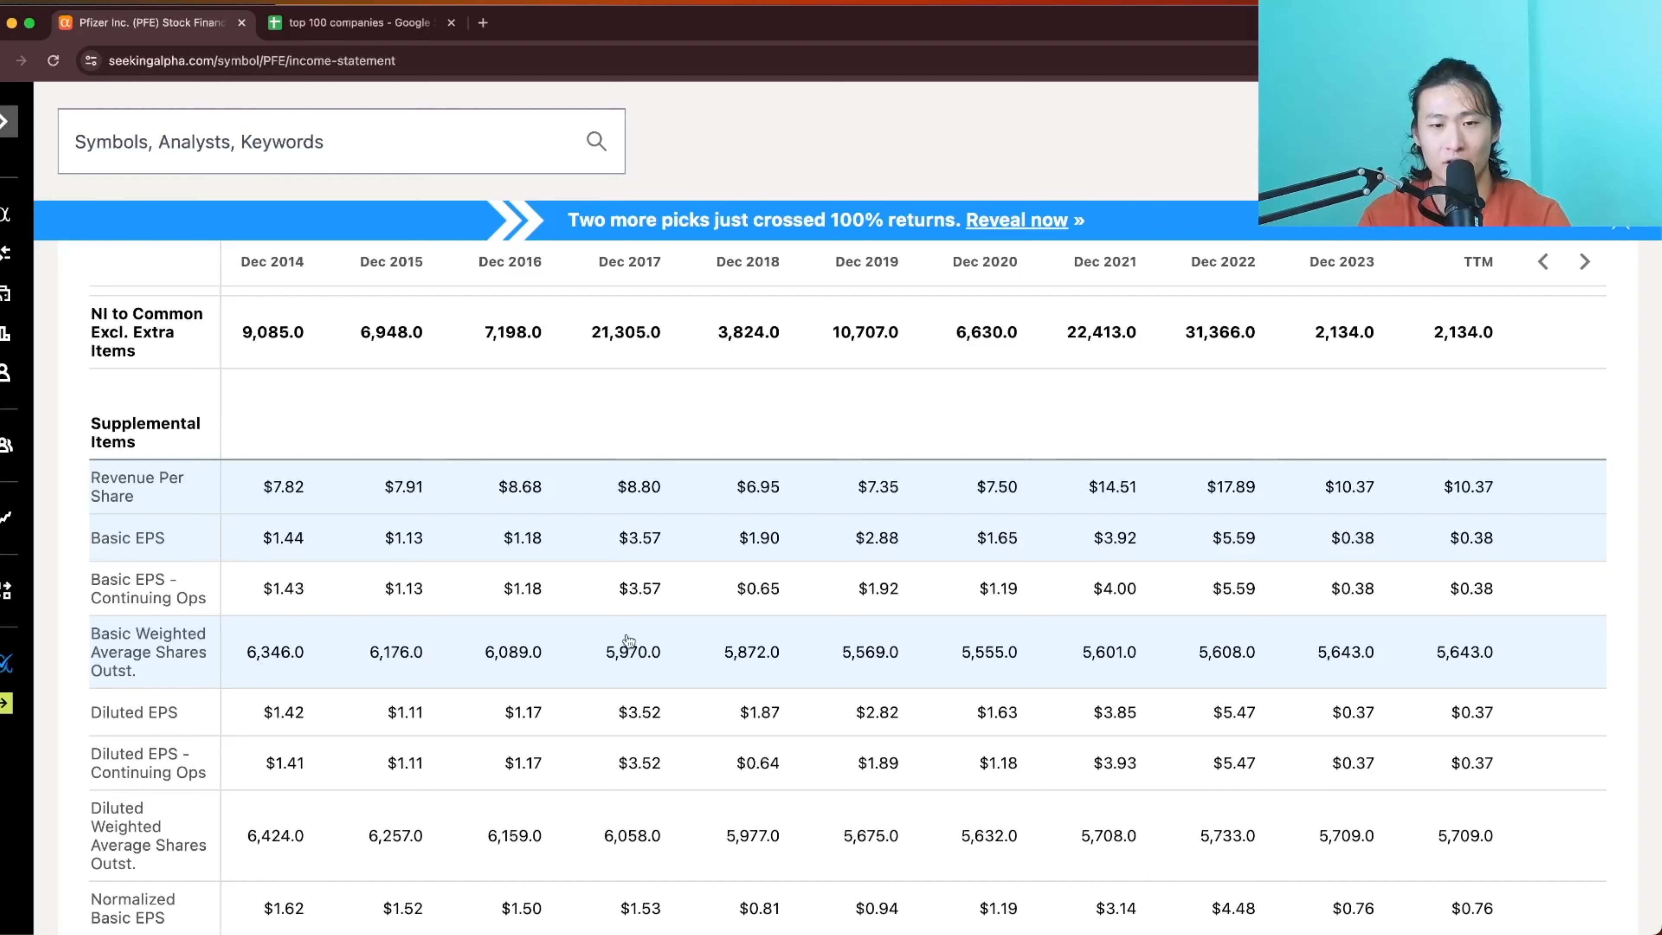
mouse_move(915, 675)
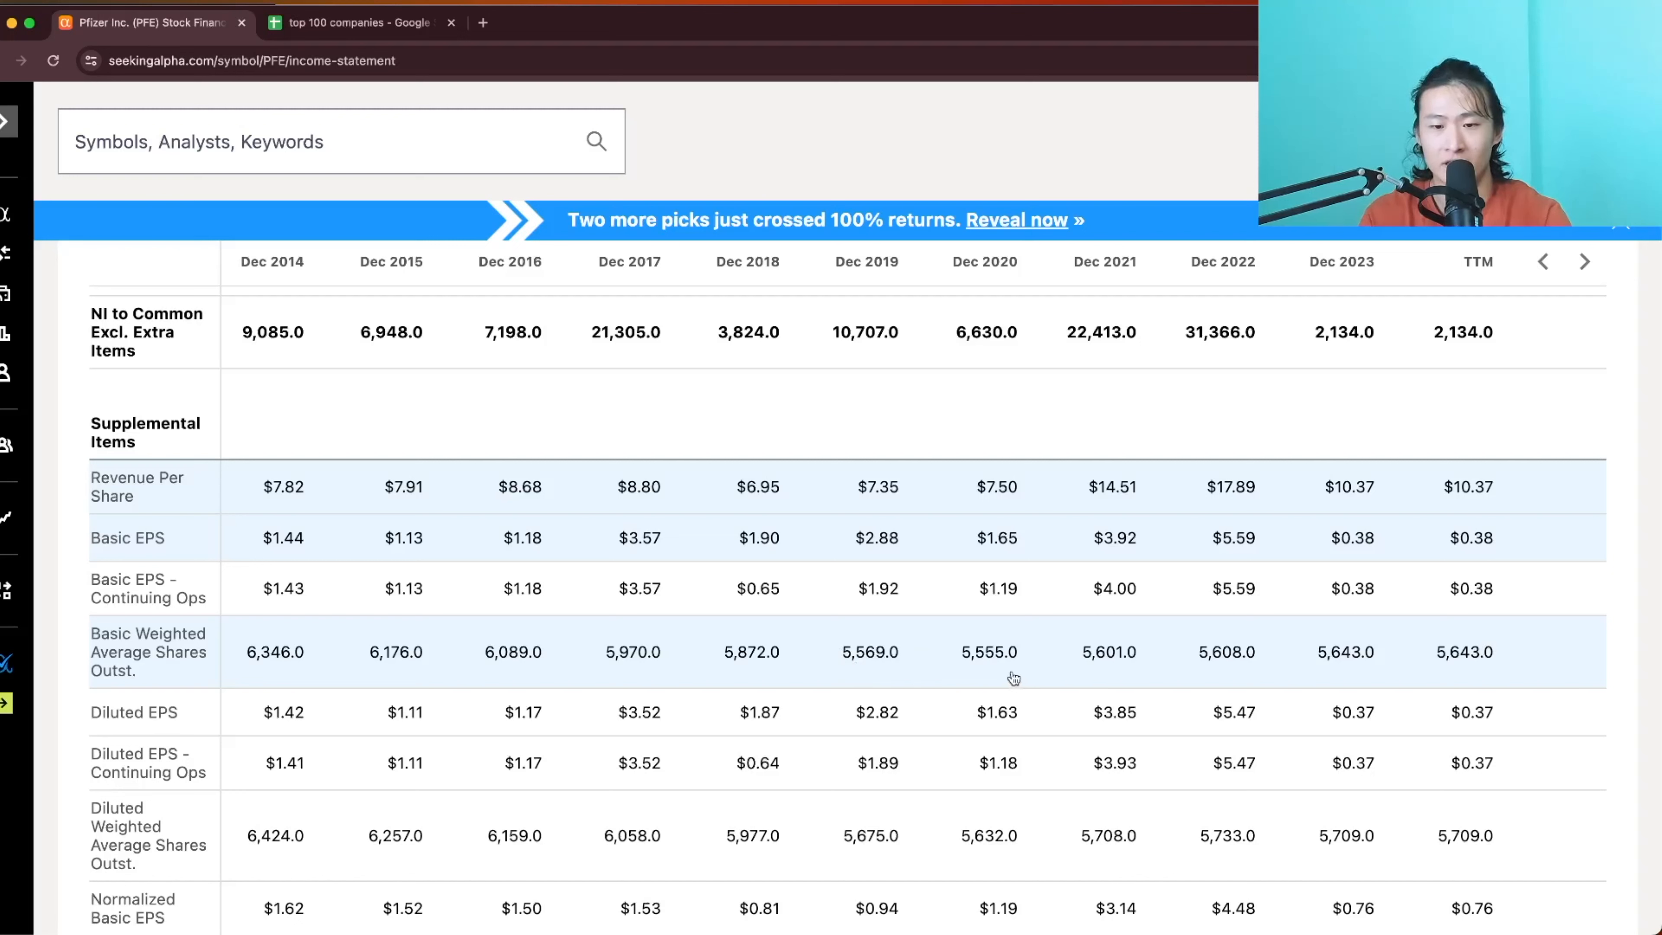
mouse_move(1001, 664)
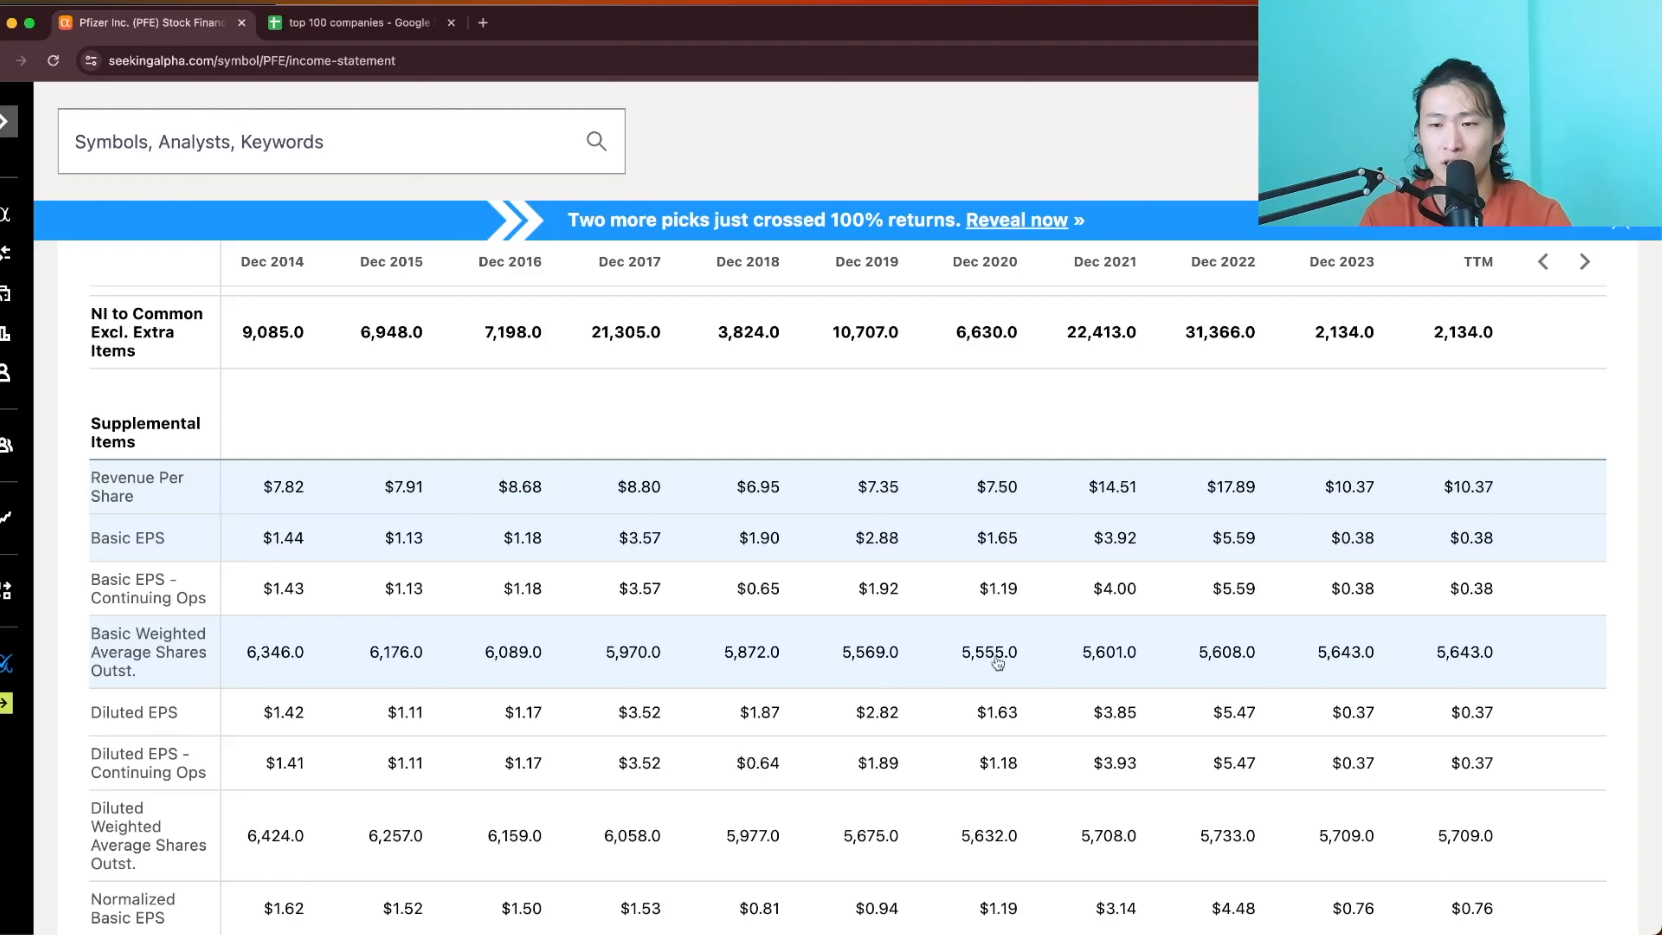
mouse_move(1393, 652)
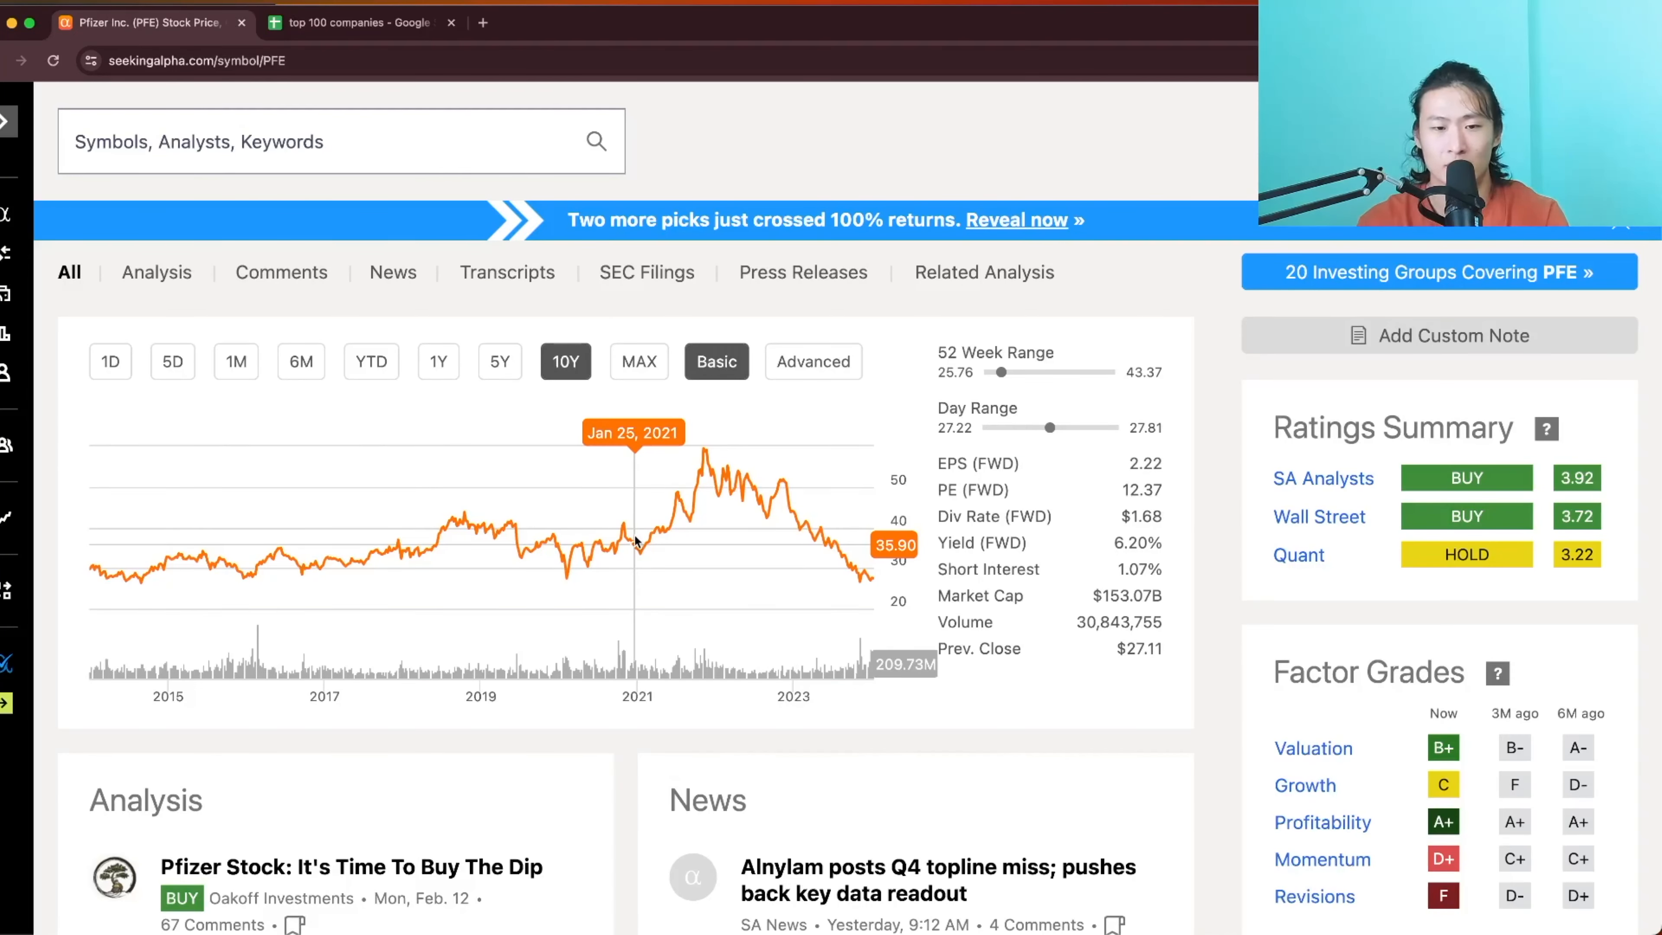
mouse_move(709, 543)
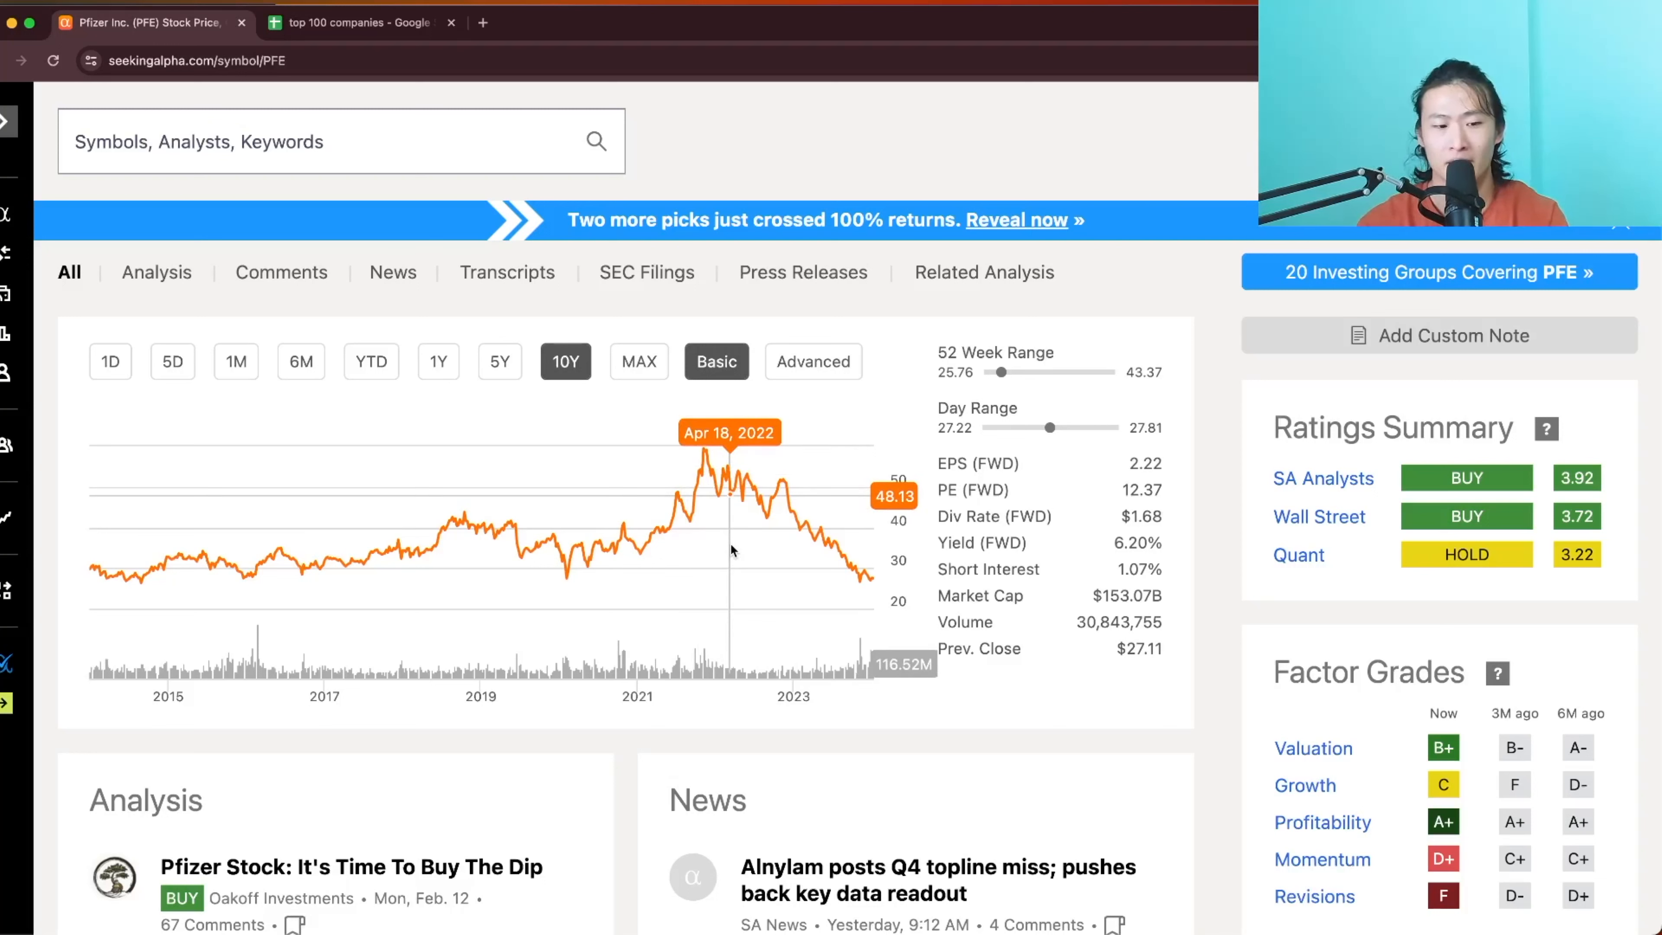
mouse_move(696, 559)
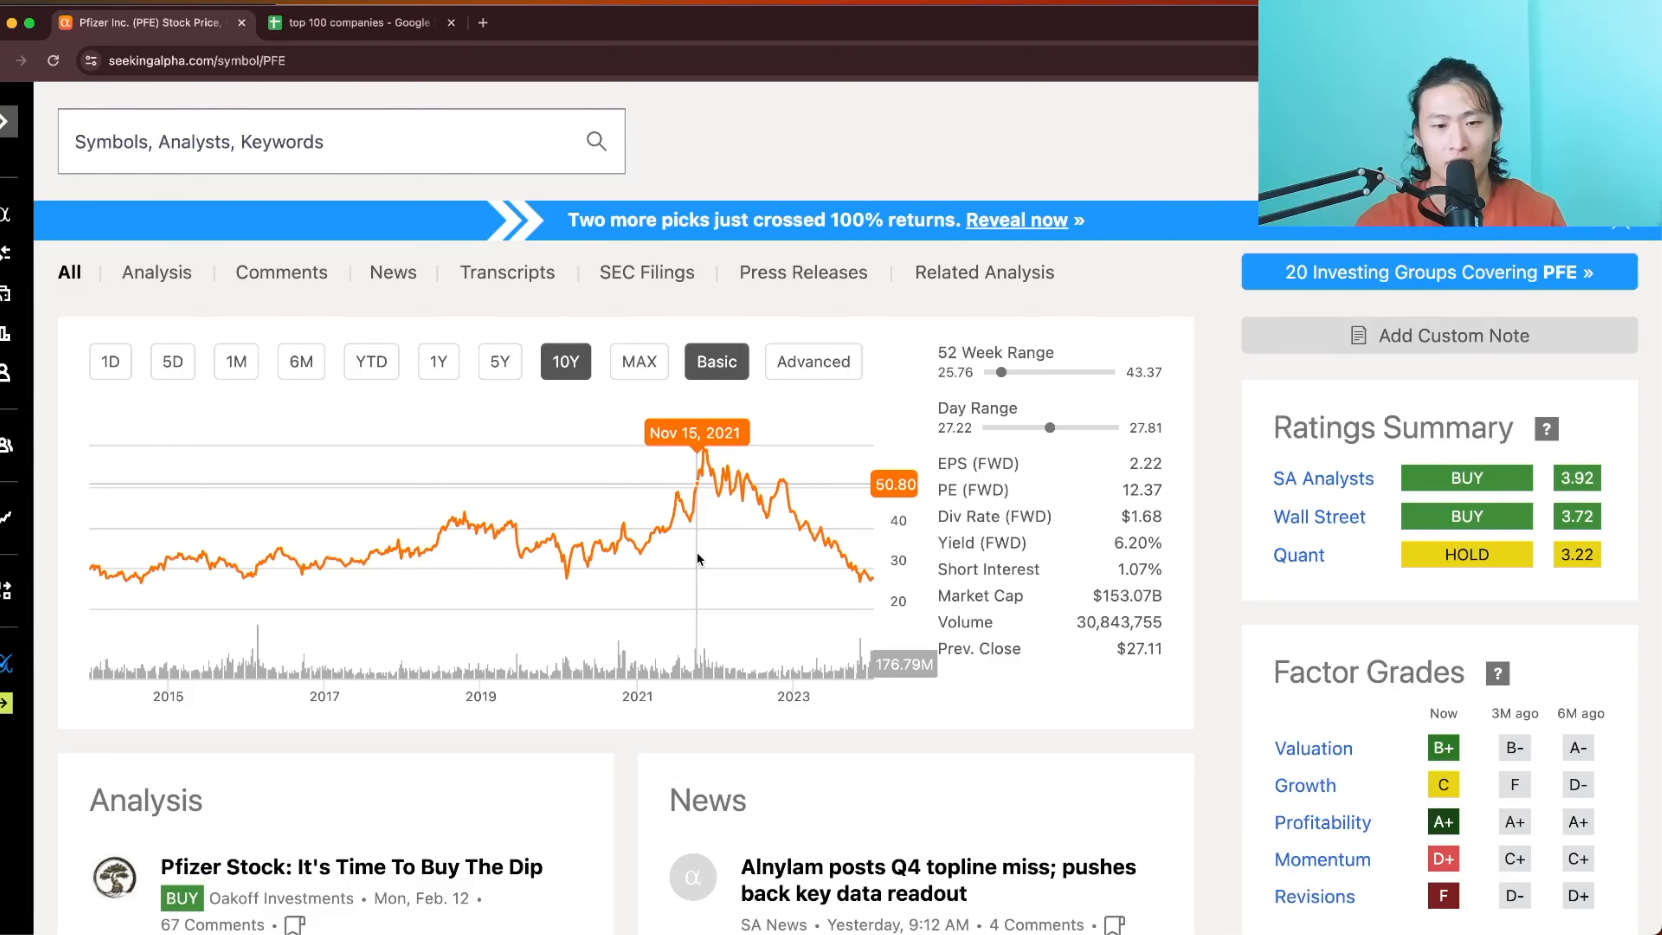
mouse_move(771, 567)
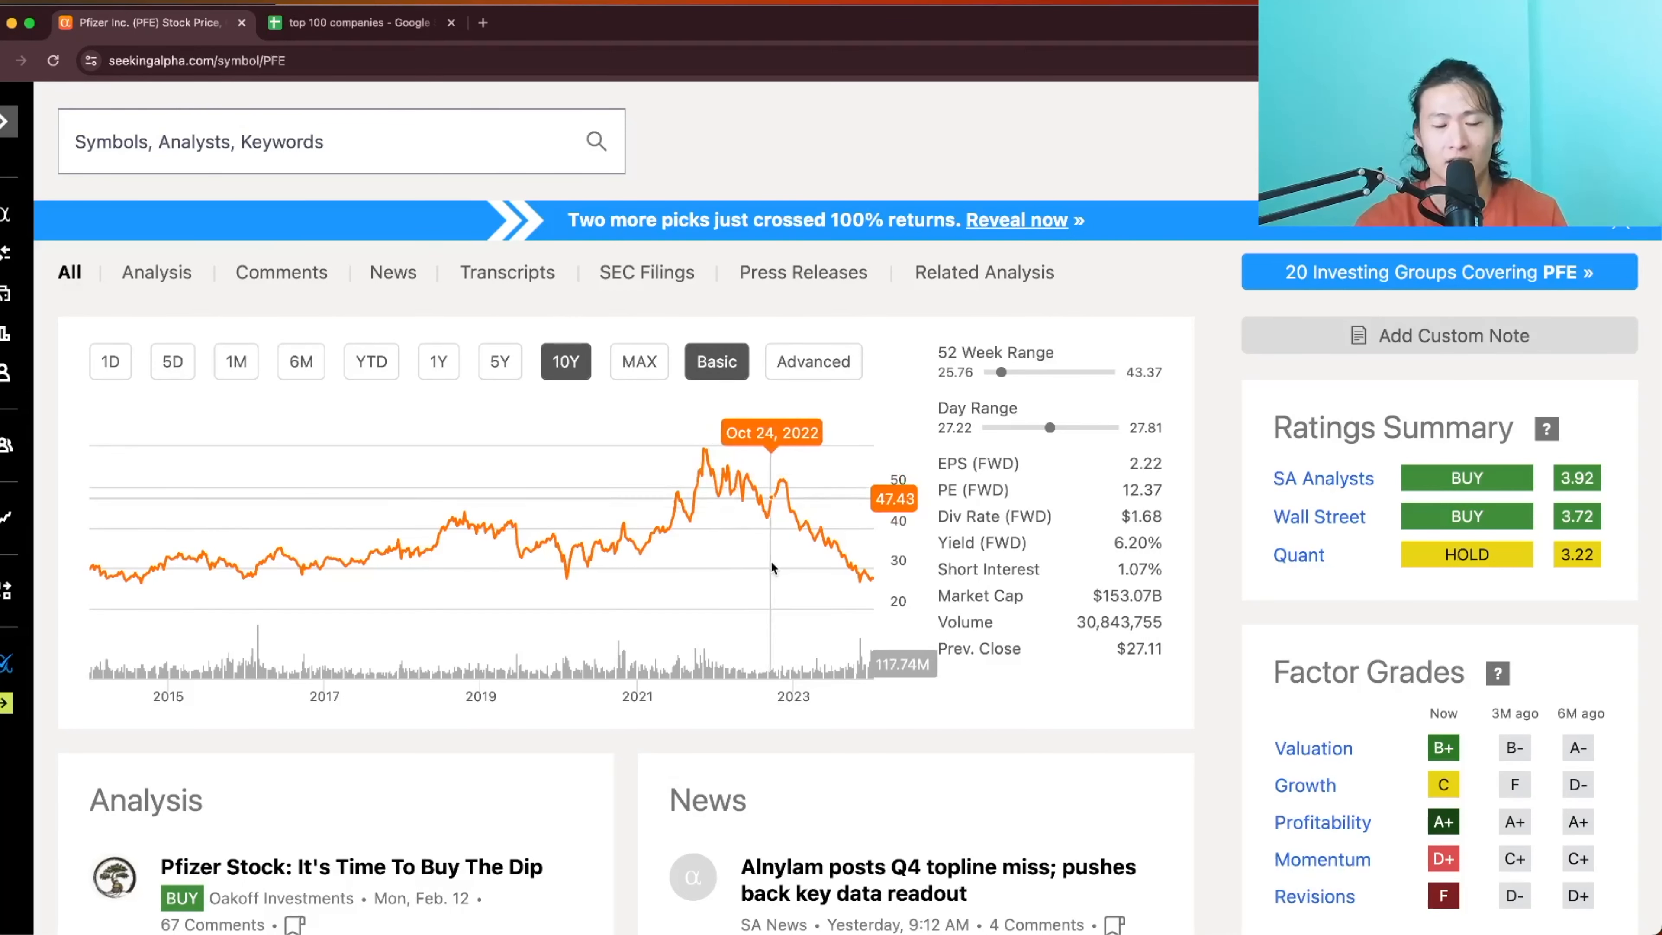
mouse_move(766, 557)
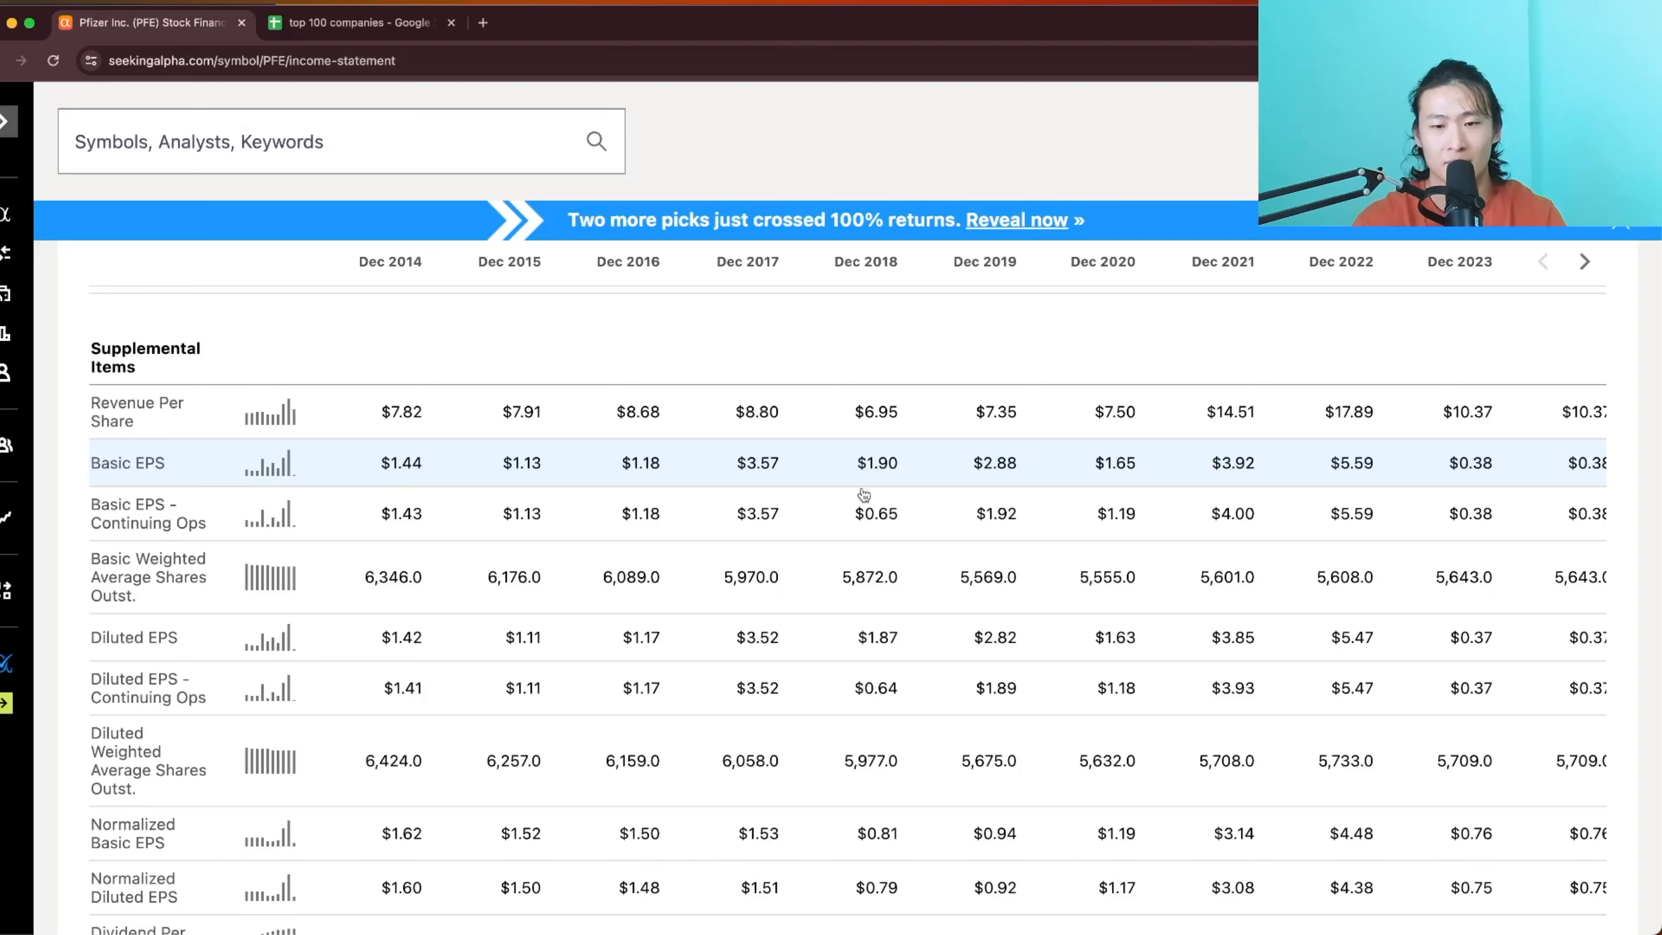
Scroll past Normalized EPS to Dividend Per Share ($1.04 to $1.64), Payout Ratio and EBITDA
scroll("down", 3)
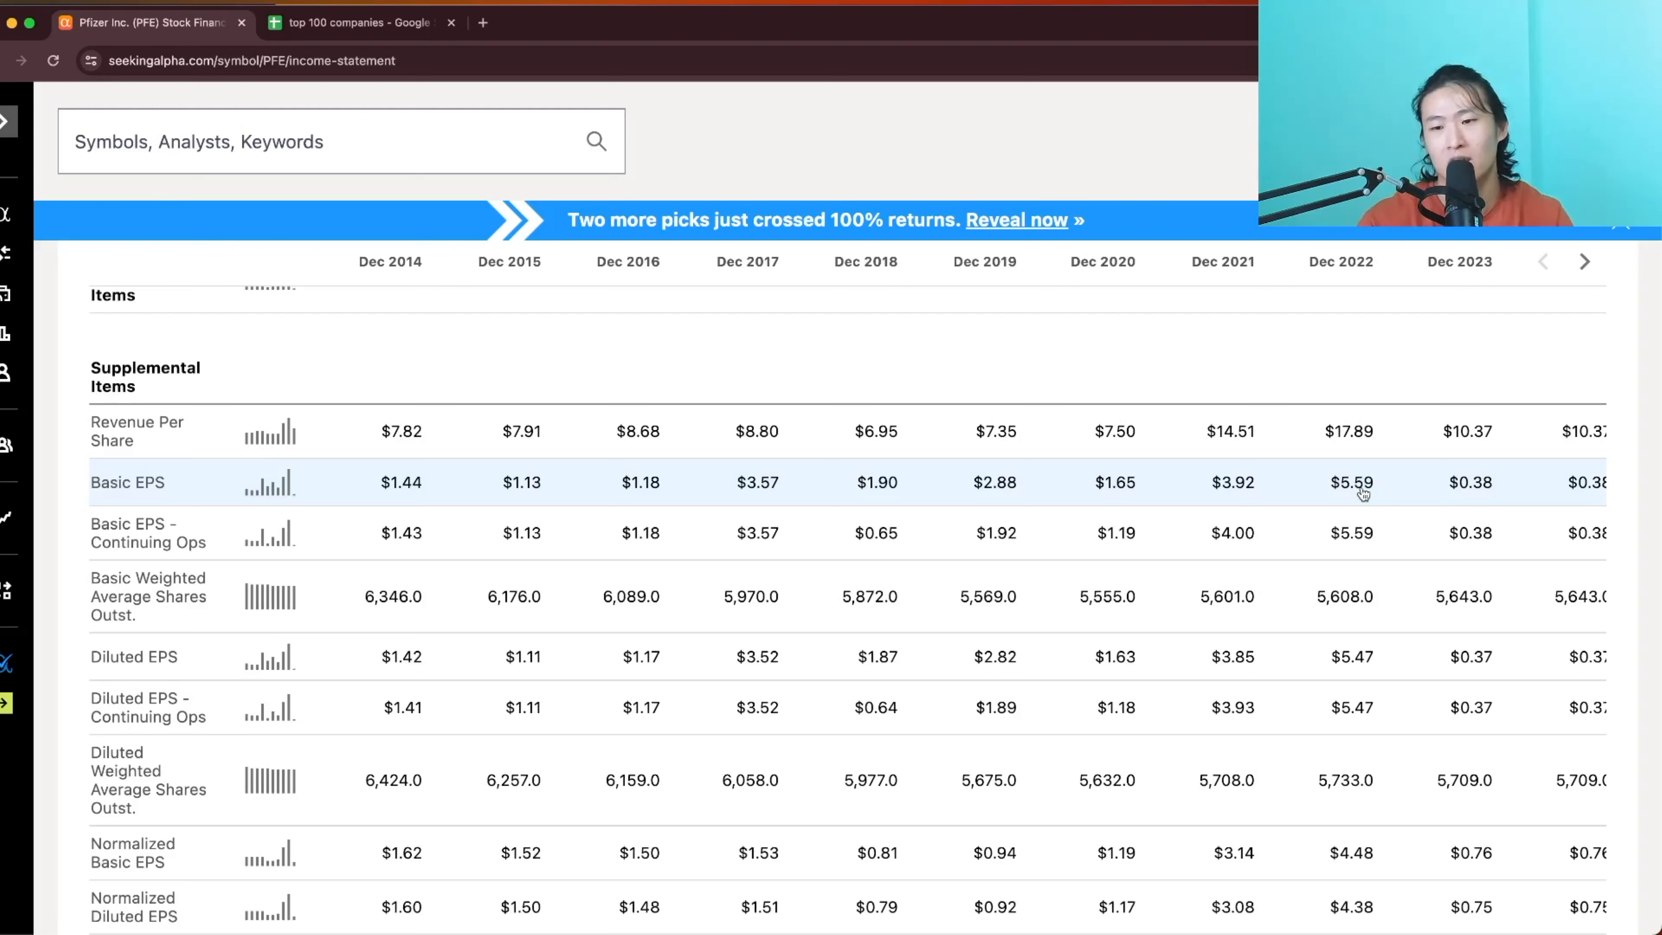
scroll("down", 3)
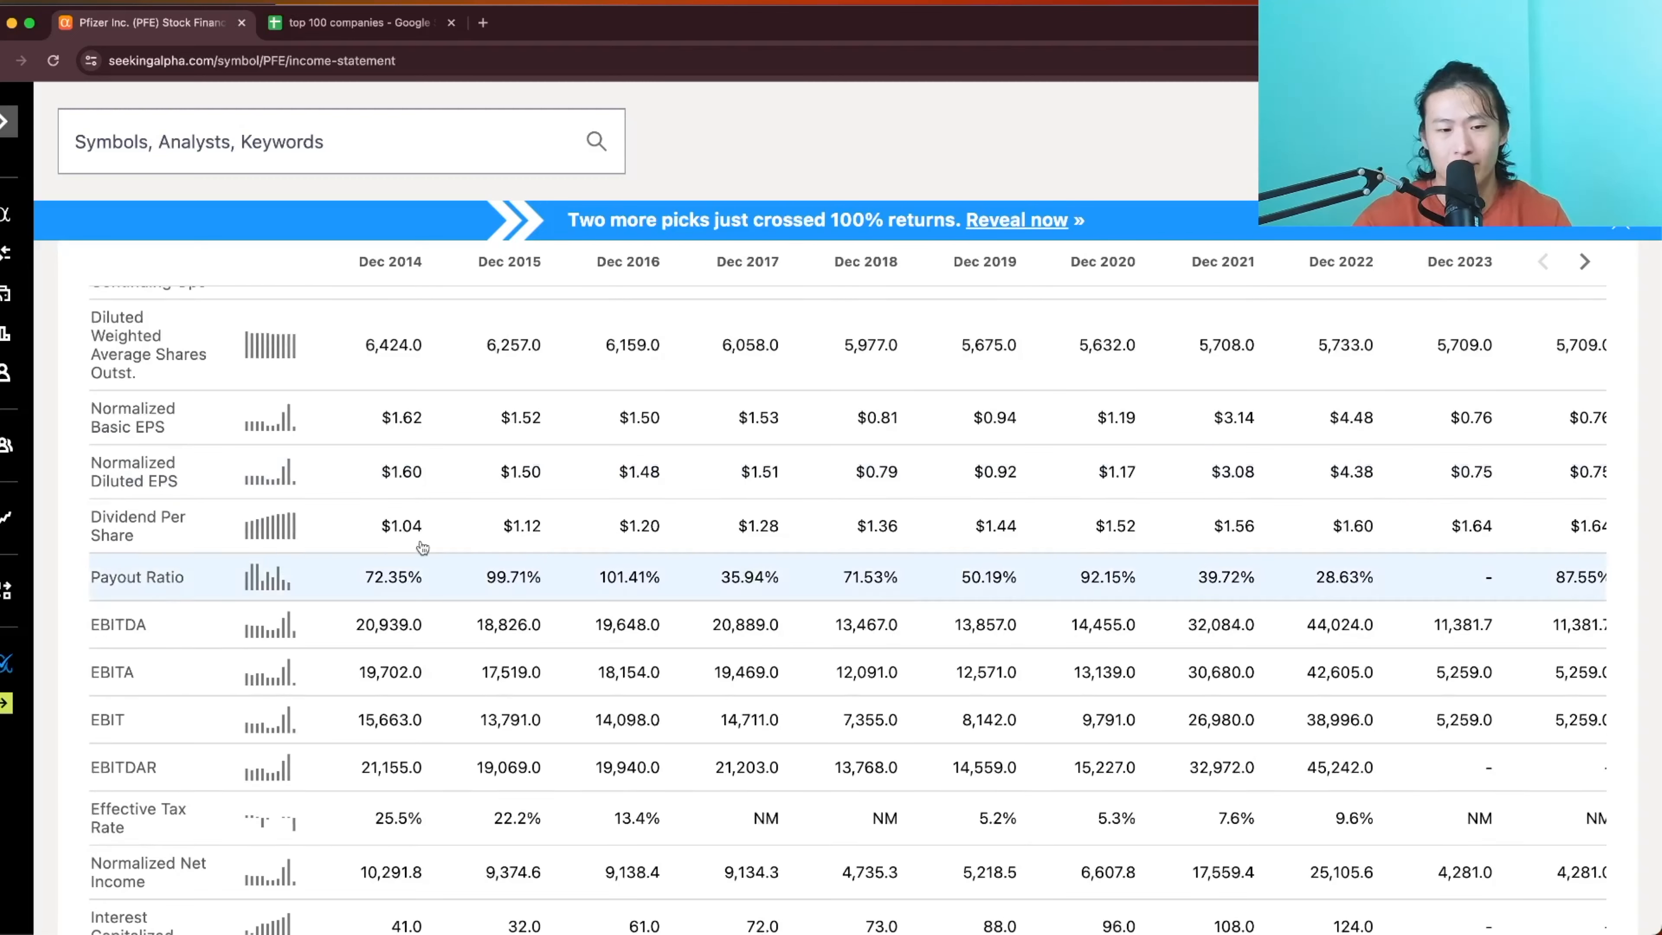
mouse_move(467, 529)
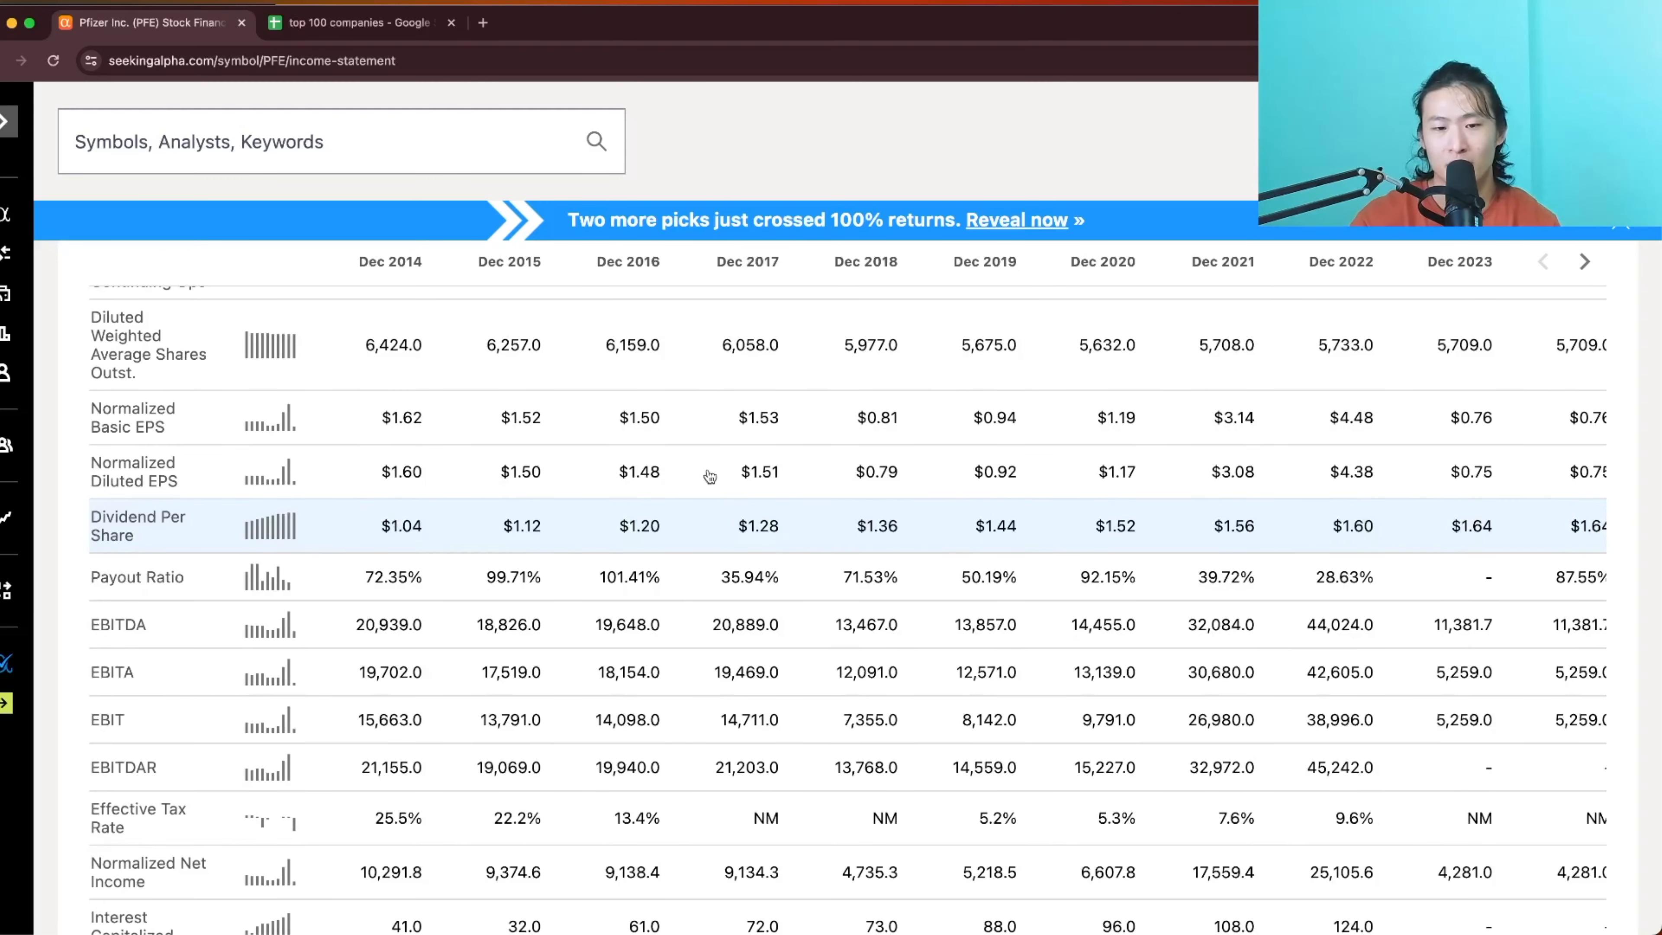
mouse_move(413, 542)
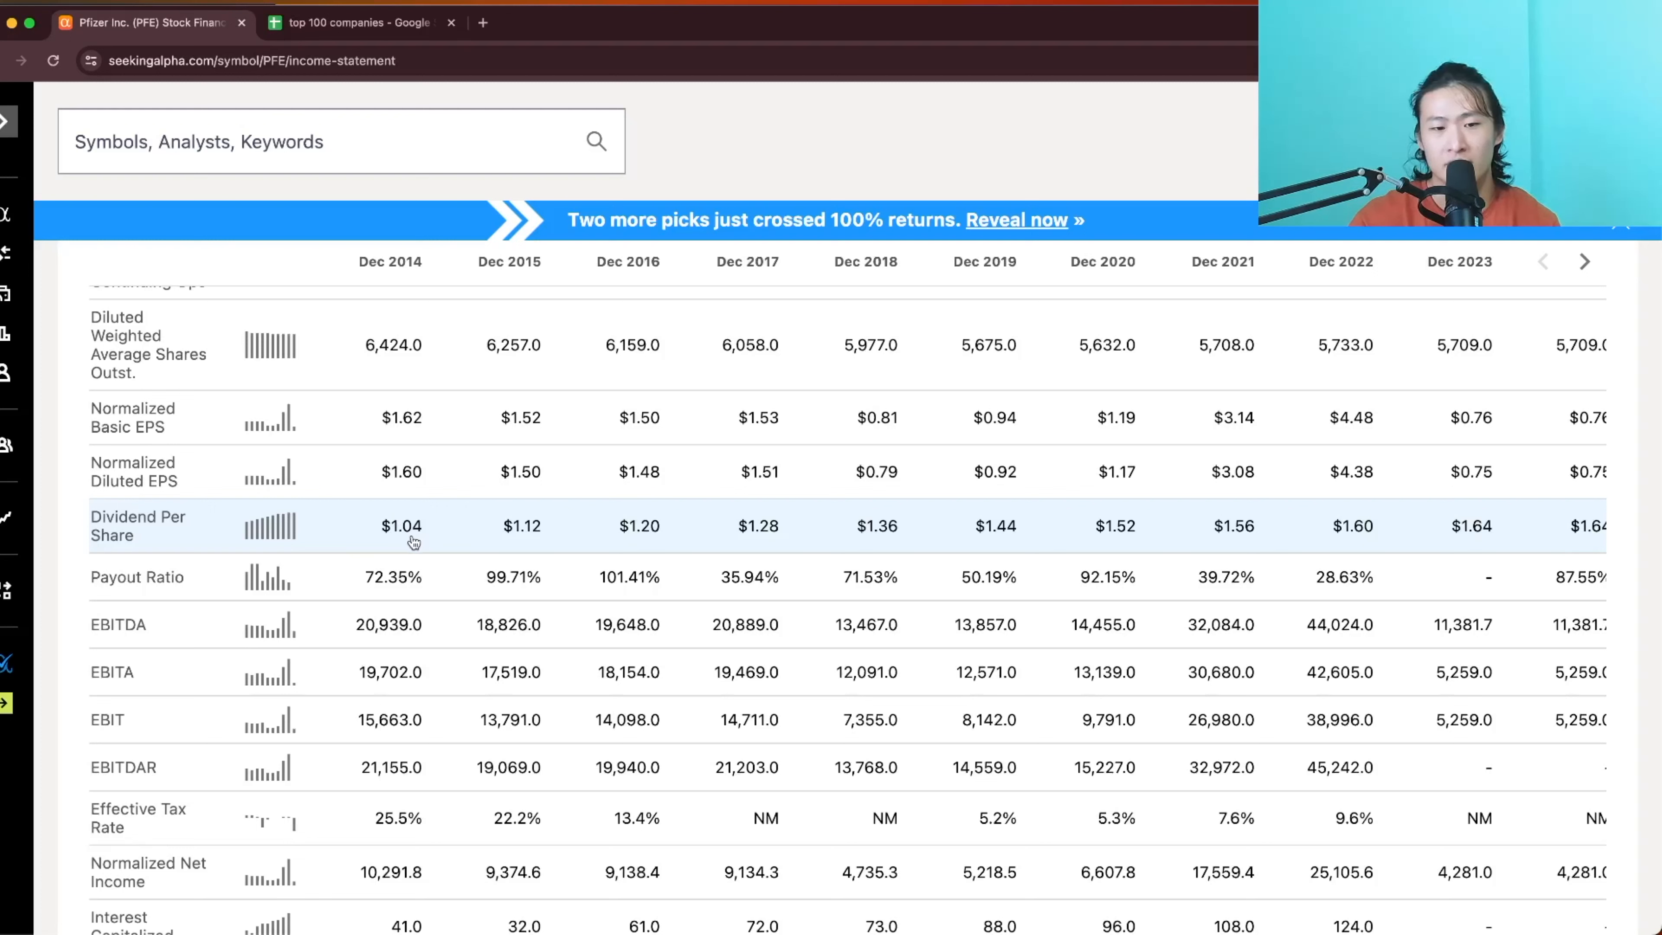
mouse_move(955, 514)
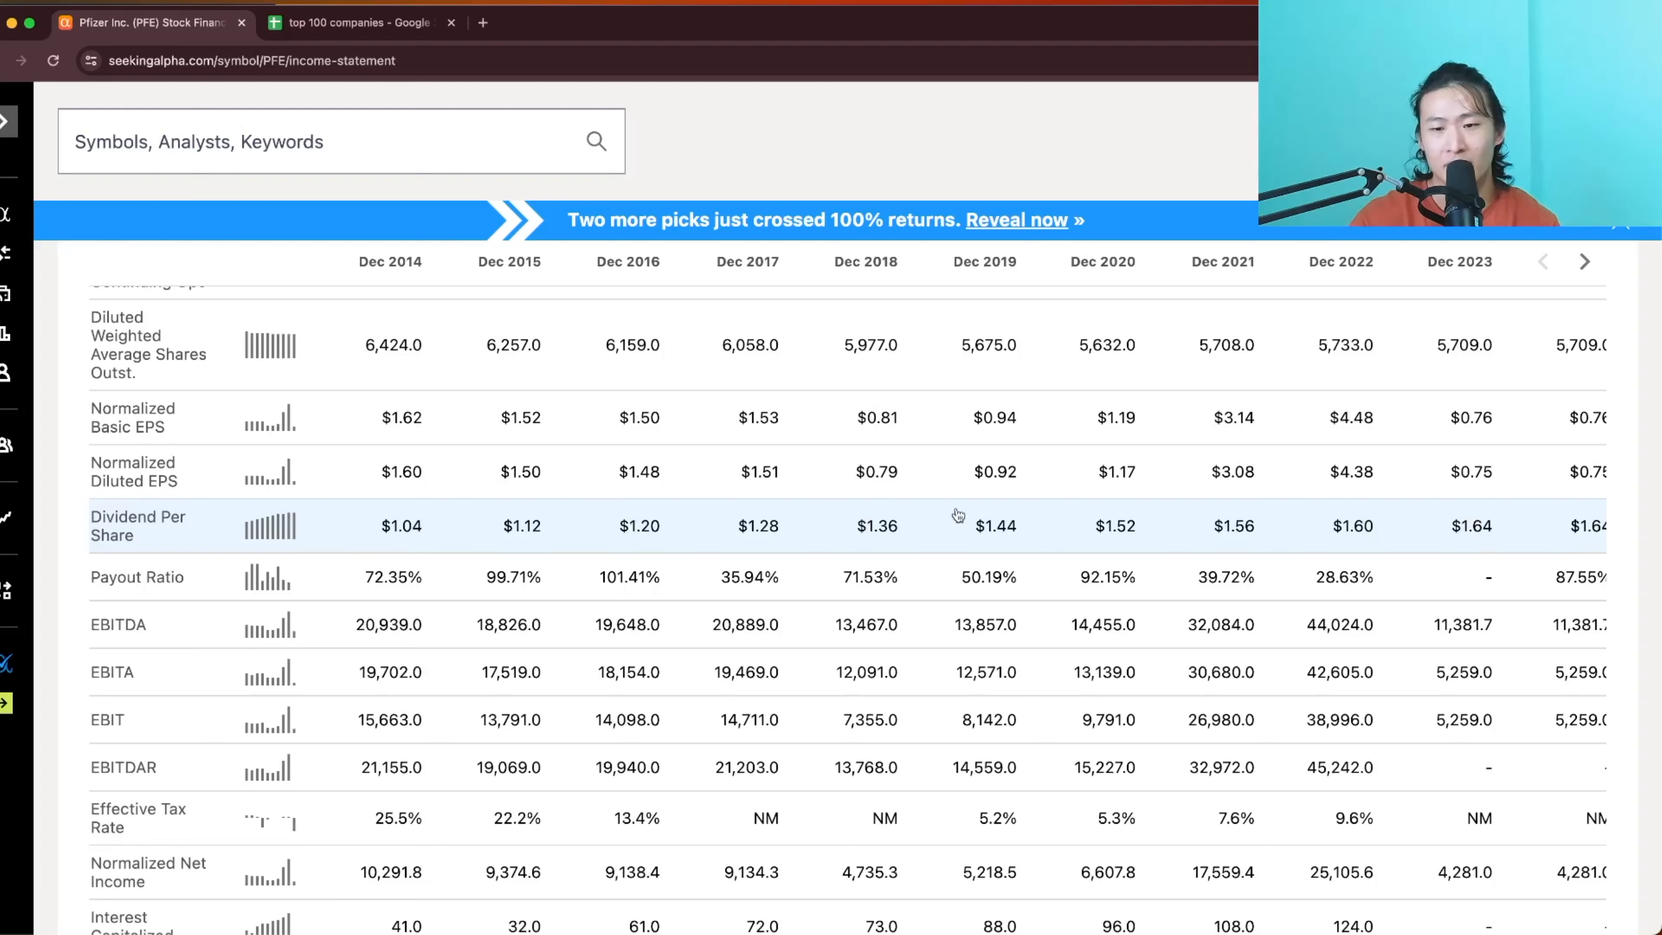
mouse_move(1127, 539)
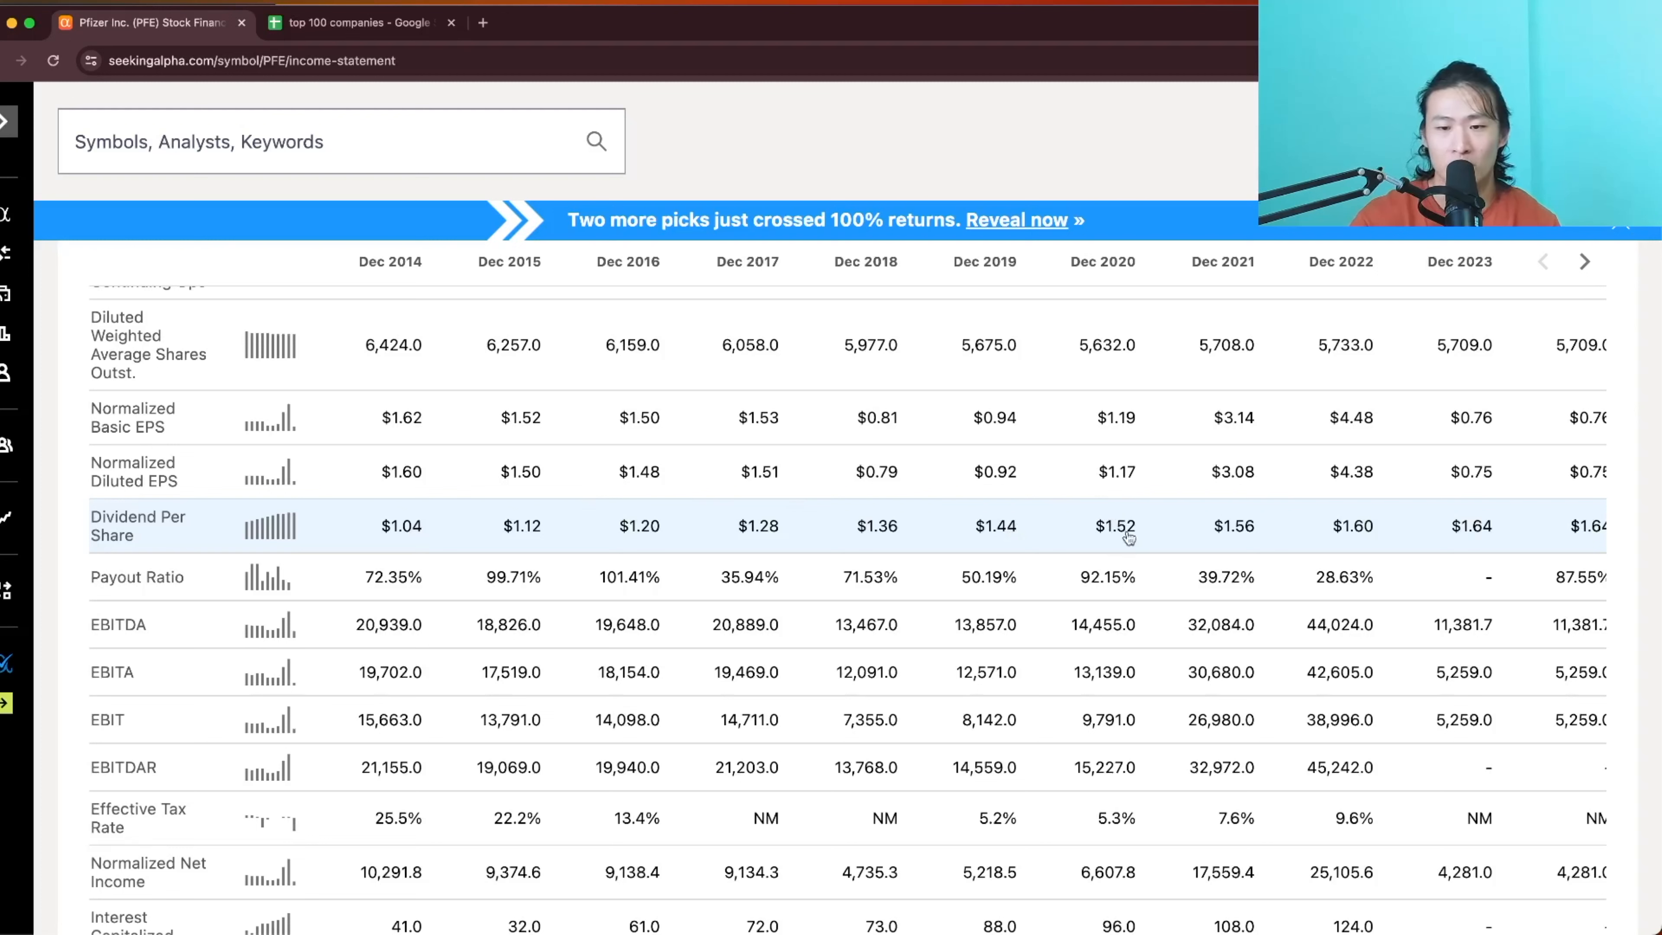
mouse_move(1248, 491)
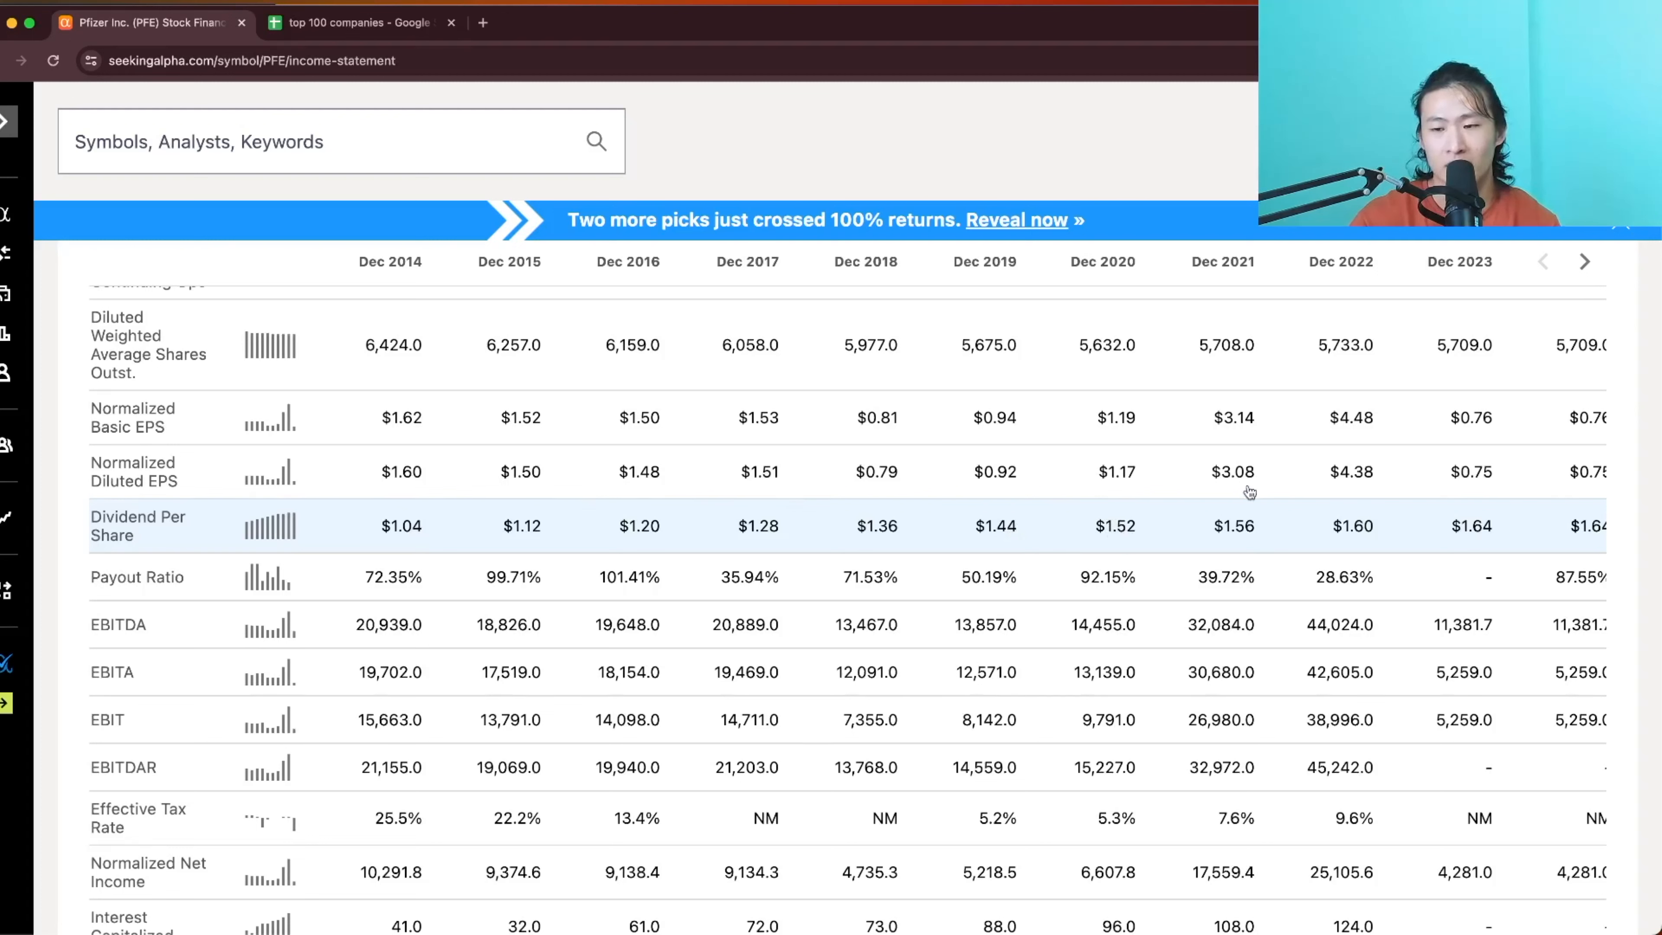
mouse_move(1115, 585)
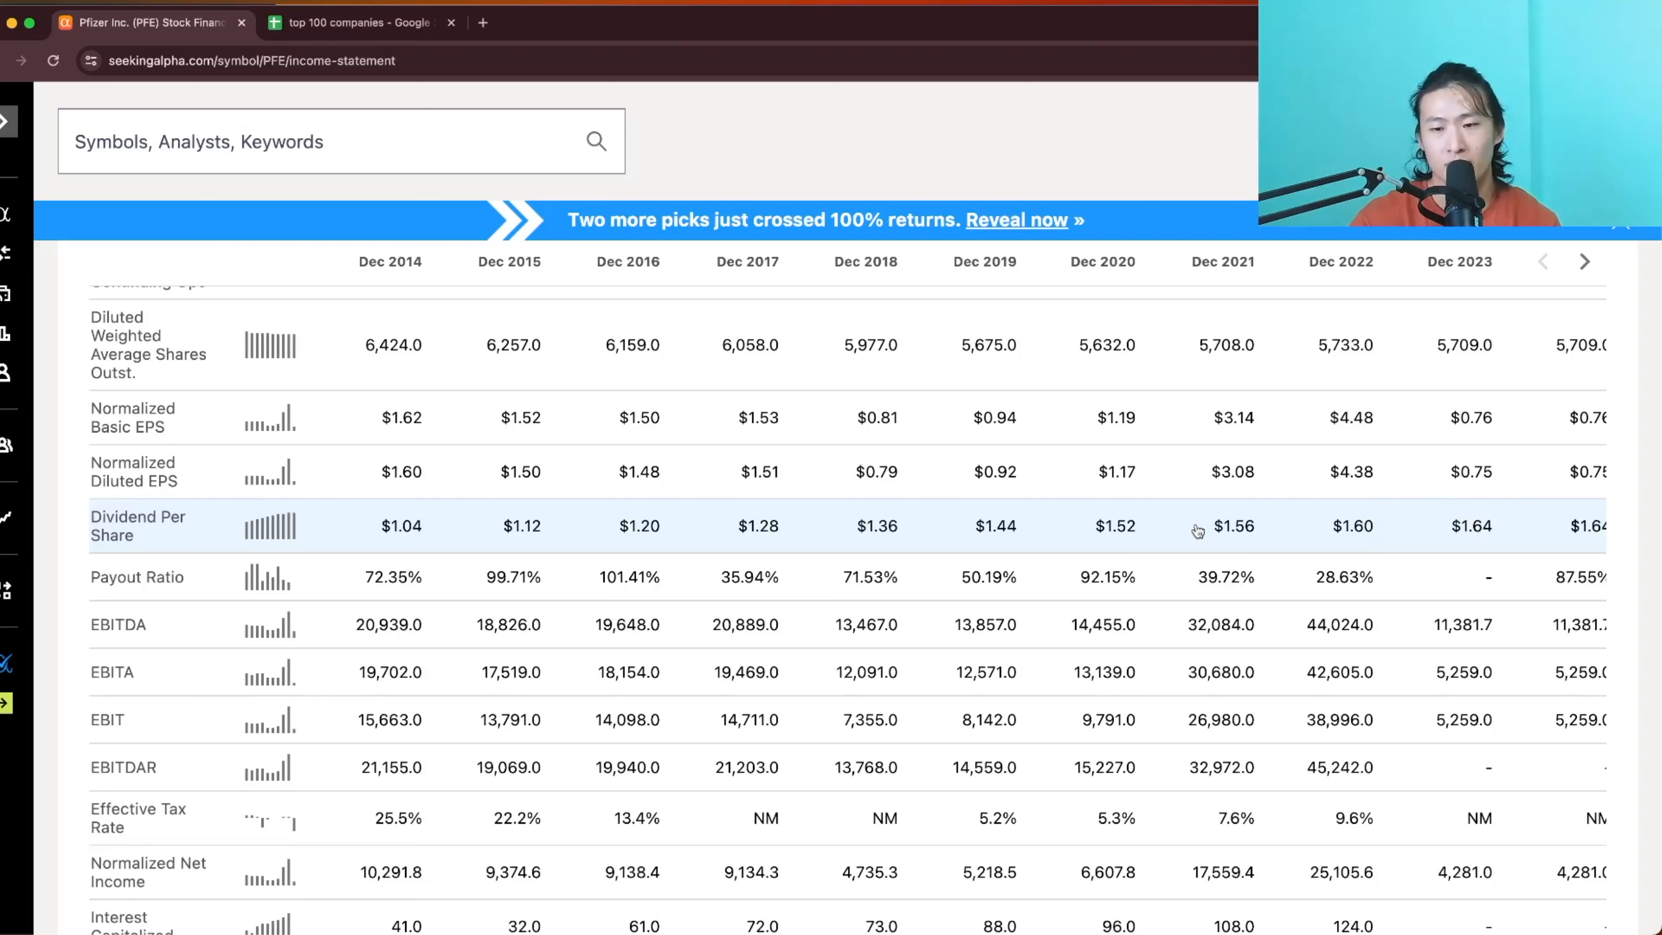
mouse_move(1339, 499)
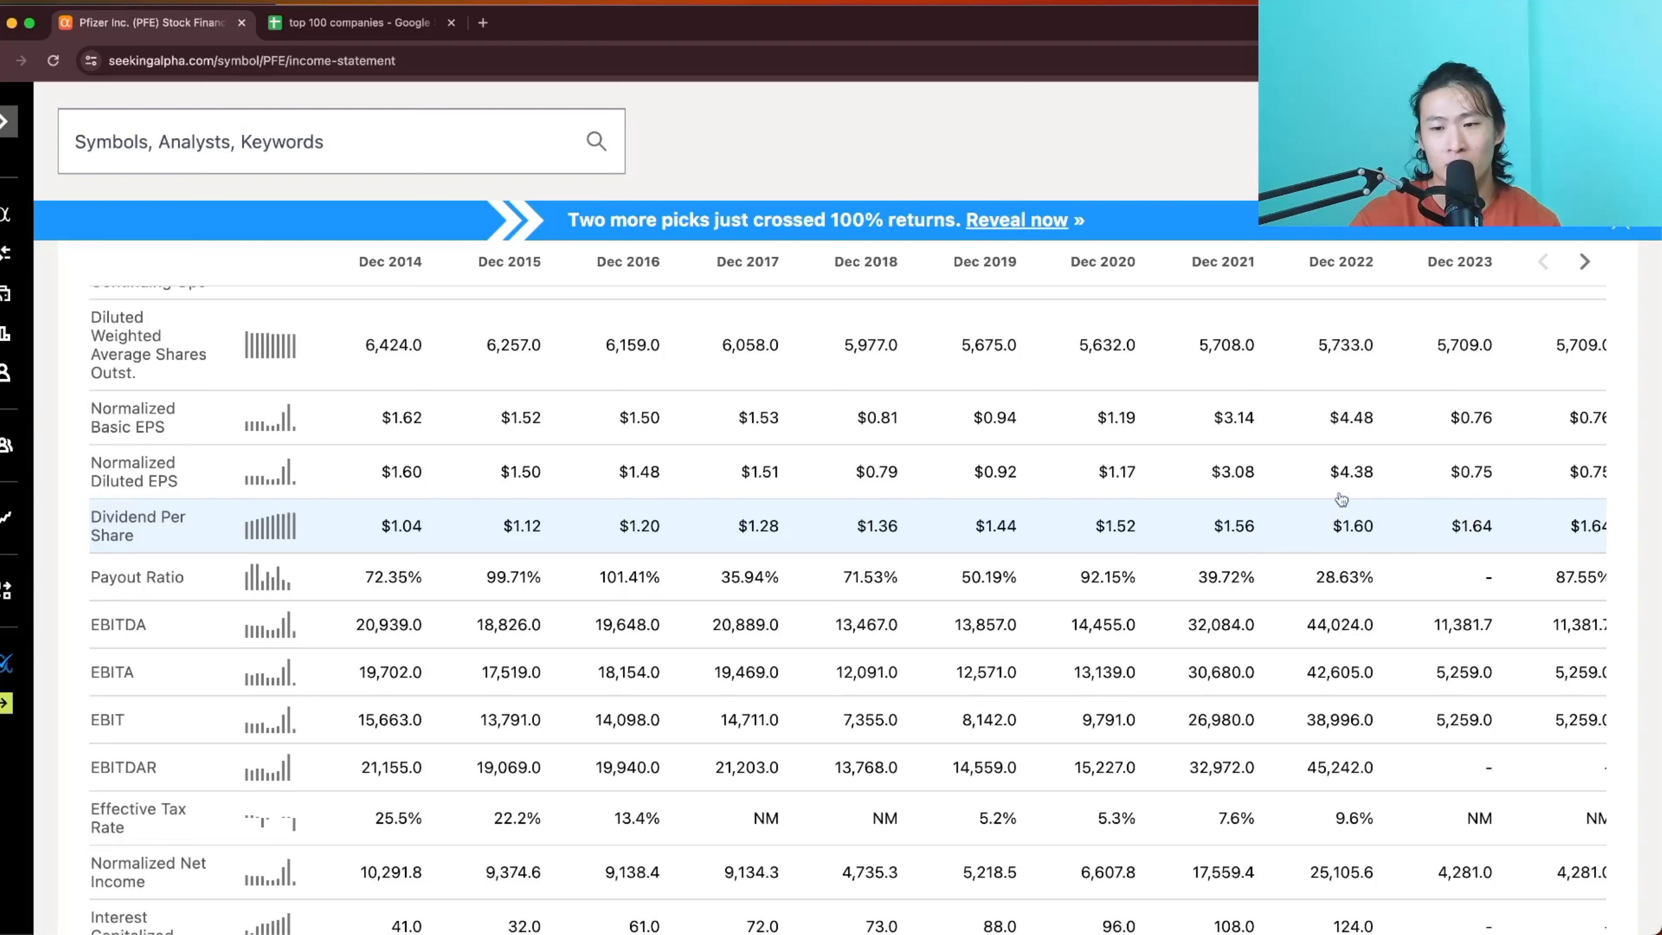
mouse_move(1278, 539)
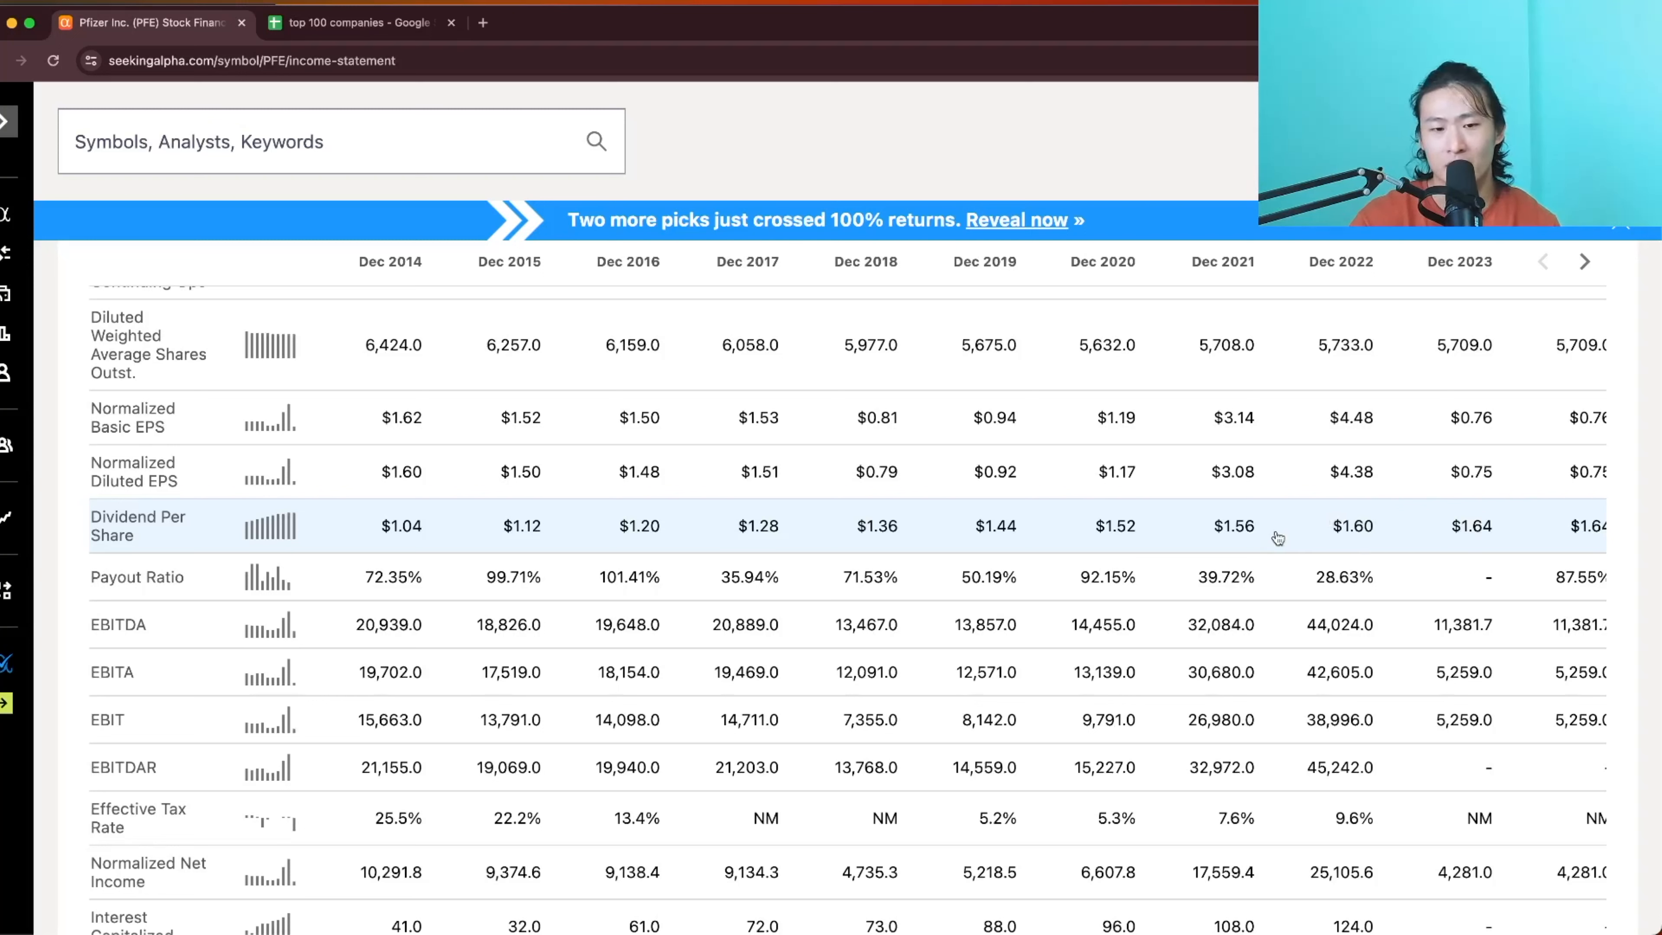
mouse_move(1241, 540)
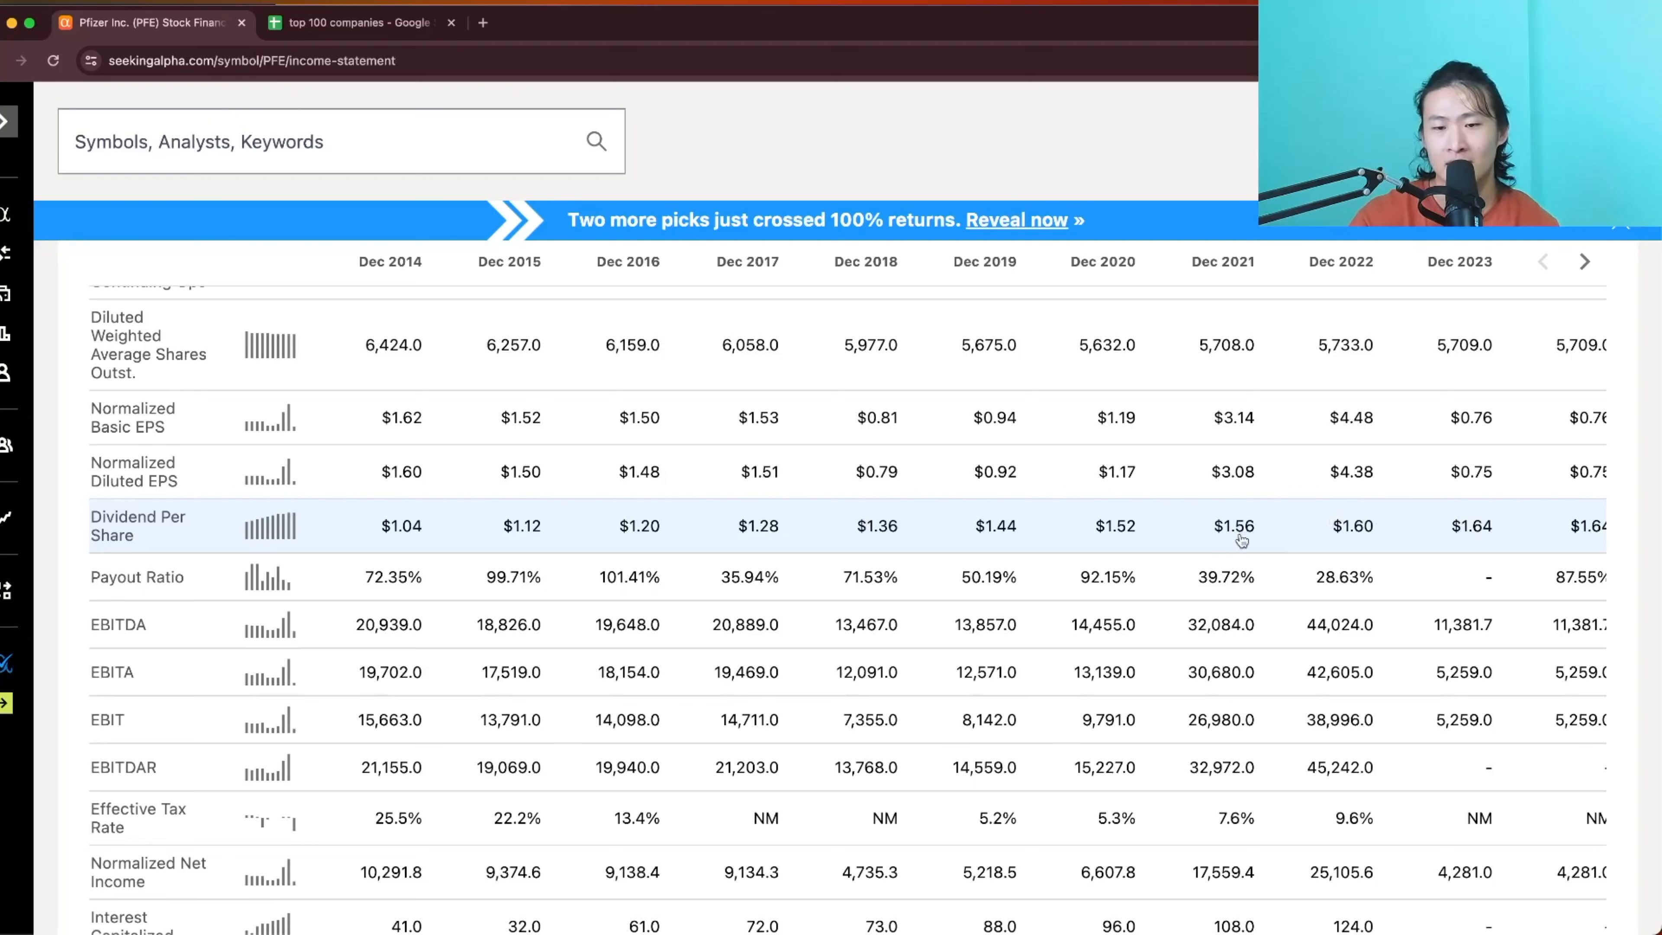
mouse_move(1232, 535)
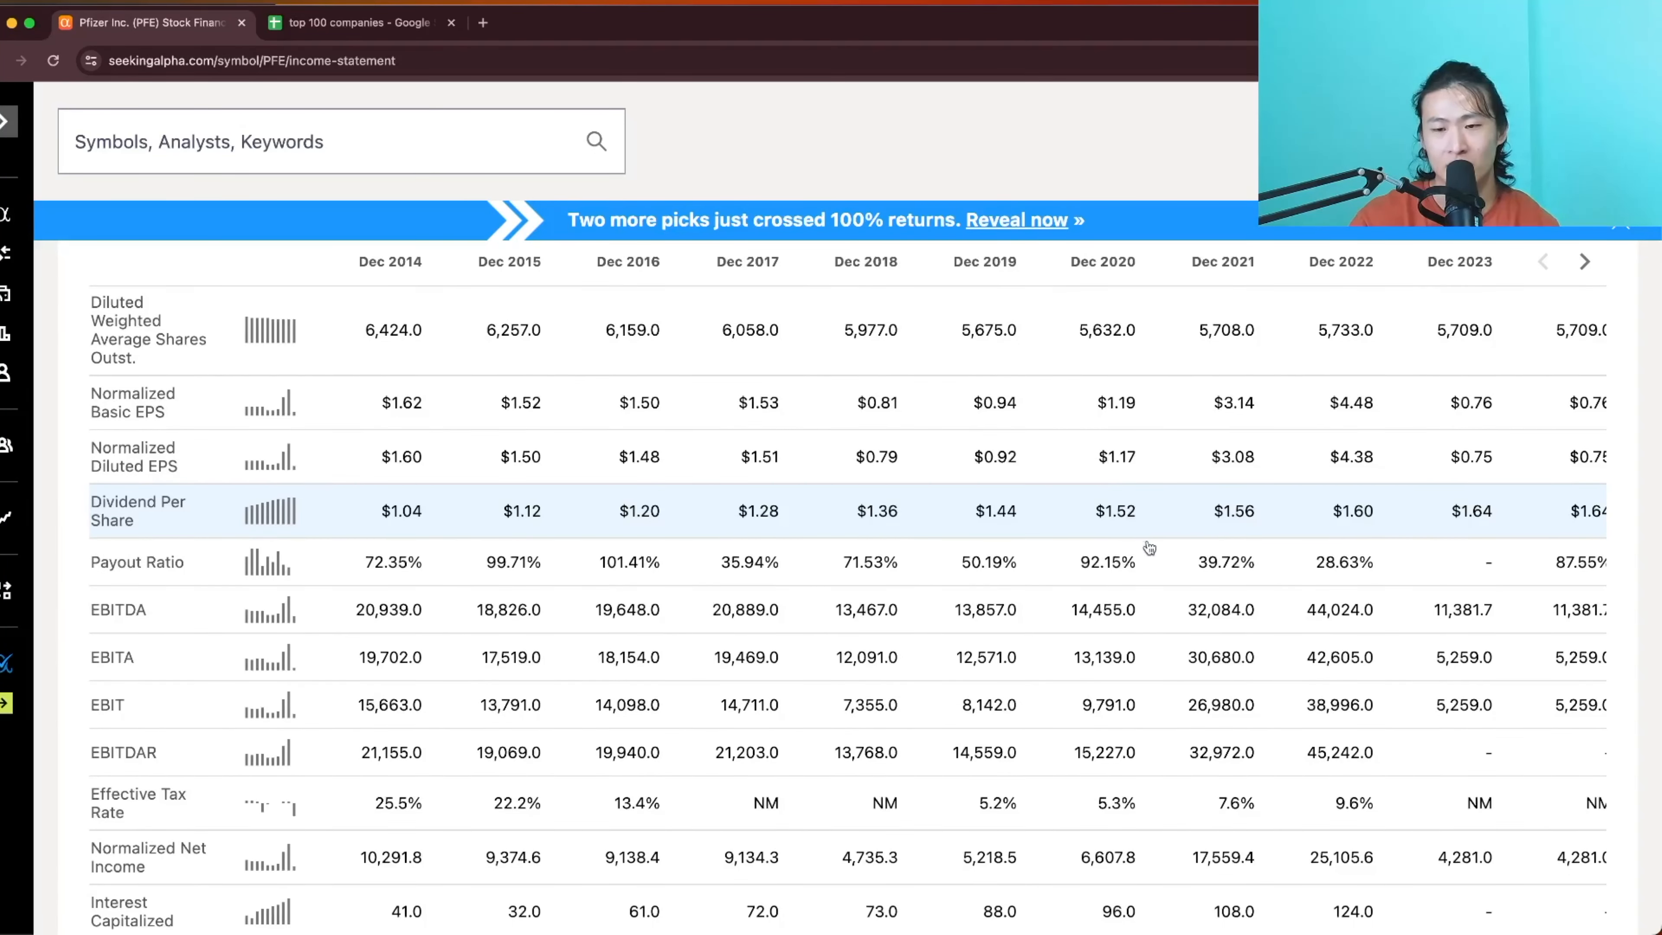
mouse_move(1165, 516)
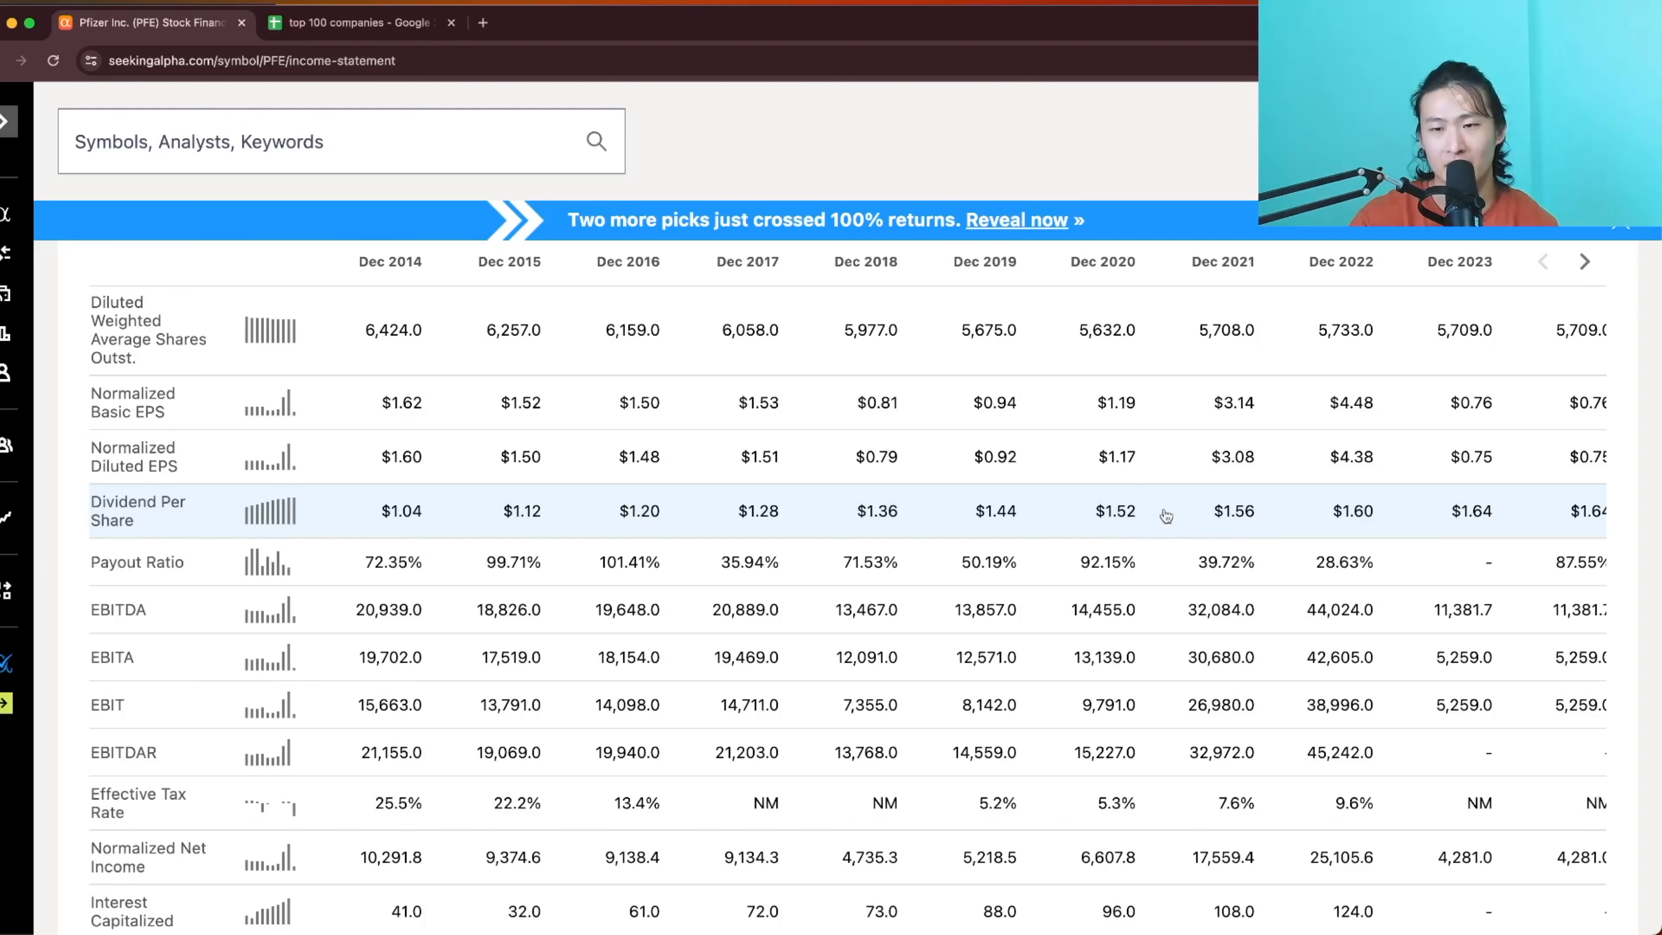
mouse_move(1312, 516)
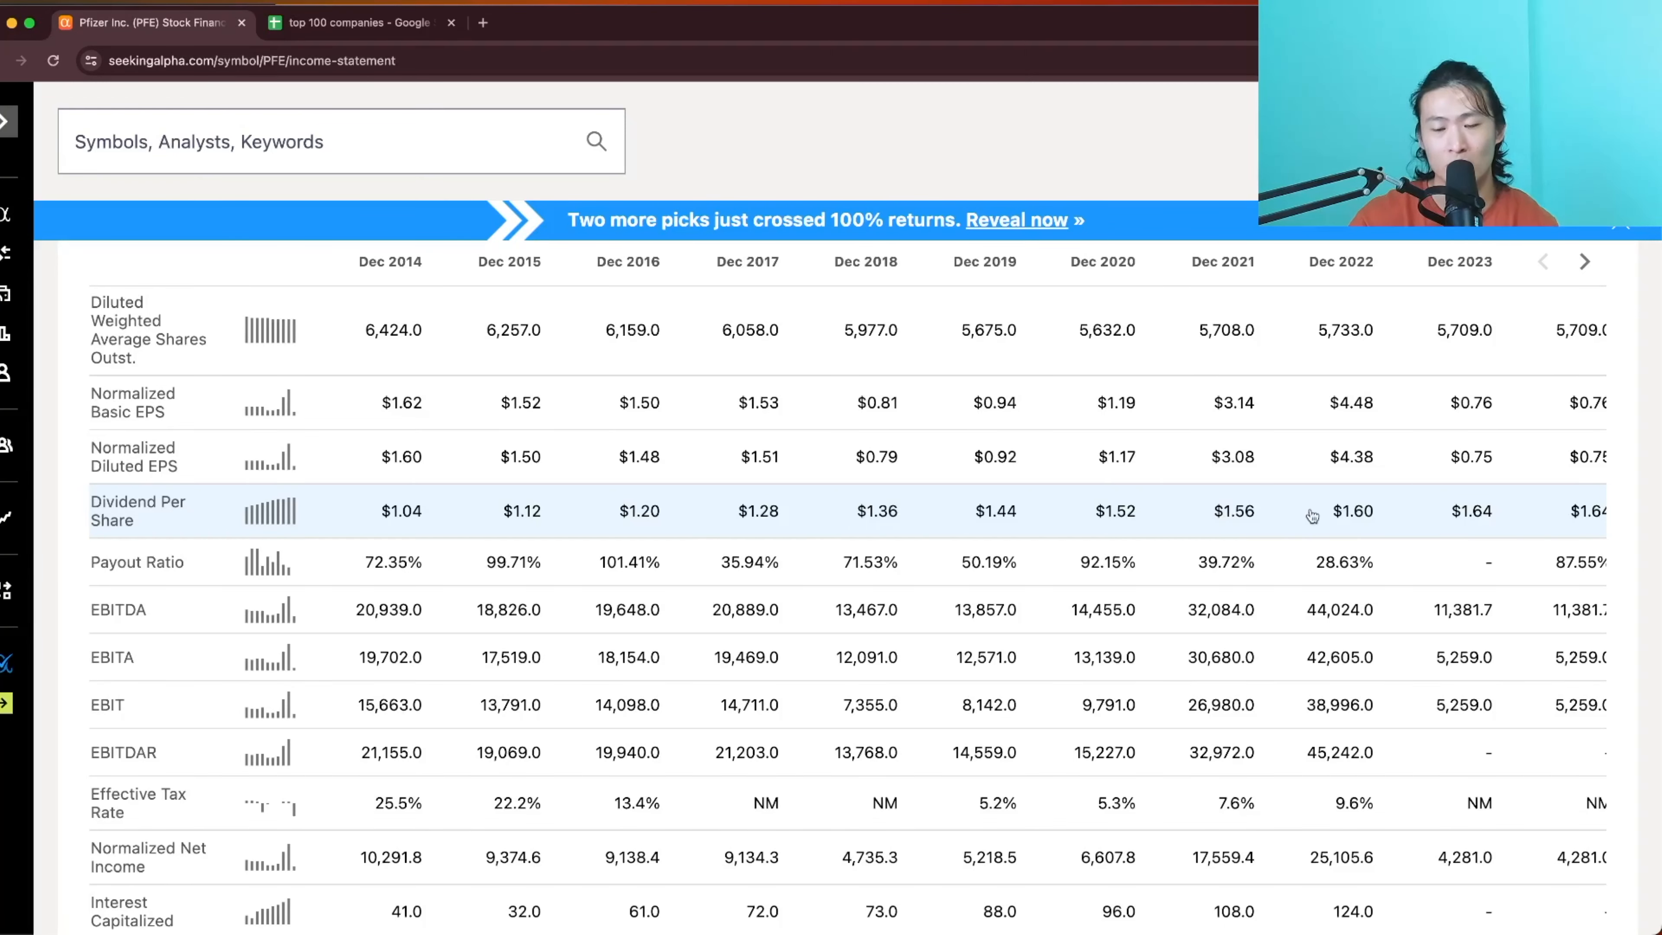
scroll("down", 3)
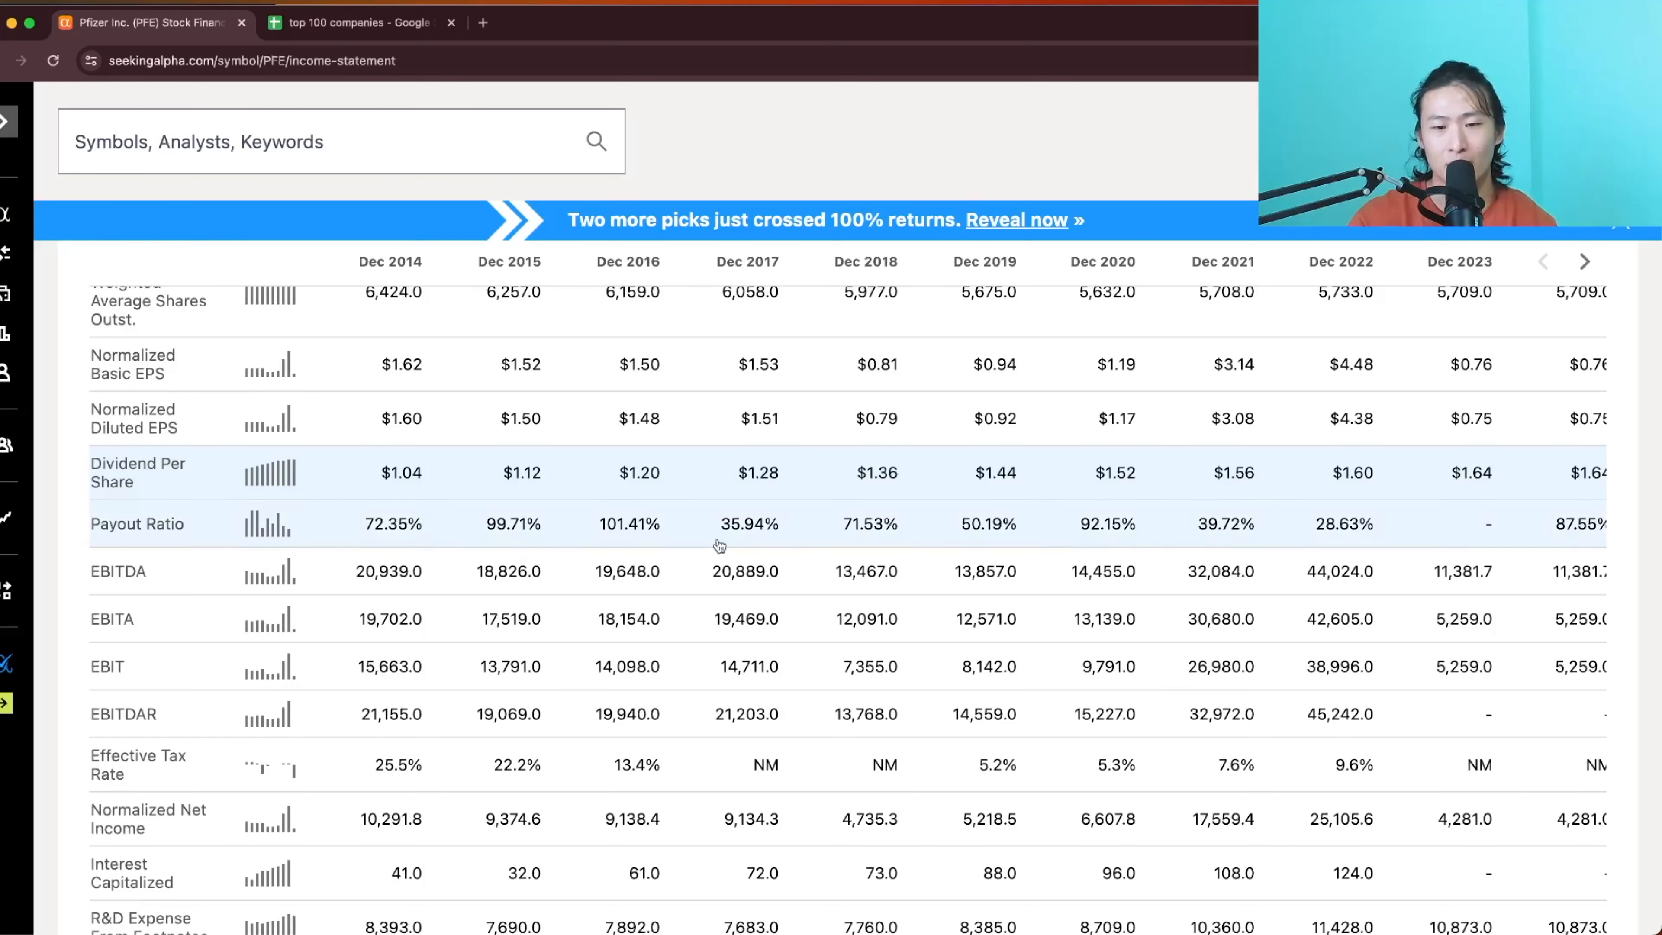
mouse_move(991, 540)
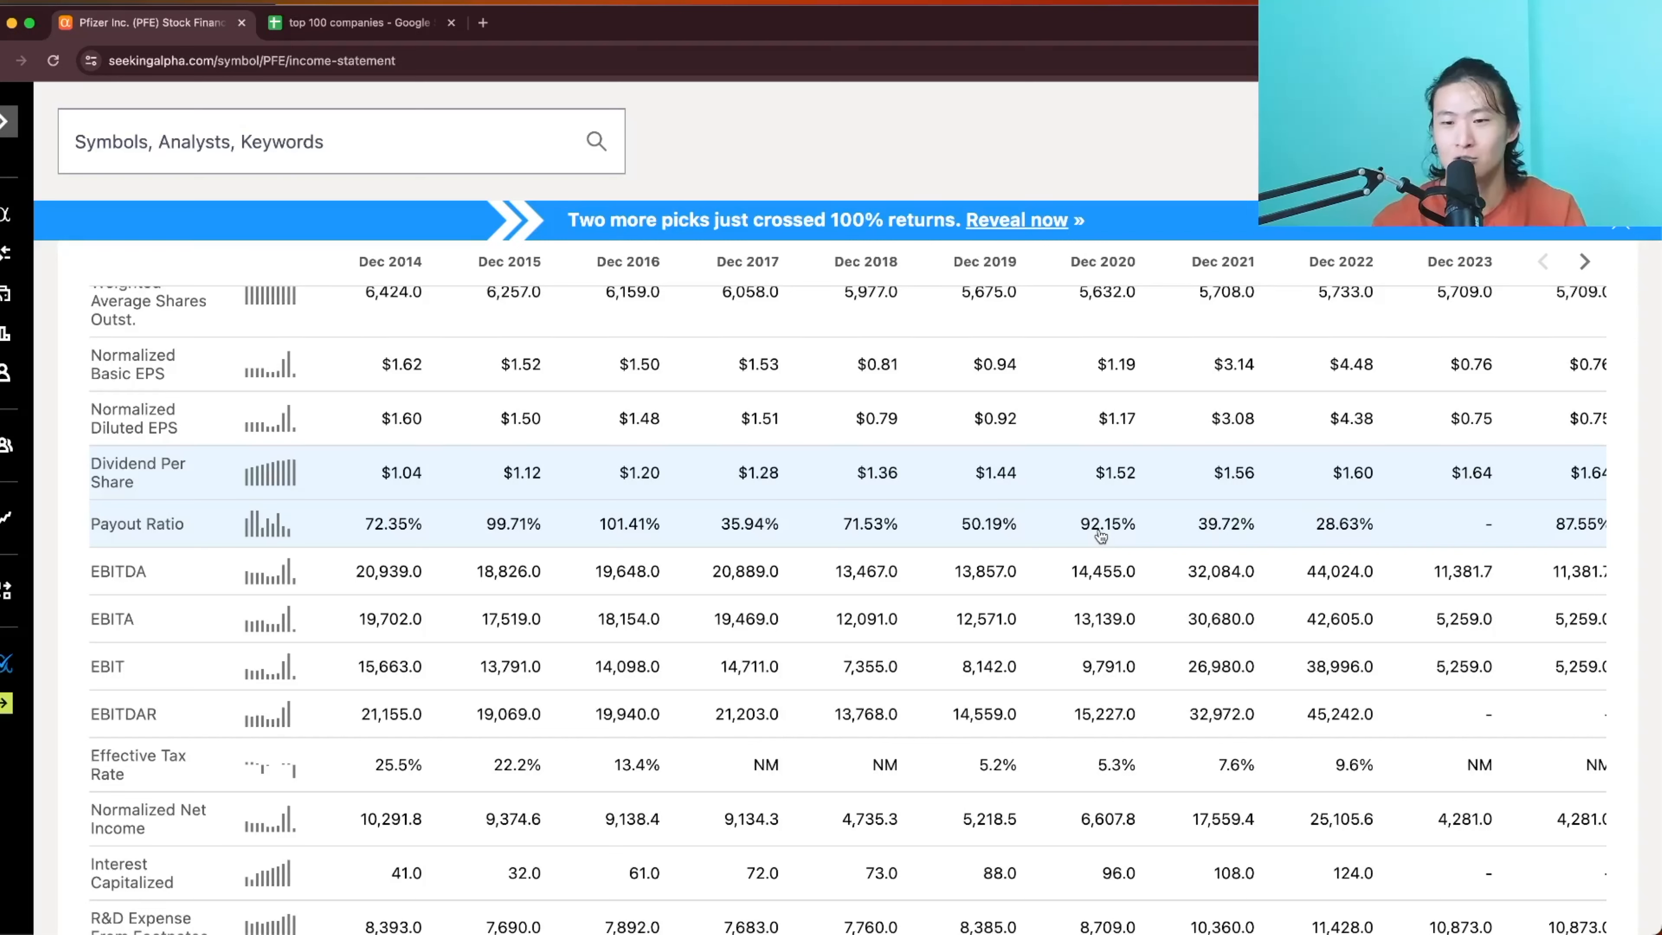
Scroll to the bottom of the income statement showing R&D expense and foreign sales
scroll("down", 3)
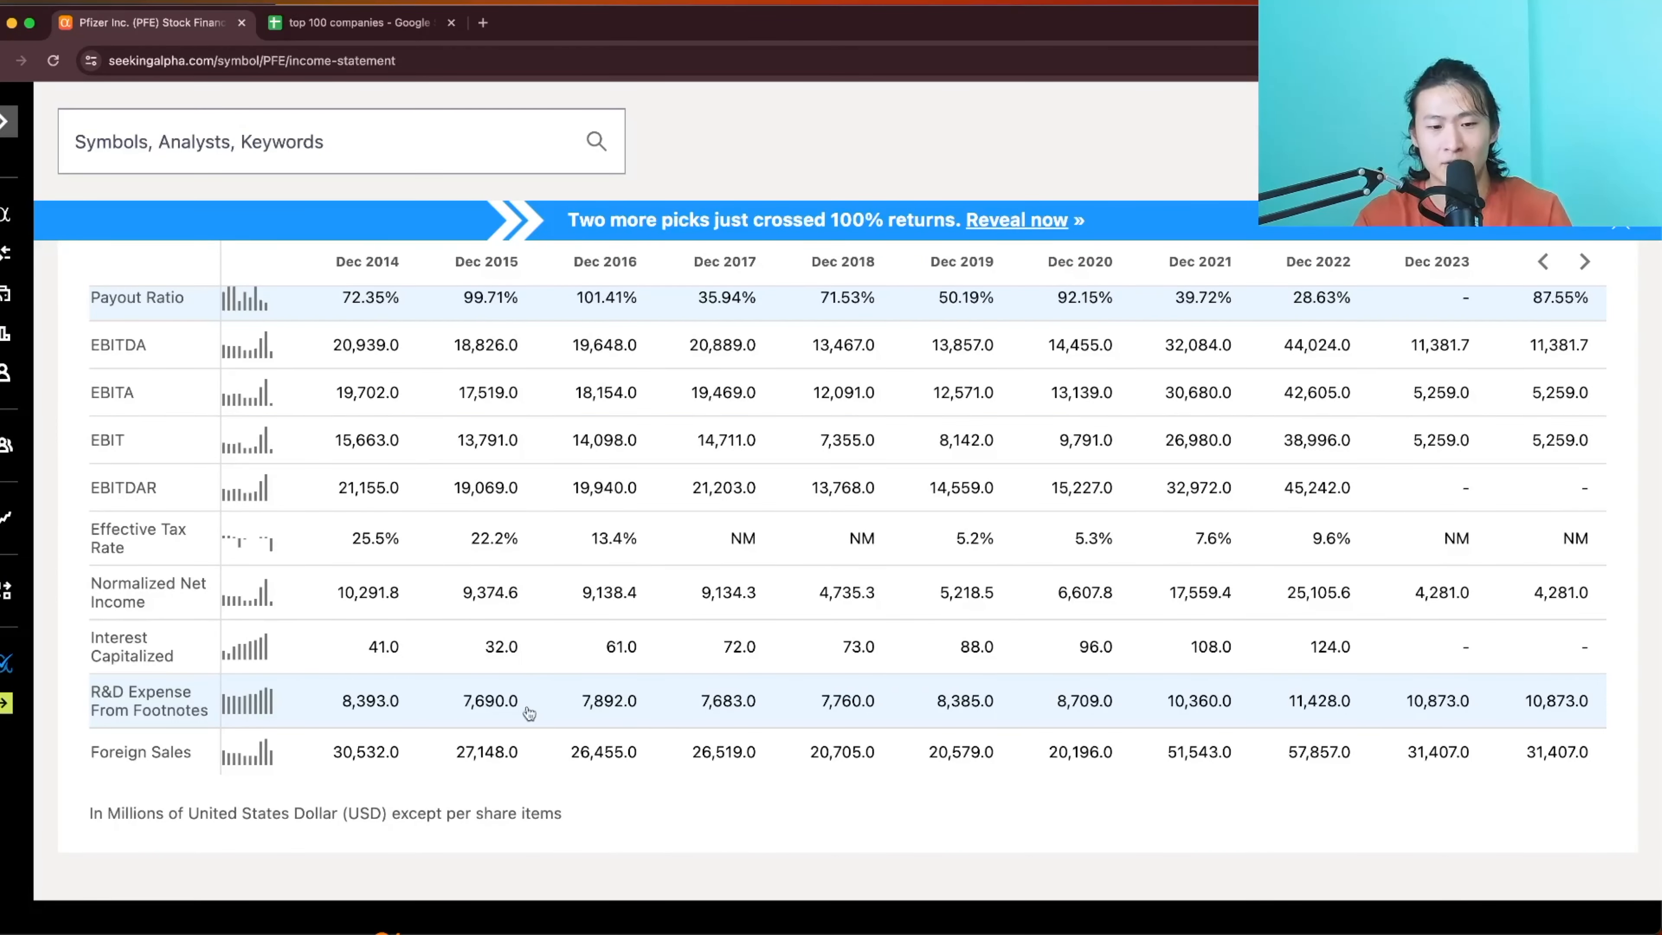
mouse_move(1145, 697)
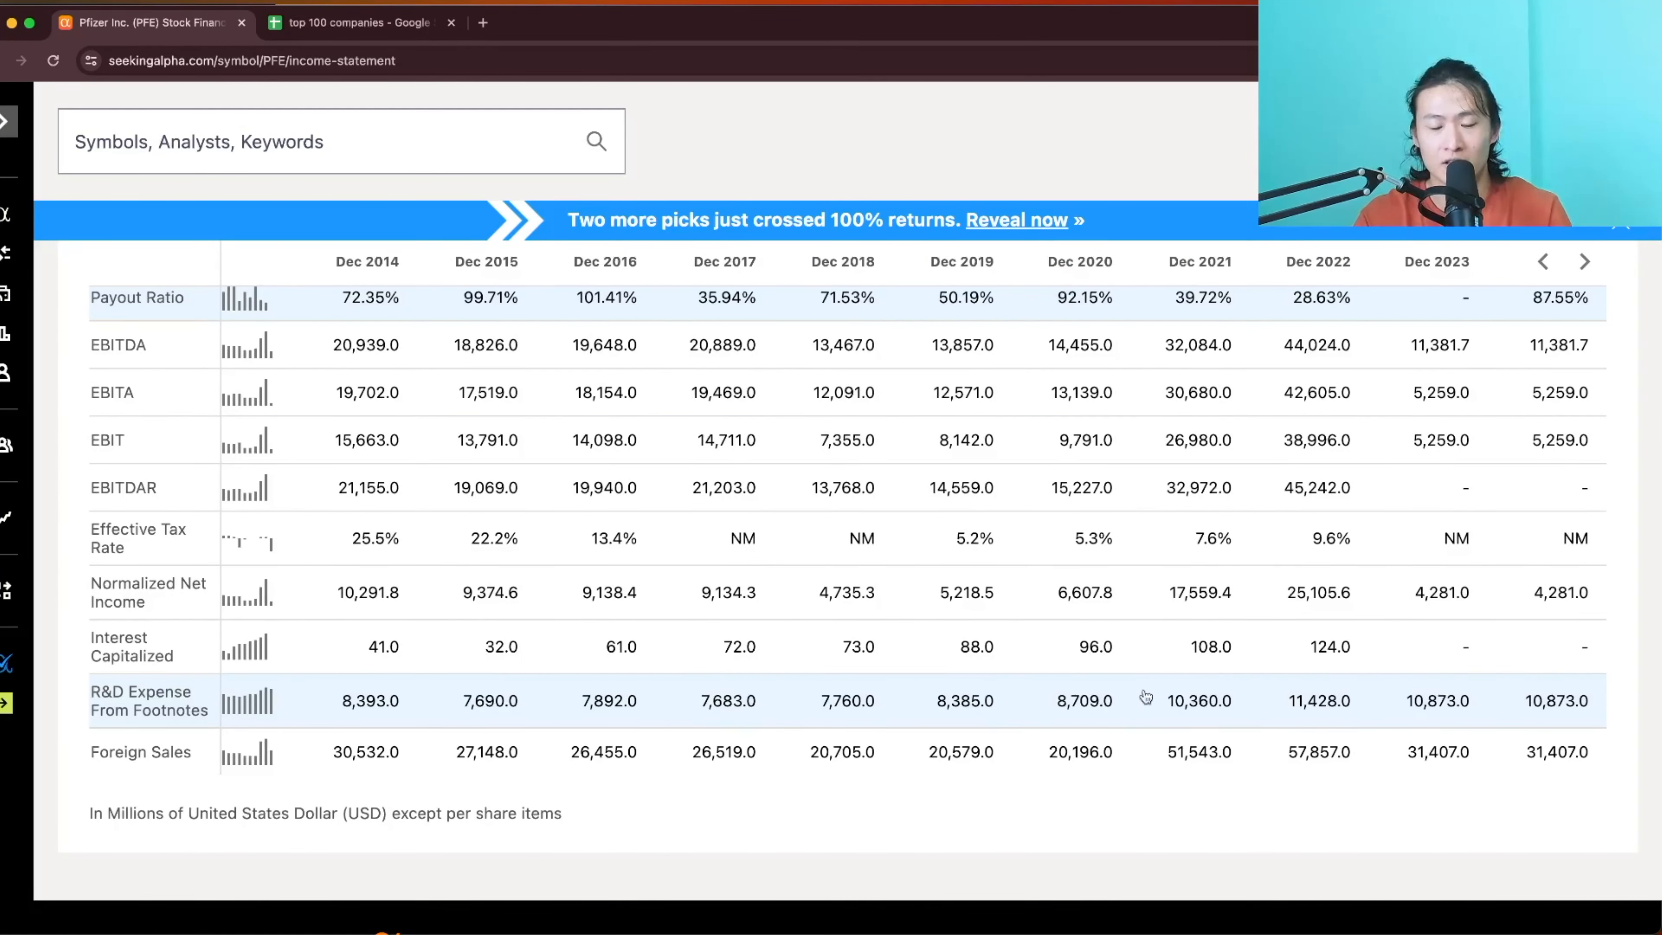
mouse_move(1228, 745)
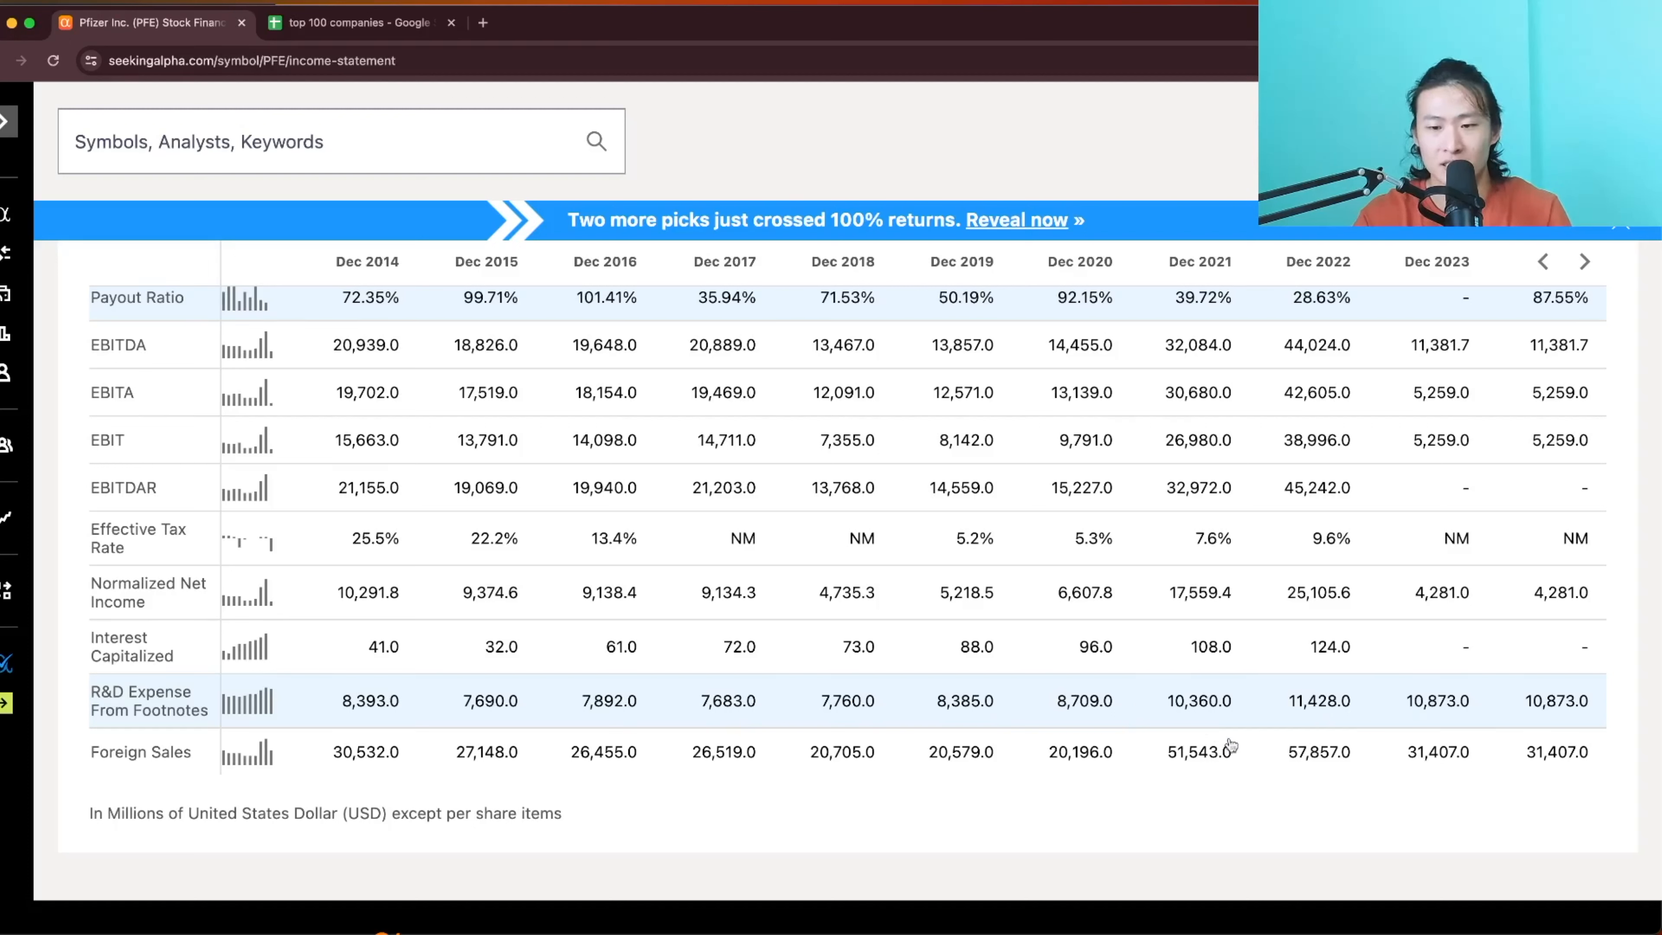
mouse_move(1182, 728)
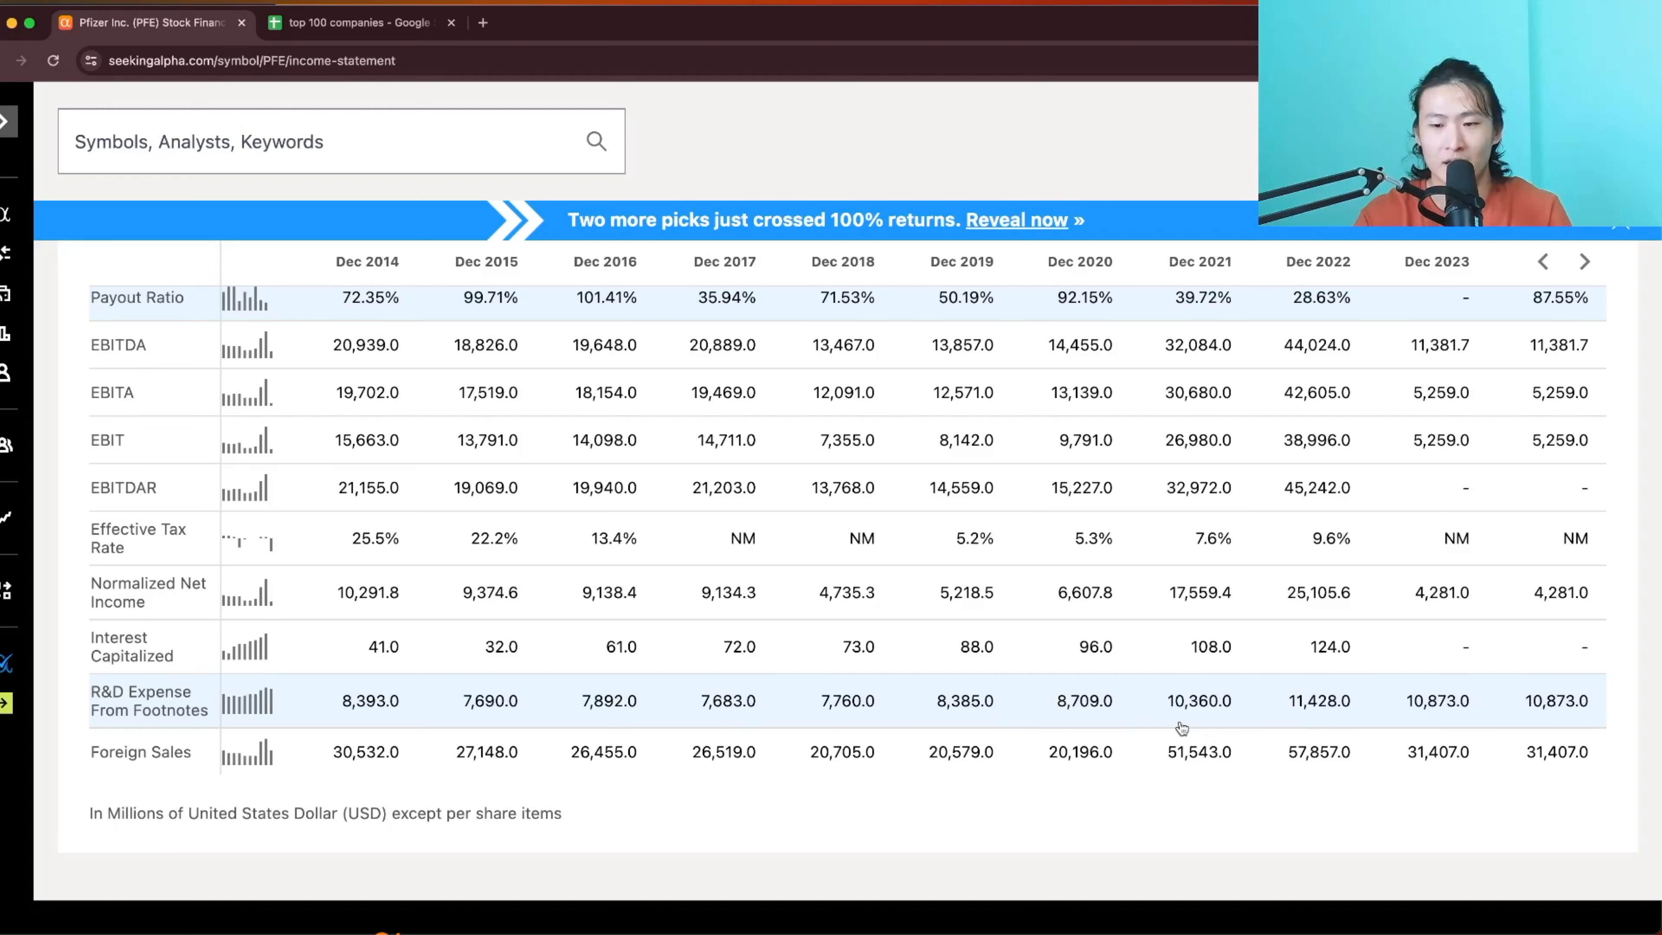
mouse_move(1399, 696)
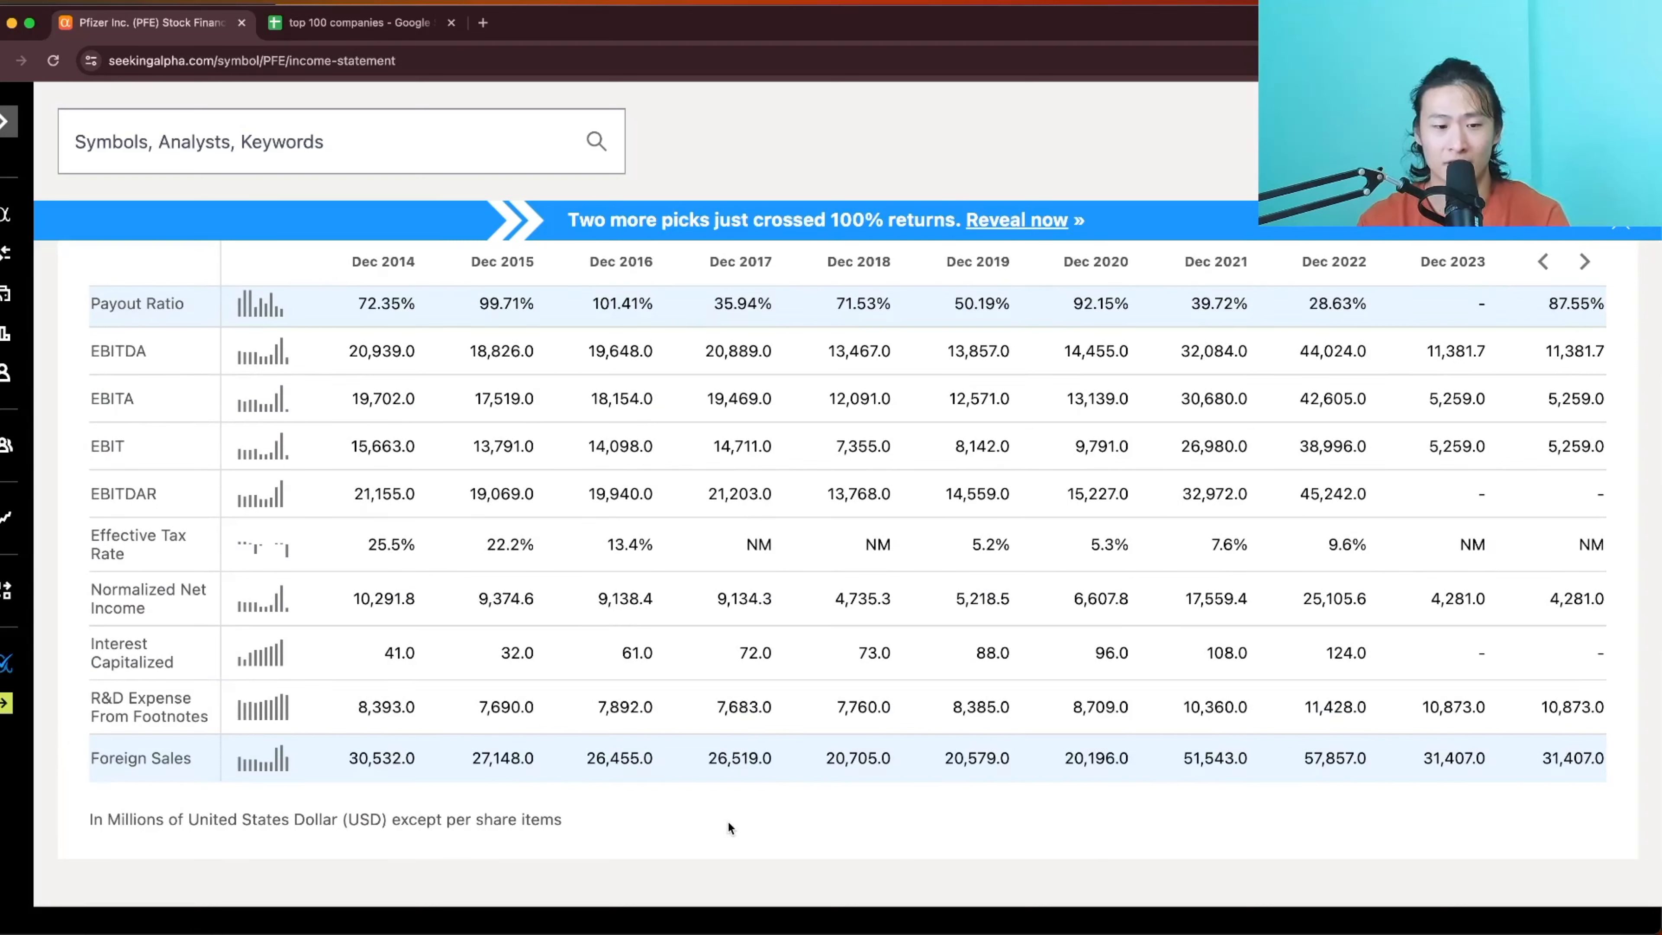
mouse_move(832, 778)
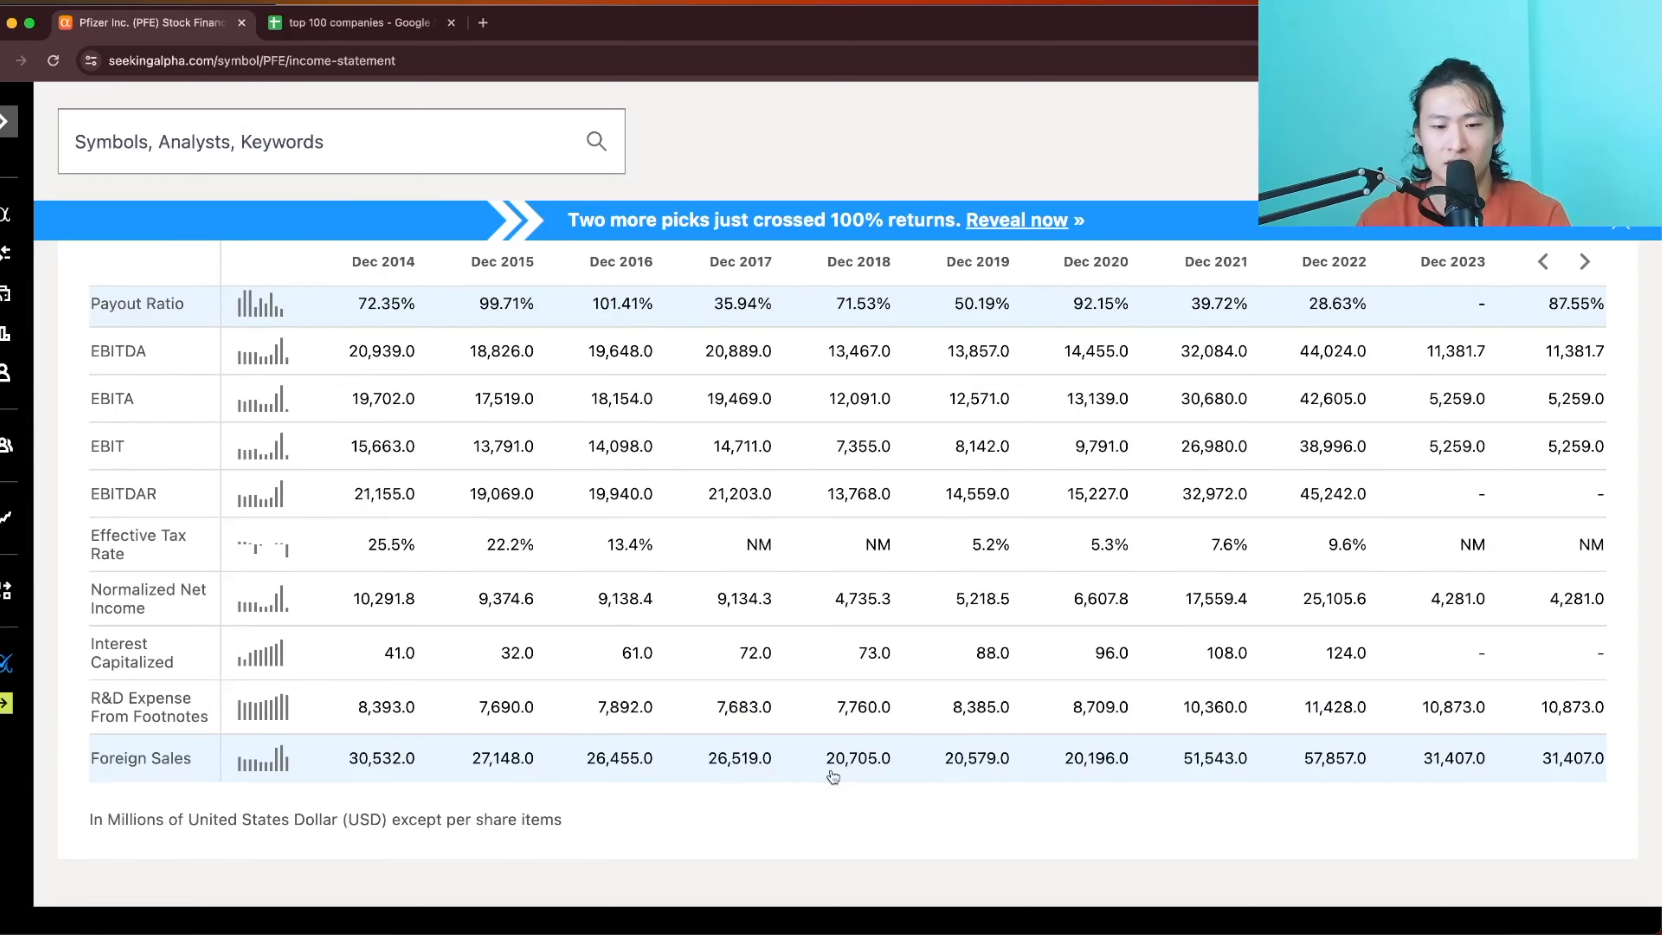
mouse_move(820, 787)
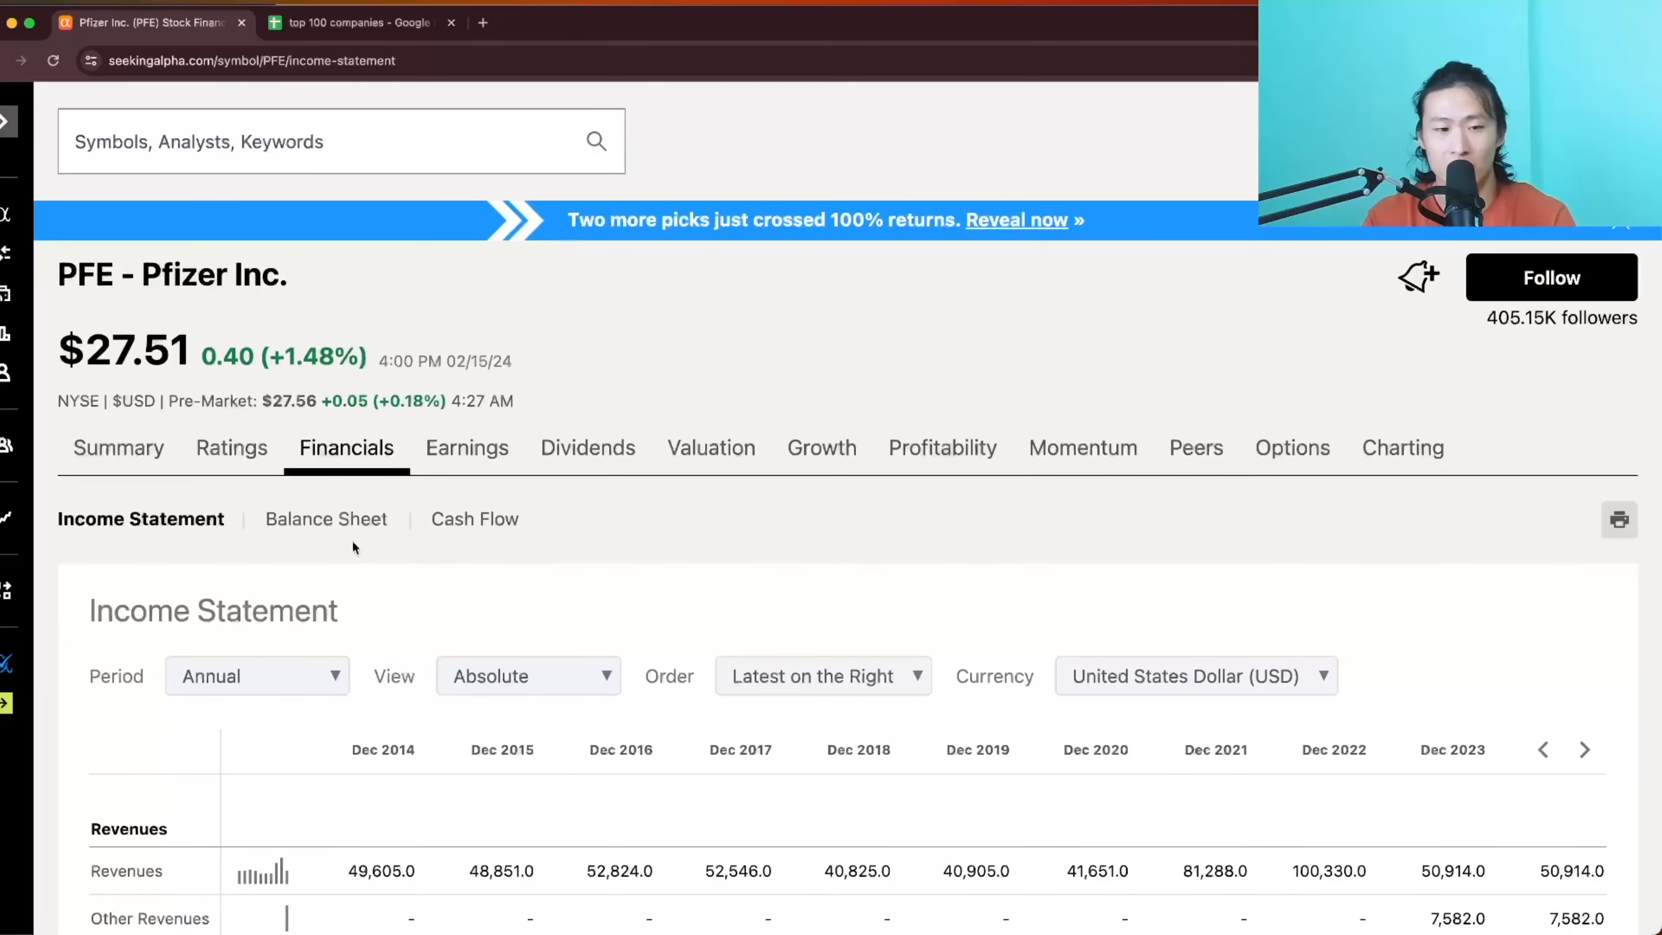
Switch to Pfizer's annual balance sheet and review cash, current assets and total assets
left_click(326, 519)
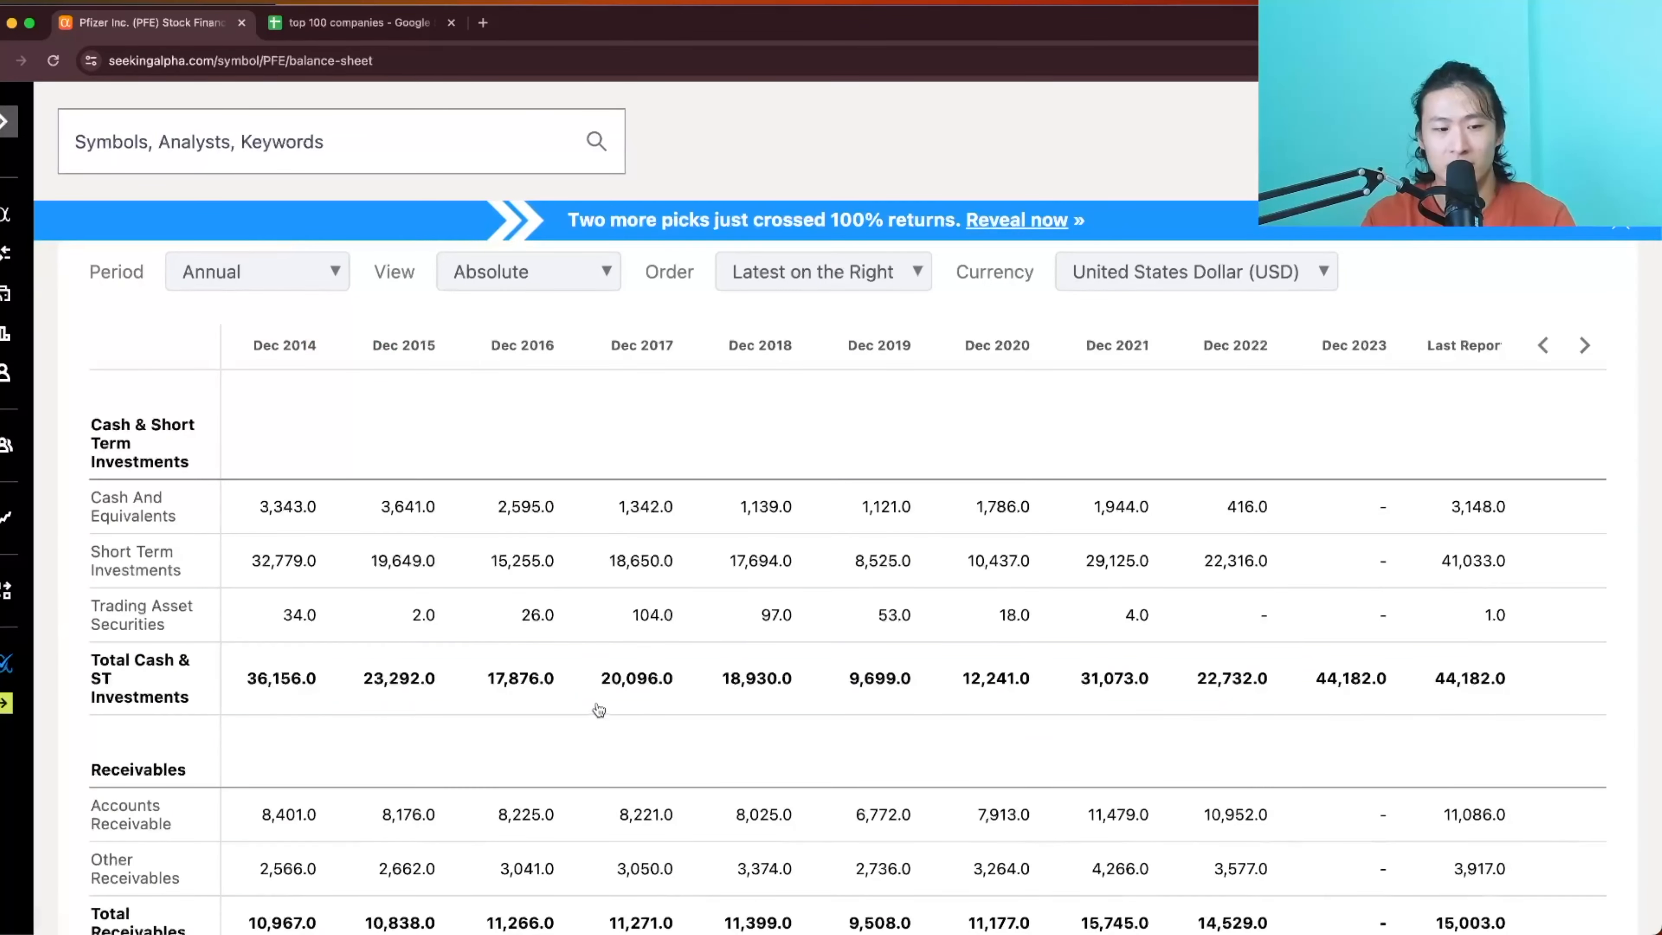
mouse_move(1474, 698)
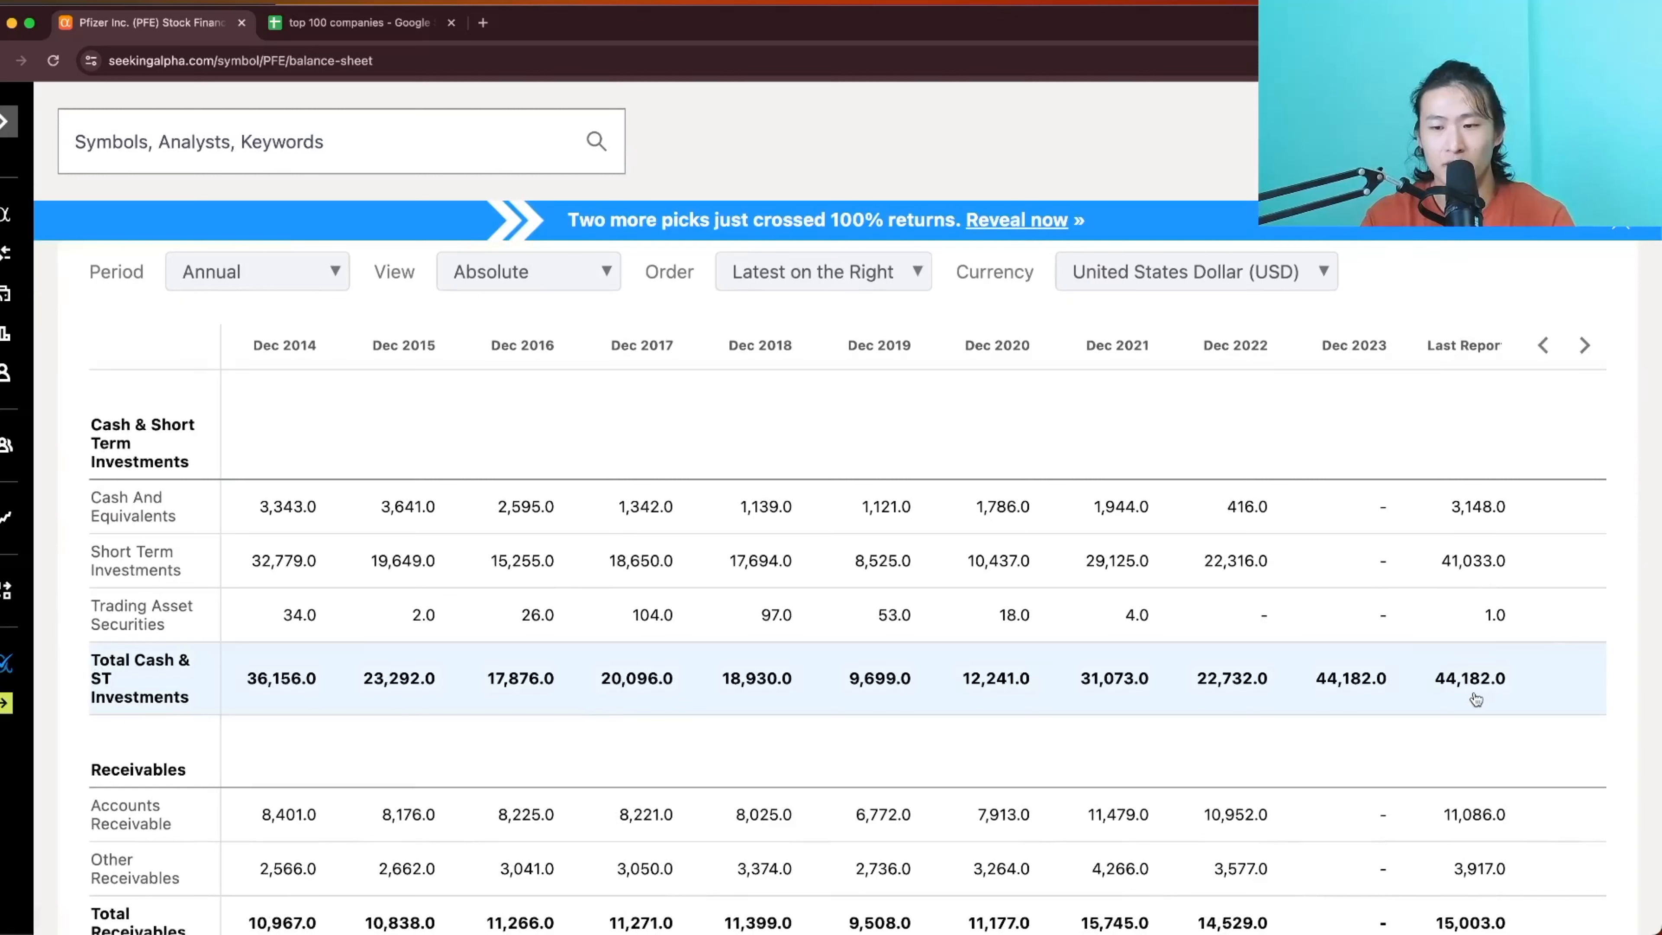
mouse_move(1533, 694)
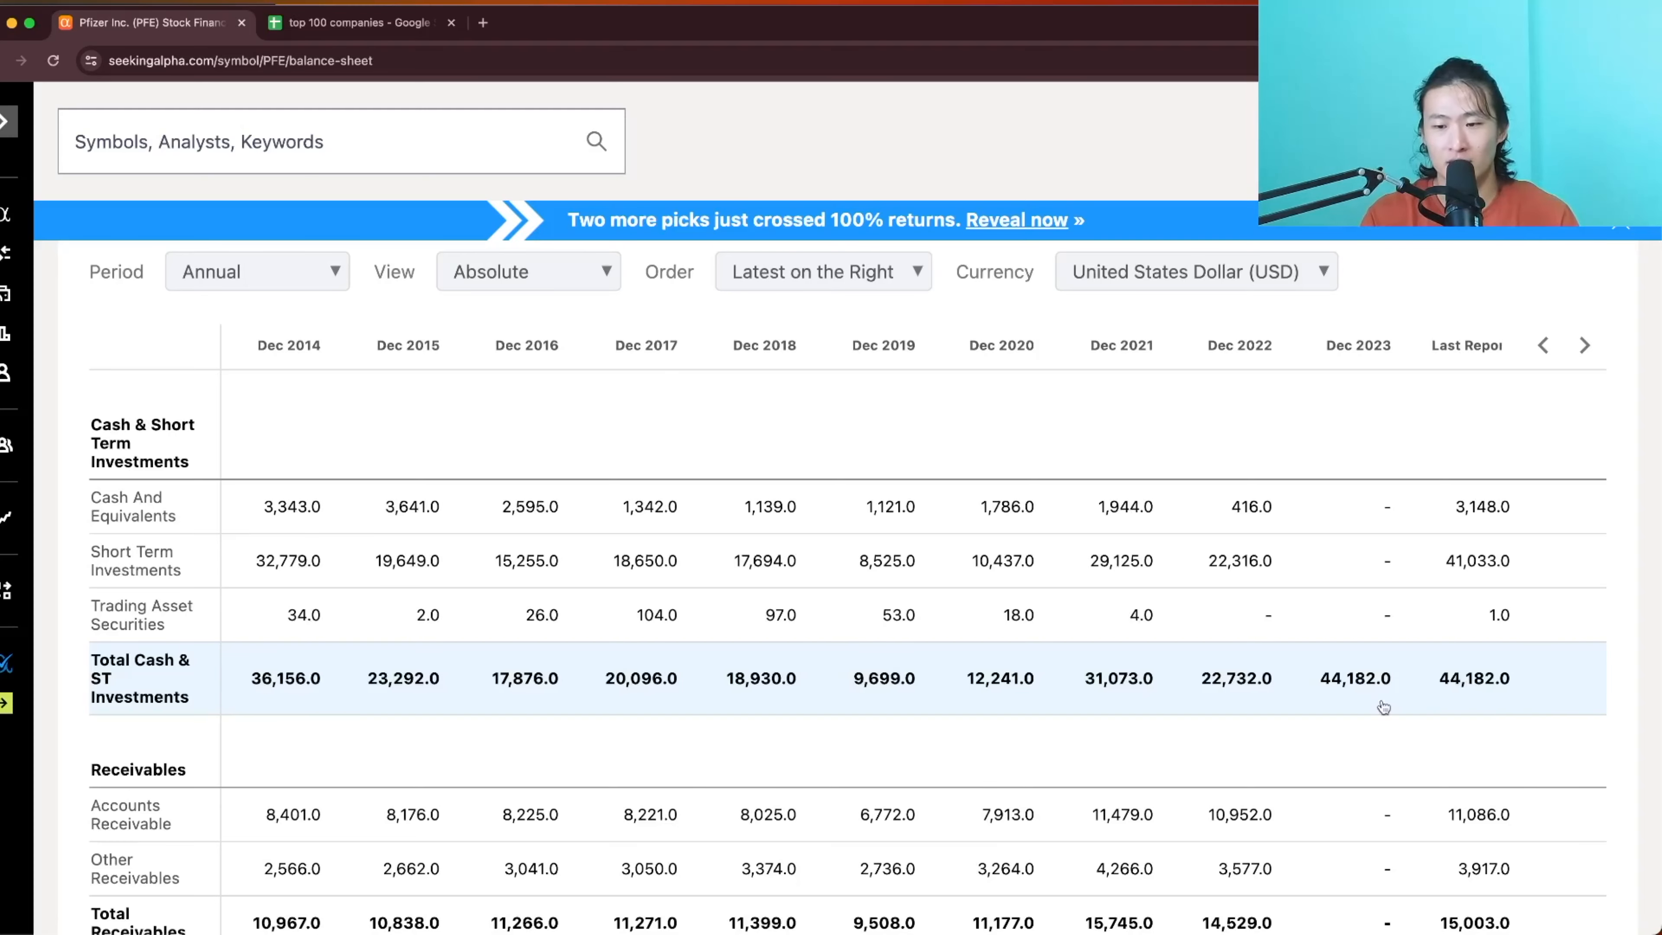
scroll("down", 3)
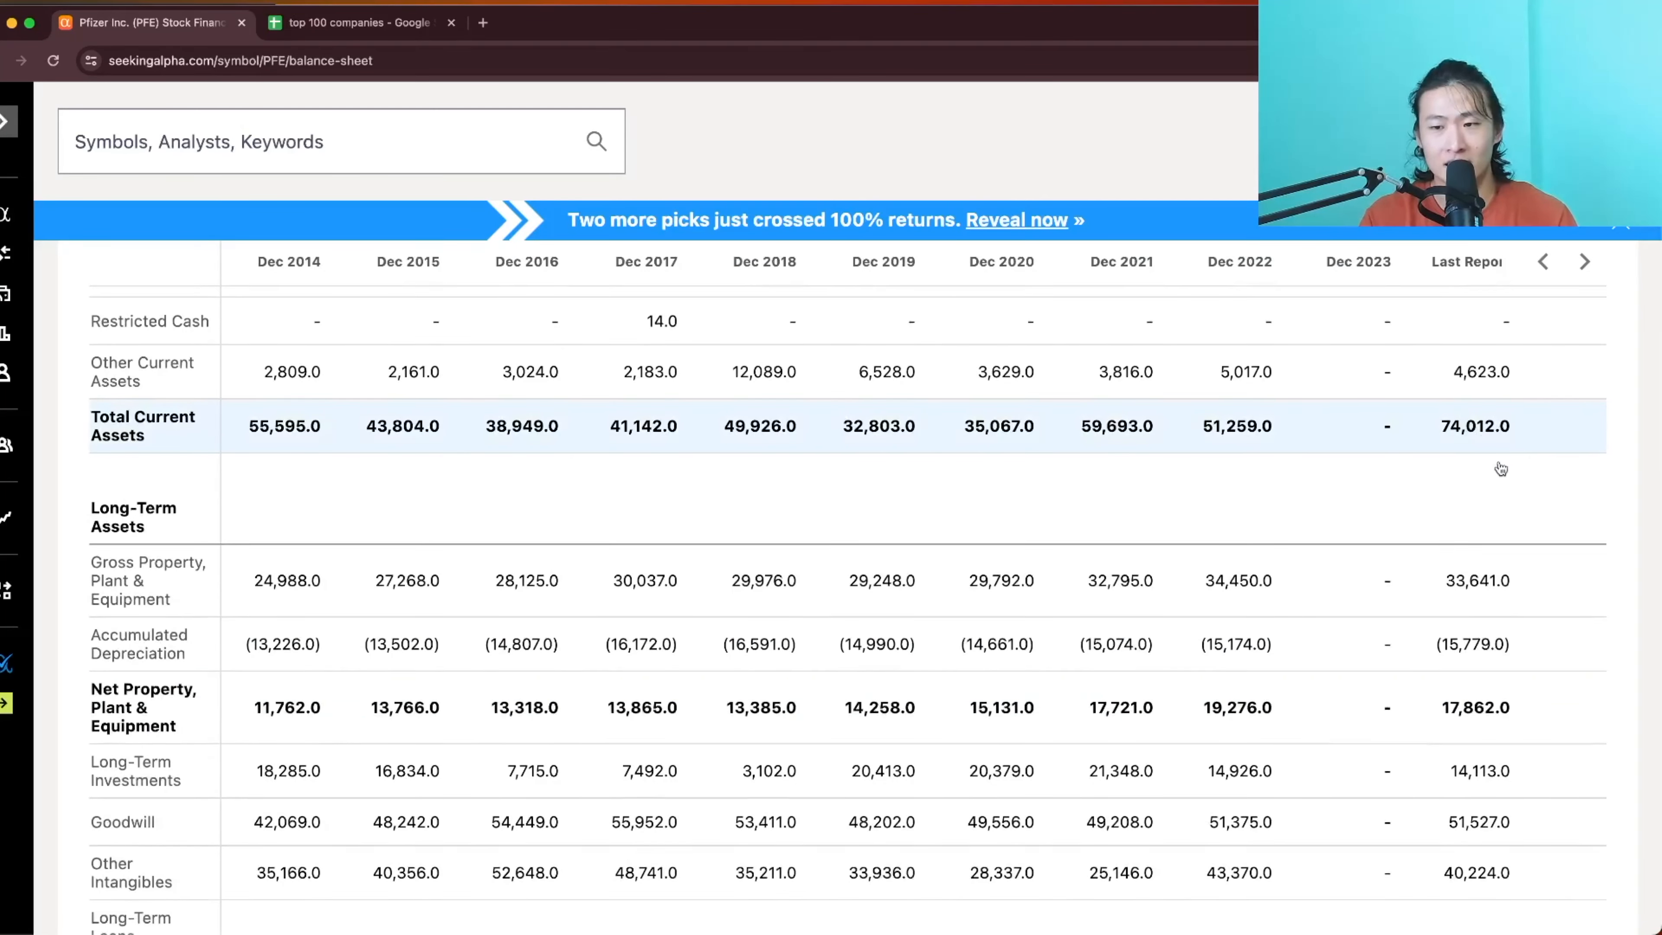
scroll("down", 3)
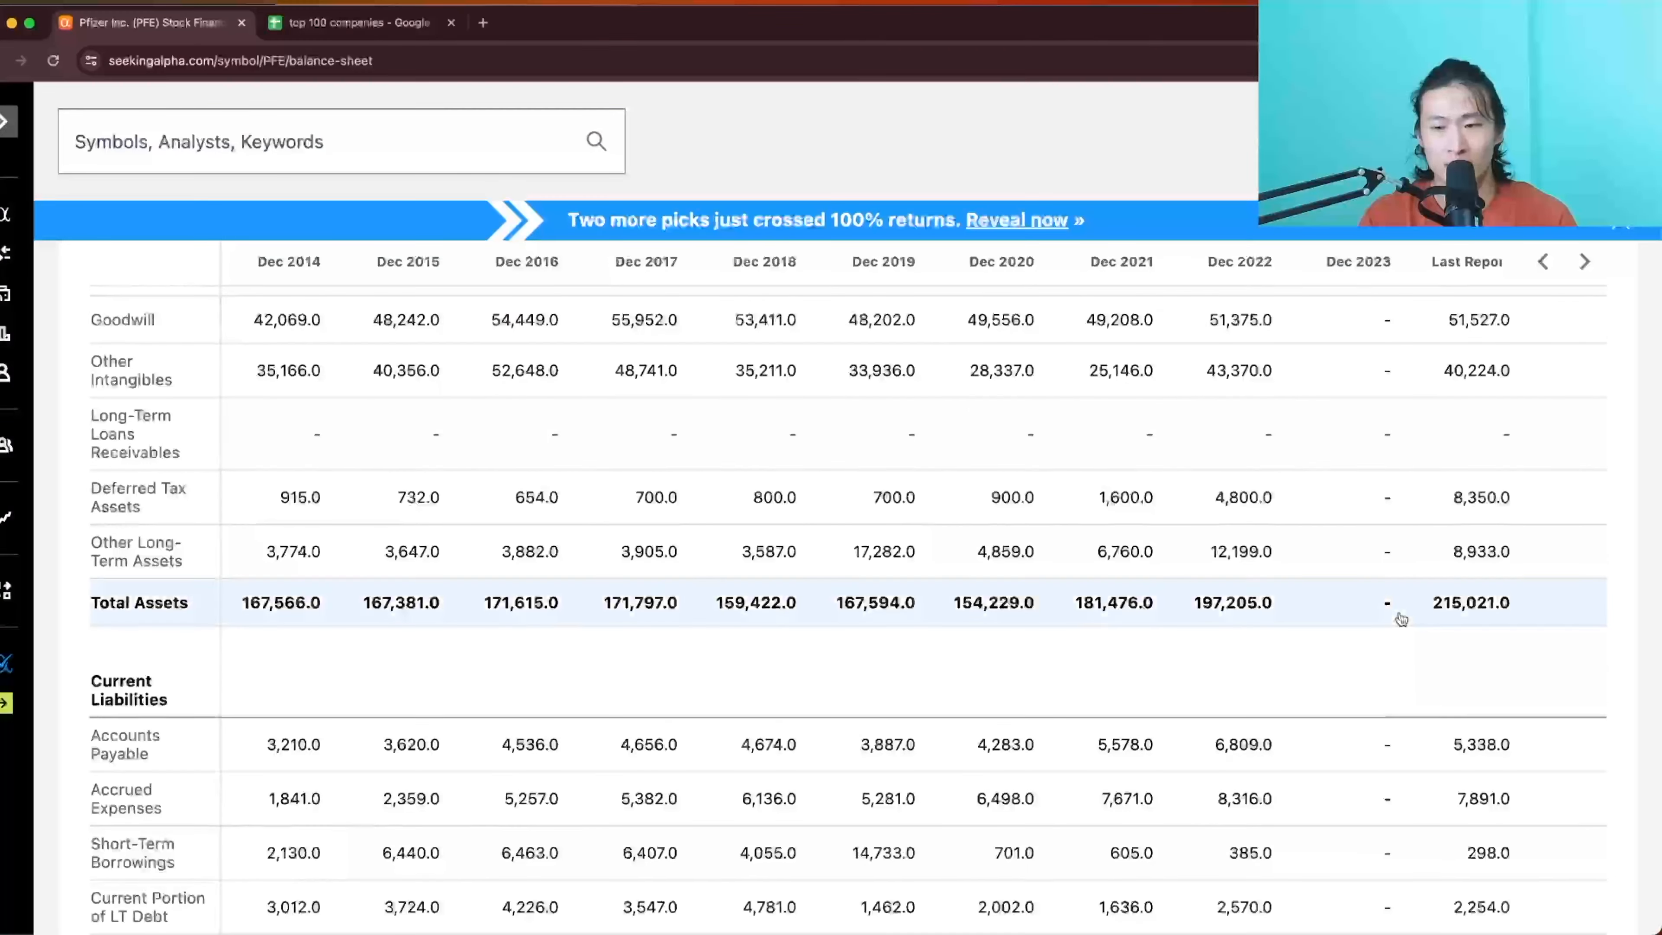
mouse_move(1495, 623)
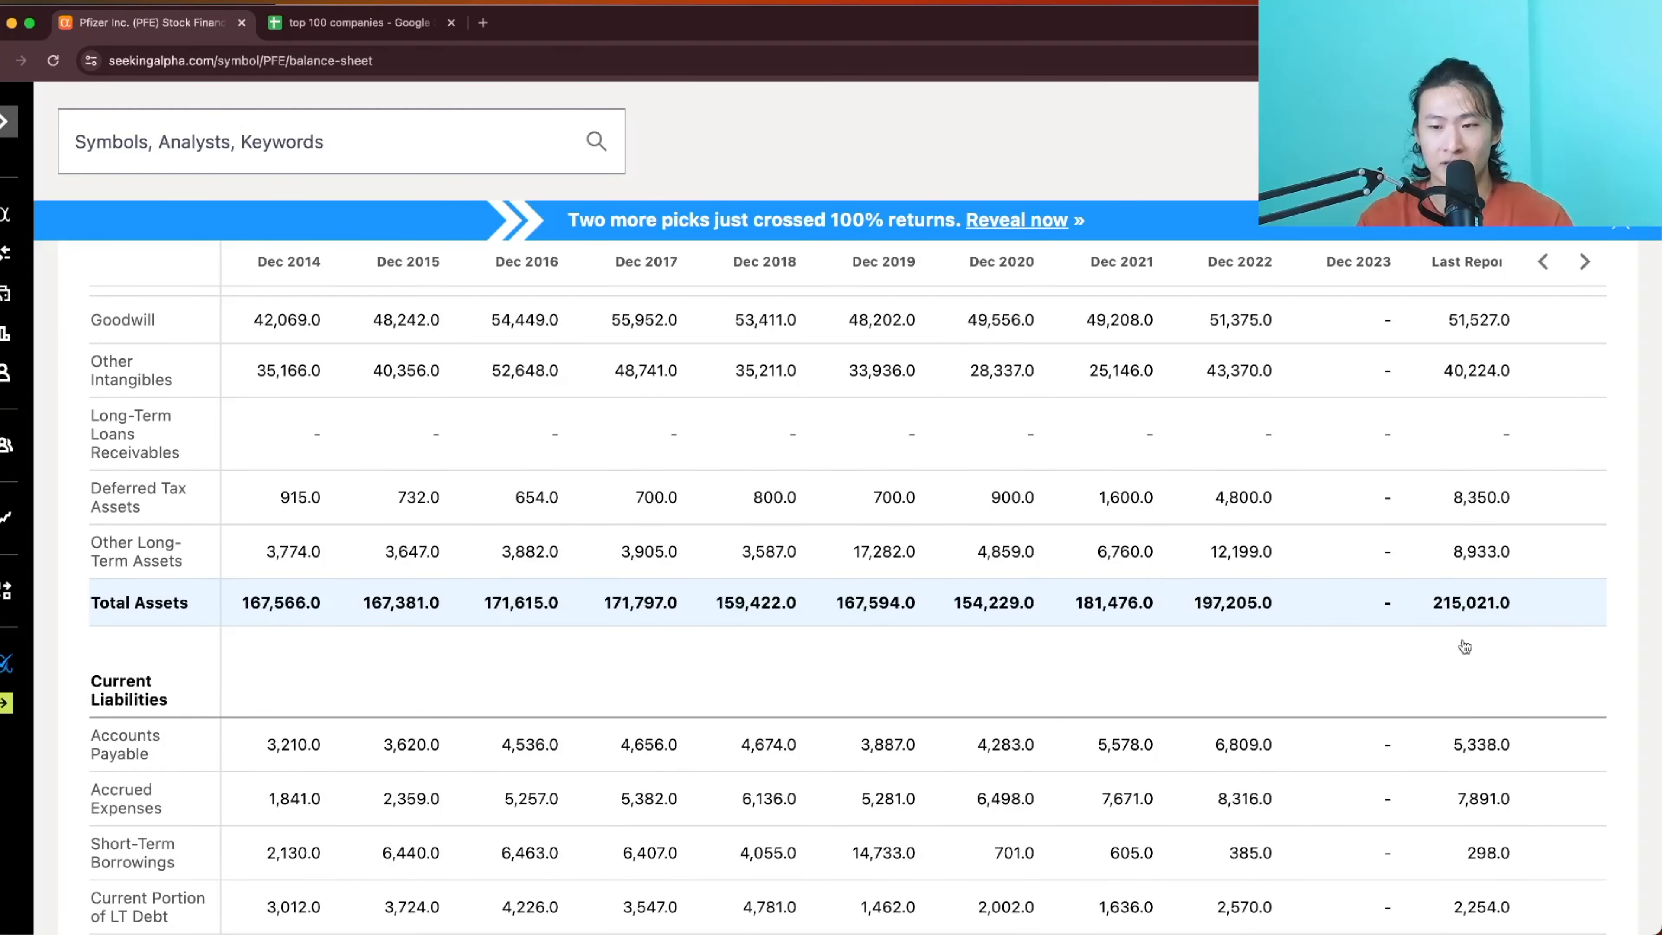
scroll("down", 3)
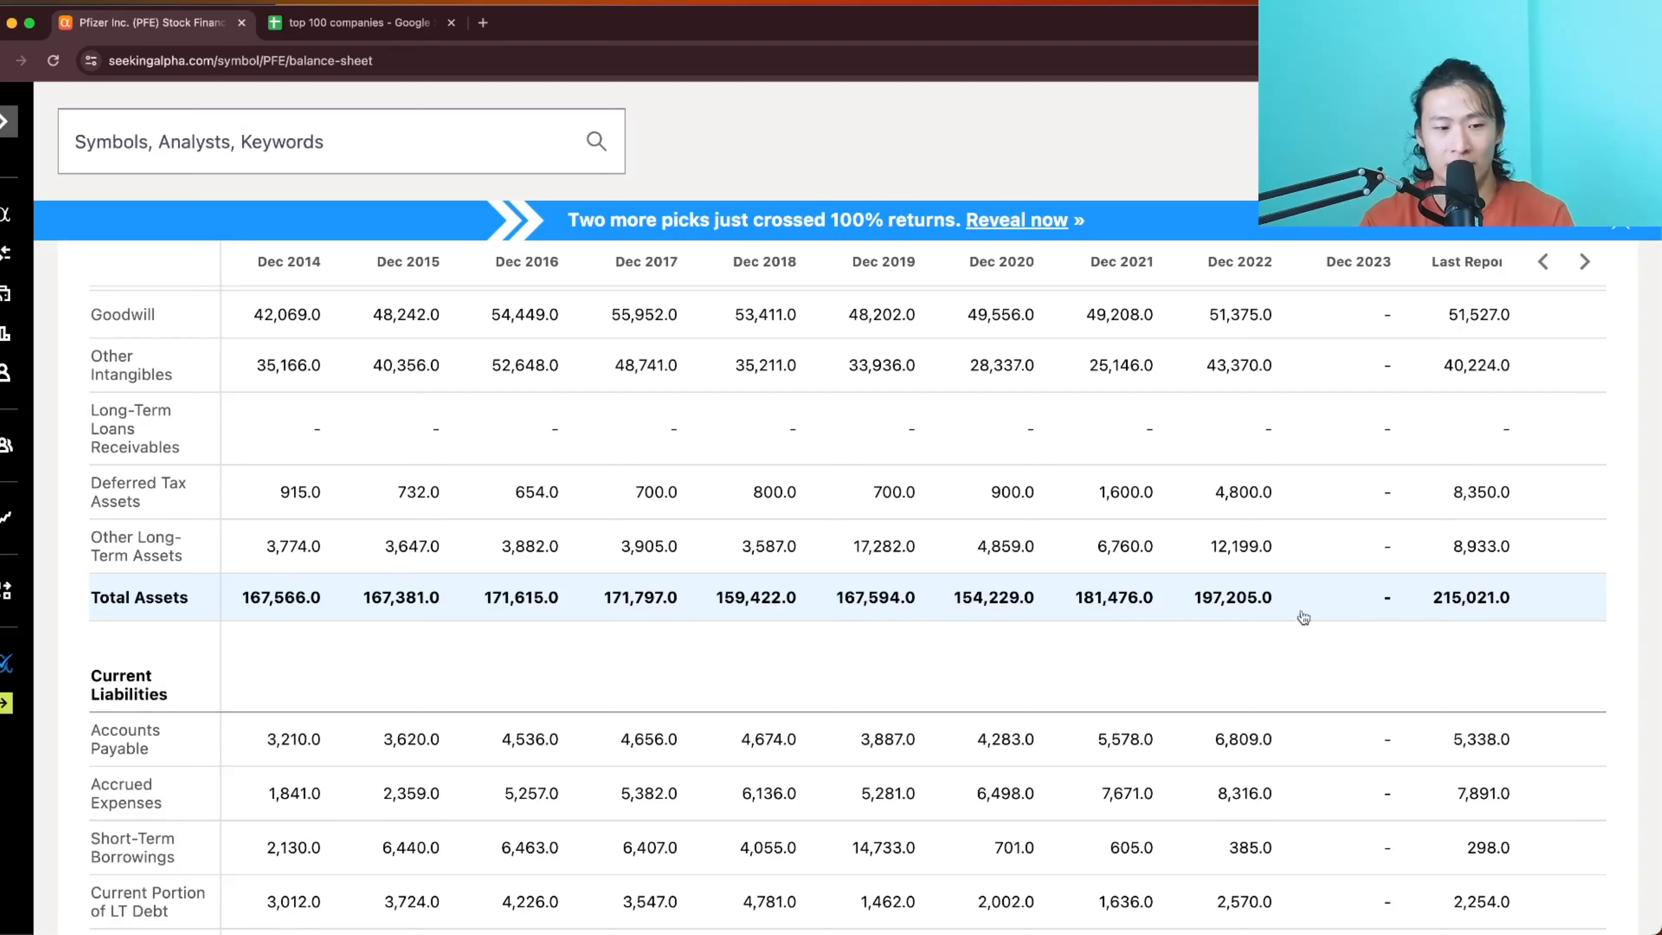
mouse_move(1378, 618)
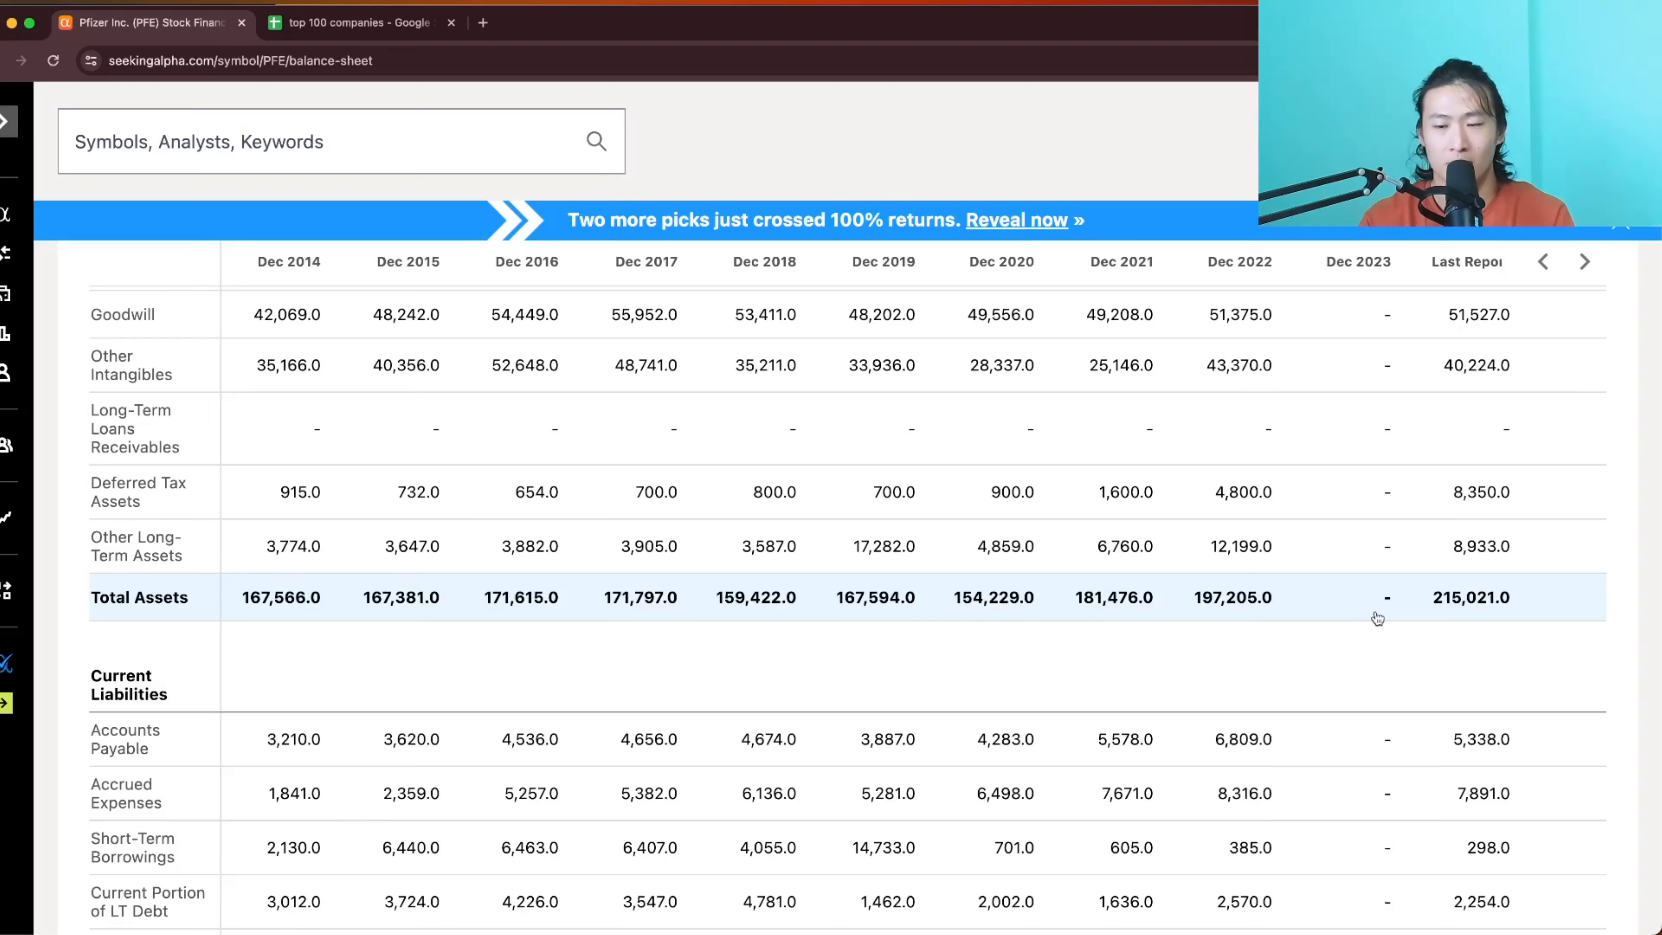
mouse_move(1349, 620)
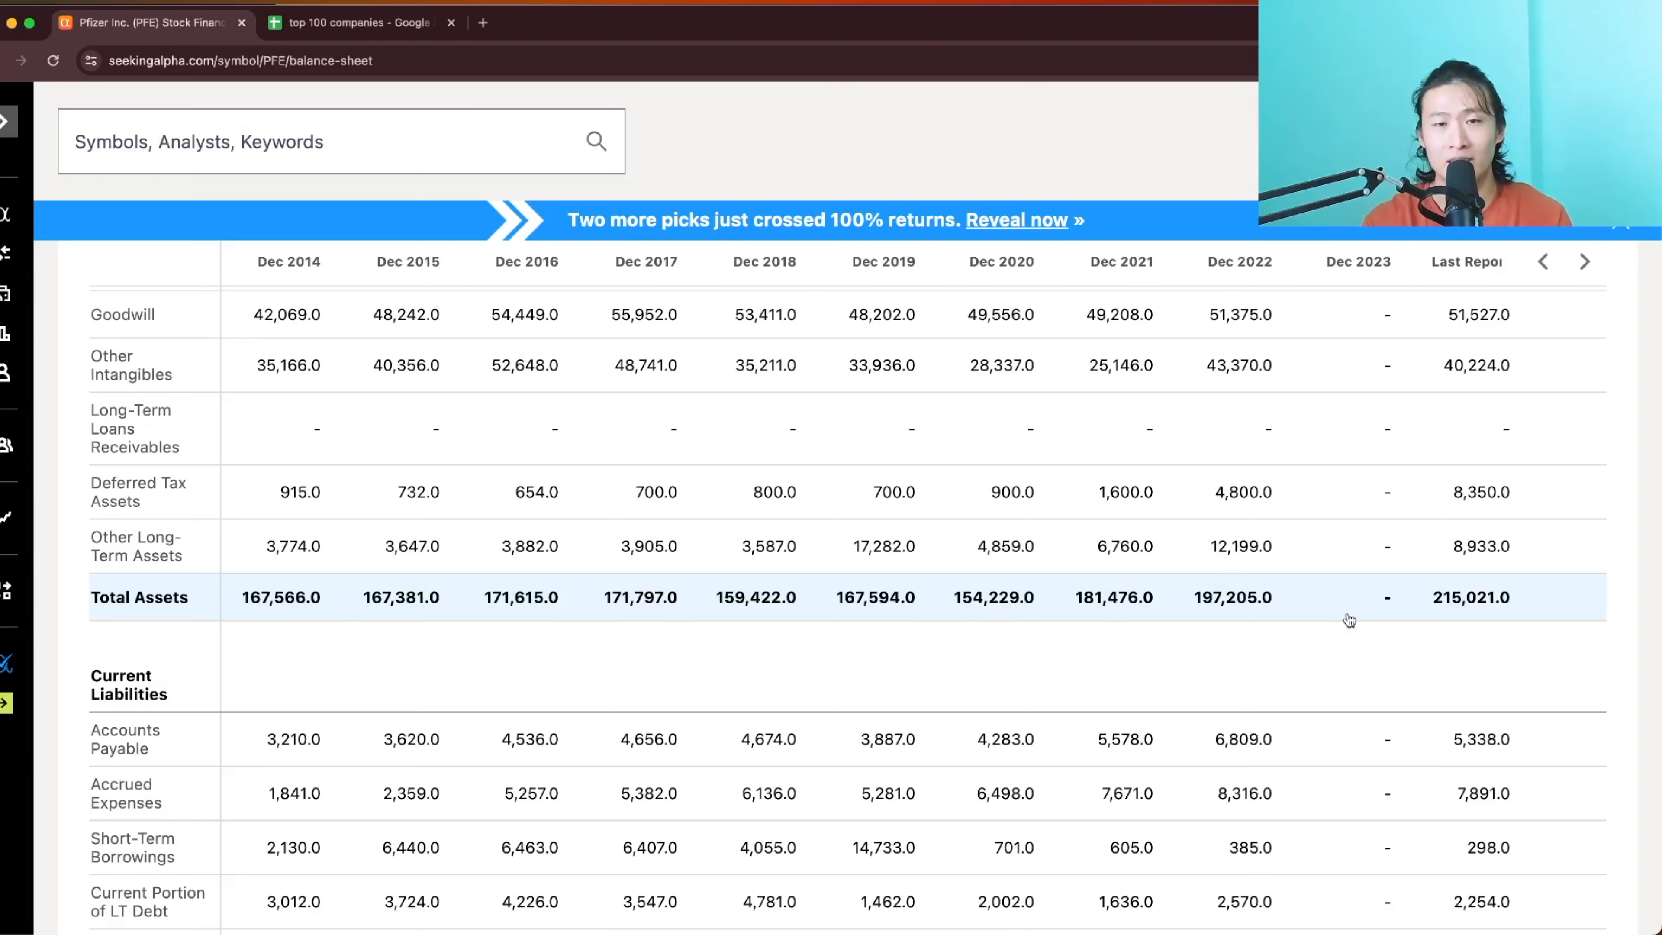
scroll("up", 3)
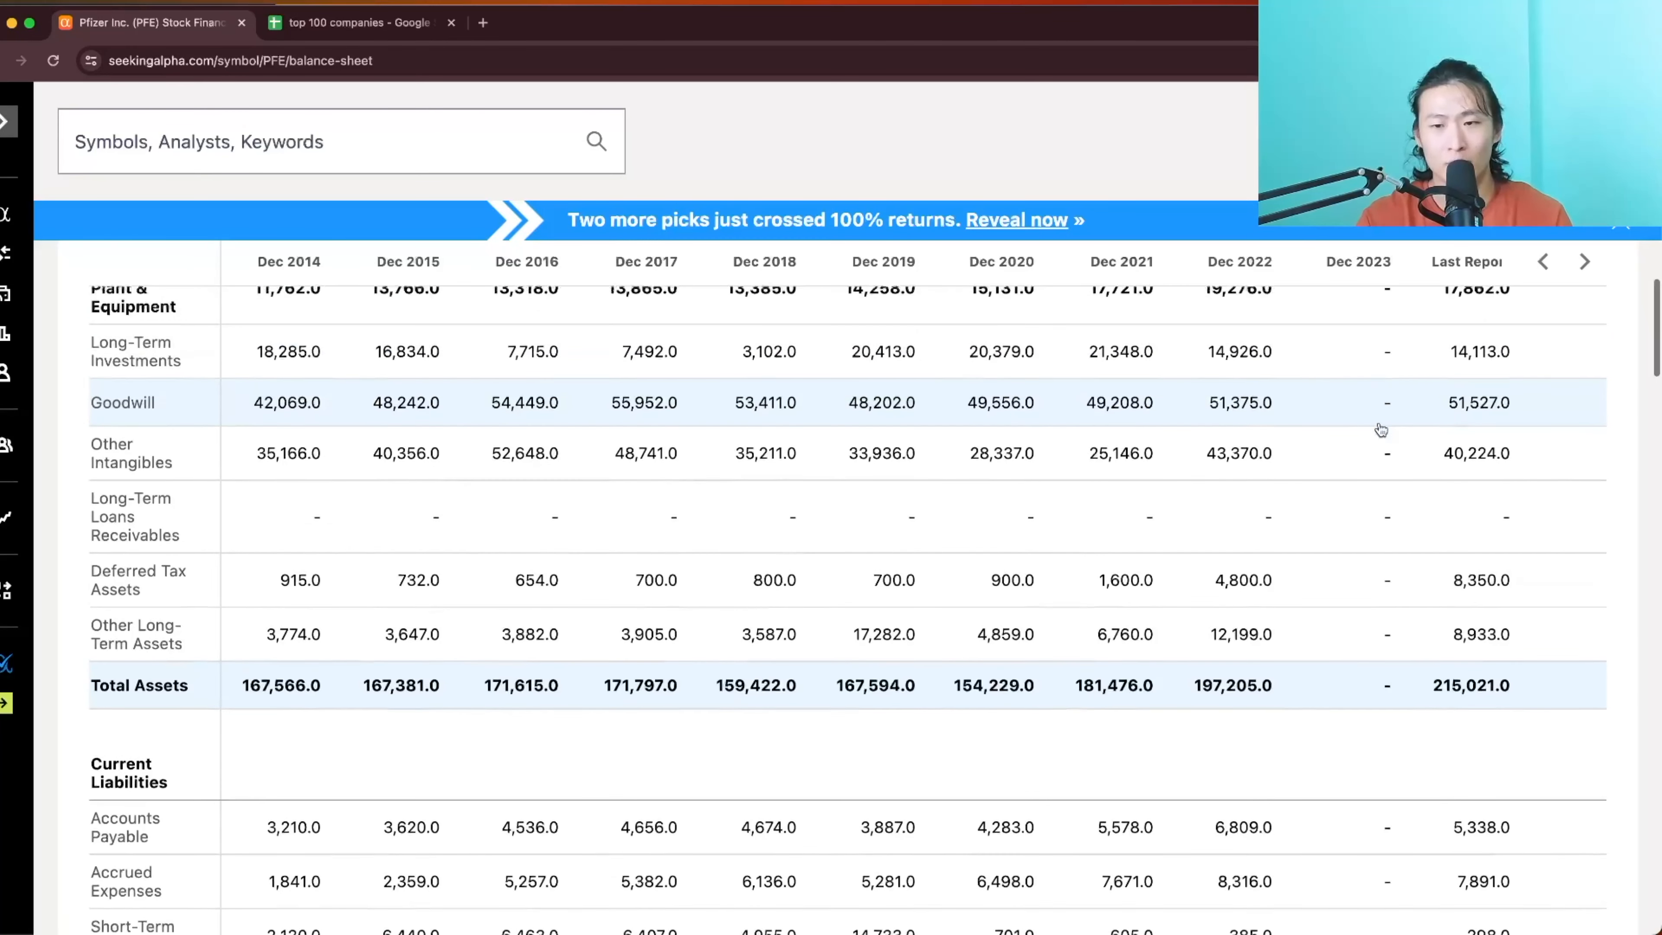
mouse_move(1355, 414)
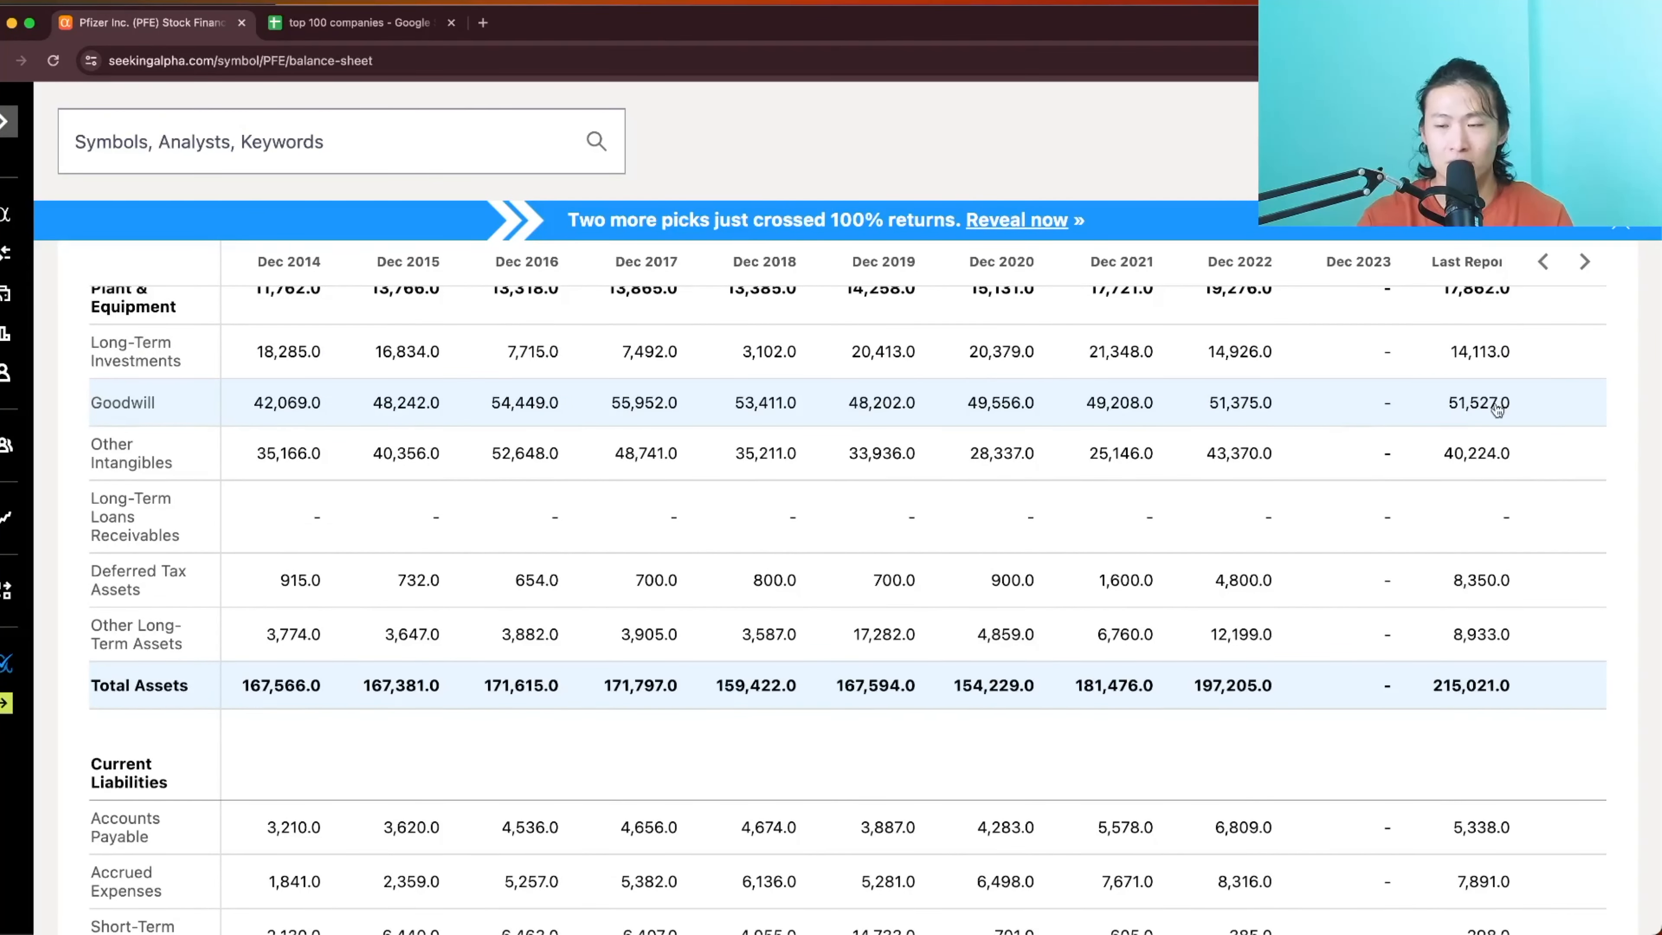
mouse_move(1438, 411)
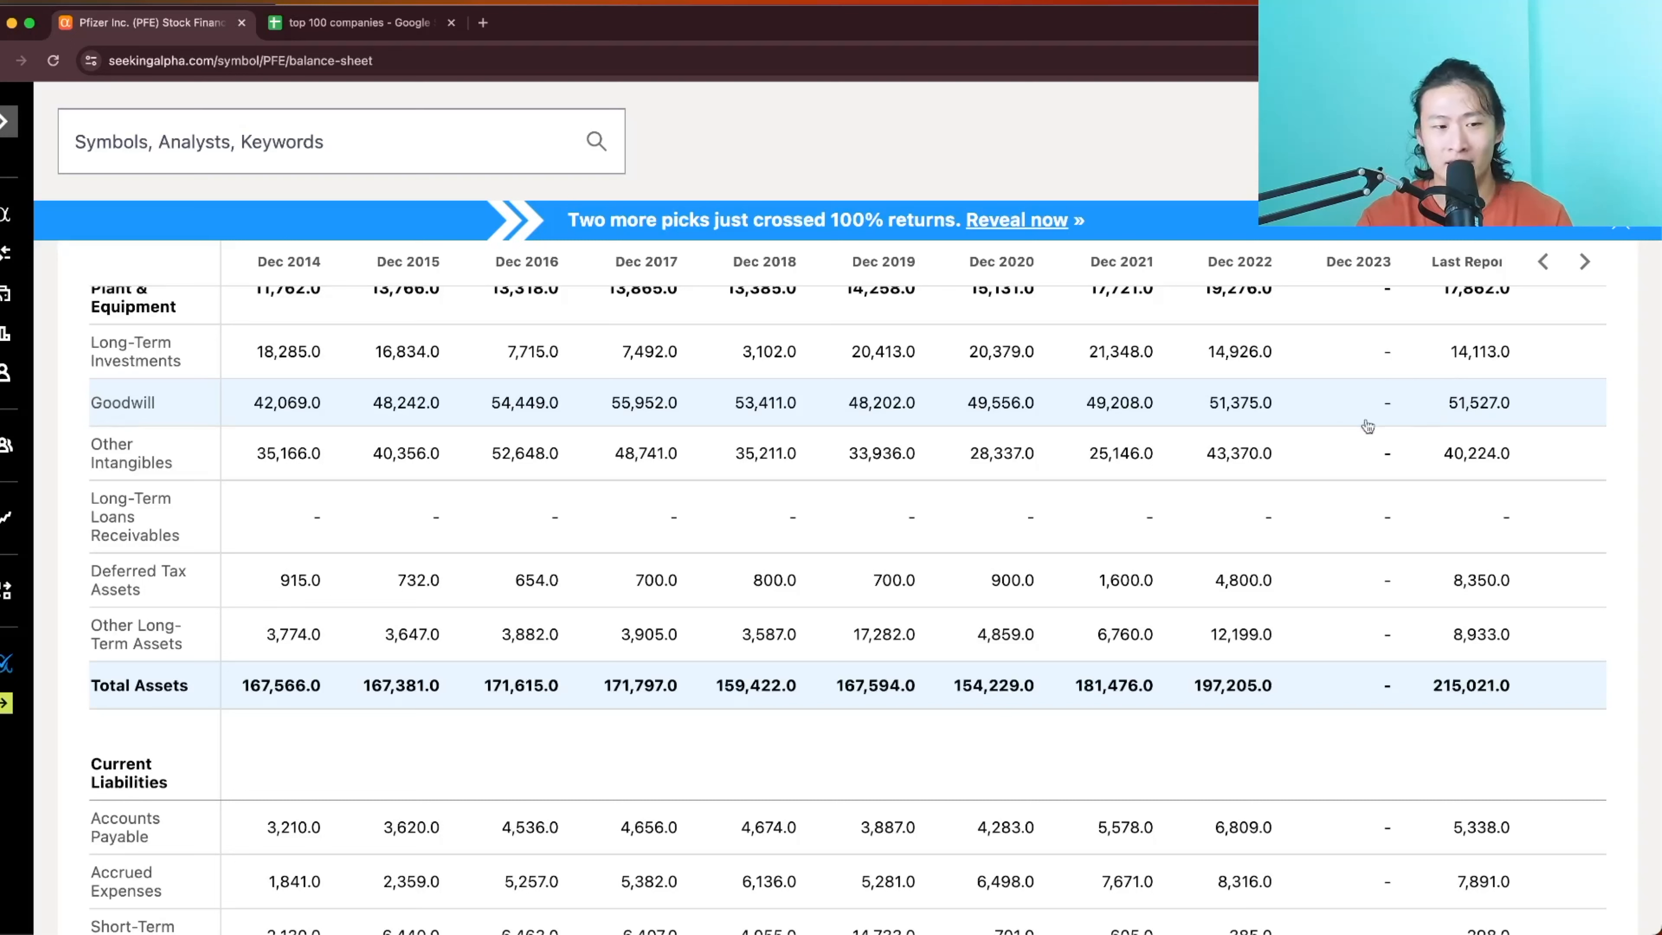
mouse_move(1449, 402)
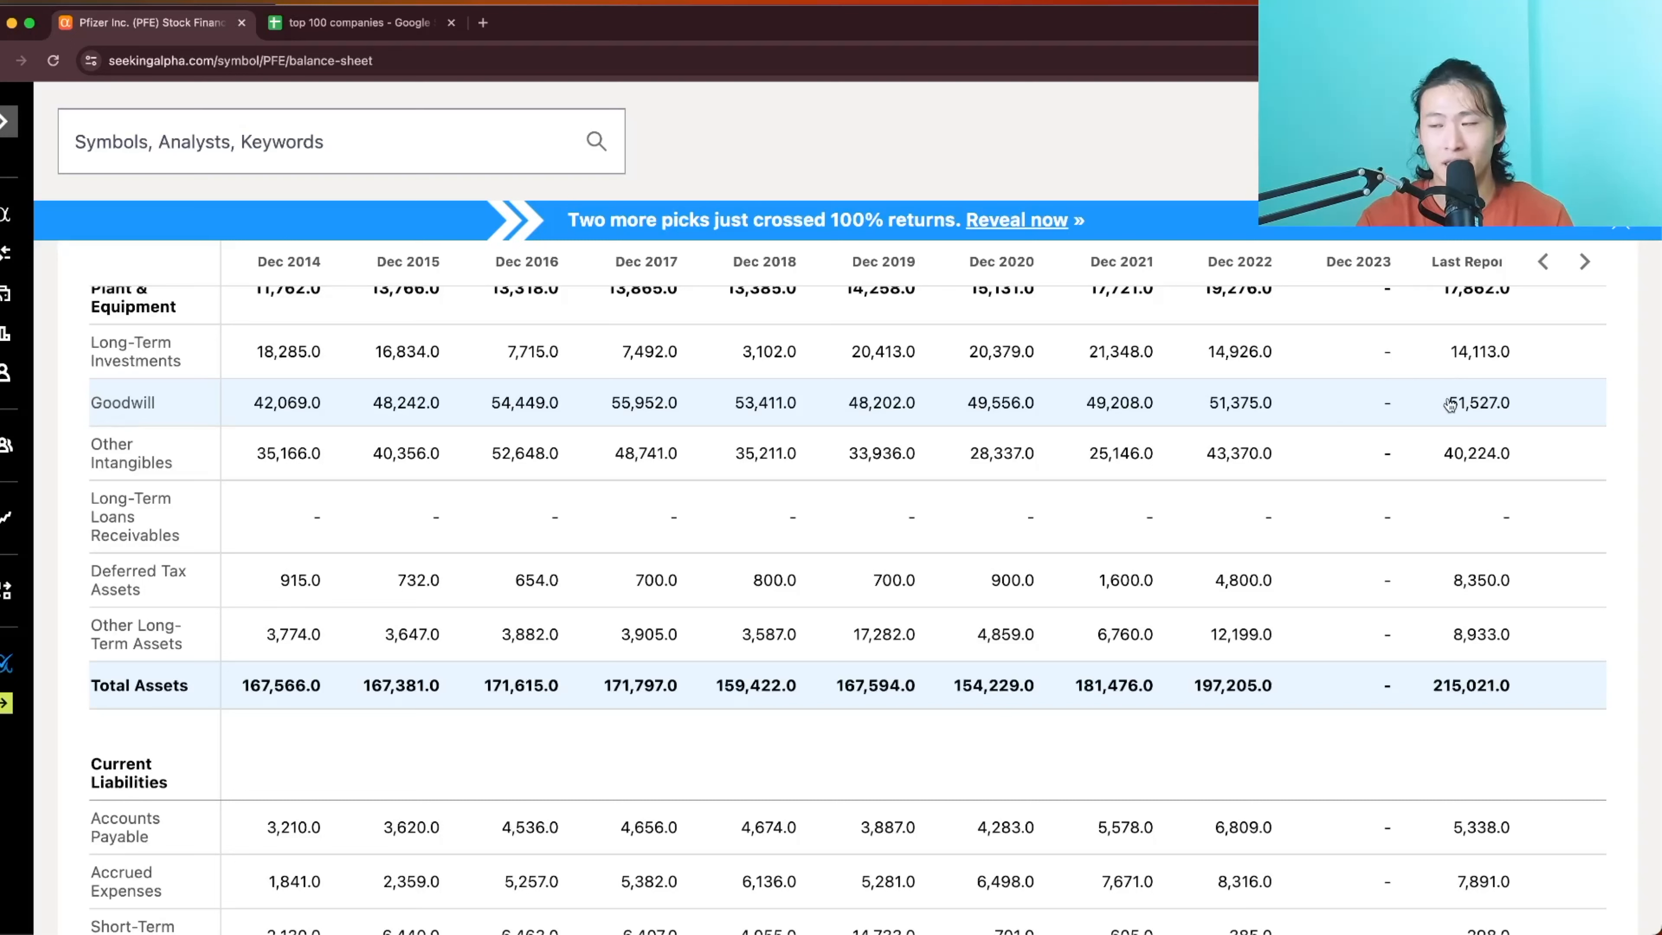
mouse_move(1505, 424)
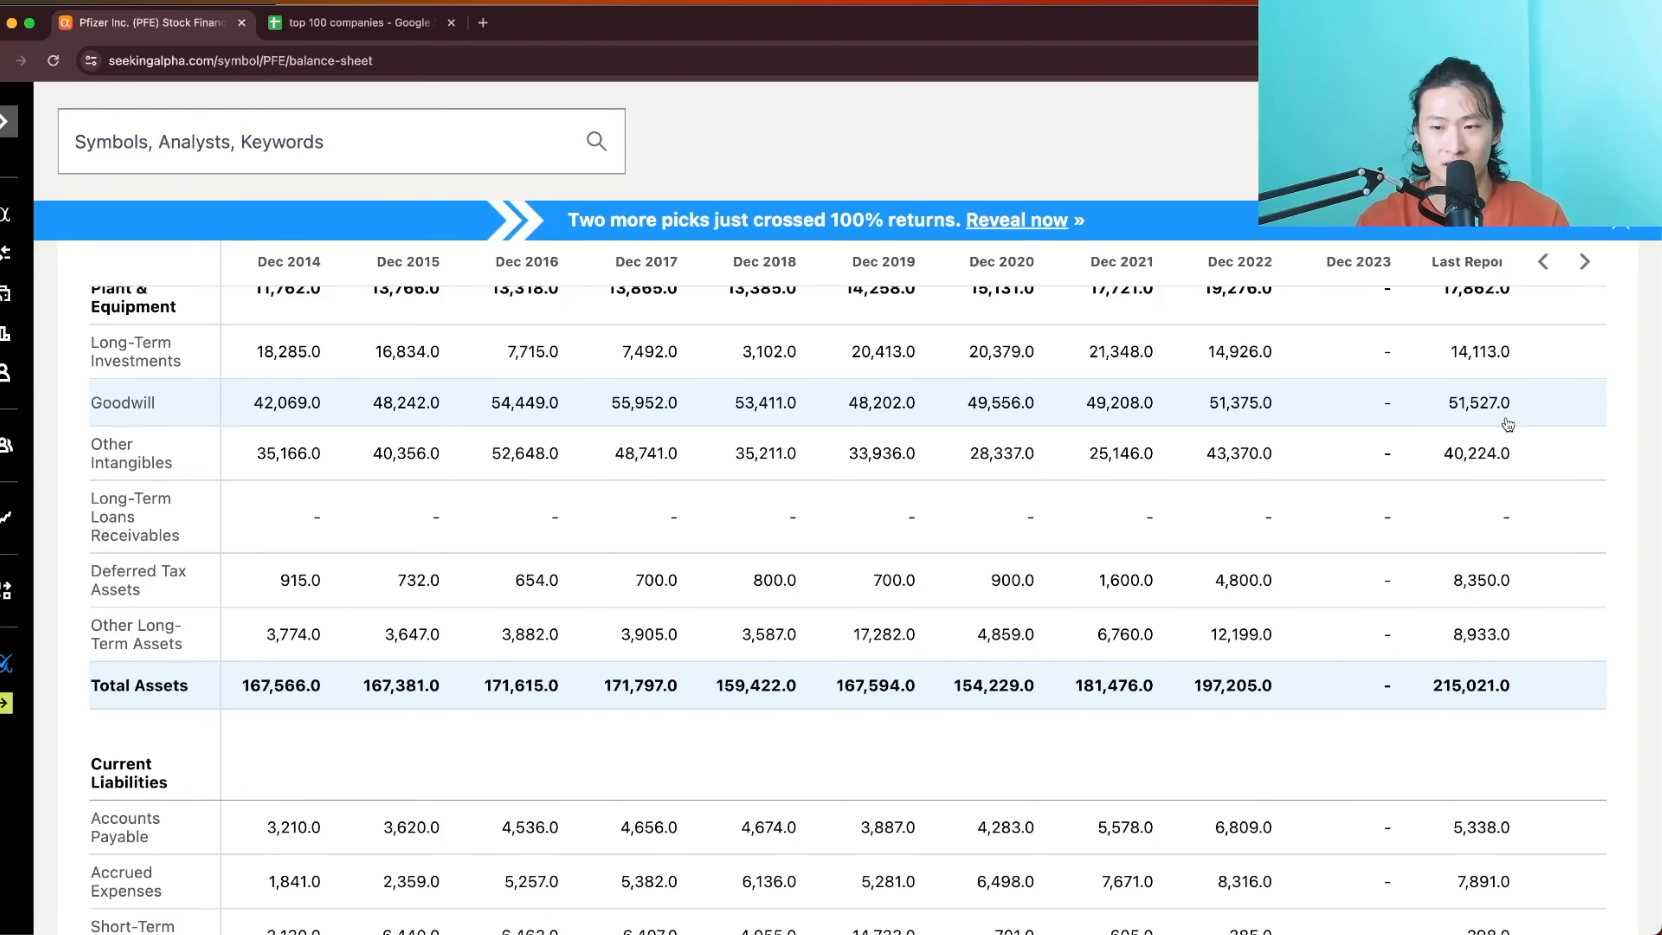
scroll("down", 3)
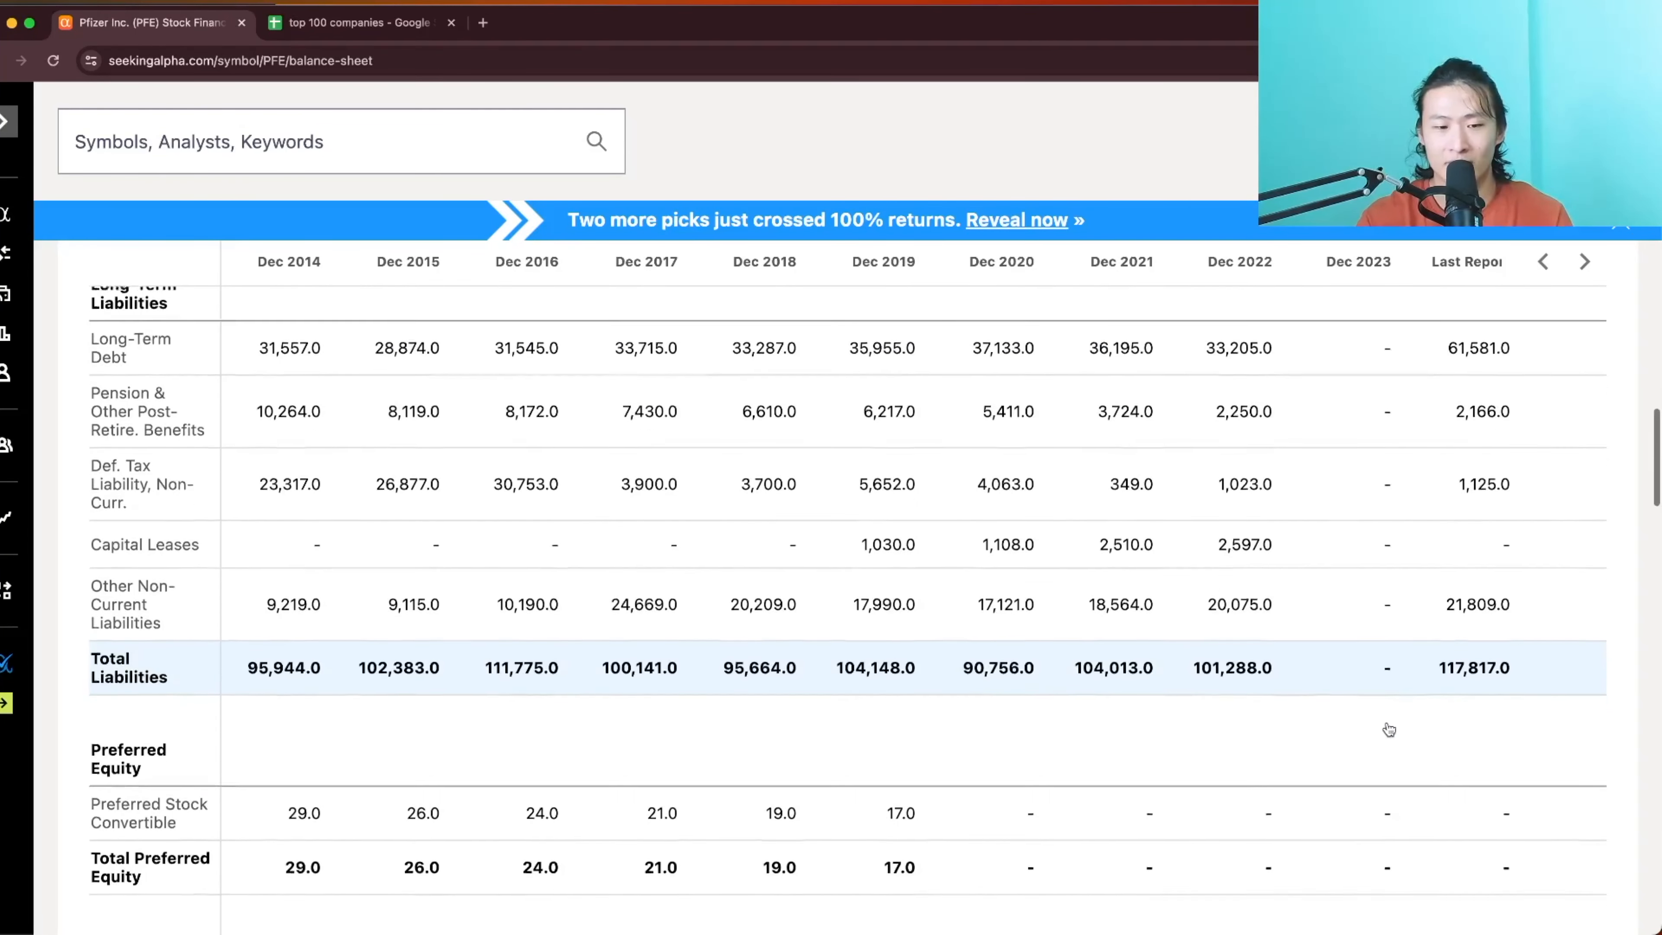
scroll("down", 3)
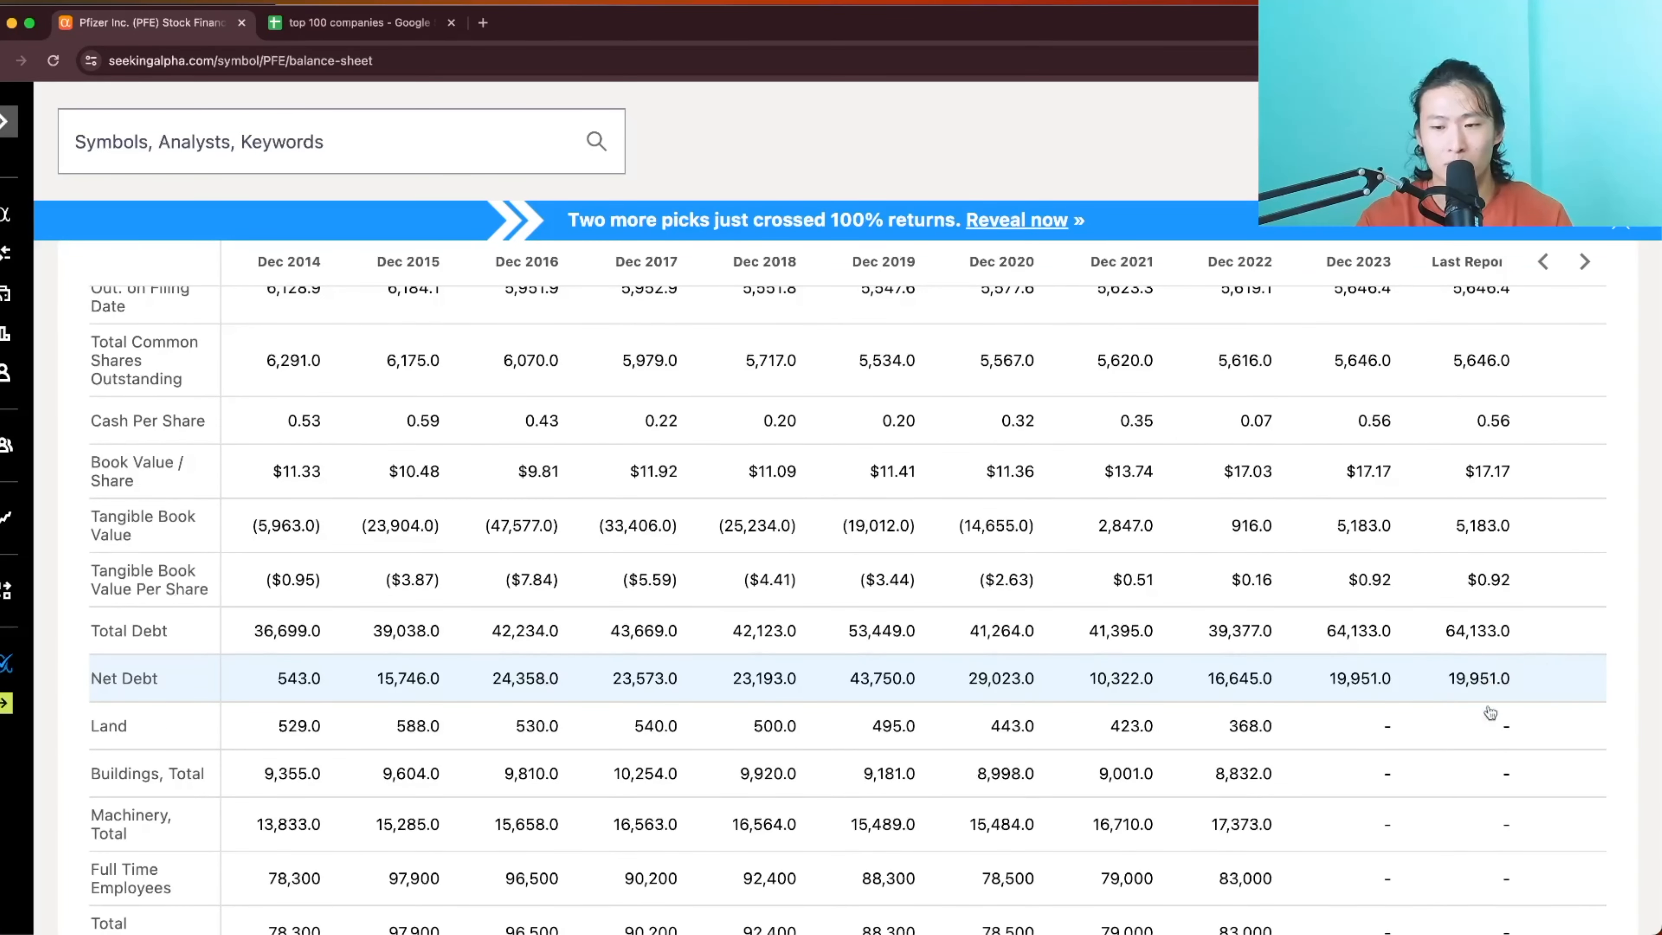
scroll("down", 3)
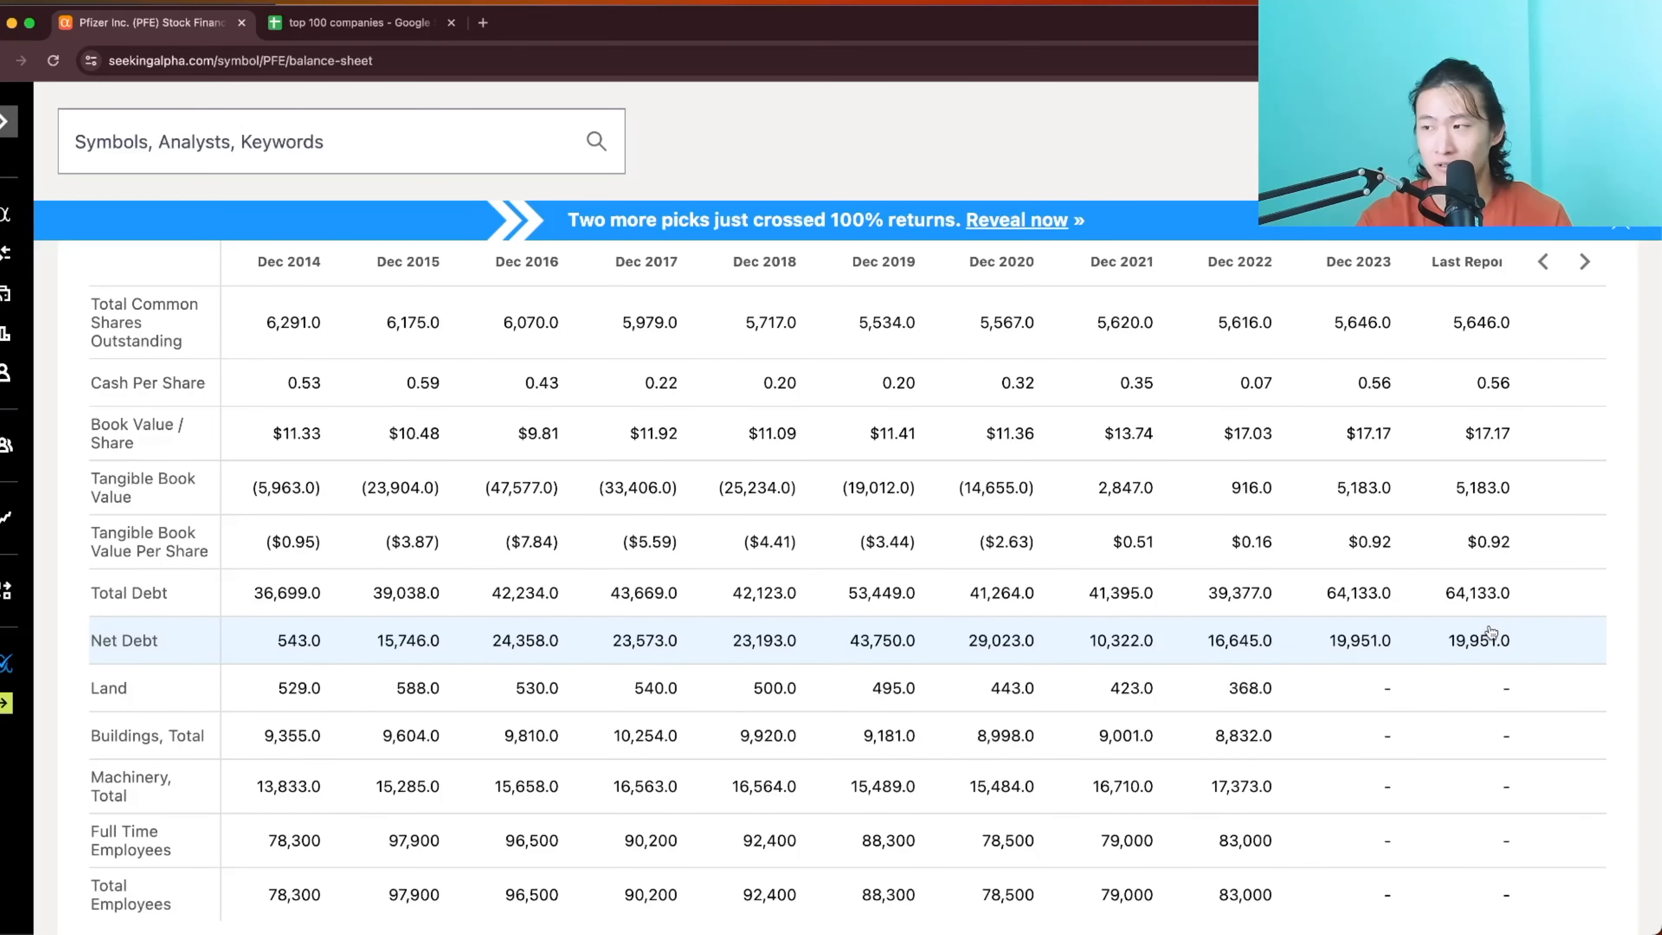
scroll("down", 3)
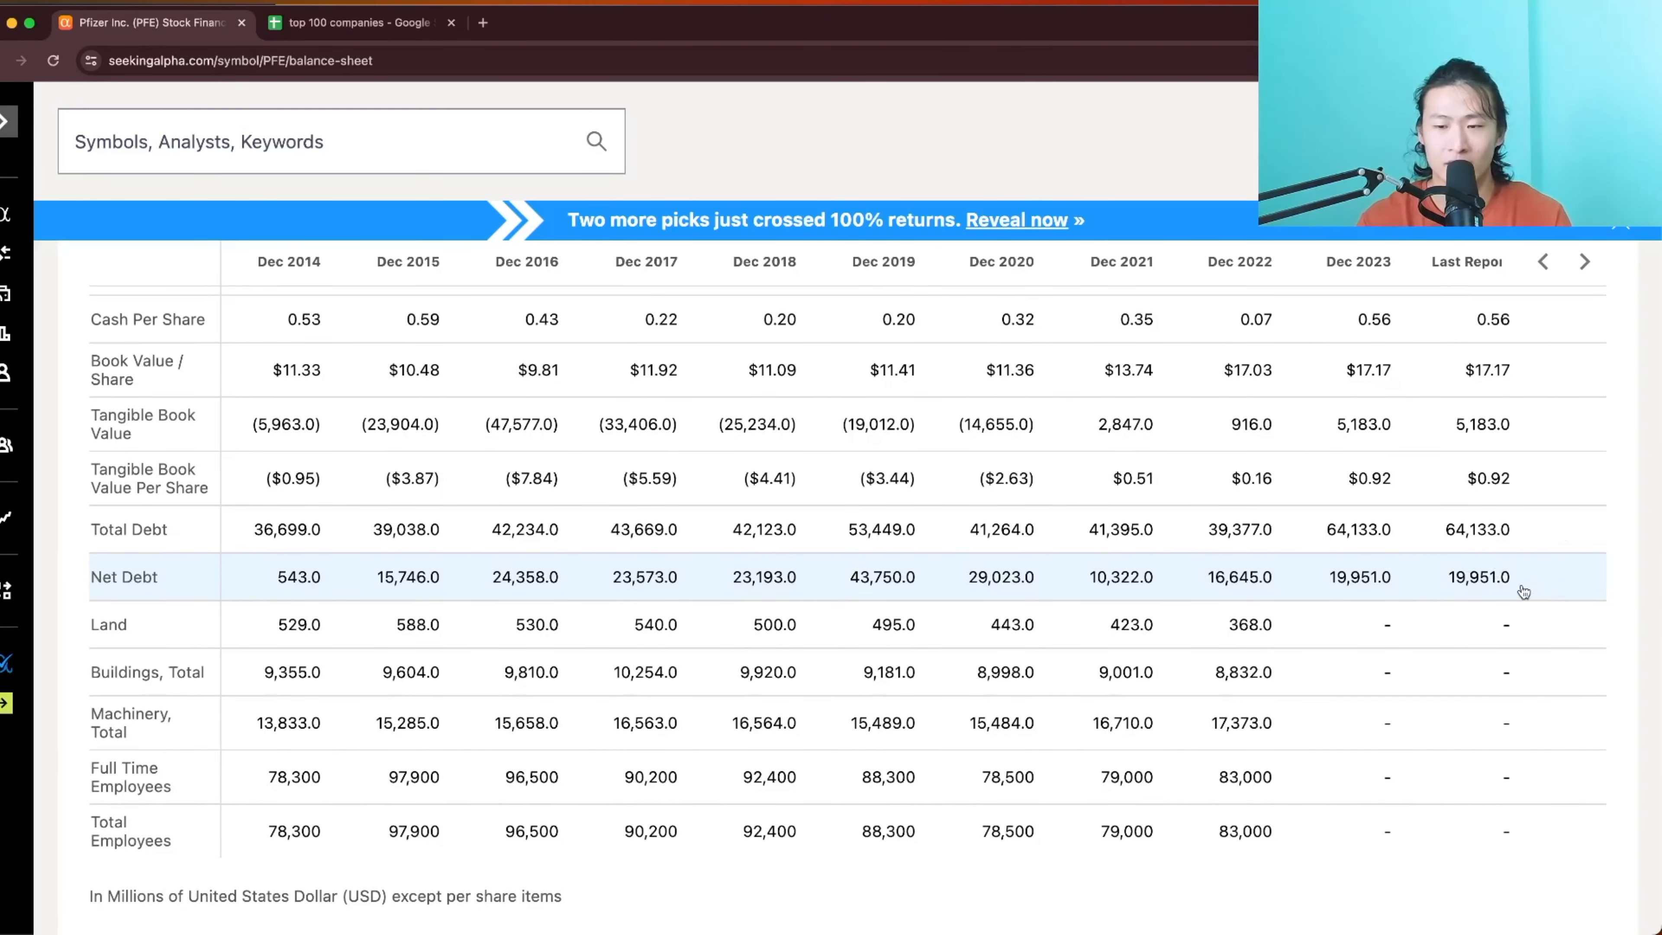
Switch to the annual cash flow statement and review operating cash, levered free cash flow and FCF per share
left_click(473, 377)
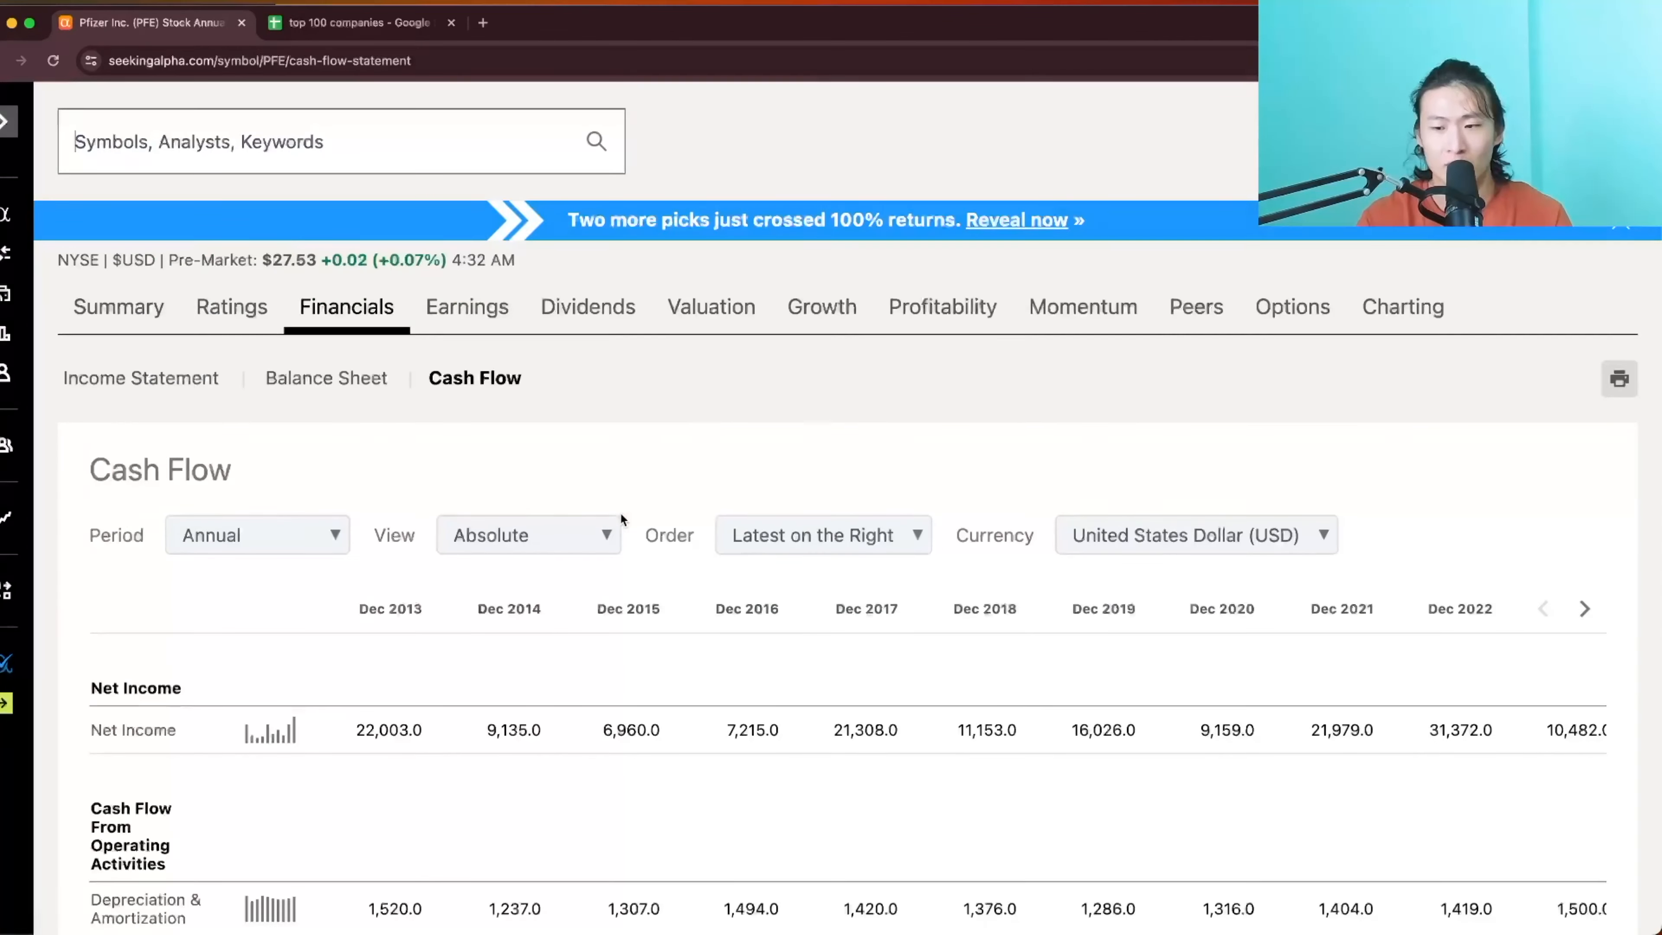
scroll("down", 3)
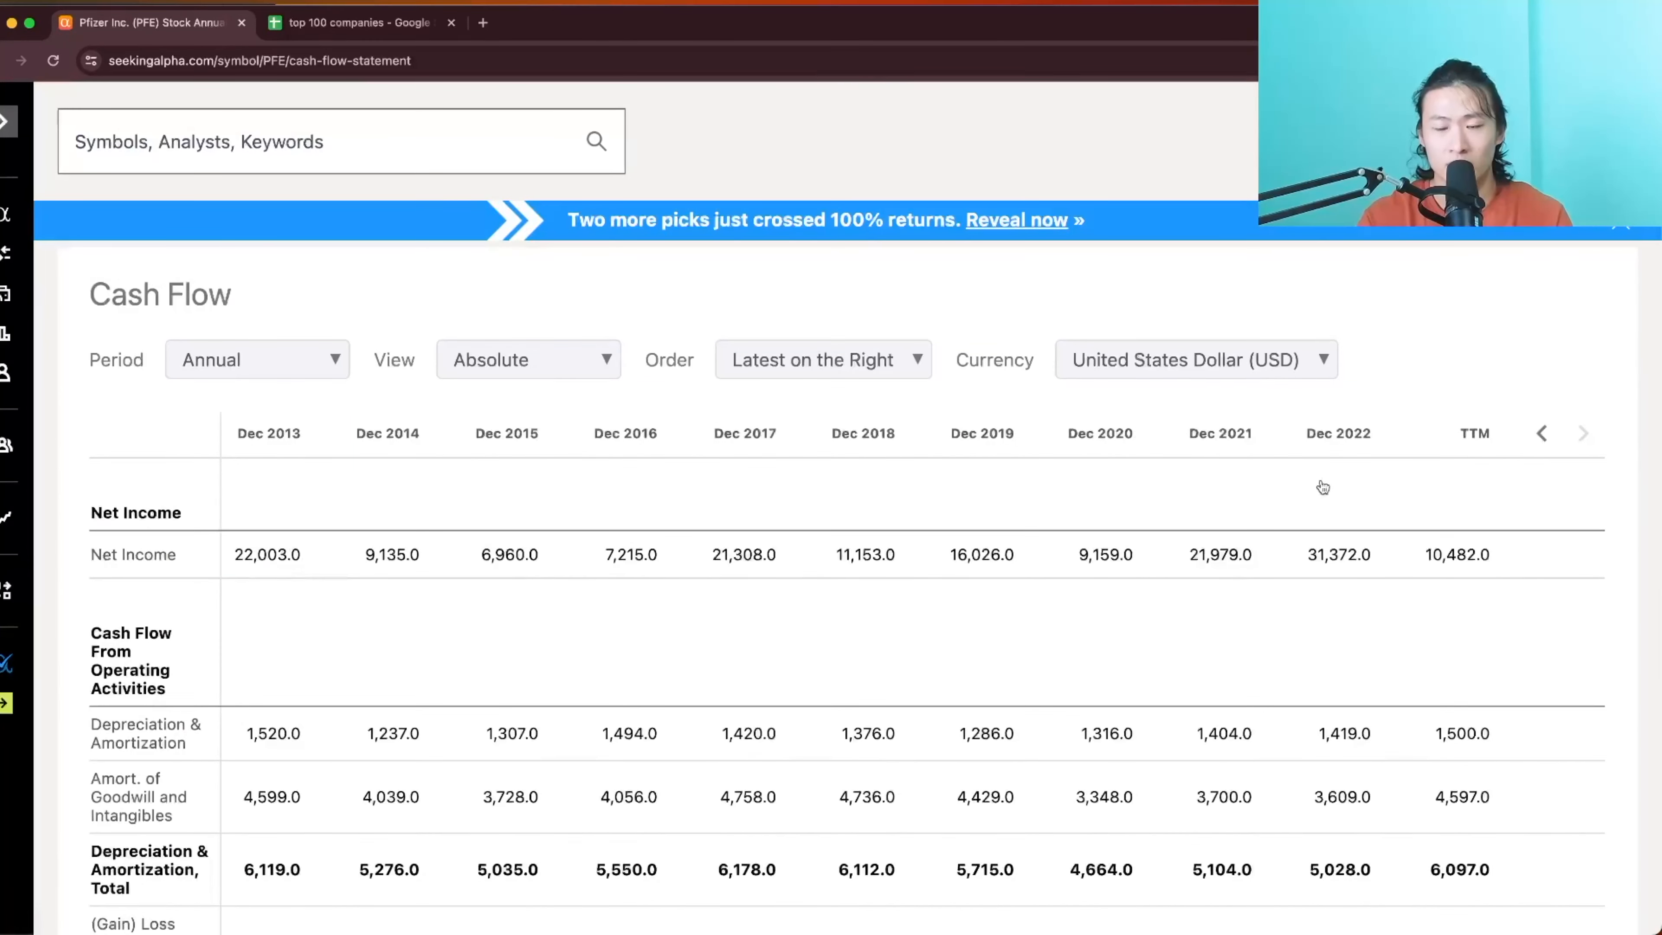
mouse_move(1508, 627)
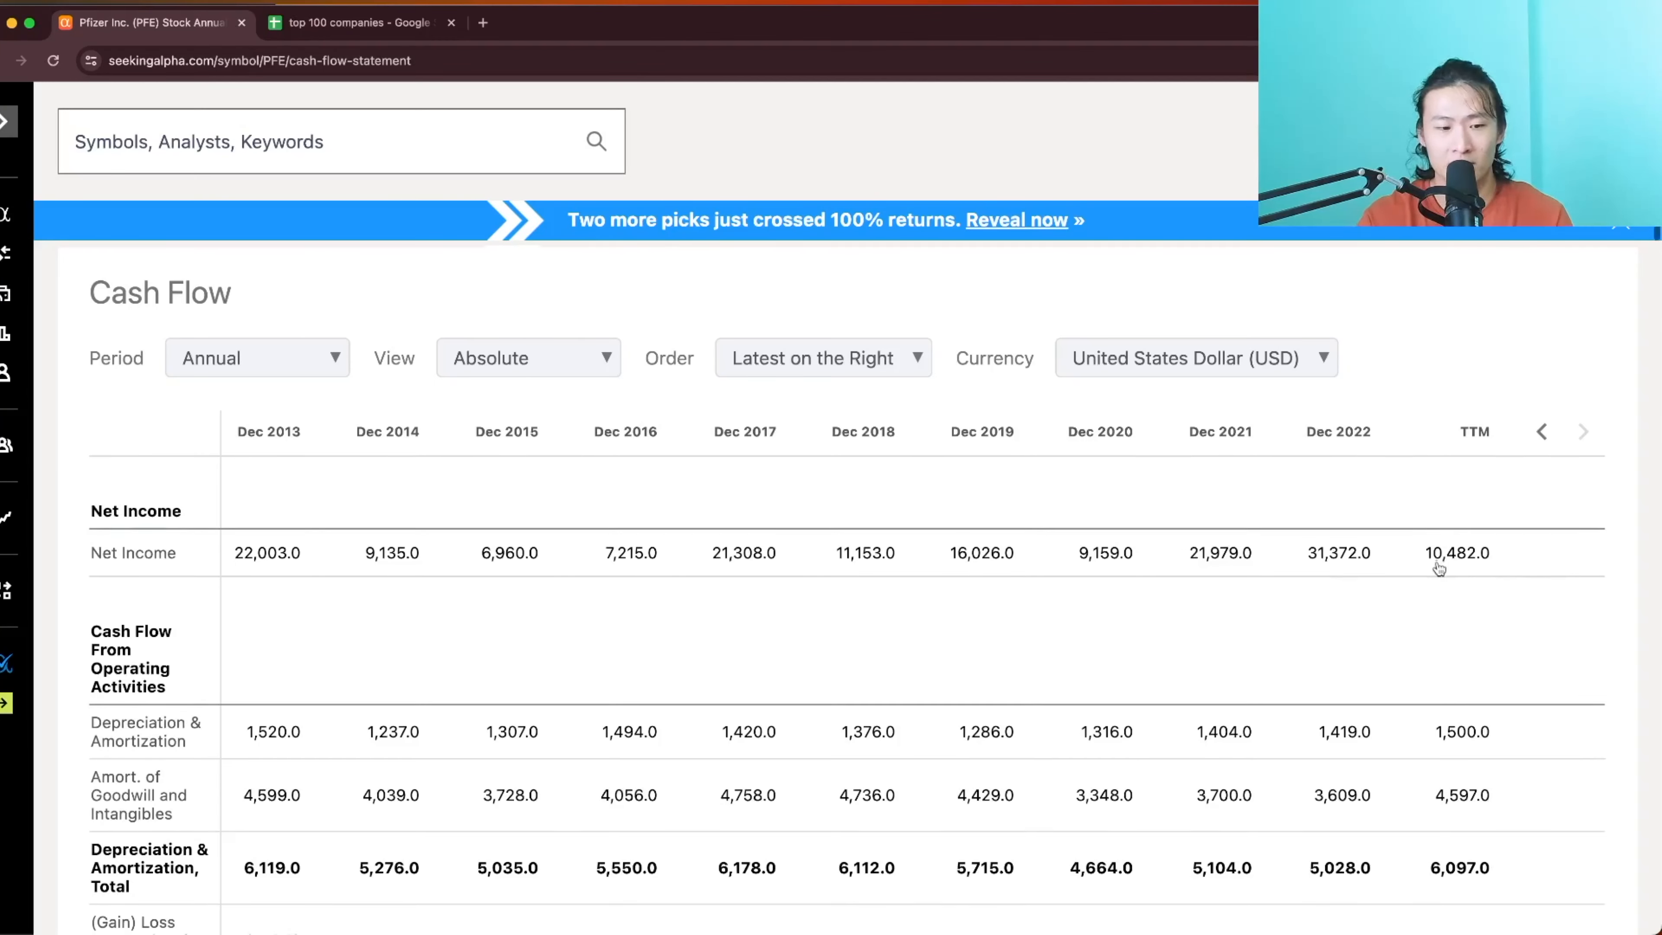
scroll("down", 3)
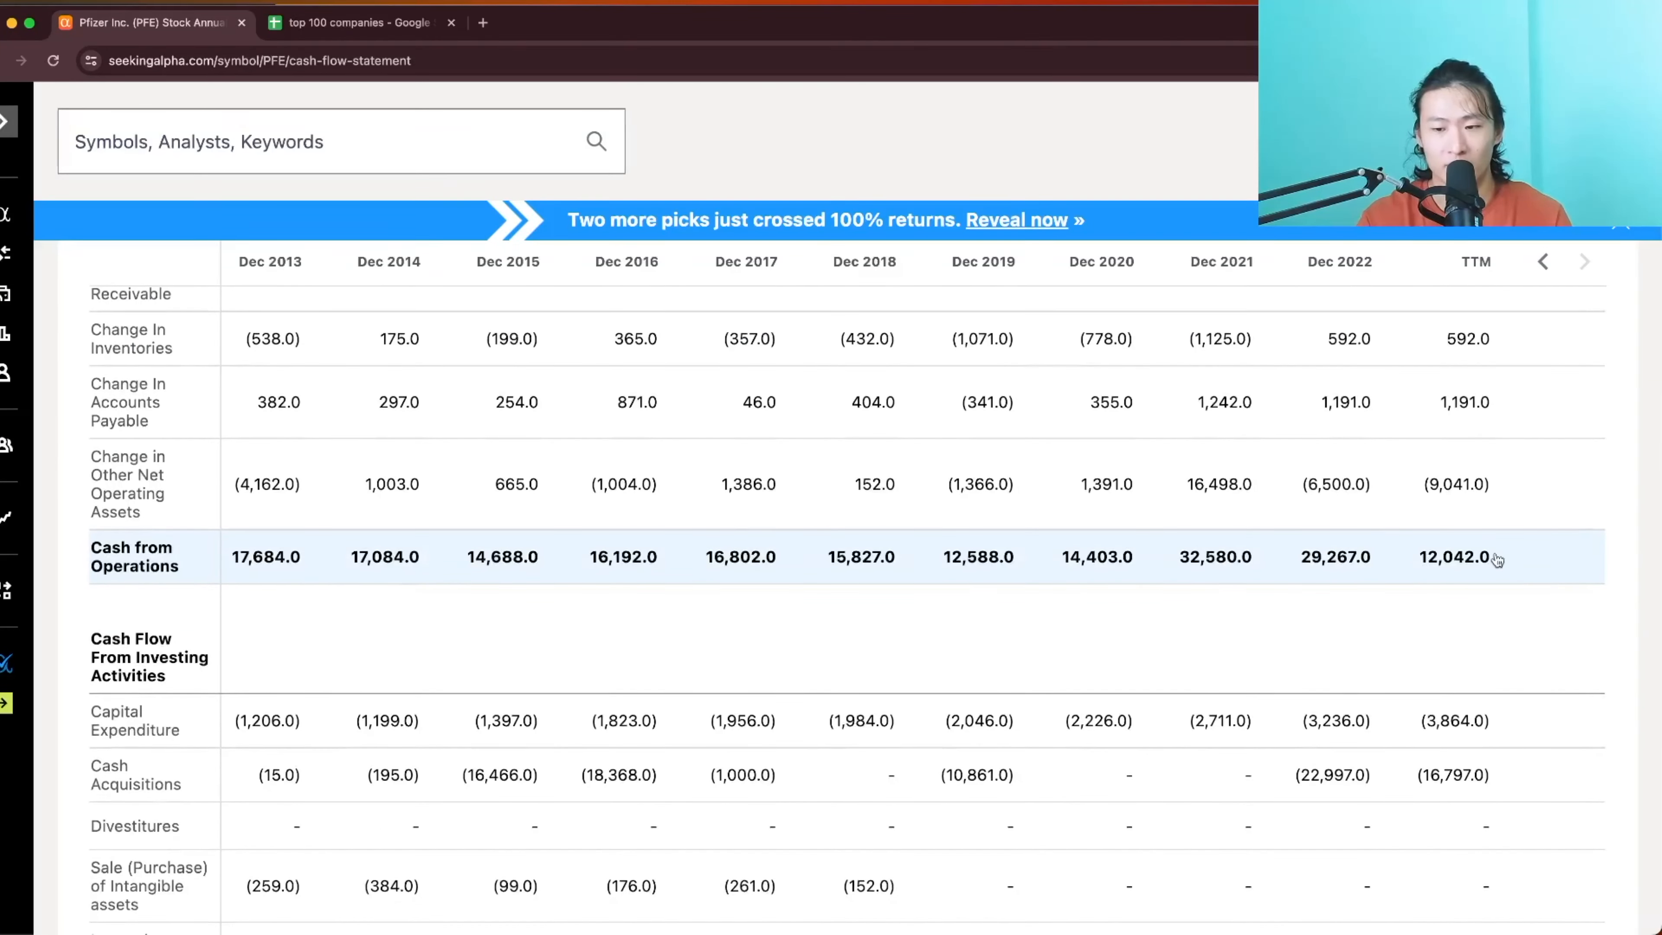
scroll("down", 3)
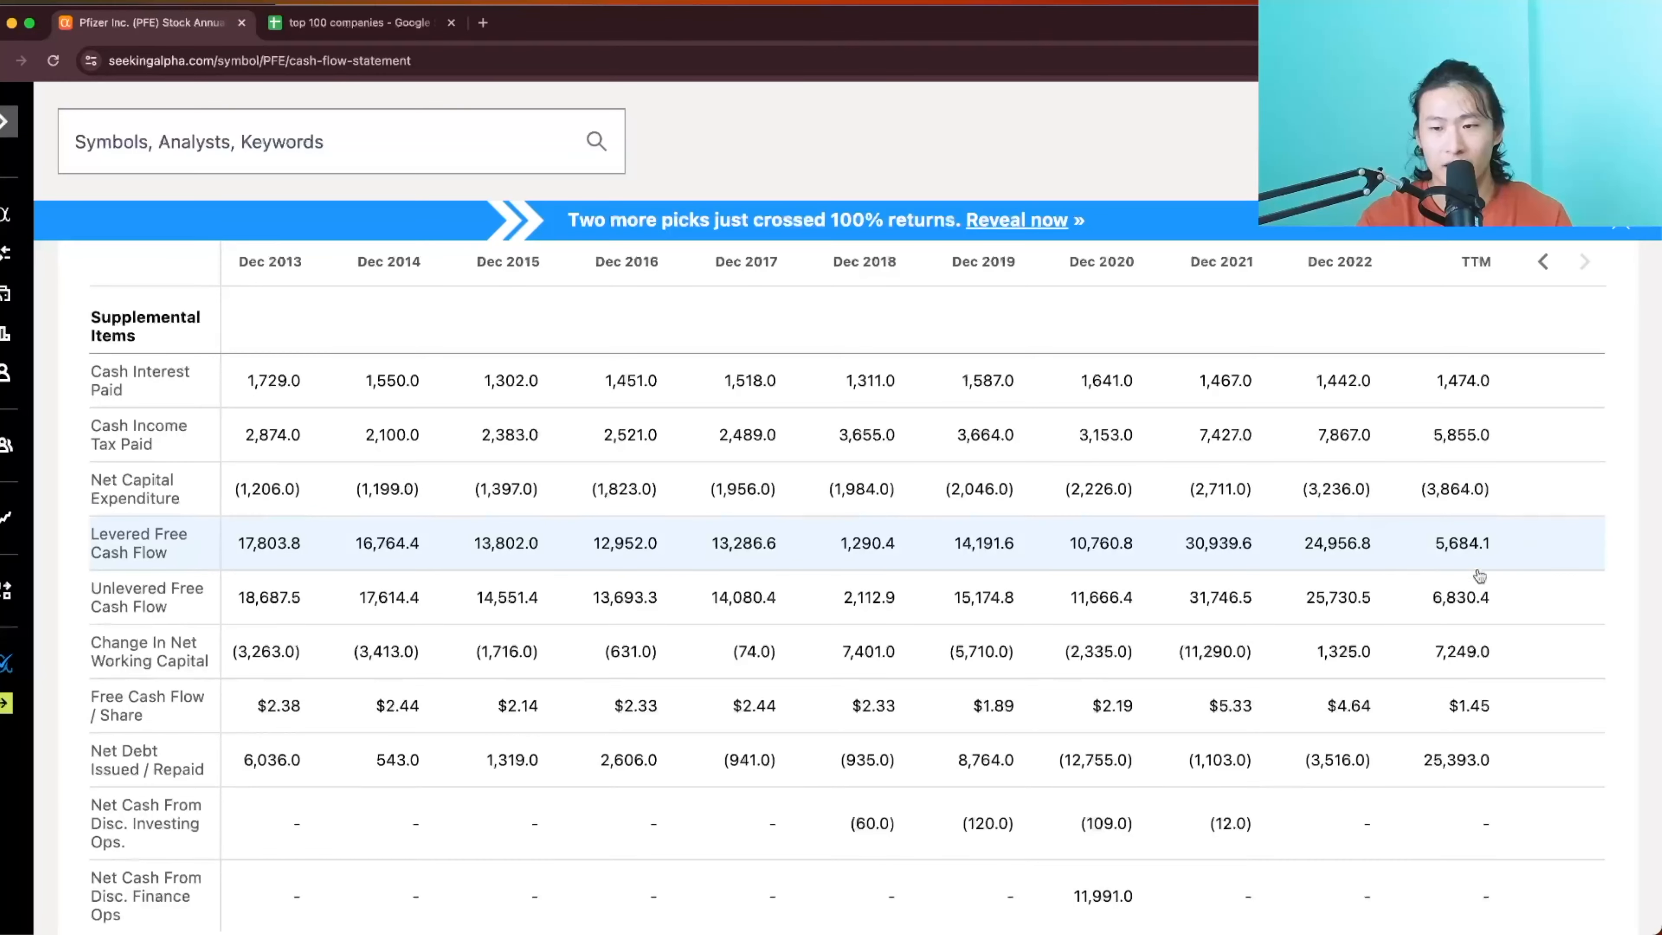
mouse_move(1524, 531)
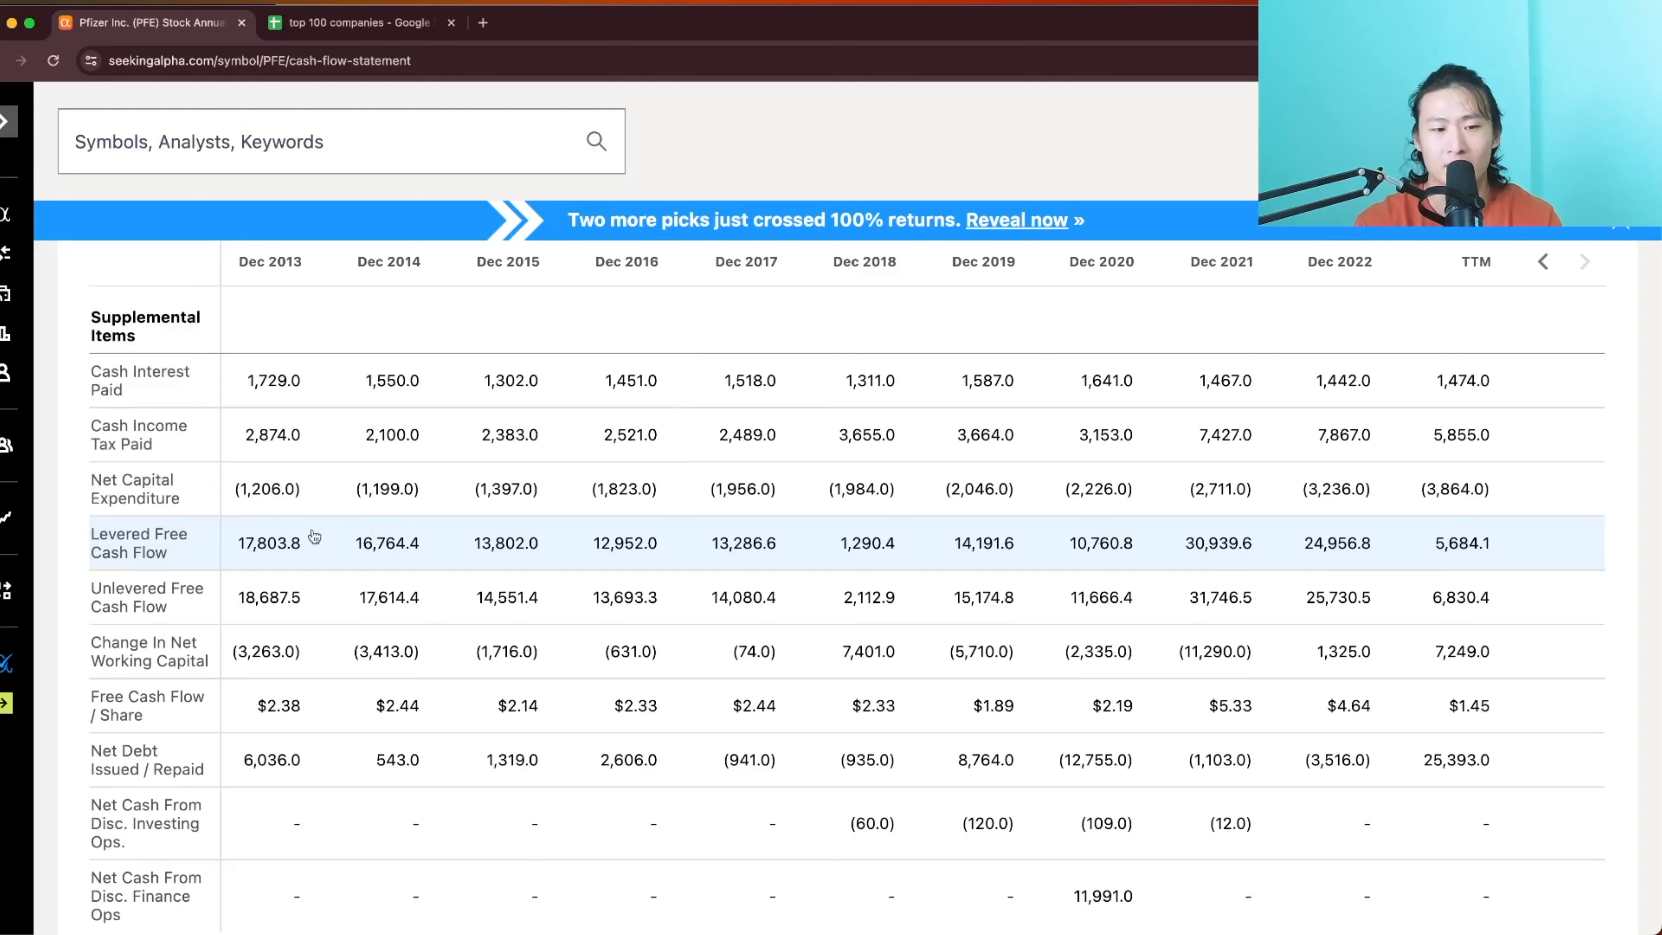
mouse_move(859, 534)
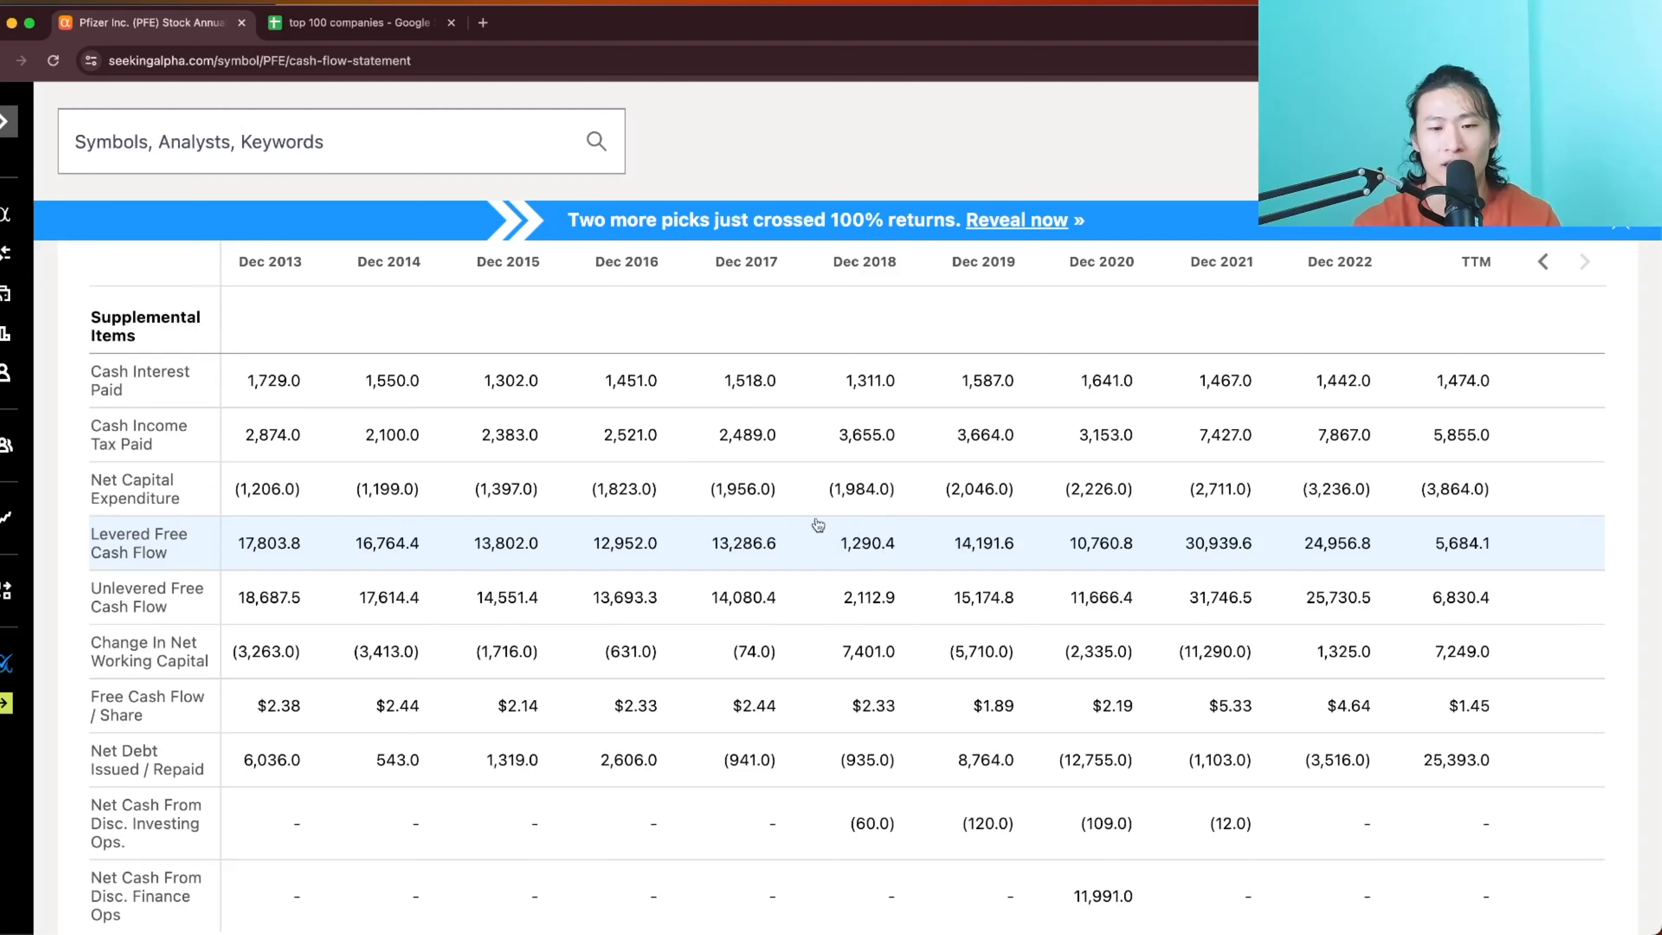
mouse_move(871, 562)
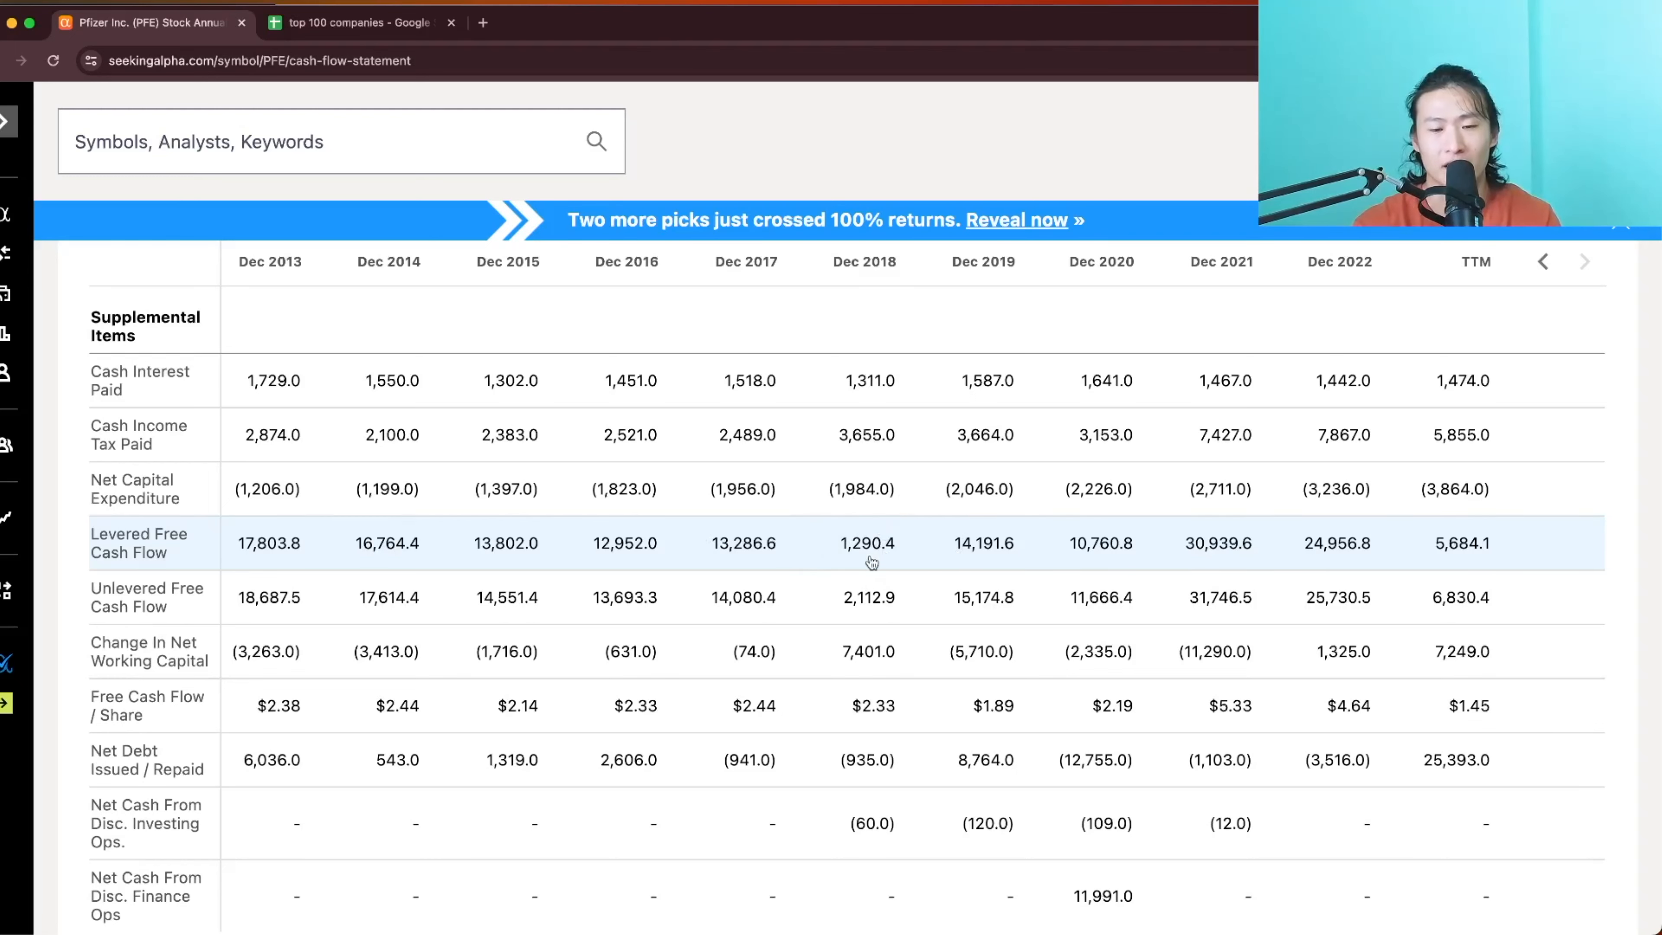
scroll("up", 3)
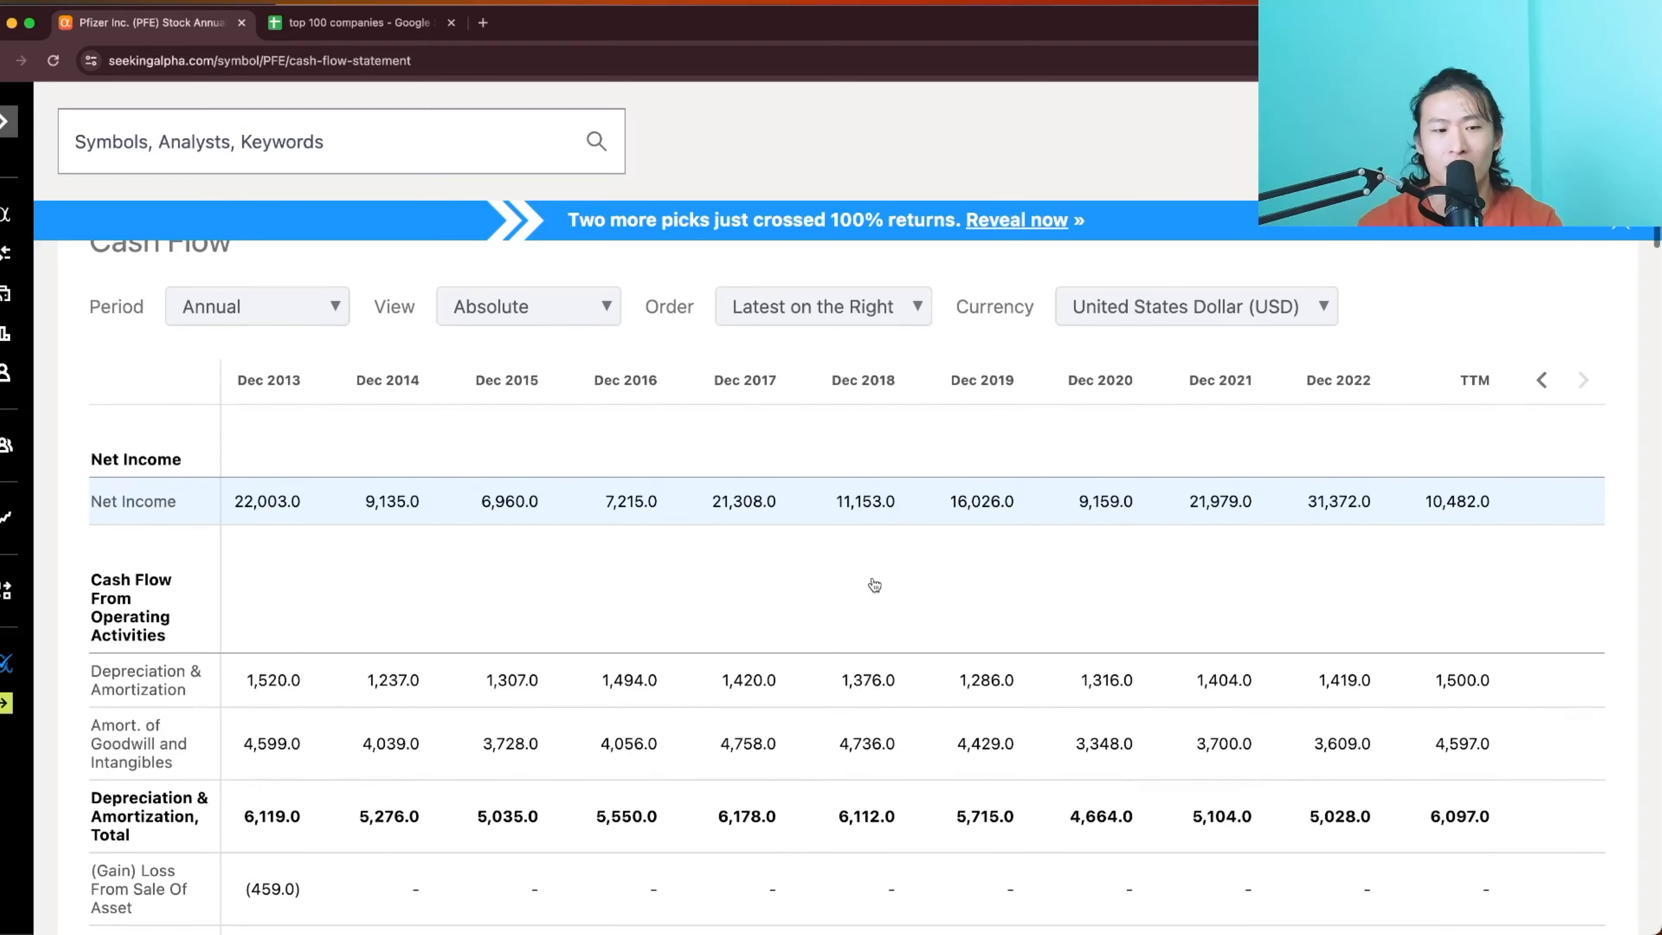
scroll("down", 3)
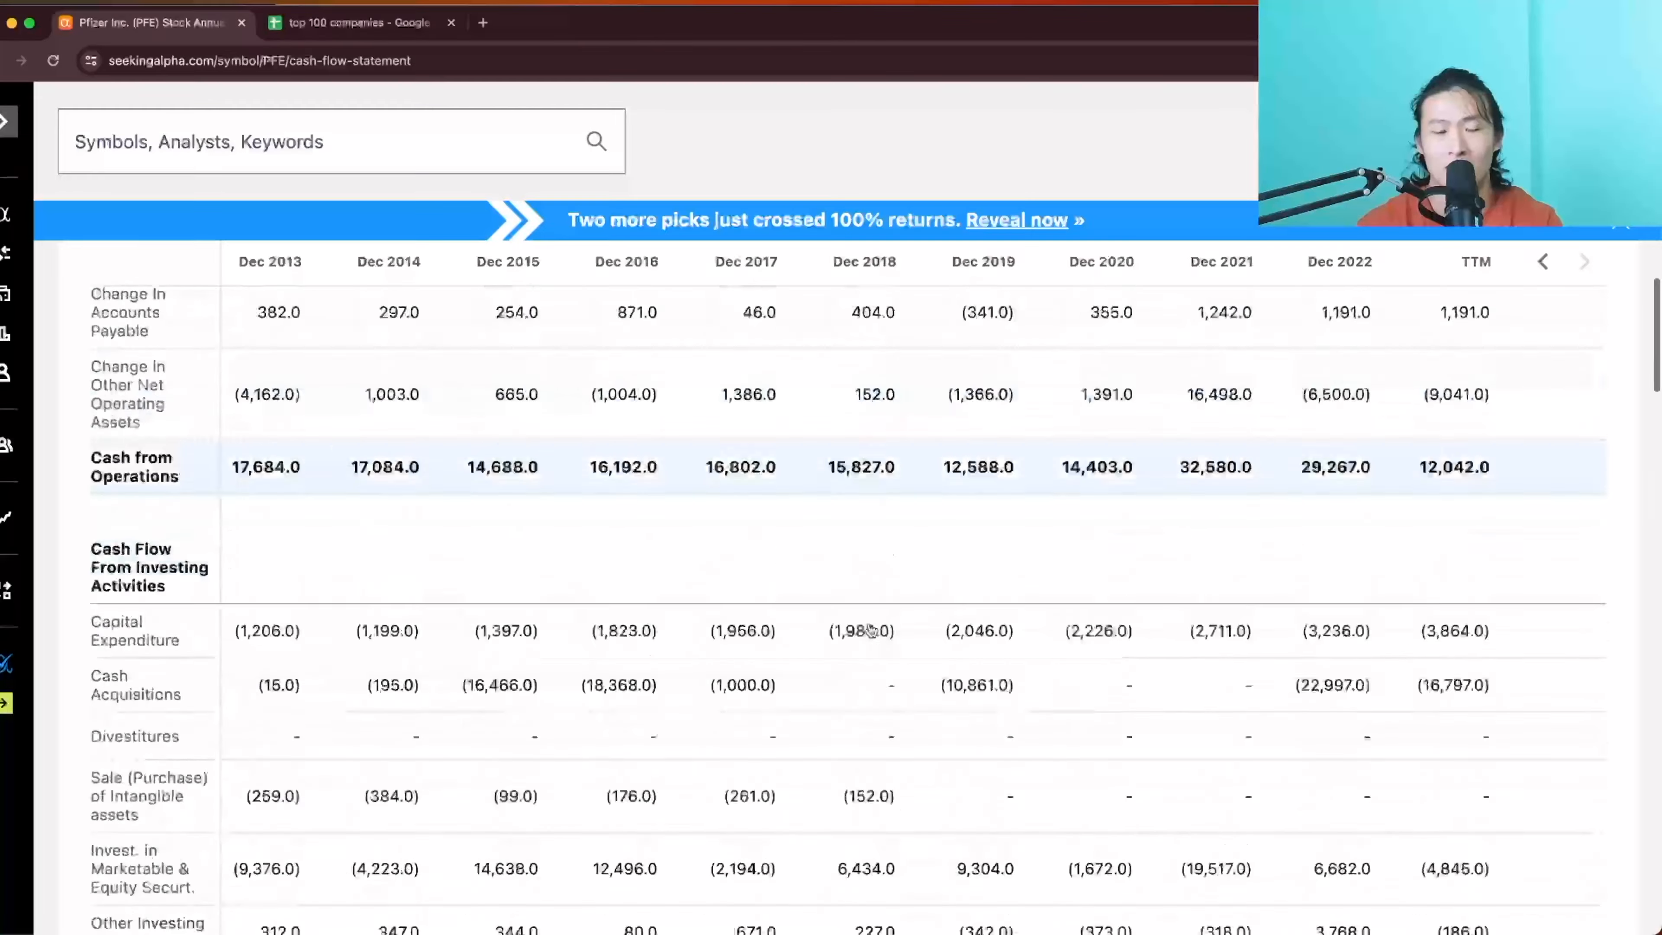
Return to Valuation metrics and highlight Pfizer's forward GAAP P/E of 17.44
scroll("up", 3)
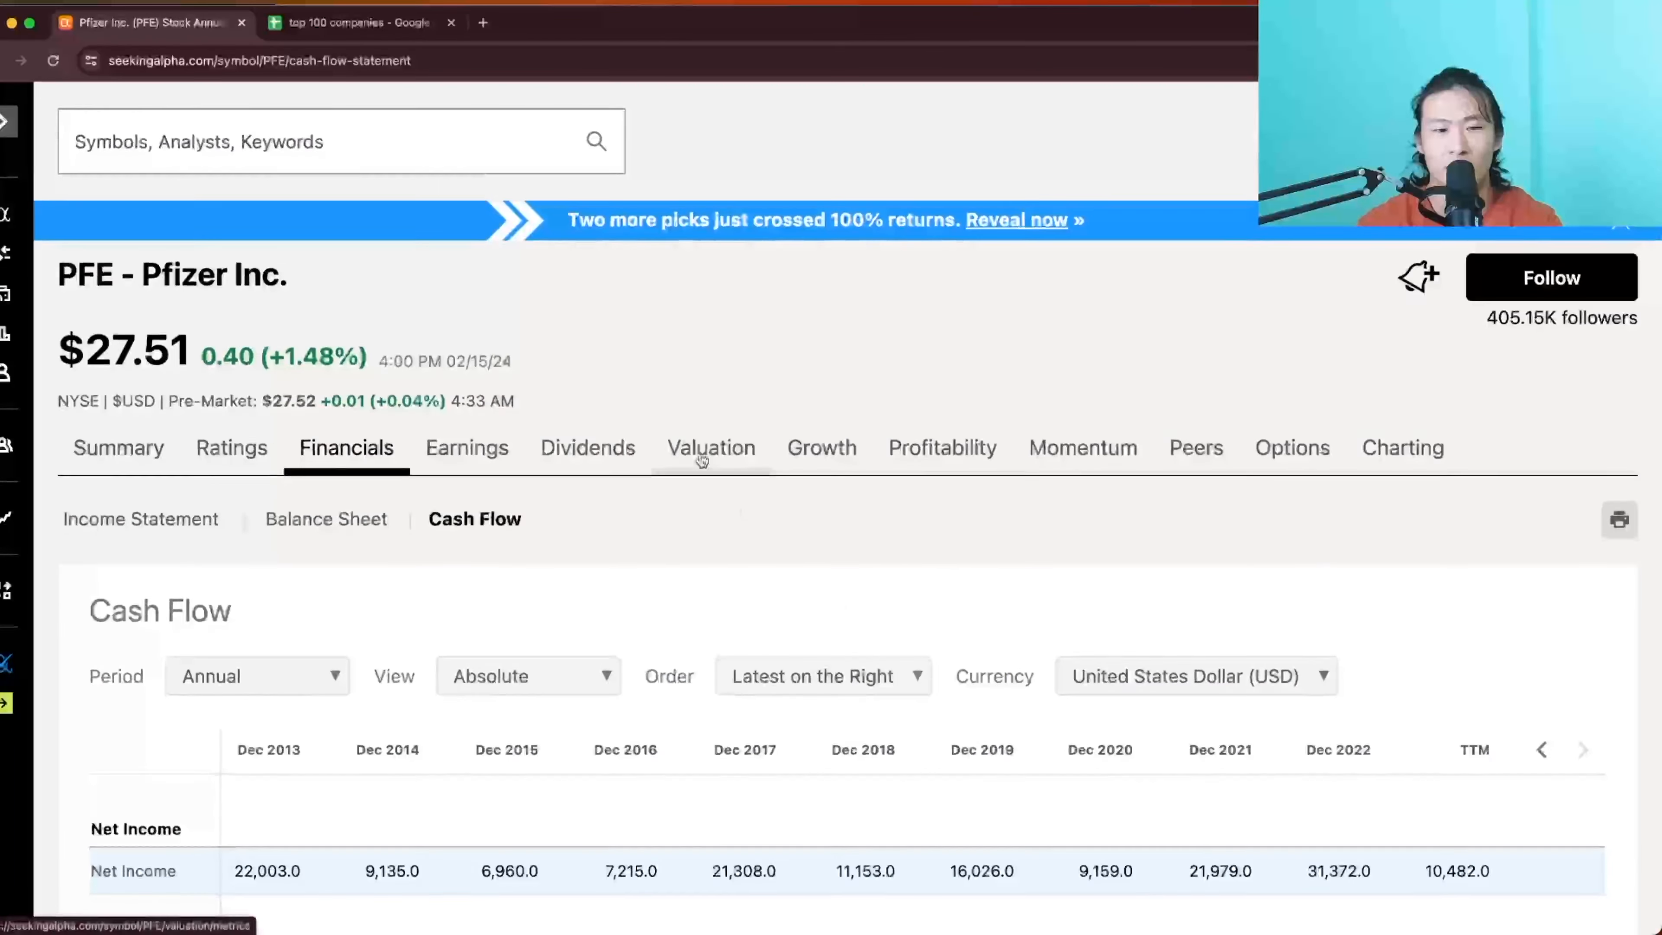
left_click(712, 447)
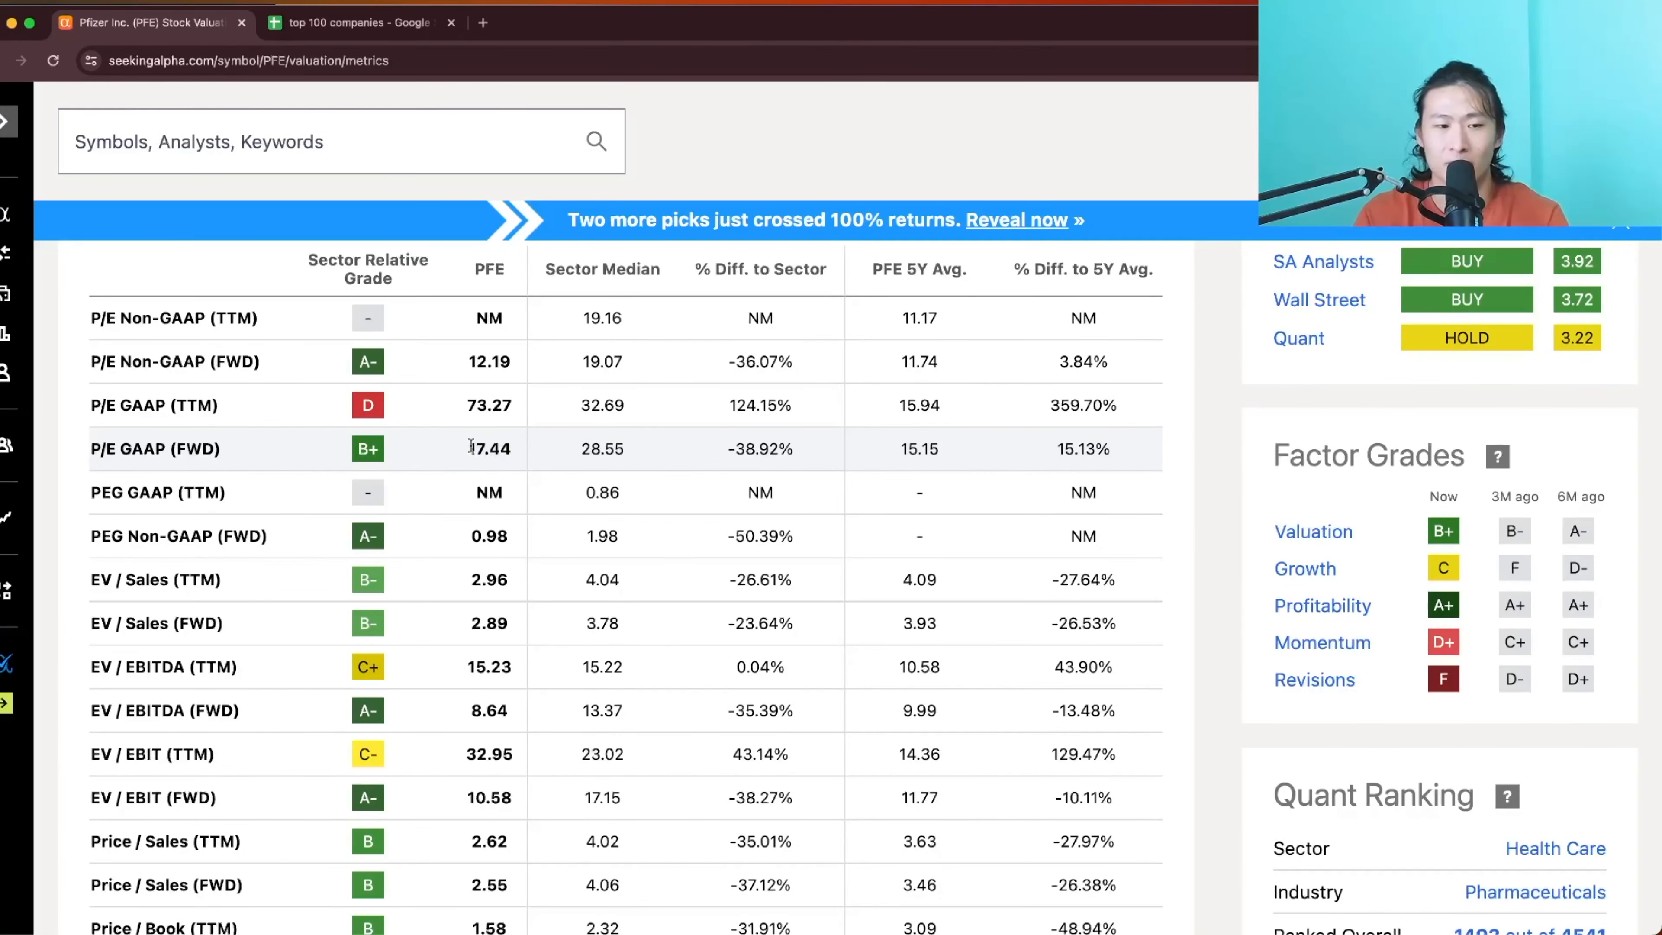
scroll("down", 3)
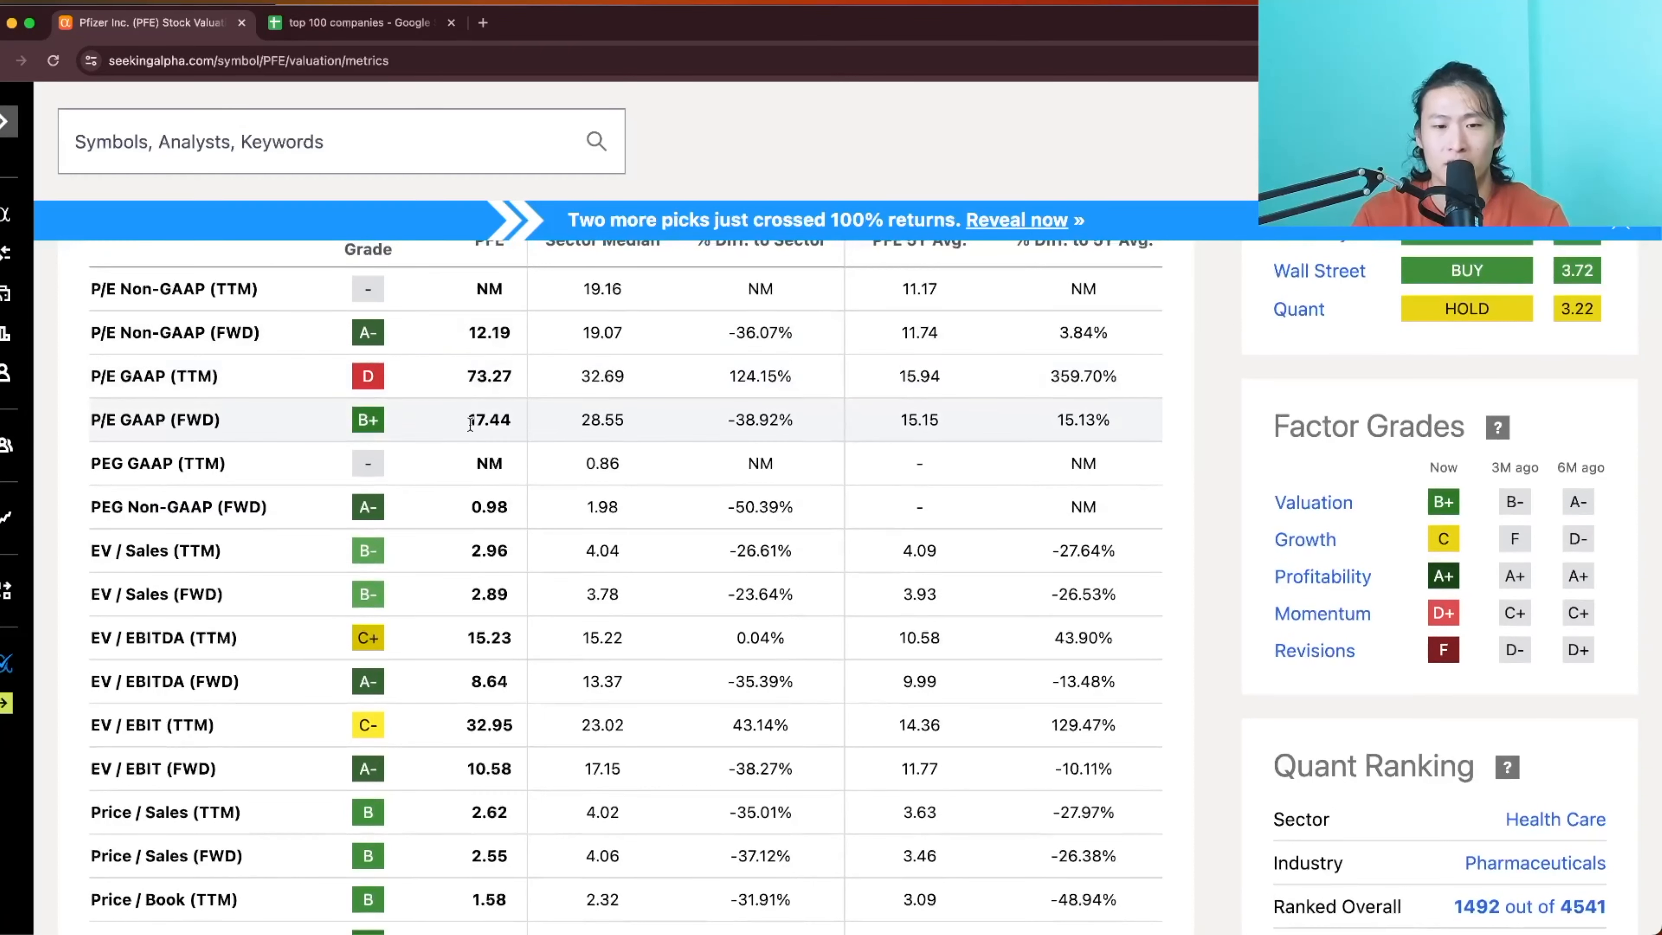
double_click(488, 420)
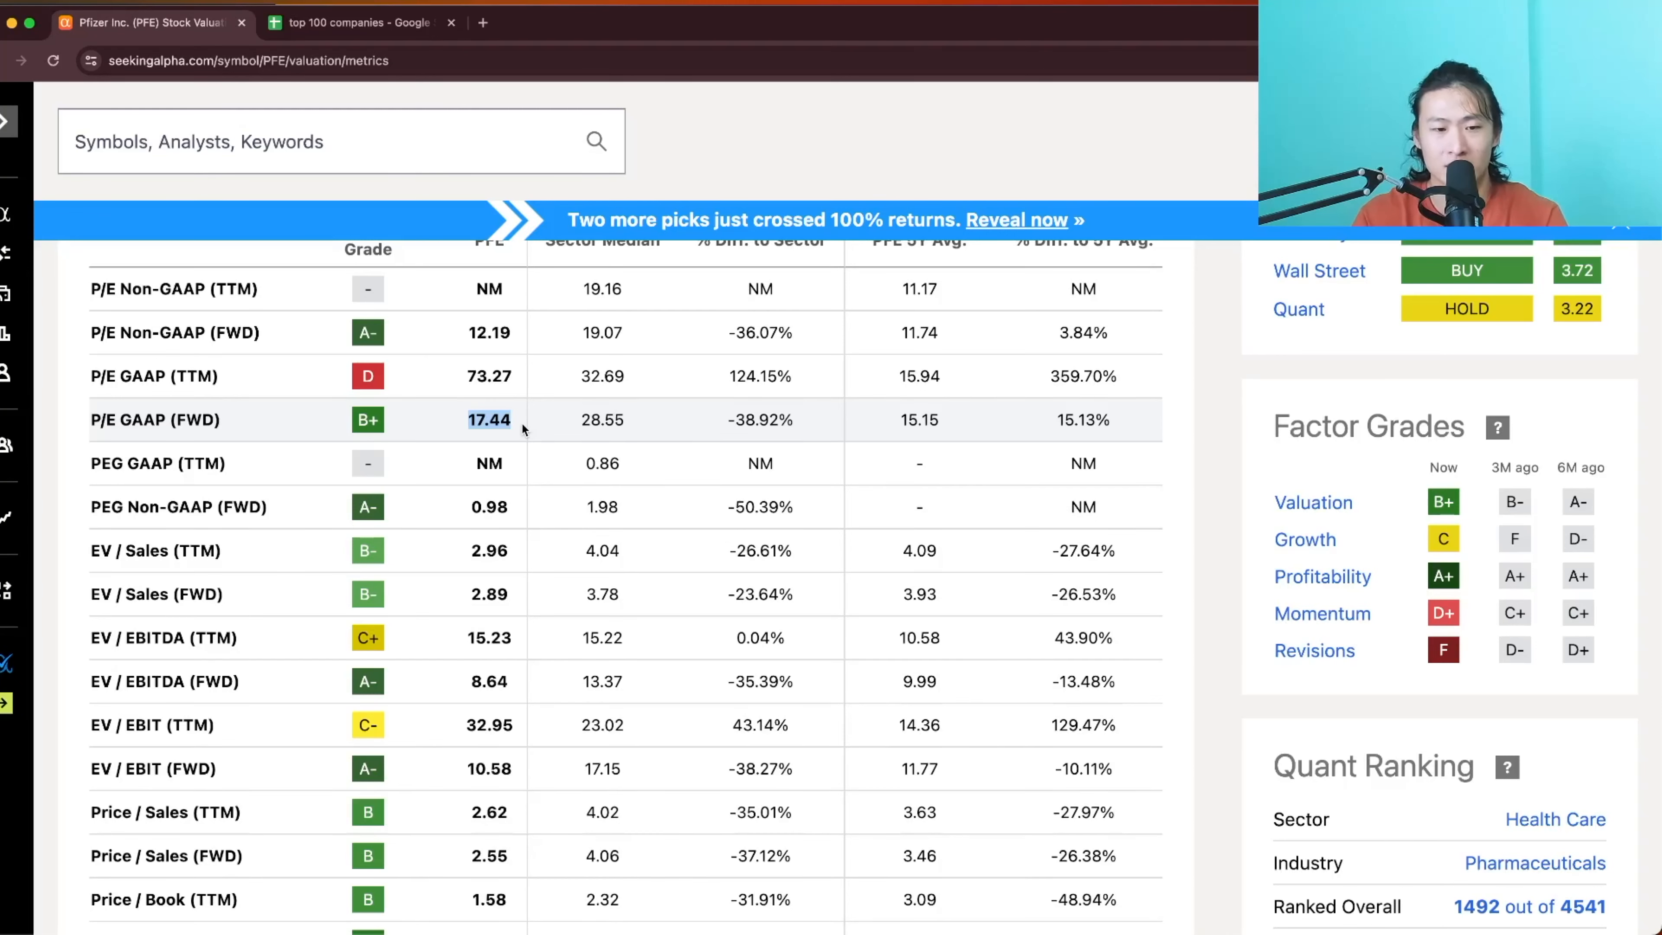
scroll("down", 3)
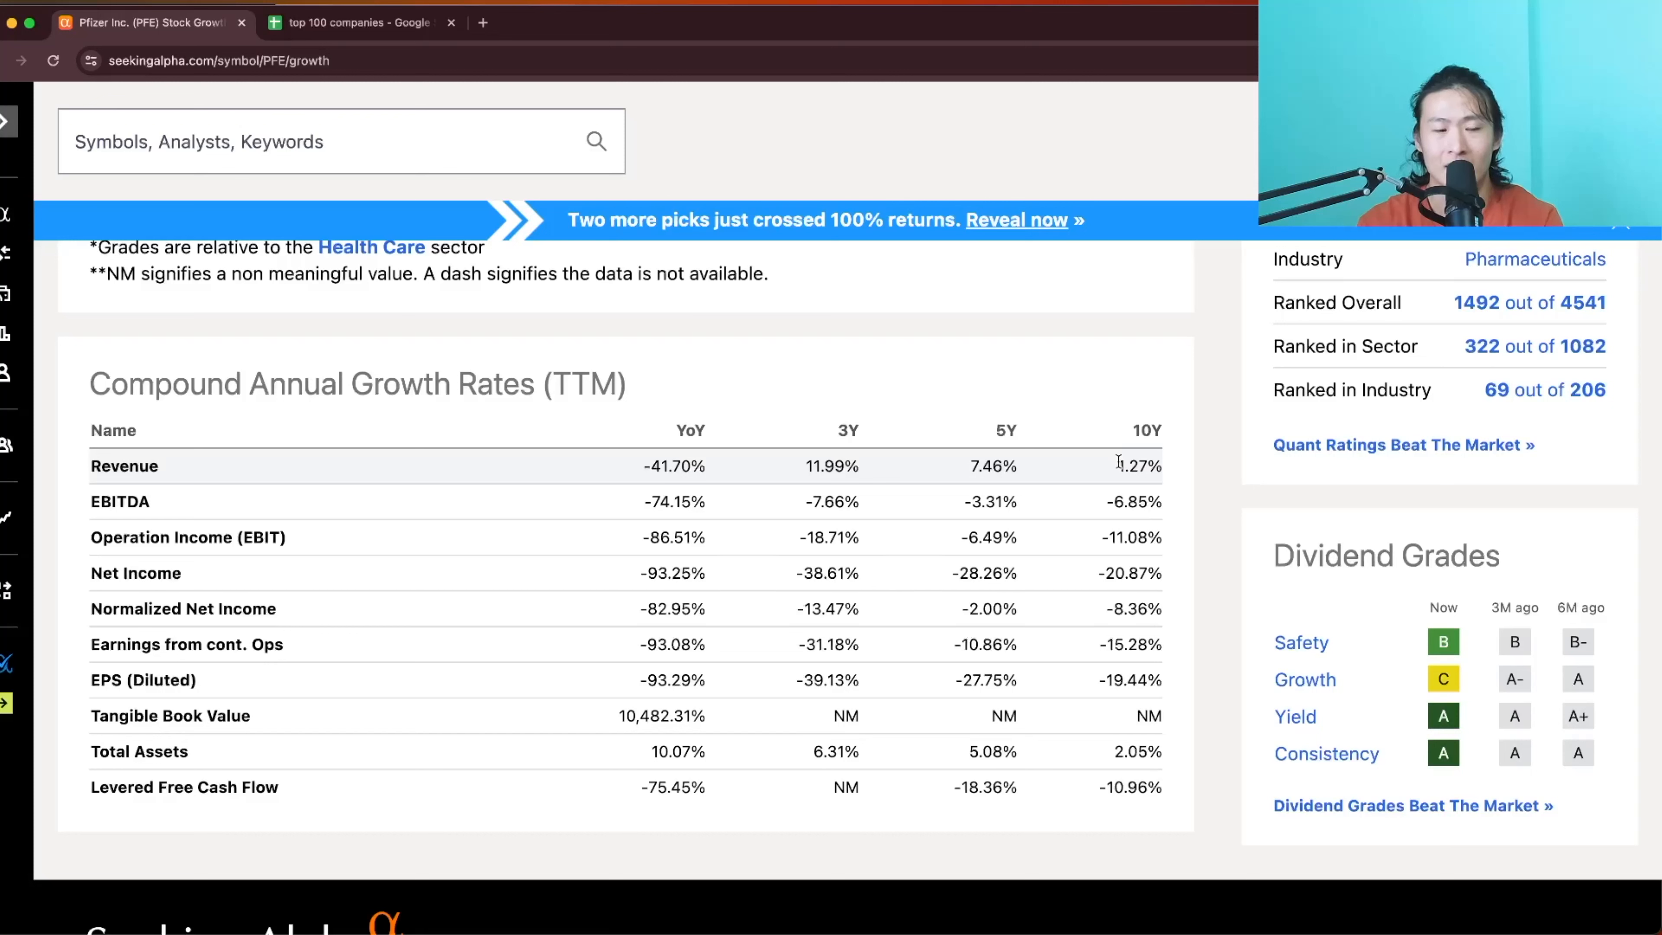
Highlight the 3-year revenue growth of 11.99% in the compound annual growth rates table
double_click(1134, 466)
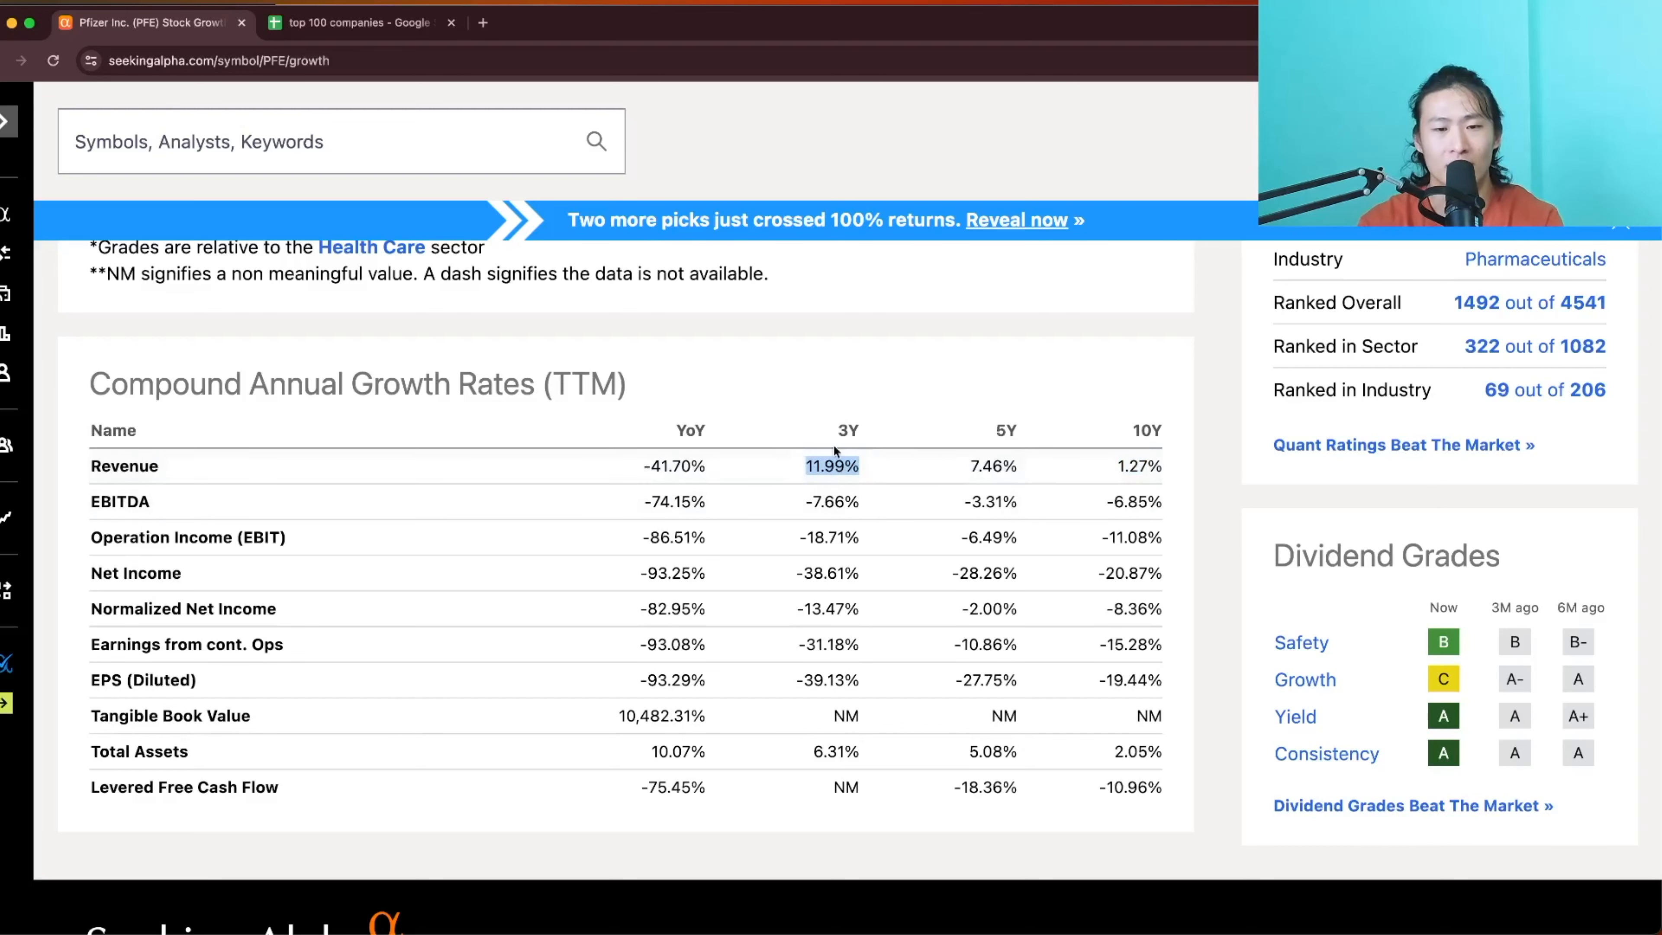
scroll("down", 3)
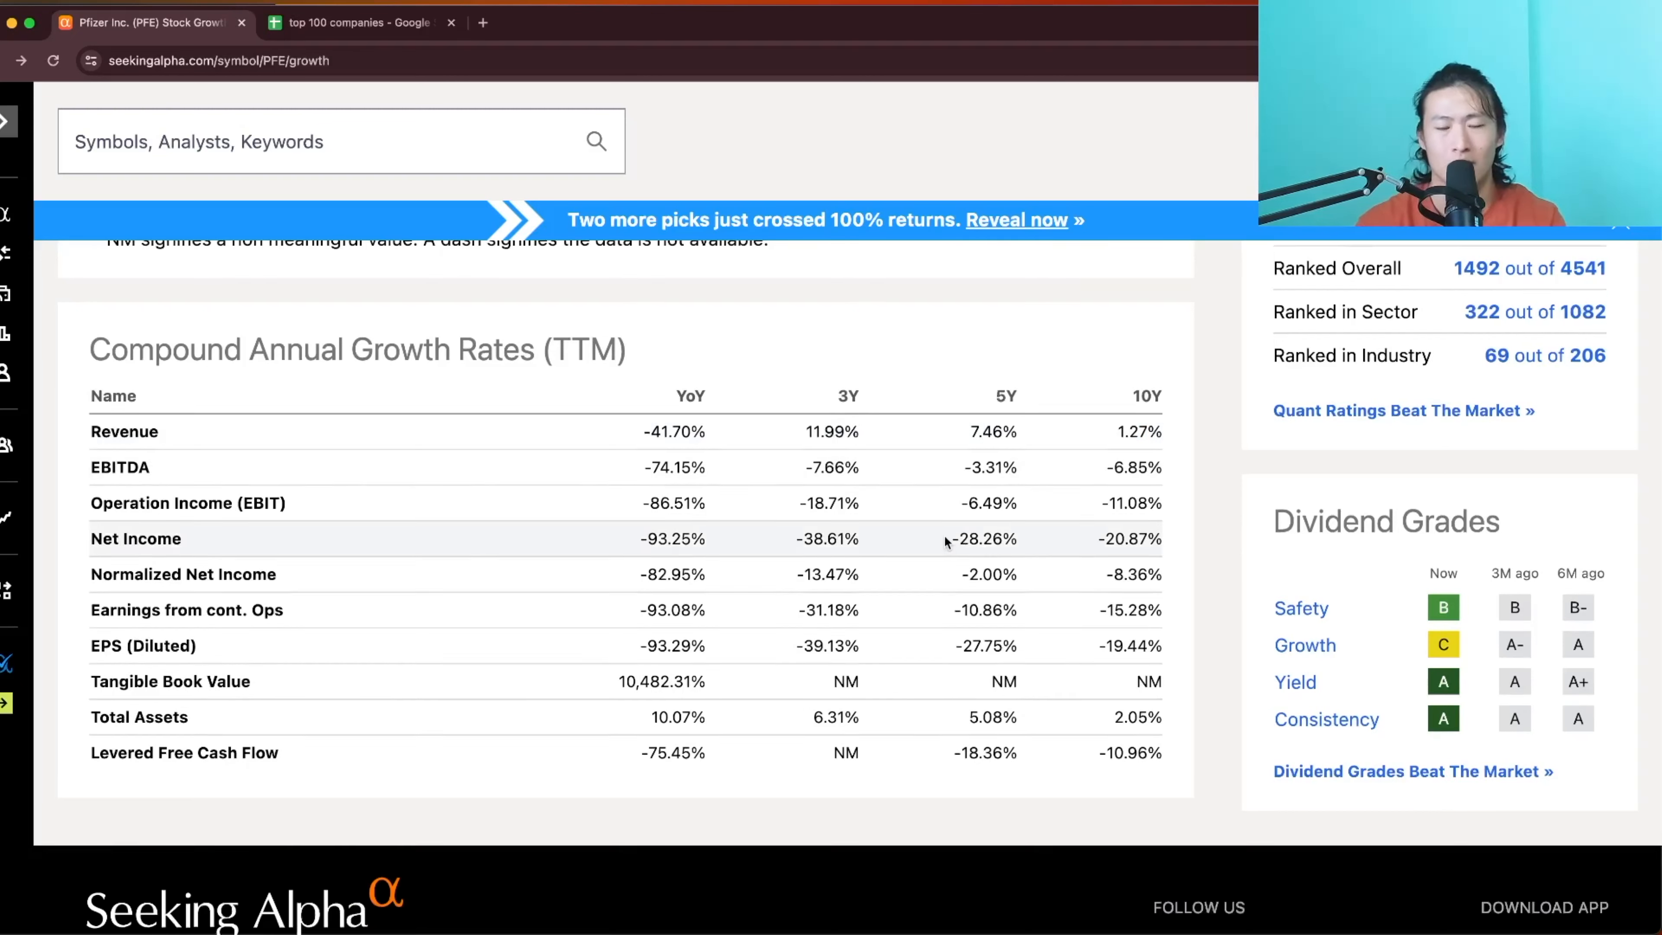
mouse_move(1034, 538)
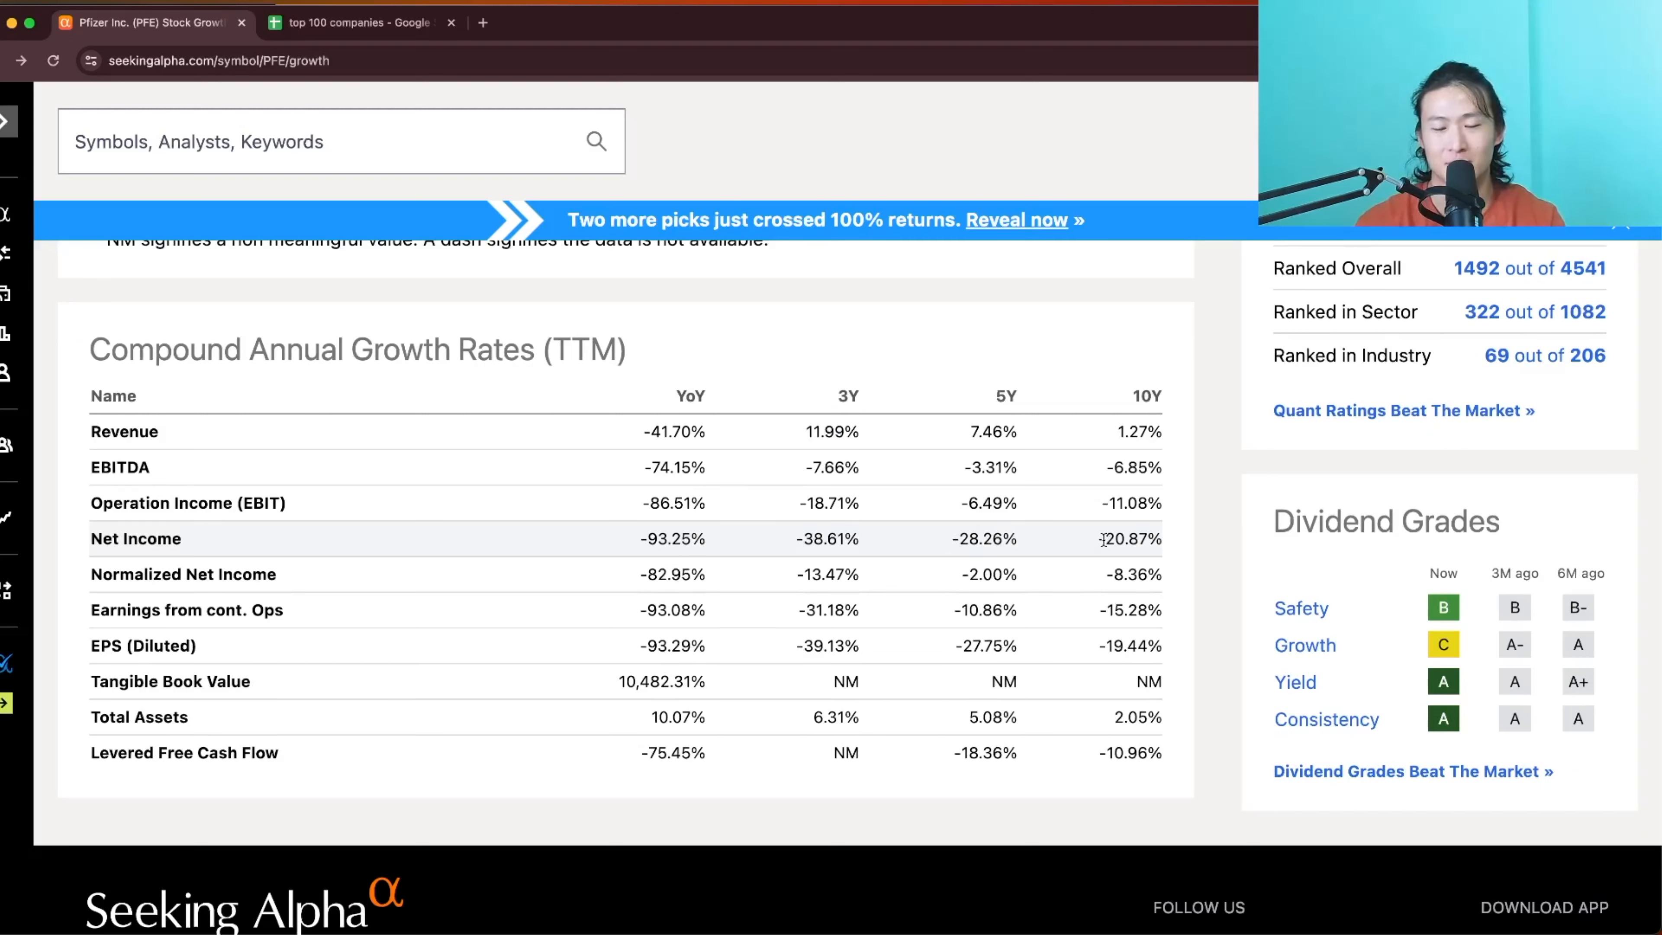
mouse_move(1086, 544)
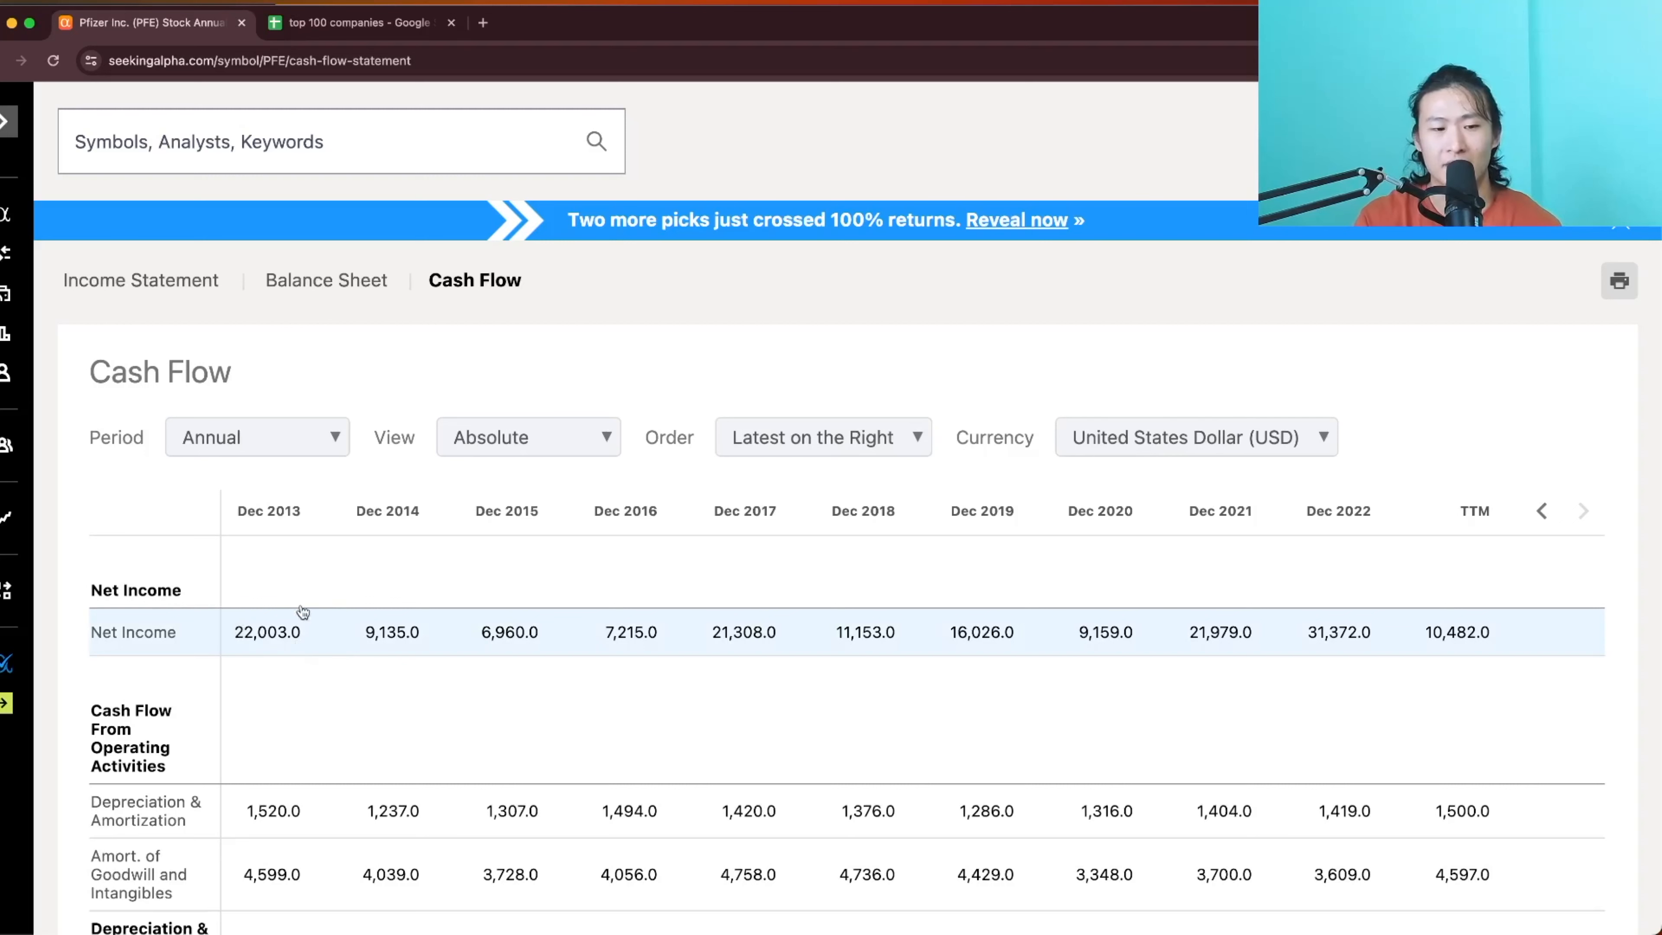
mouse_move(298, 662)
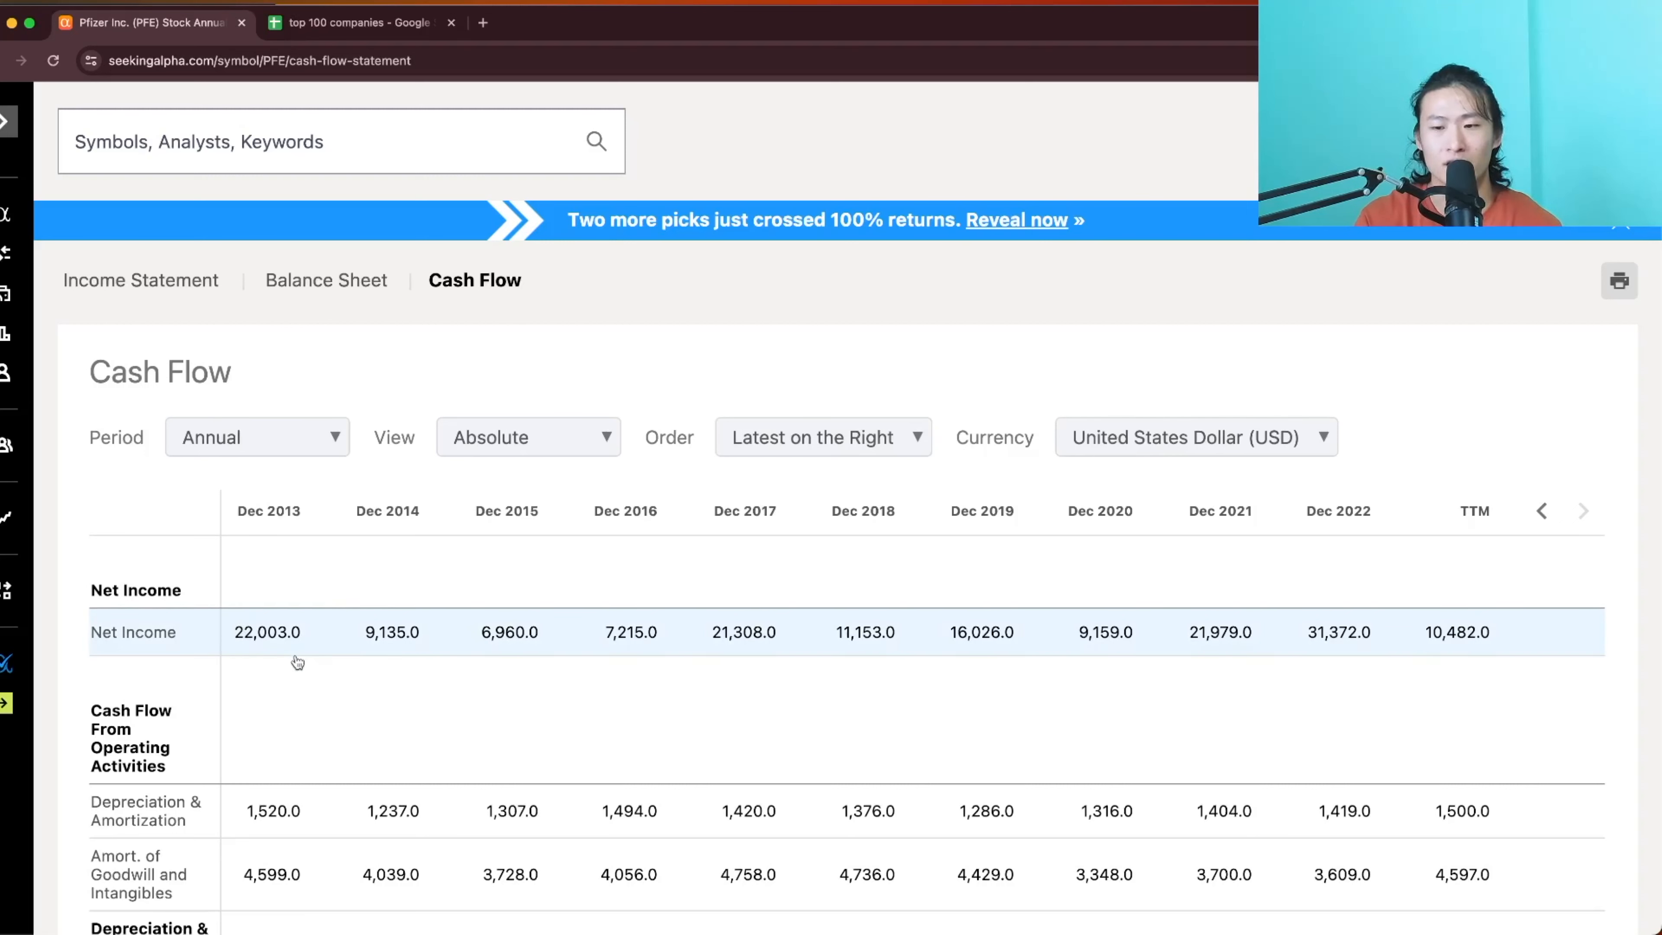
mouse_move(1426, 656)
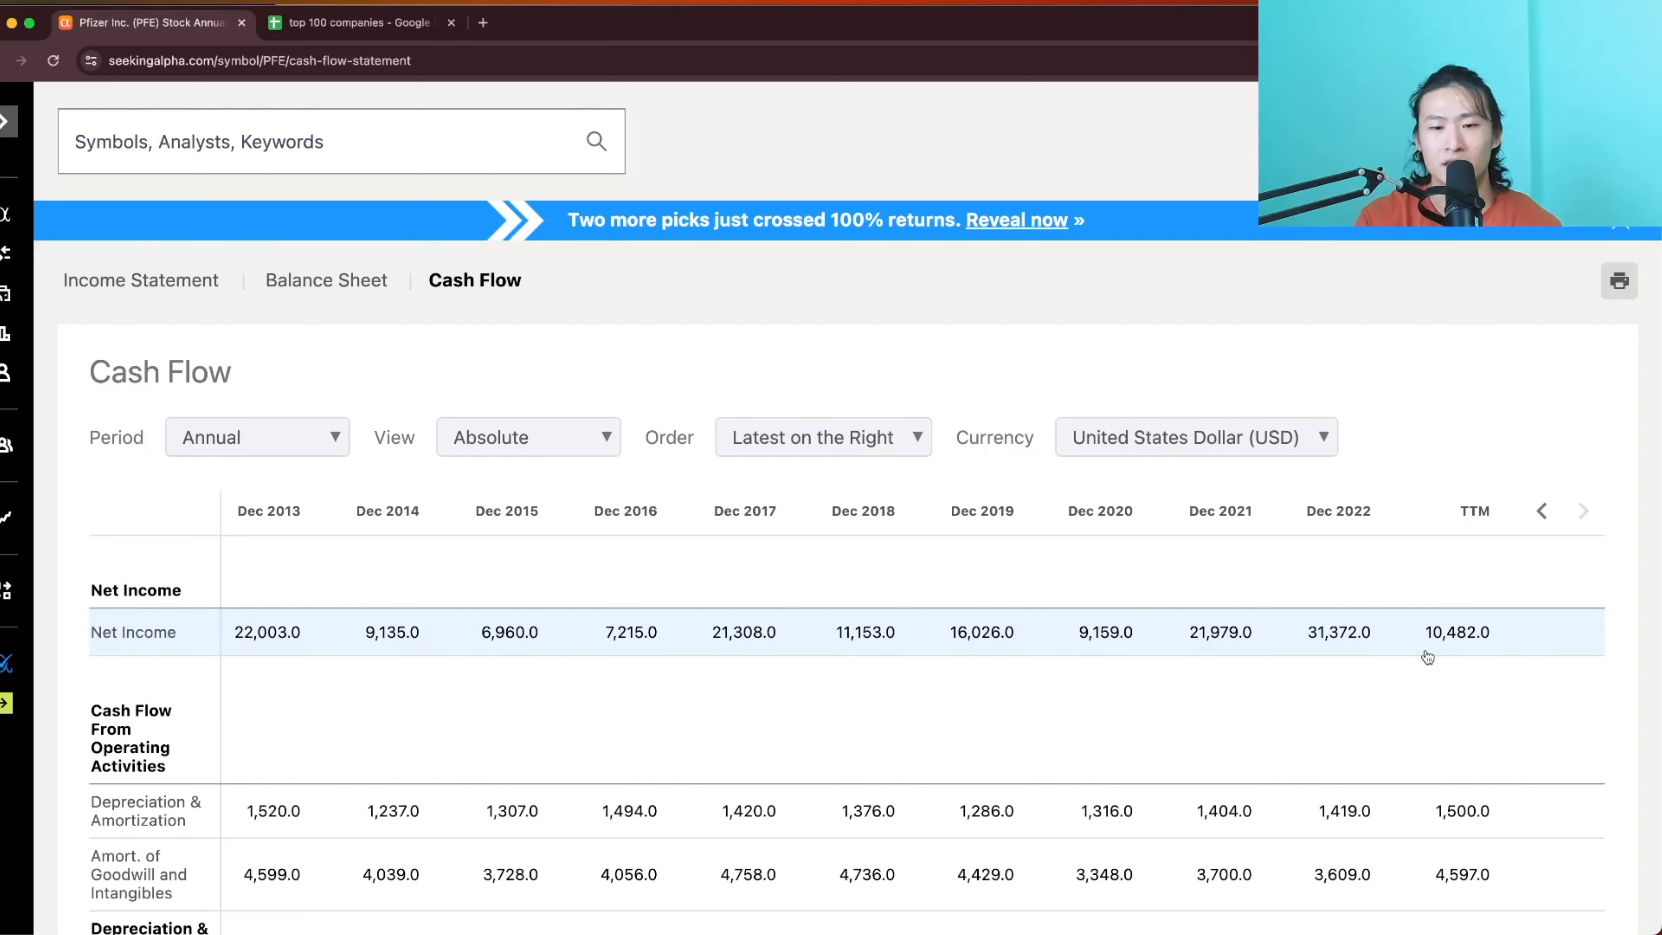
mouse_move(1392, 652)
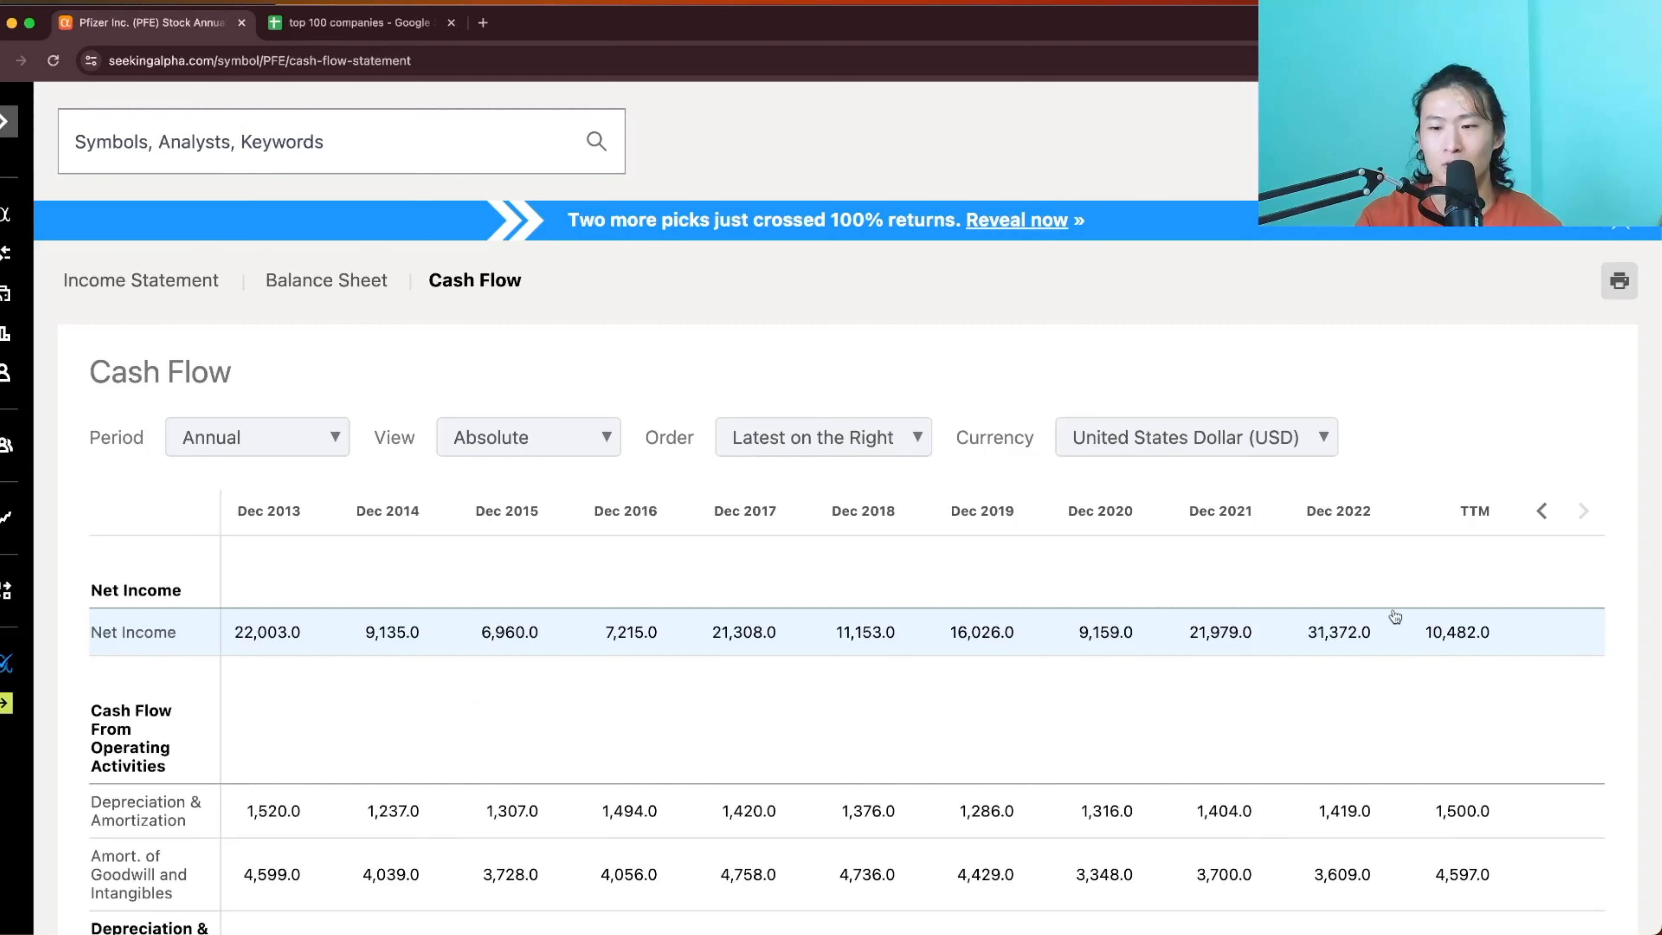
mouse_move(1111, 804)
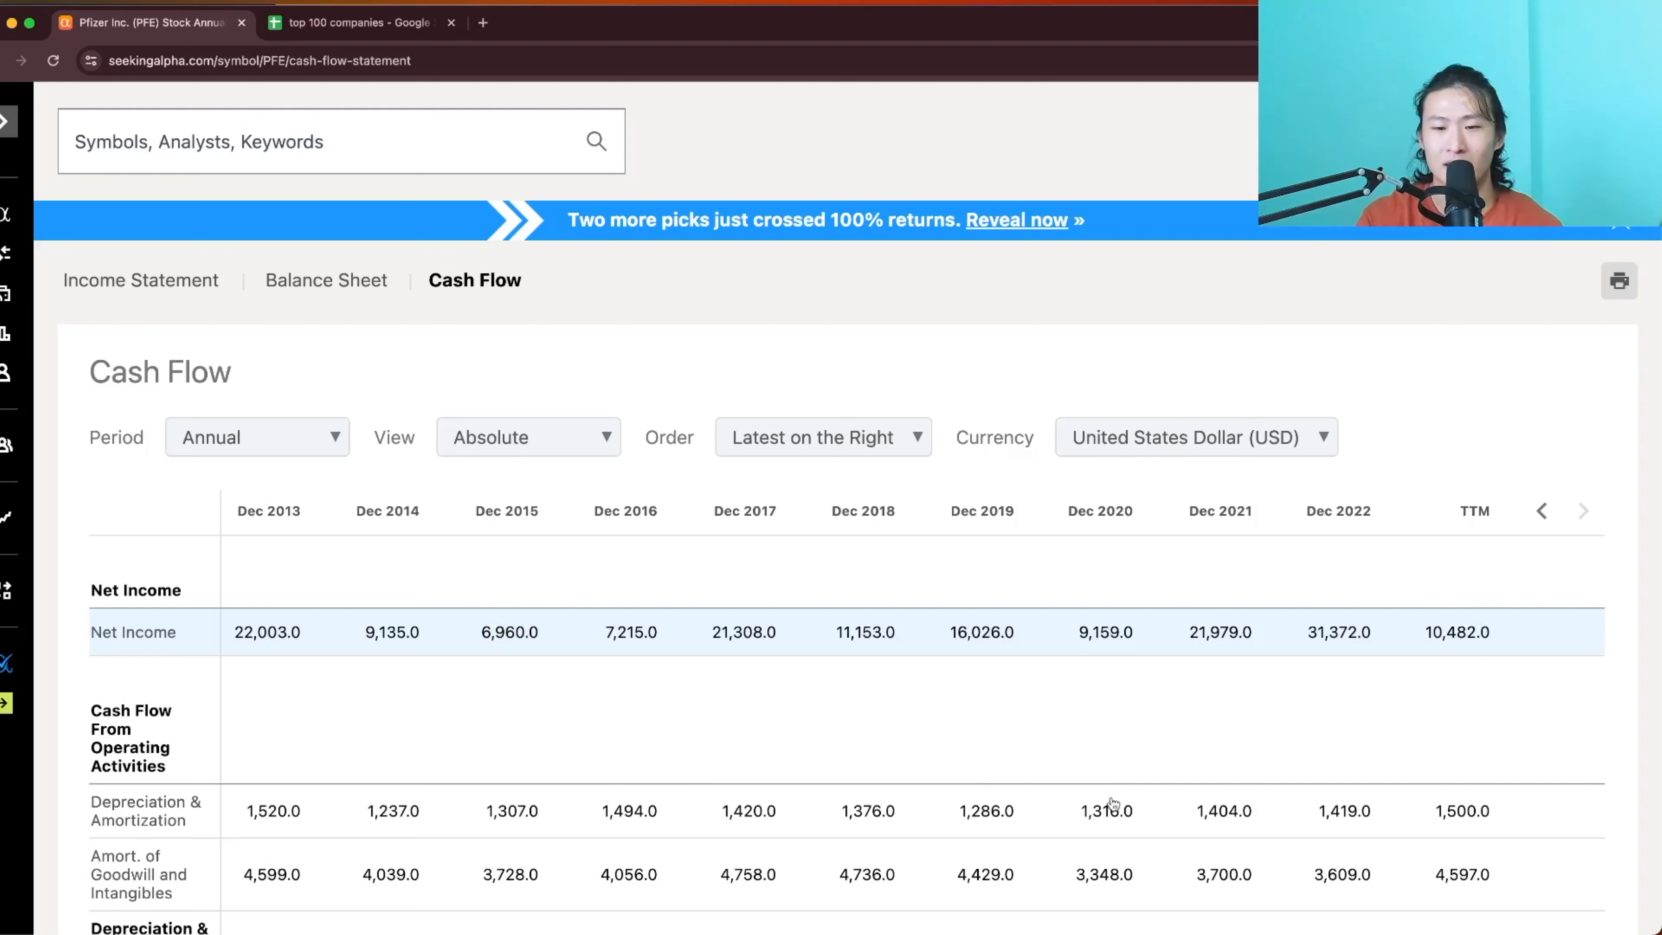
mouse_move(1462, 660)
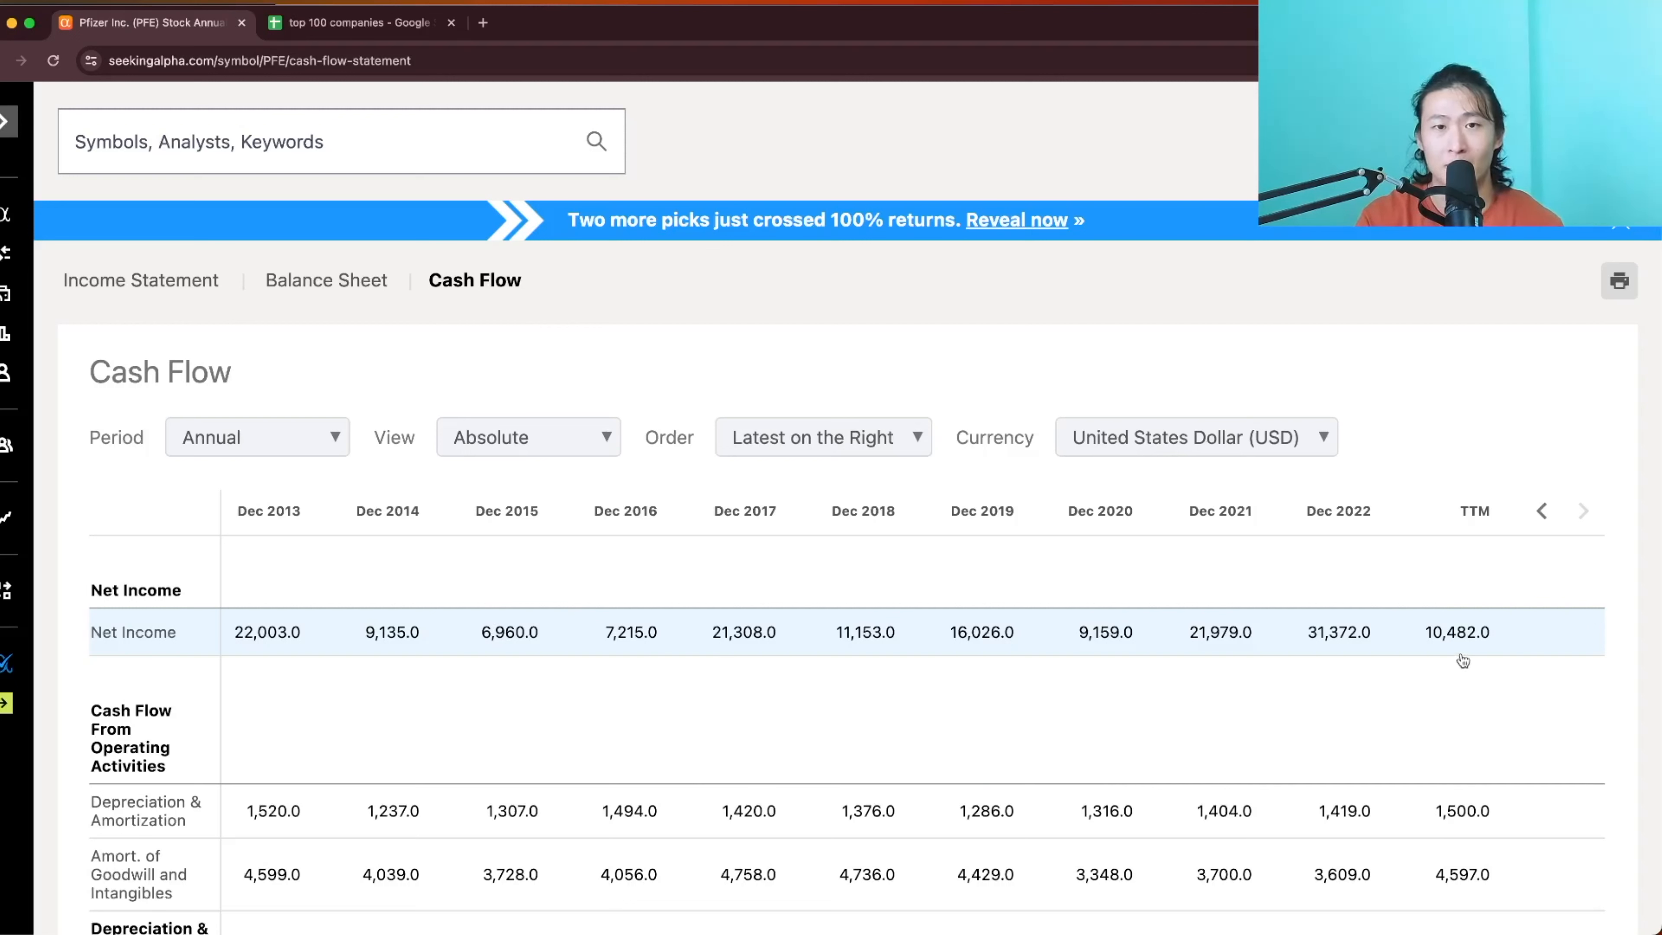
mouse_move(567, 673)
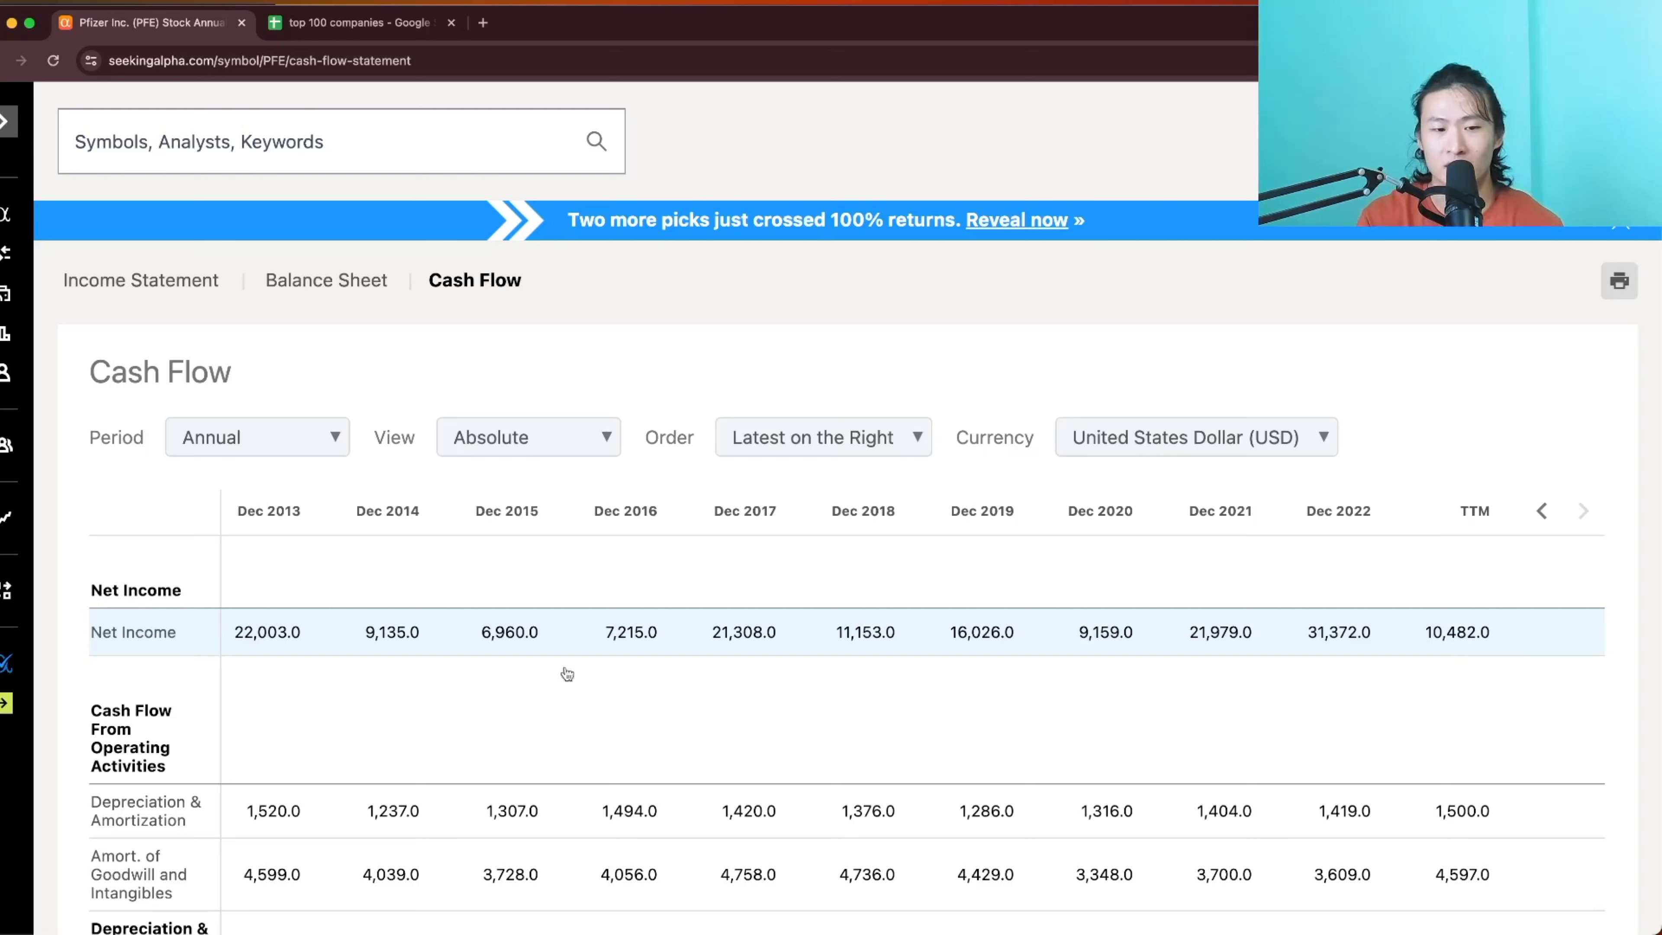
mouse_move(554, 674)
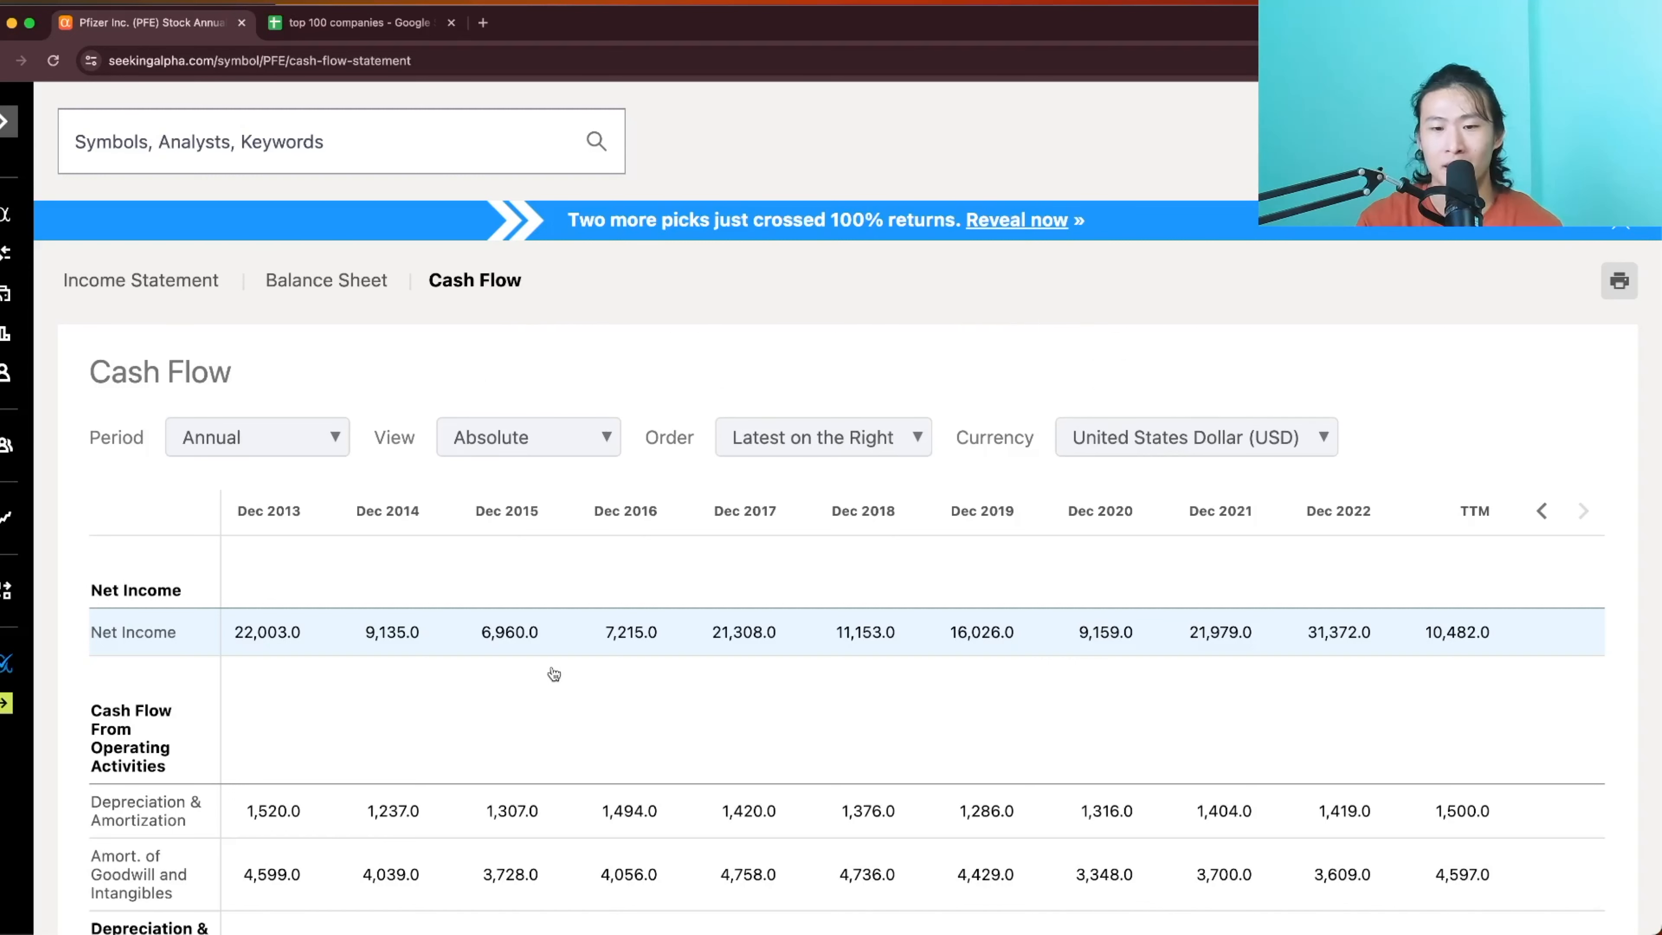
mouse_move(382, 689)
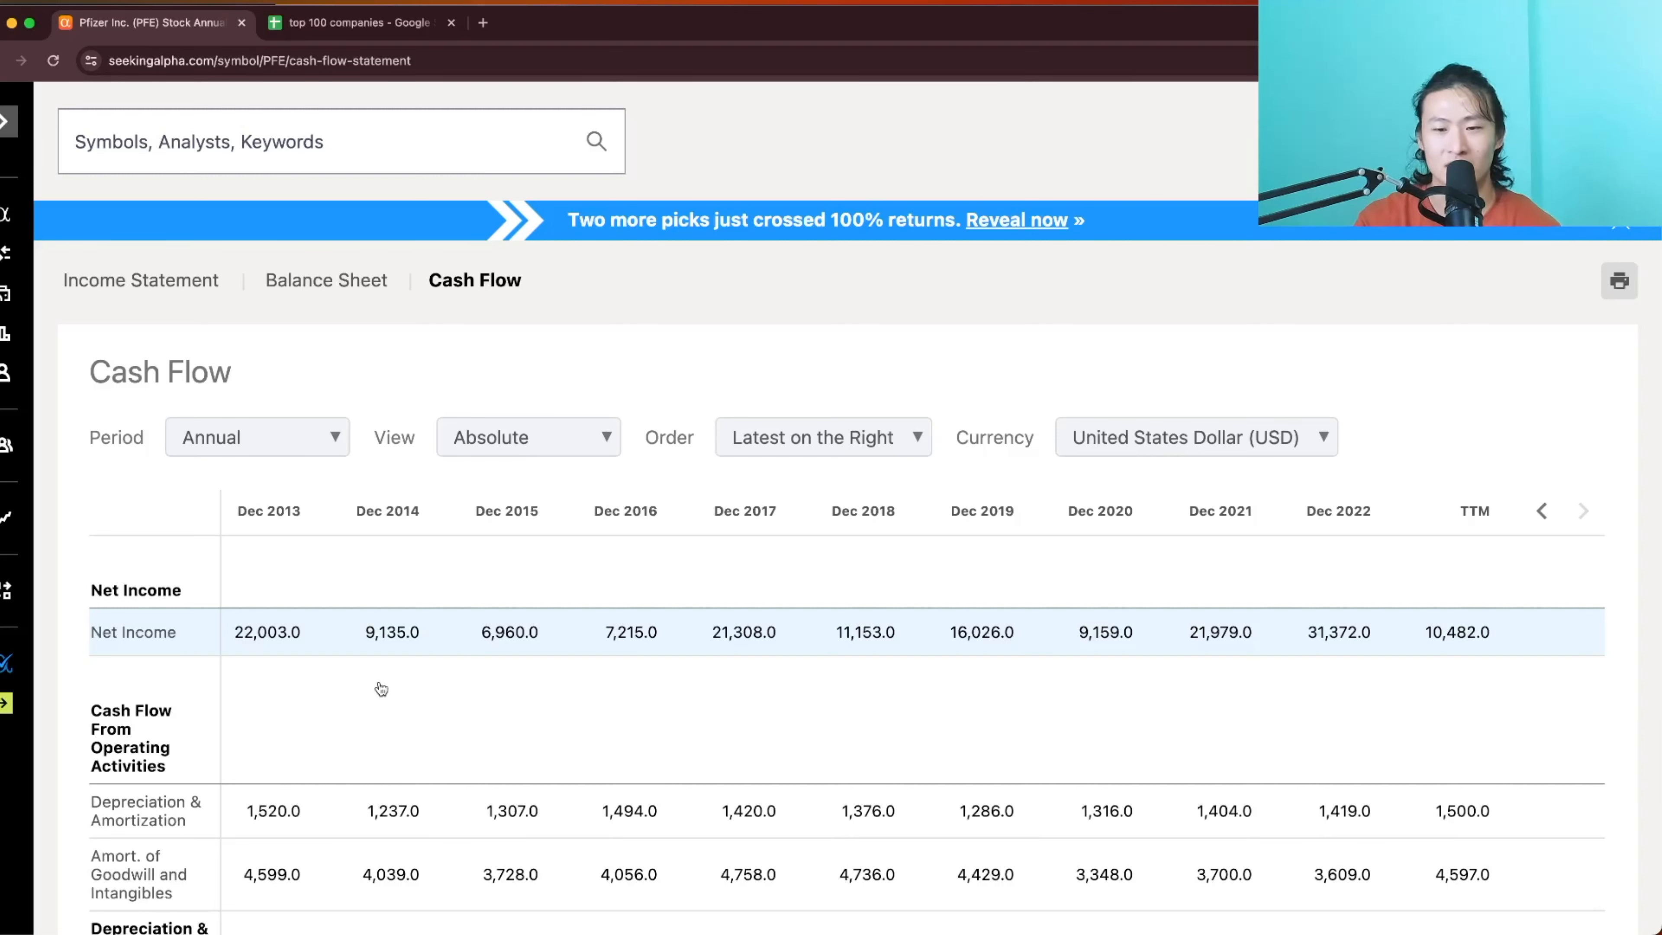
mouse_move(1294, 647)
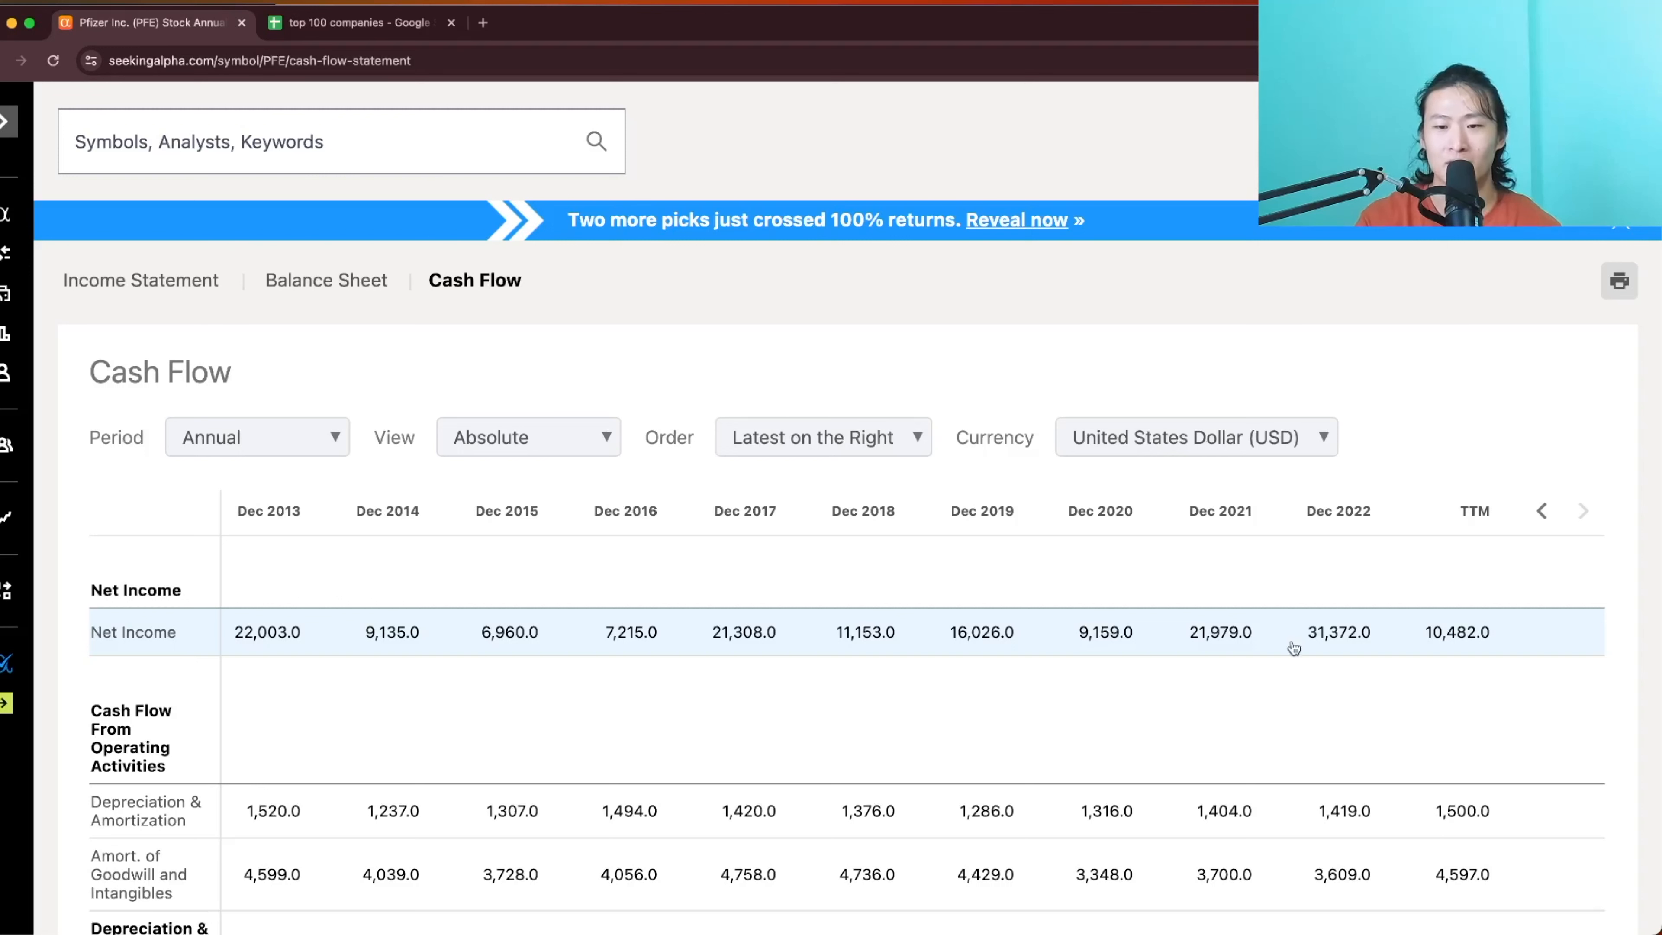
mouse_move(1219, 570)
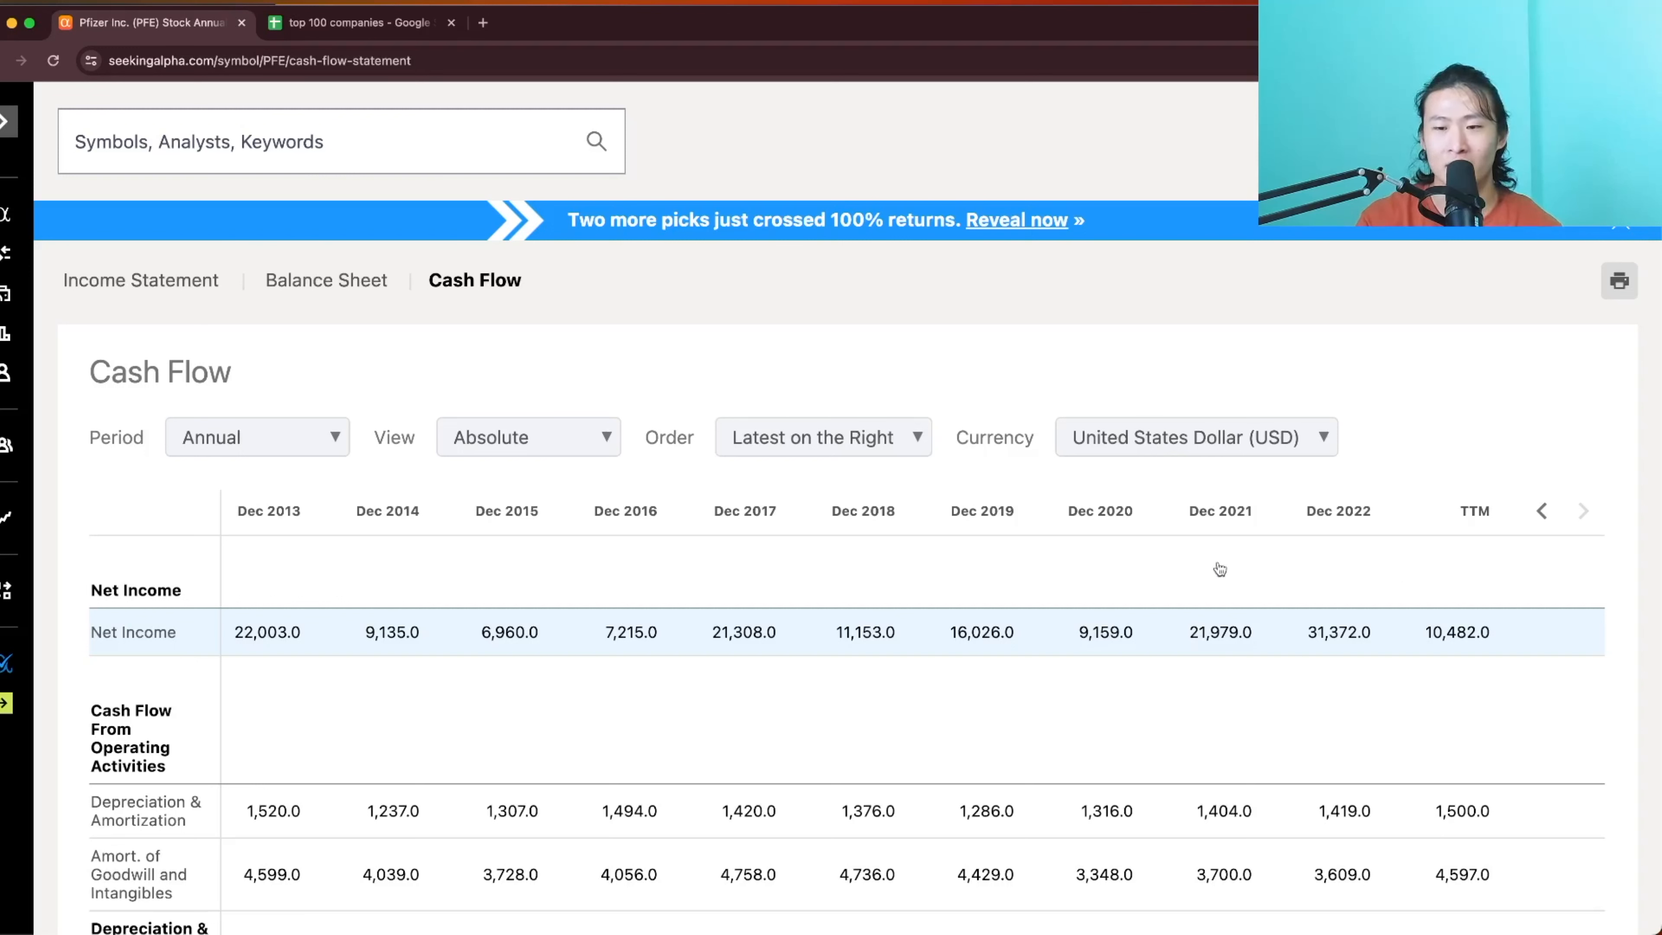
mouse_move(1361, 654)
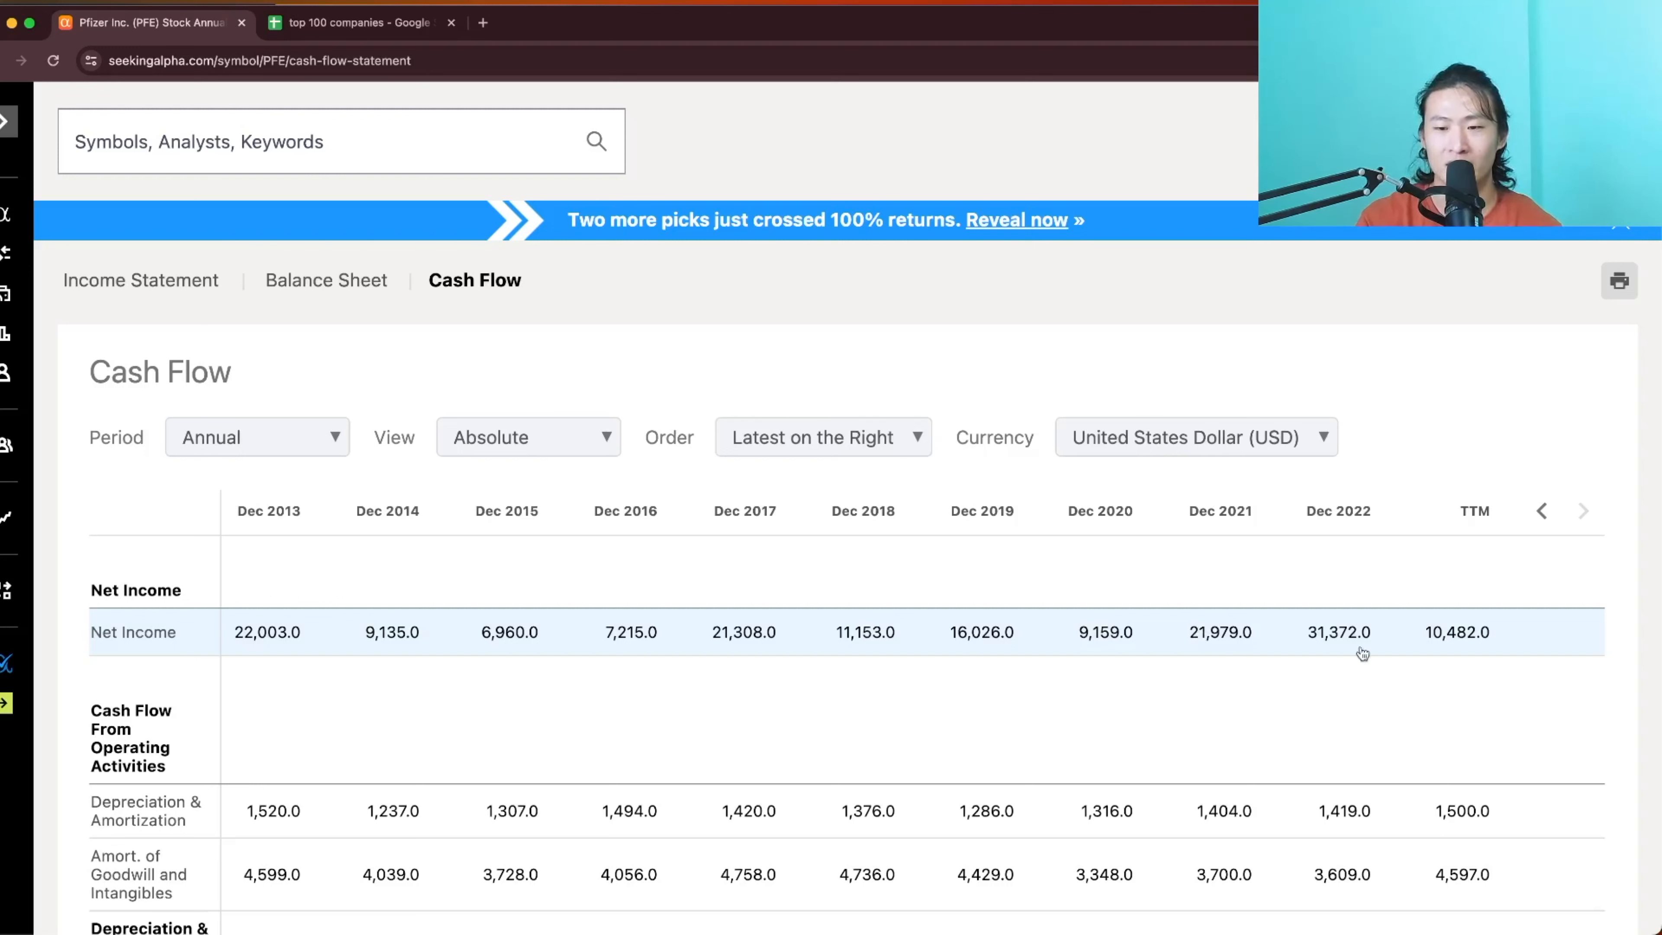
mouse_move(1232, 695)
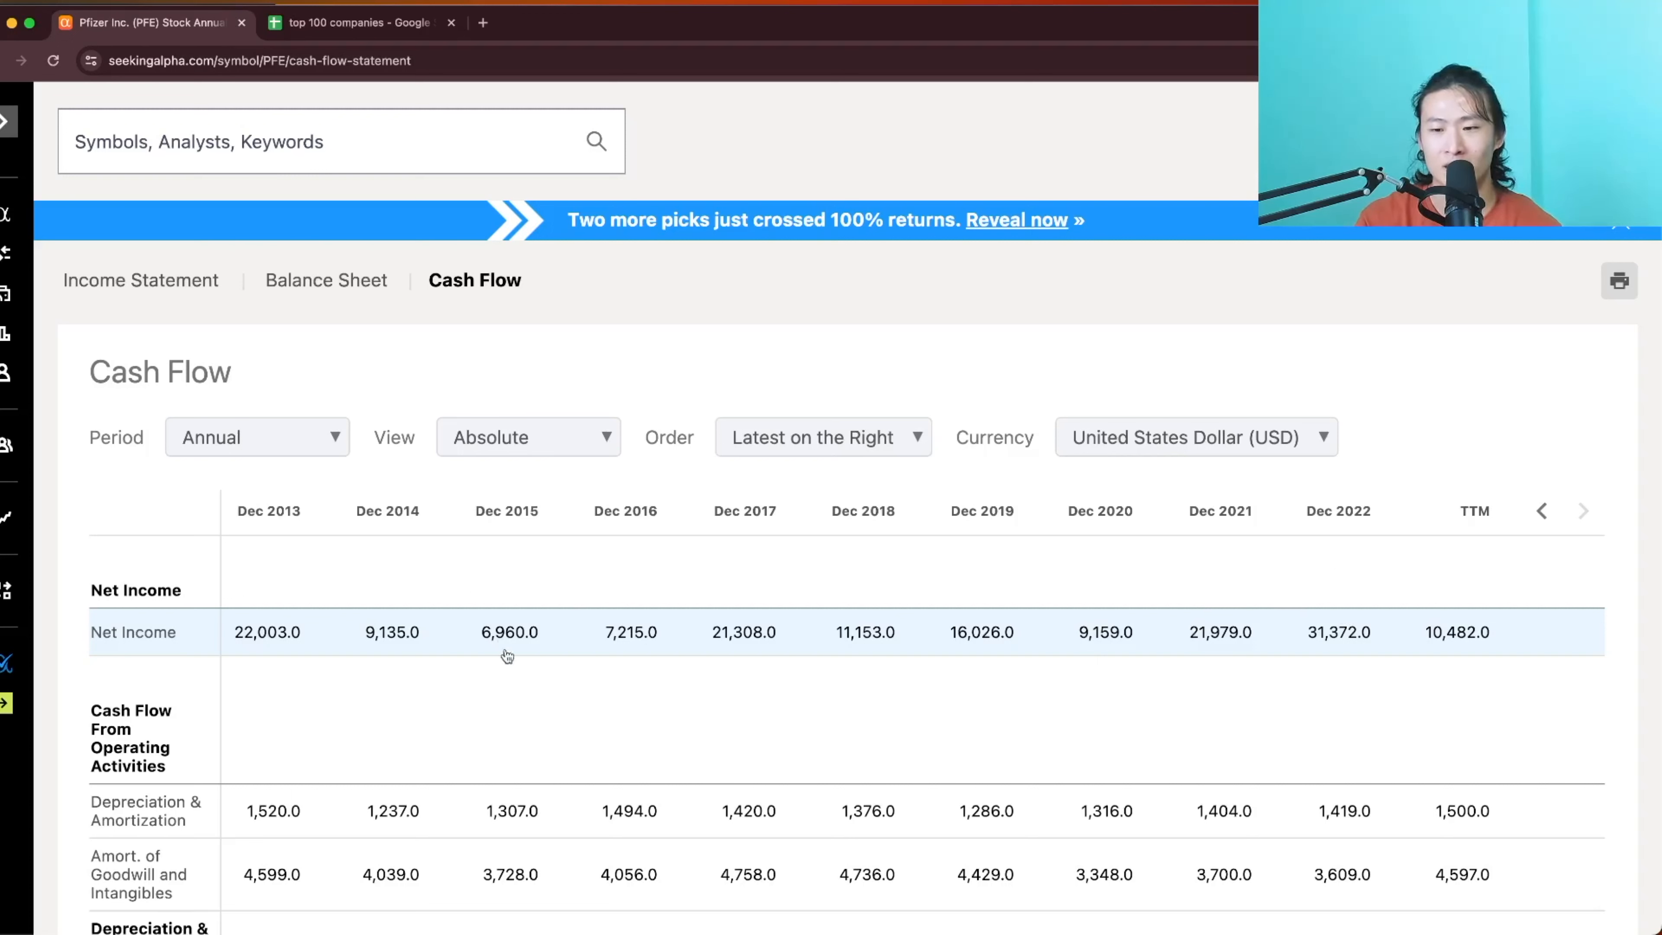
mouse_move(478, 614)
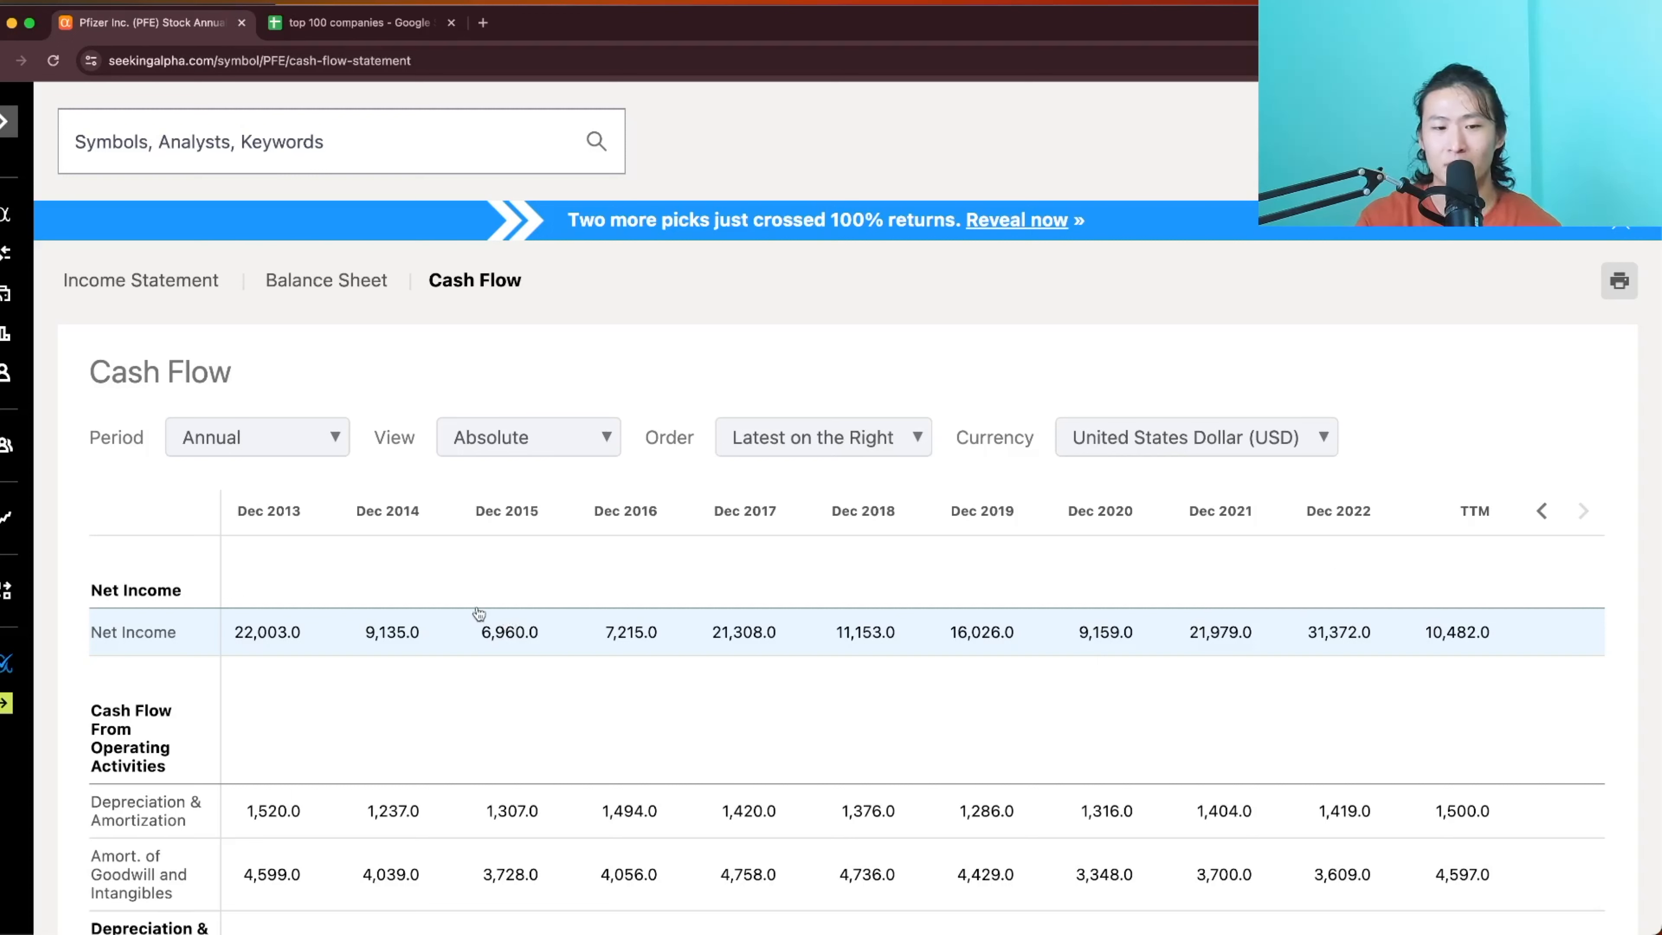
mouse_move(493, 598)
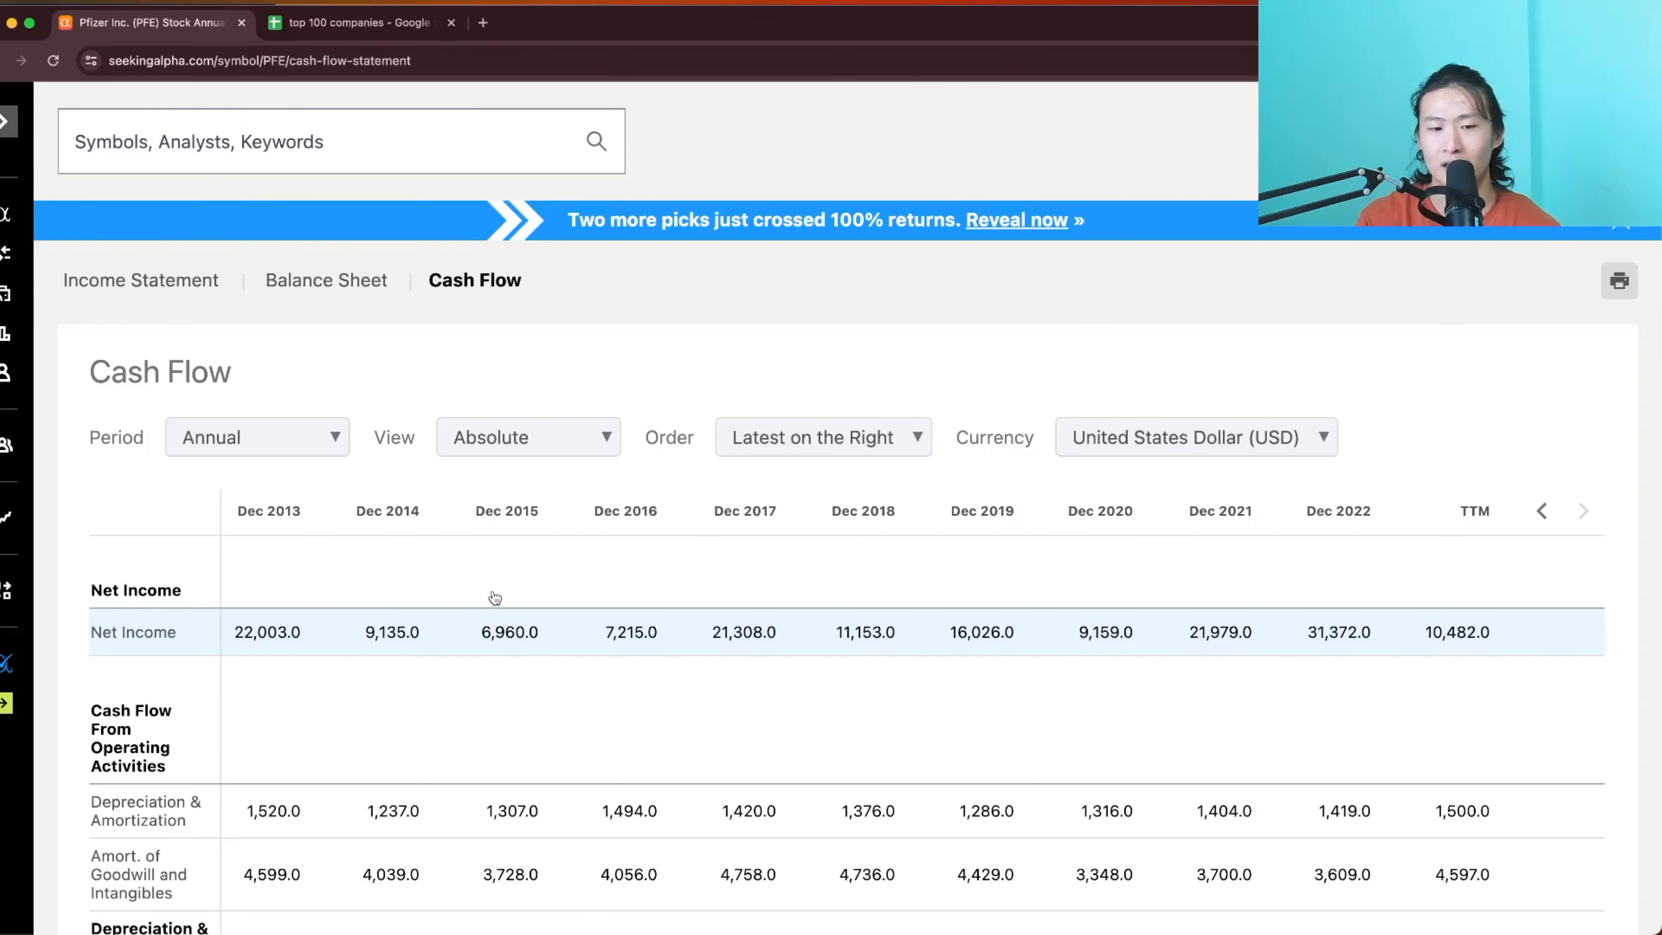
Scroll the cash flow statement to the levered free cash flow and free cash flow per share rows
scroll("down", 3)
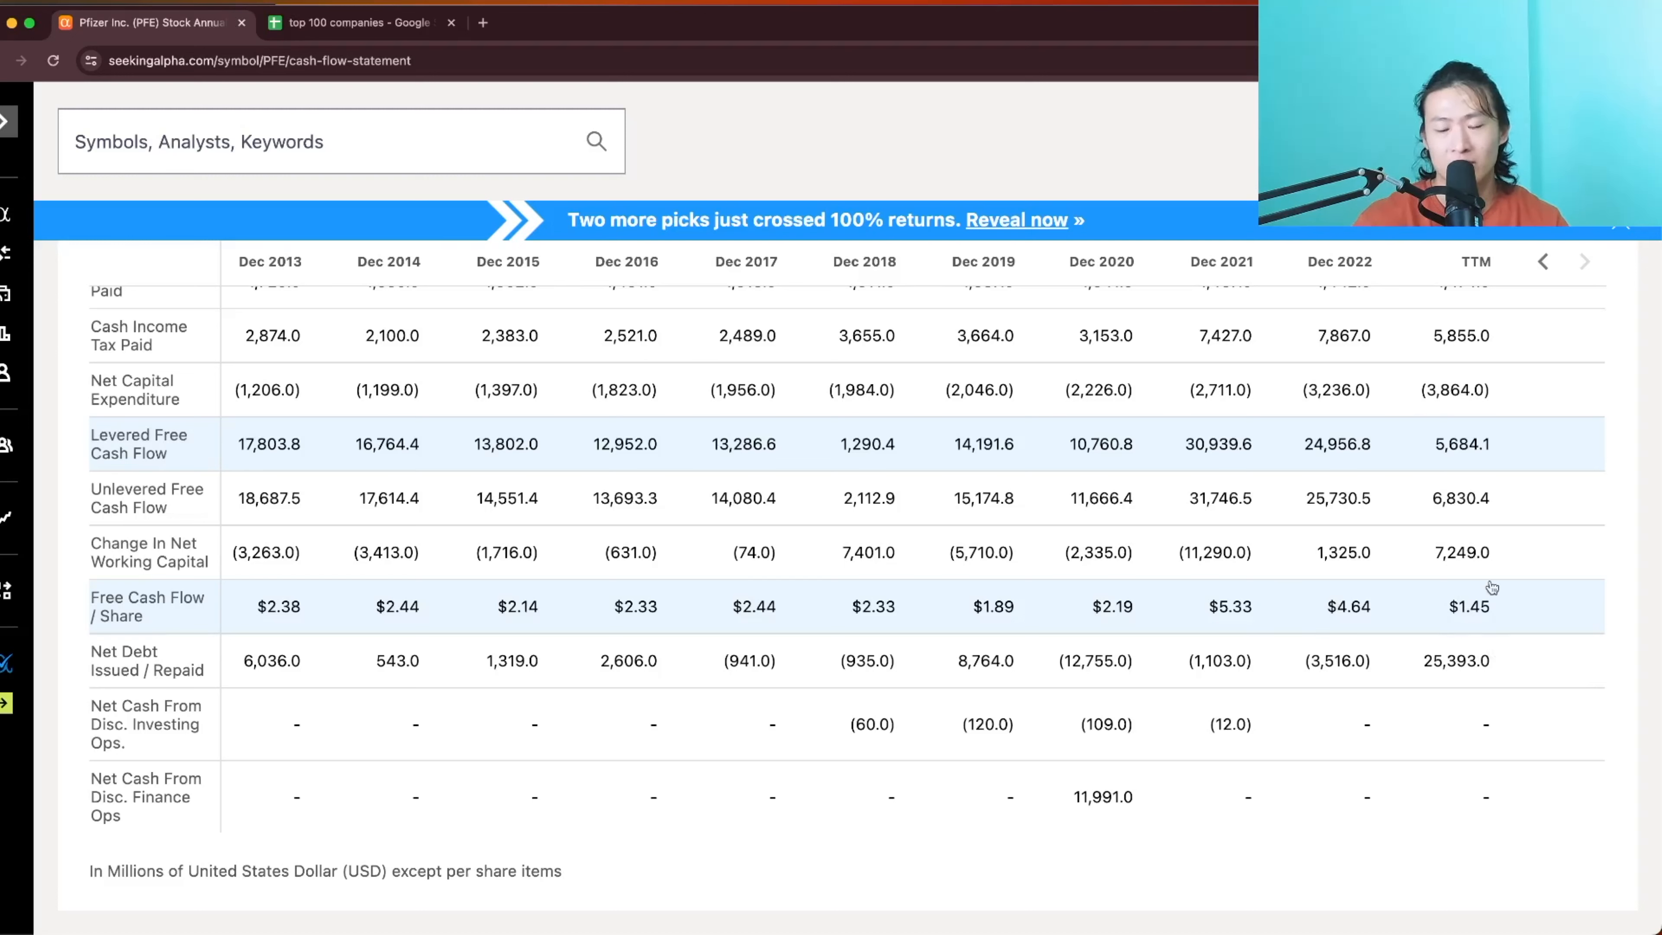
mouse_move(311, 740)
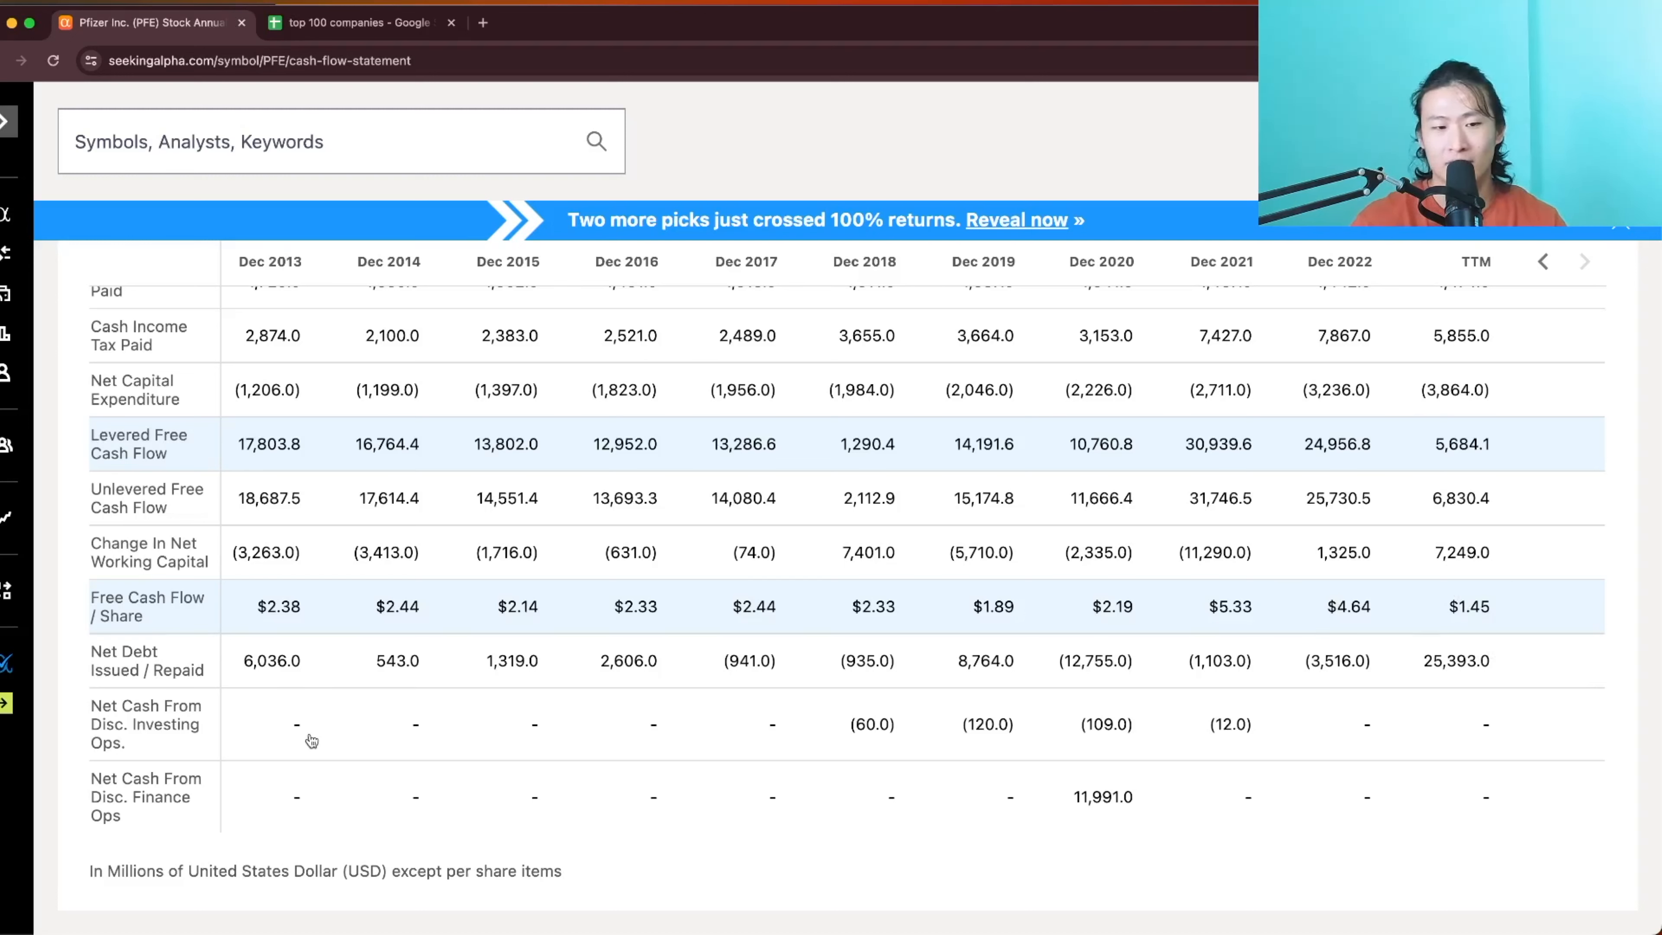
mouse_move(311, 610)
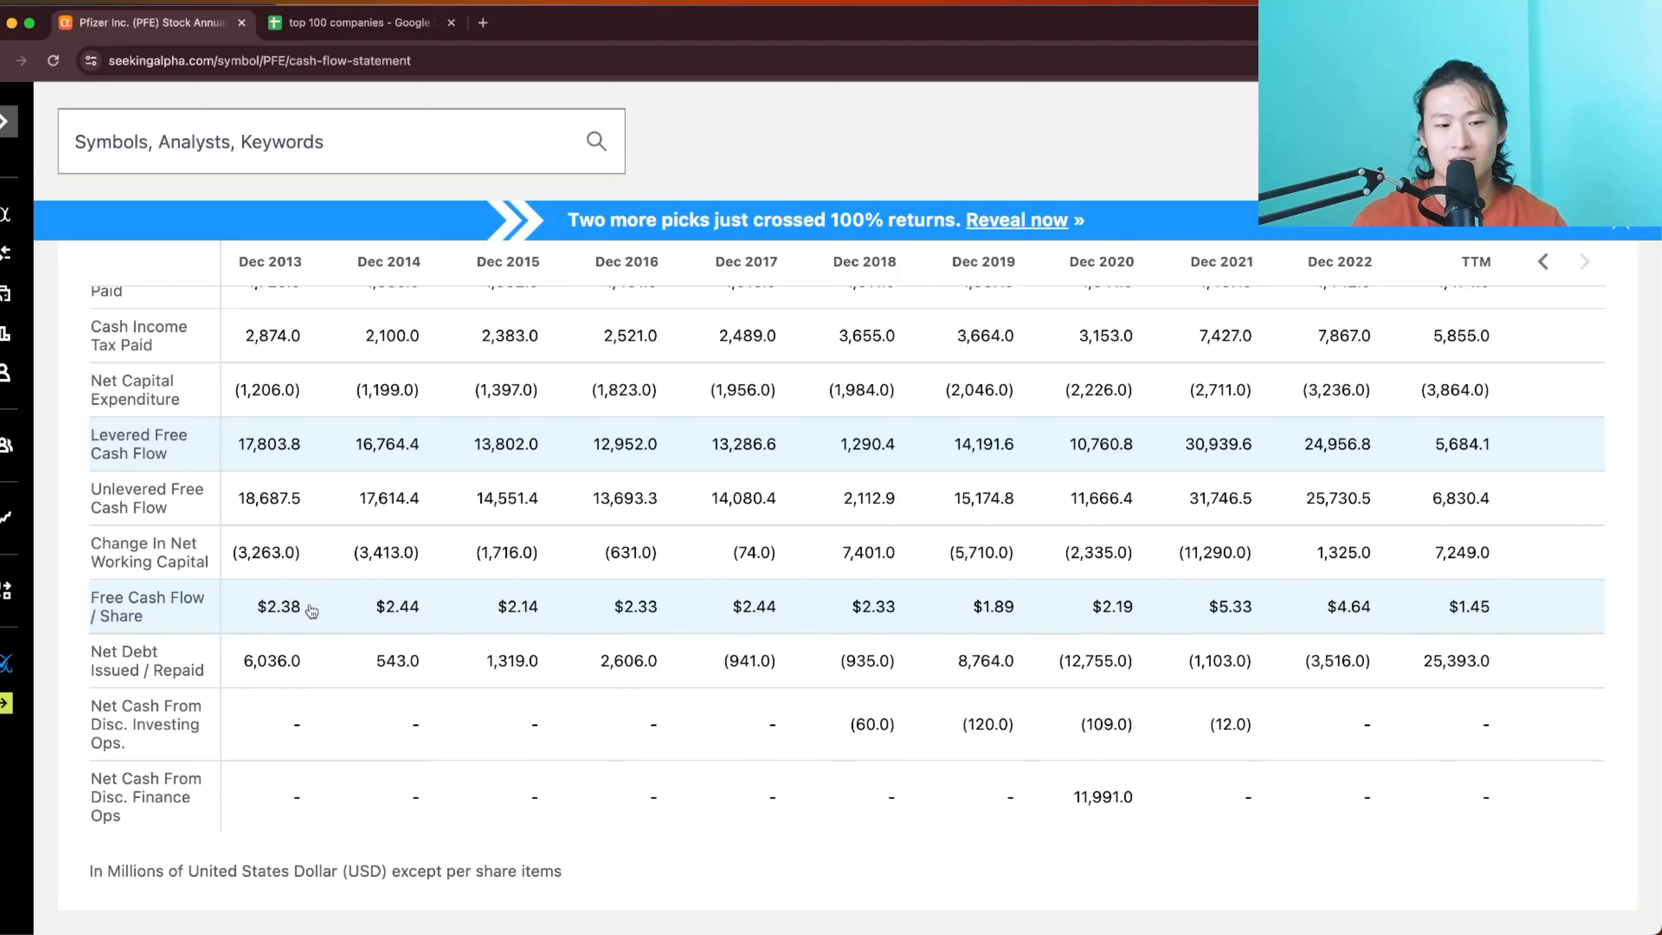
mouse_move(1241, 619)
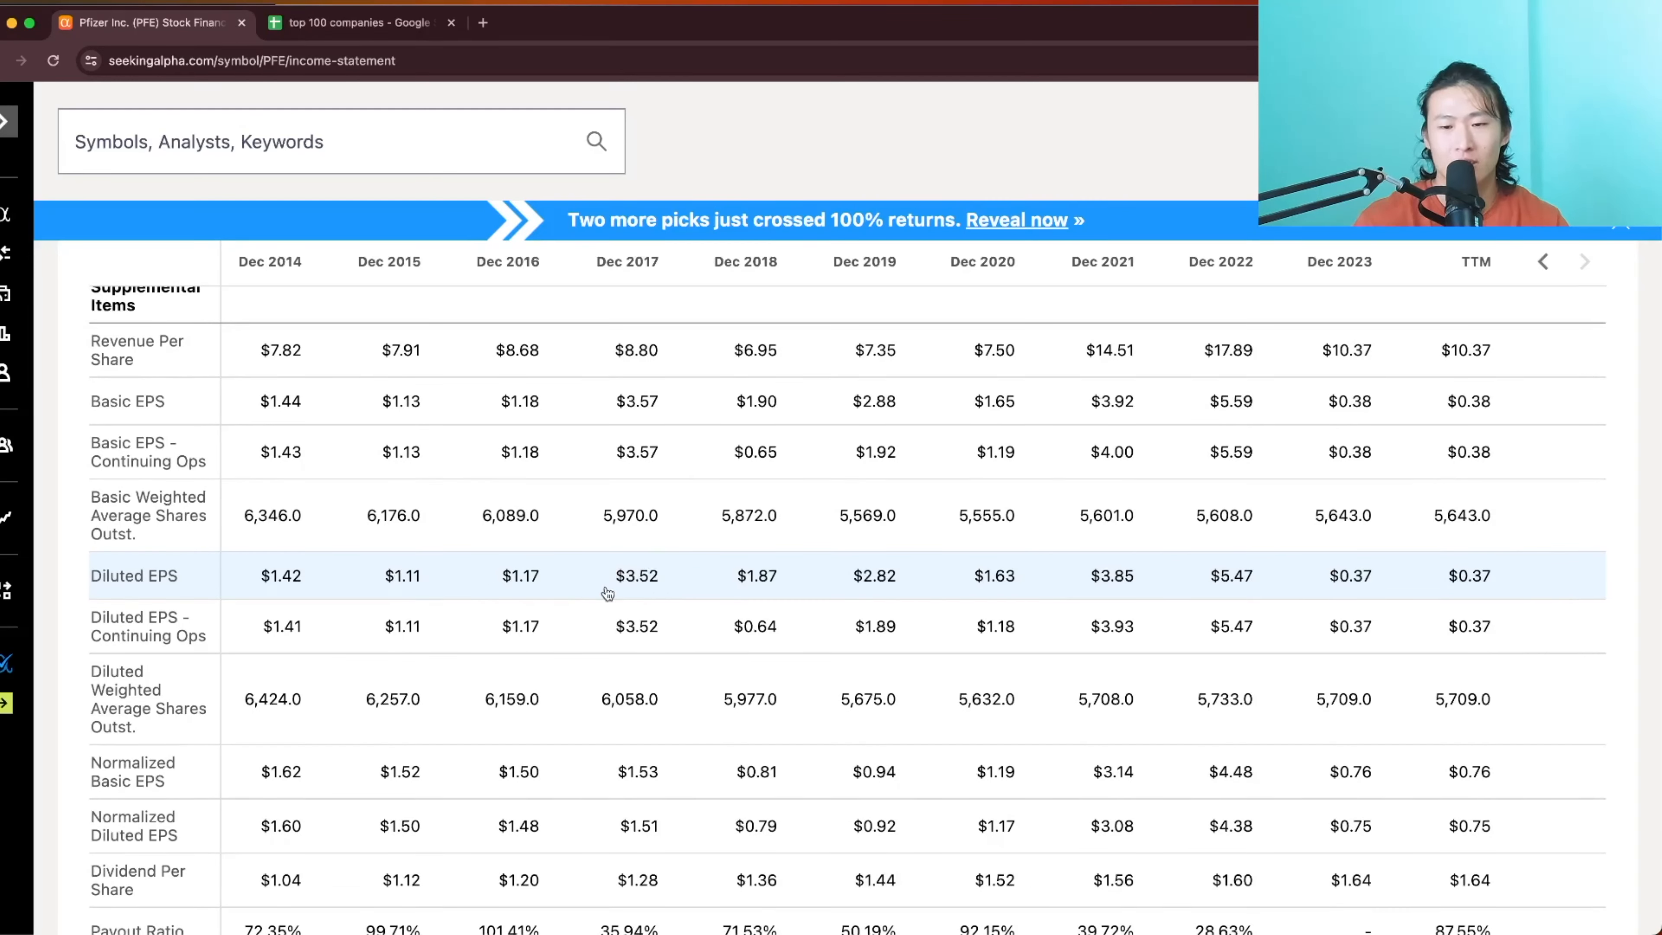
mouse_move(1215, 599)
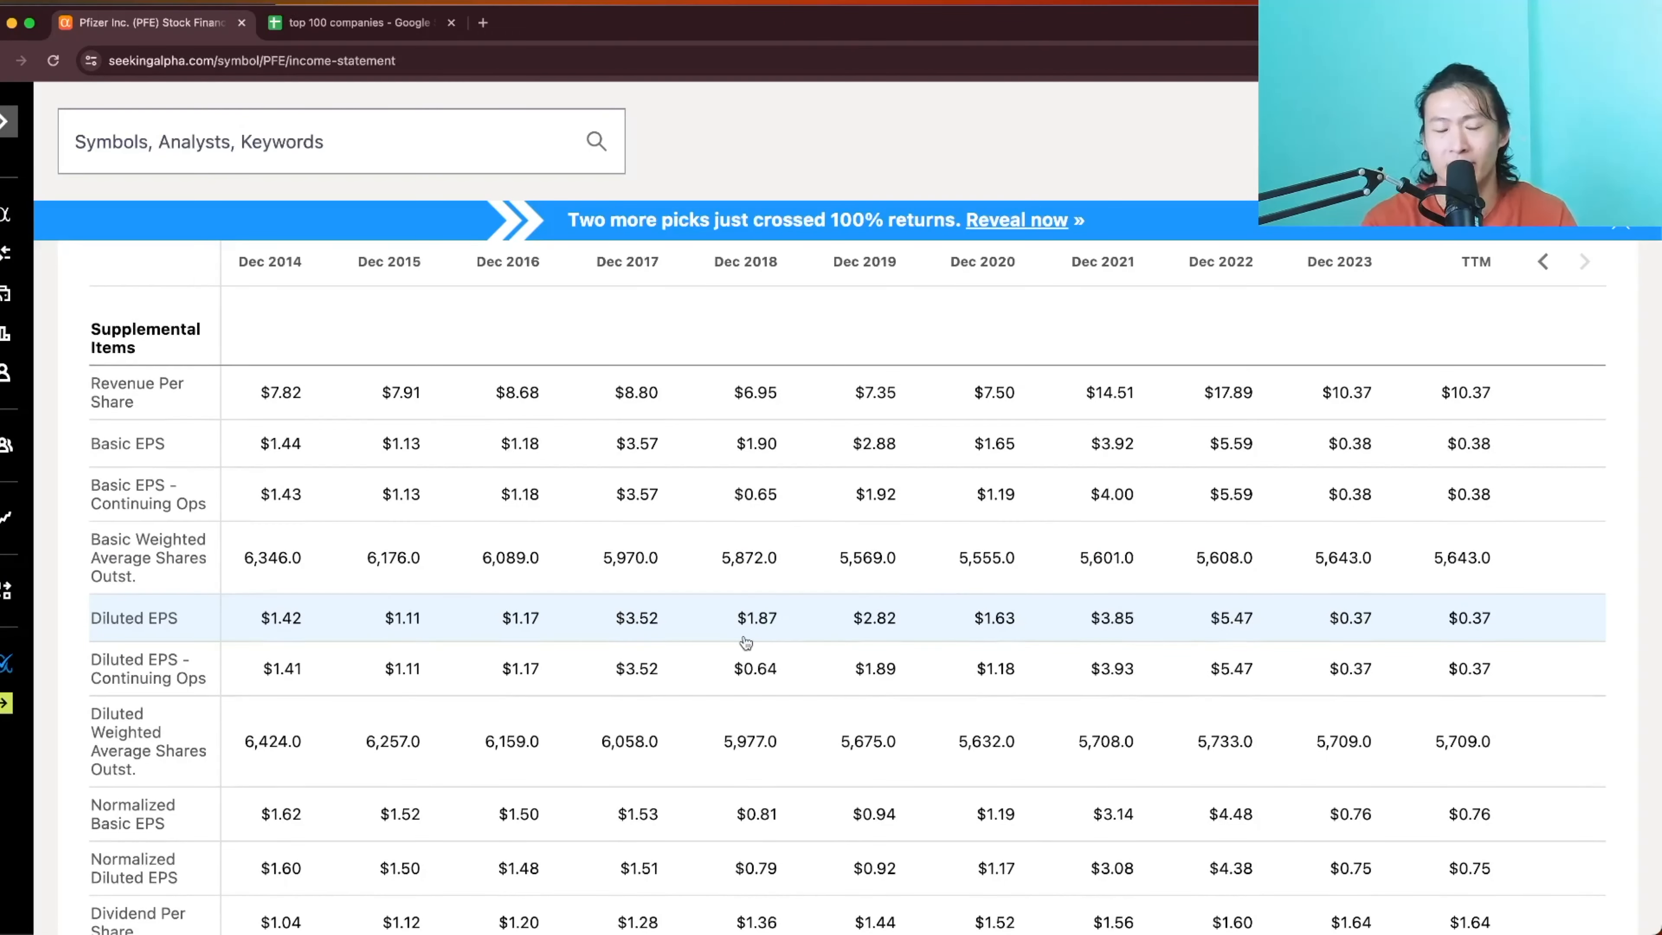
mouse_move(908, 627)
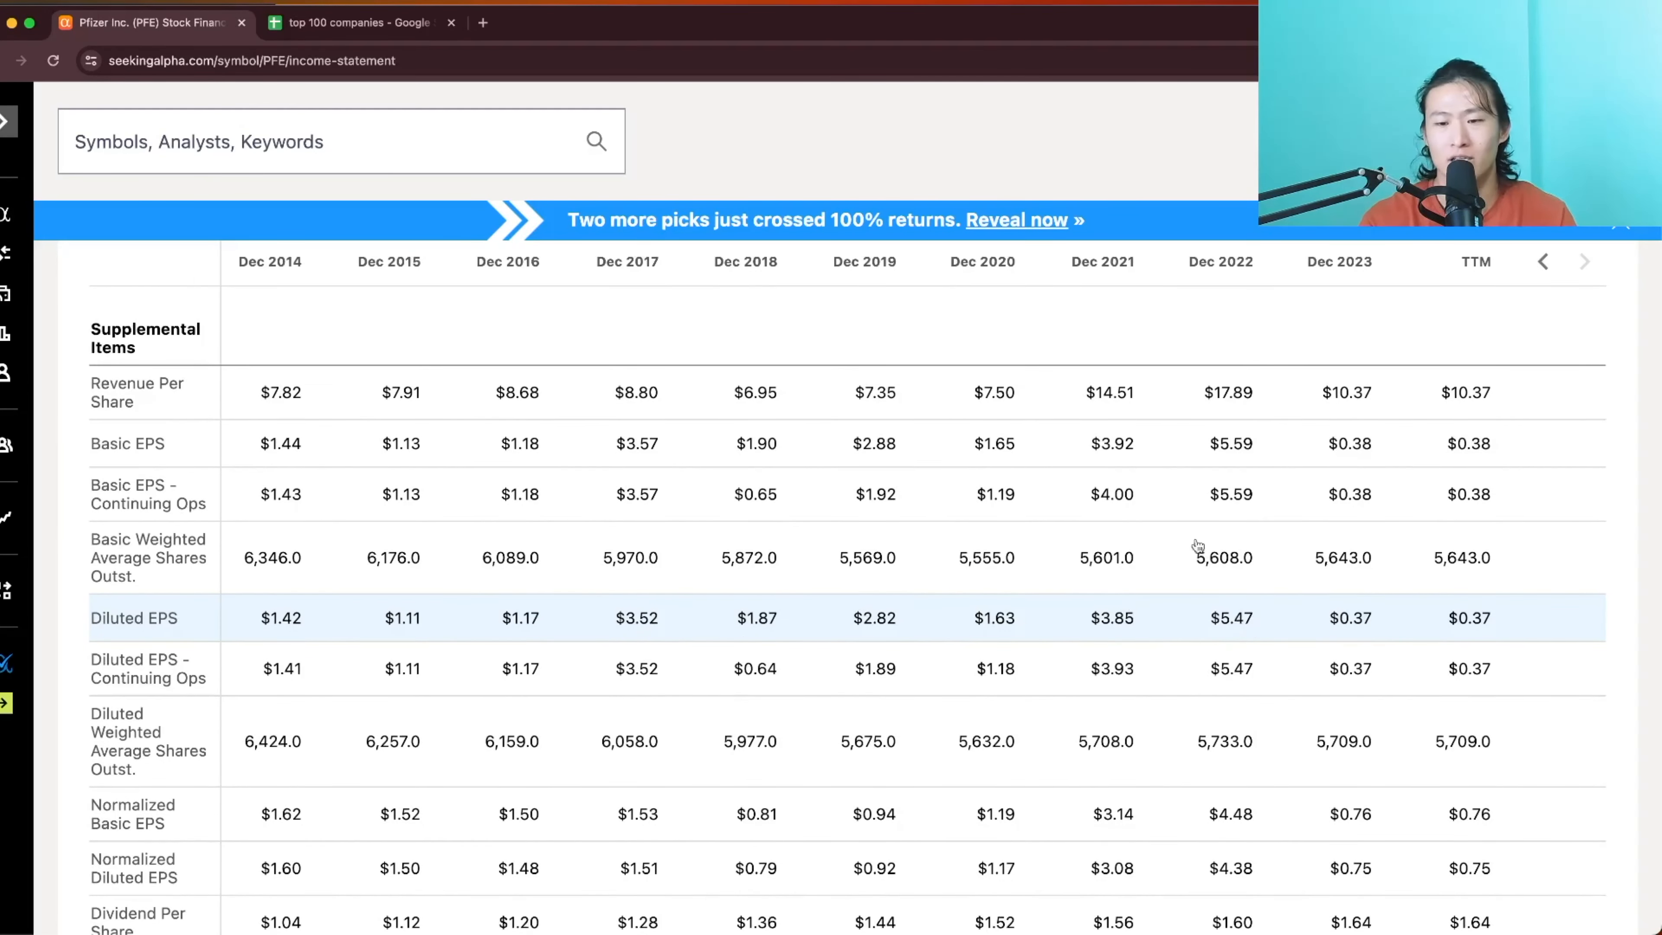
mouse_move(1137, 641)
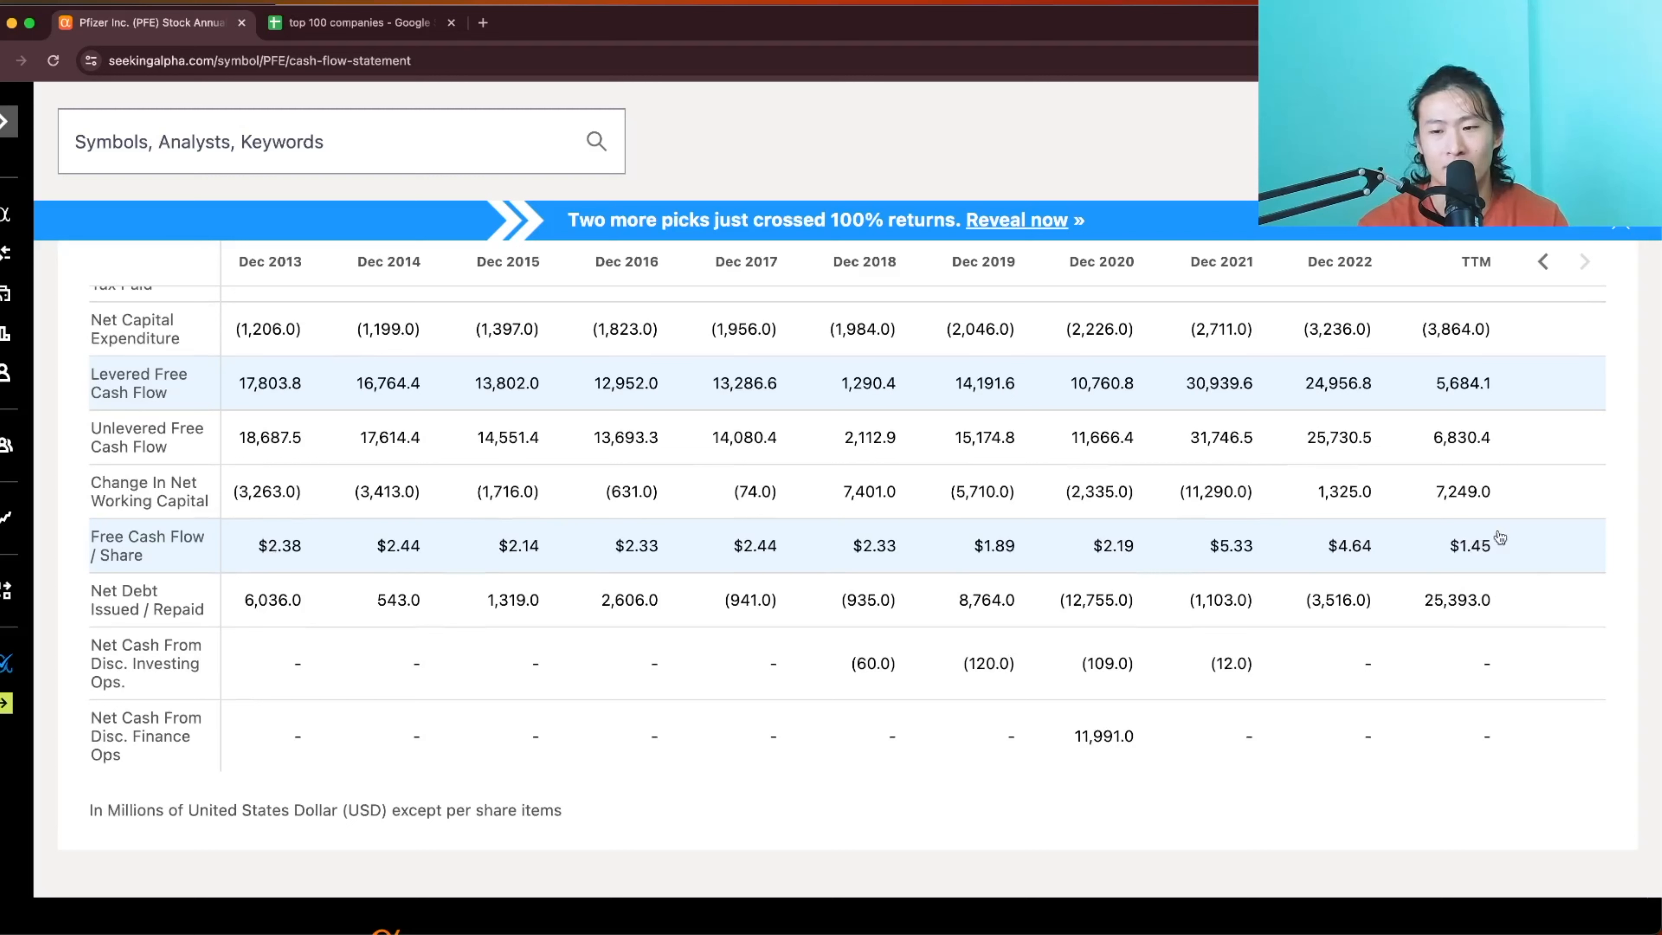
mouse_move(1475, 565)
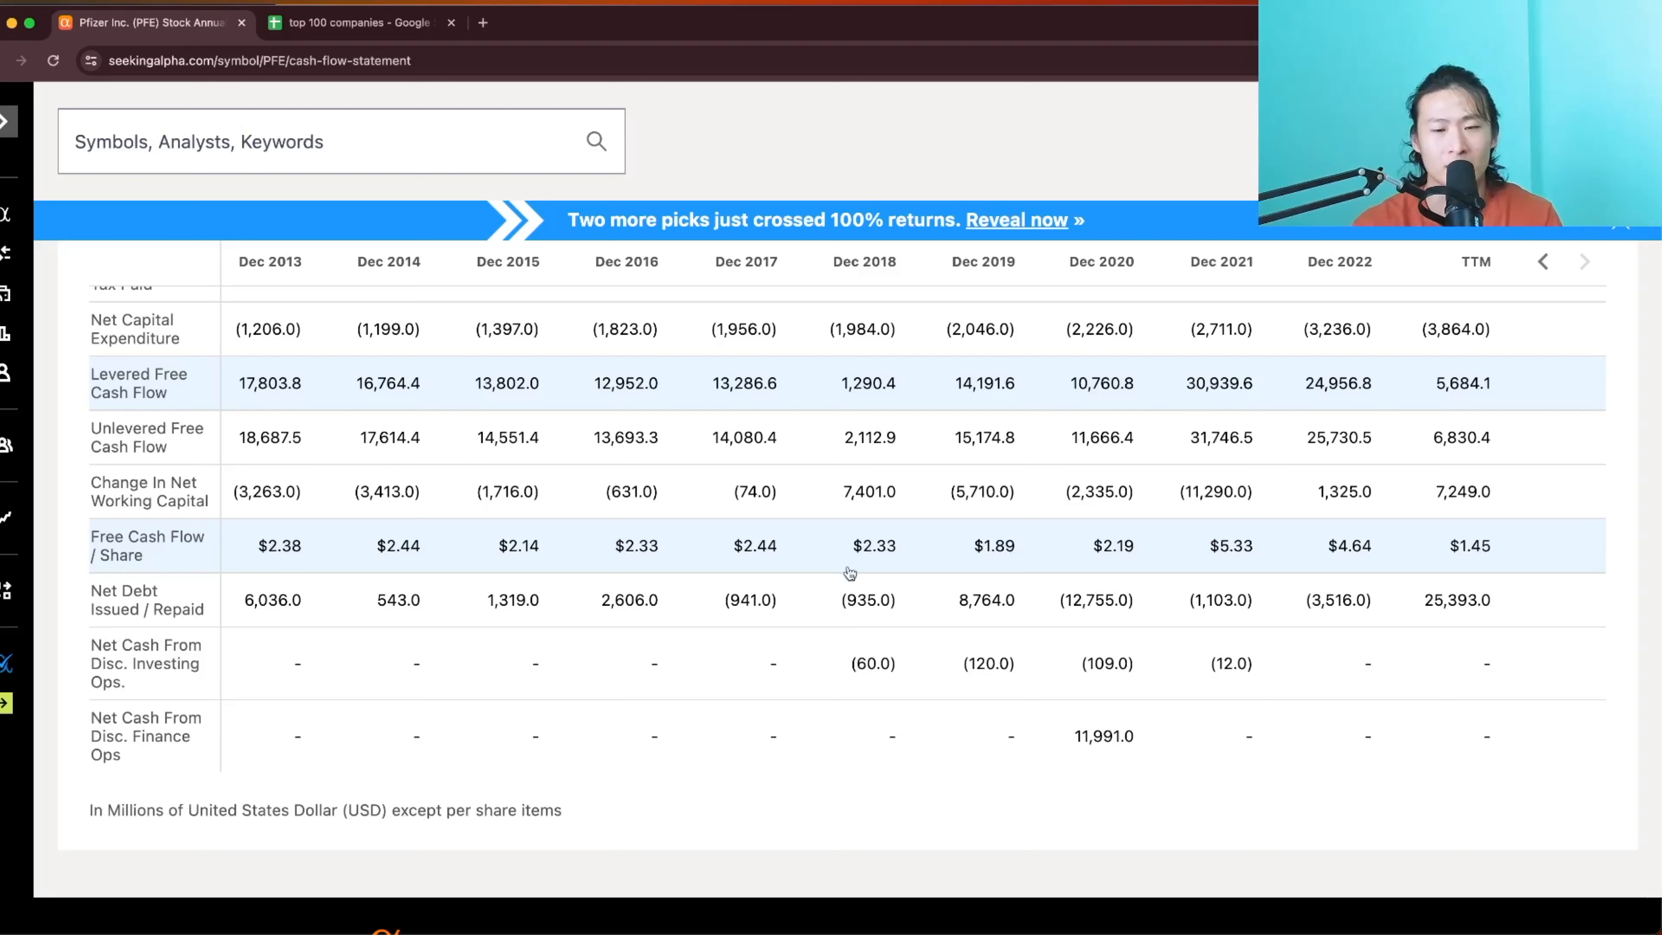
mouse_move(787, 584)
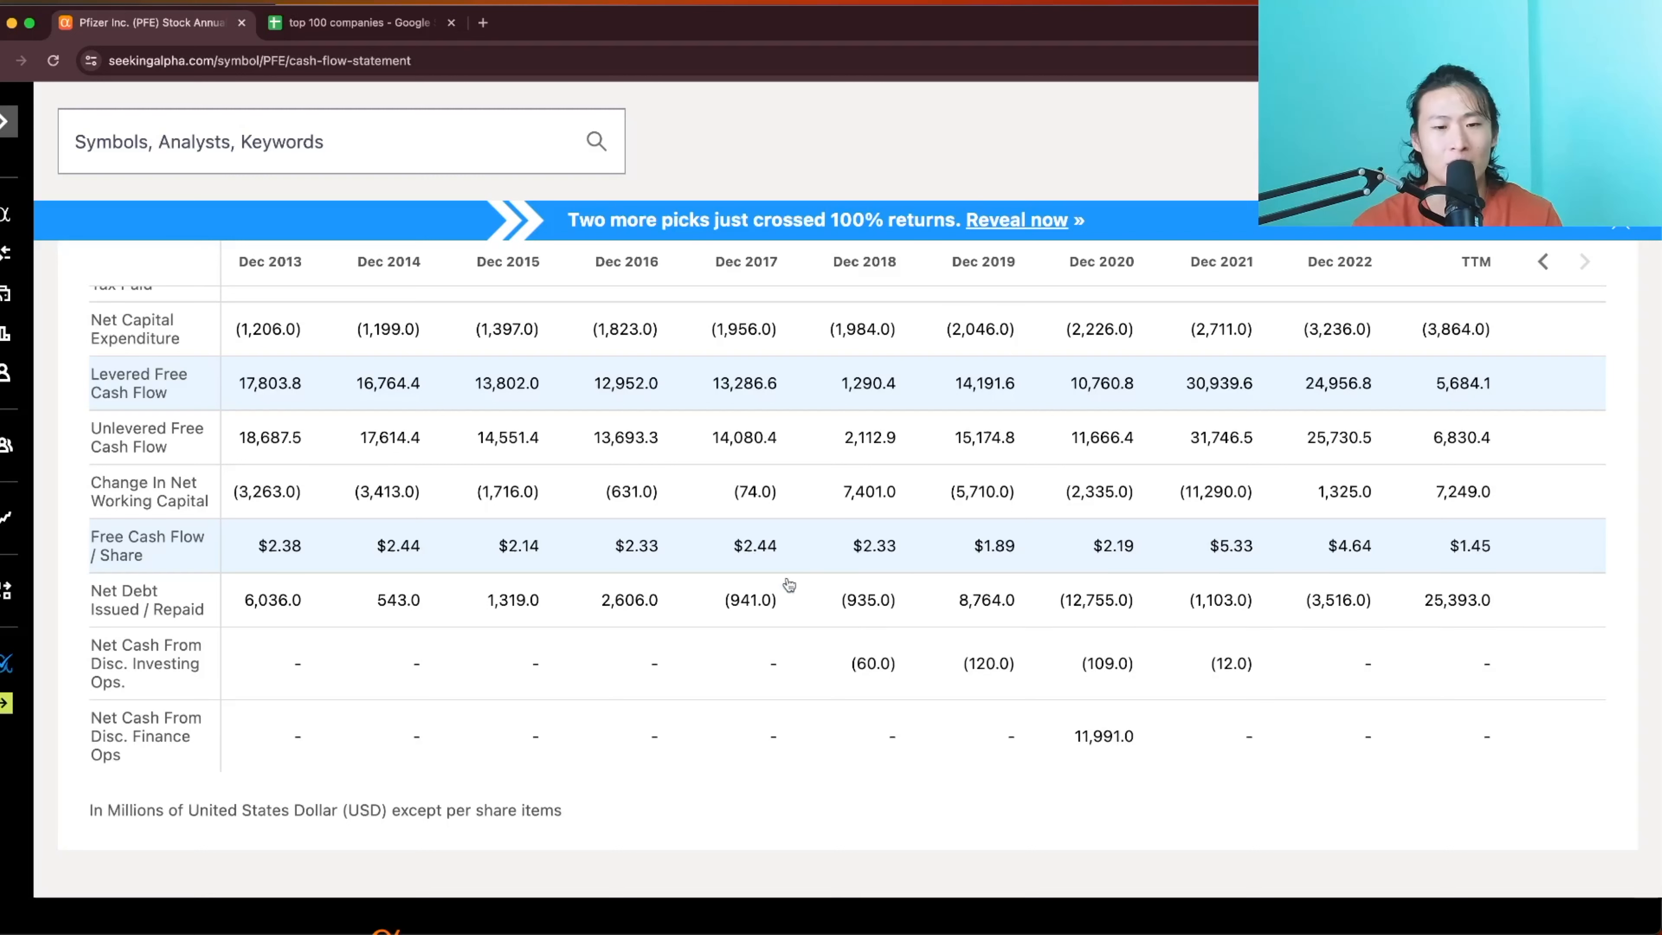
mouse_move(787, 558)
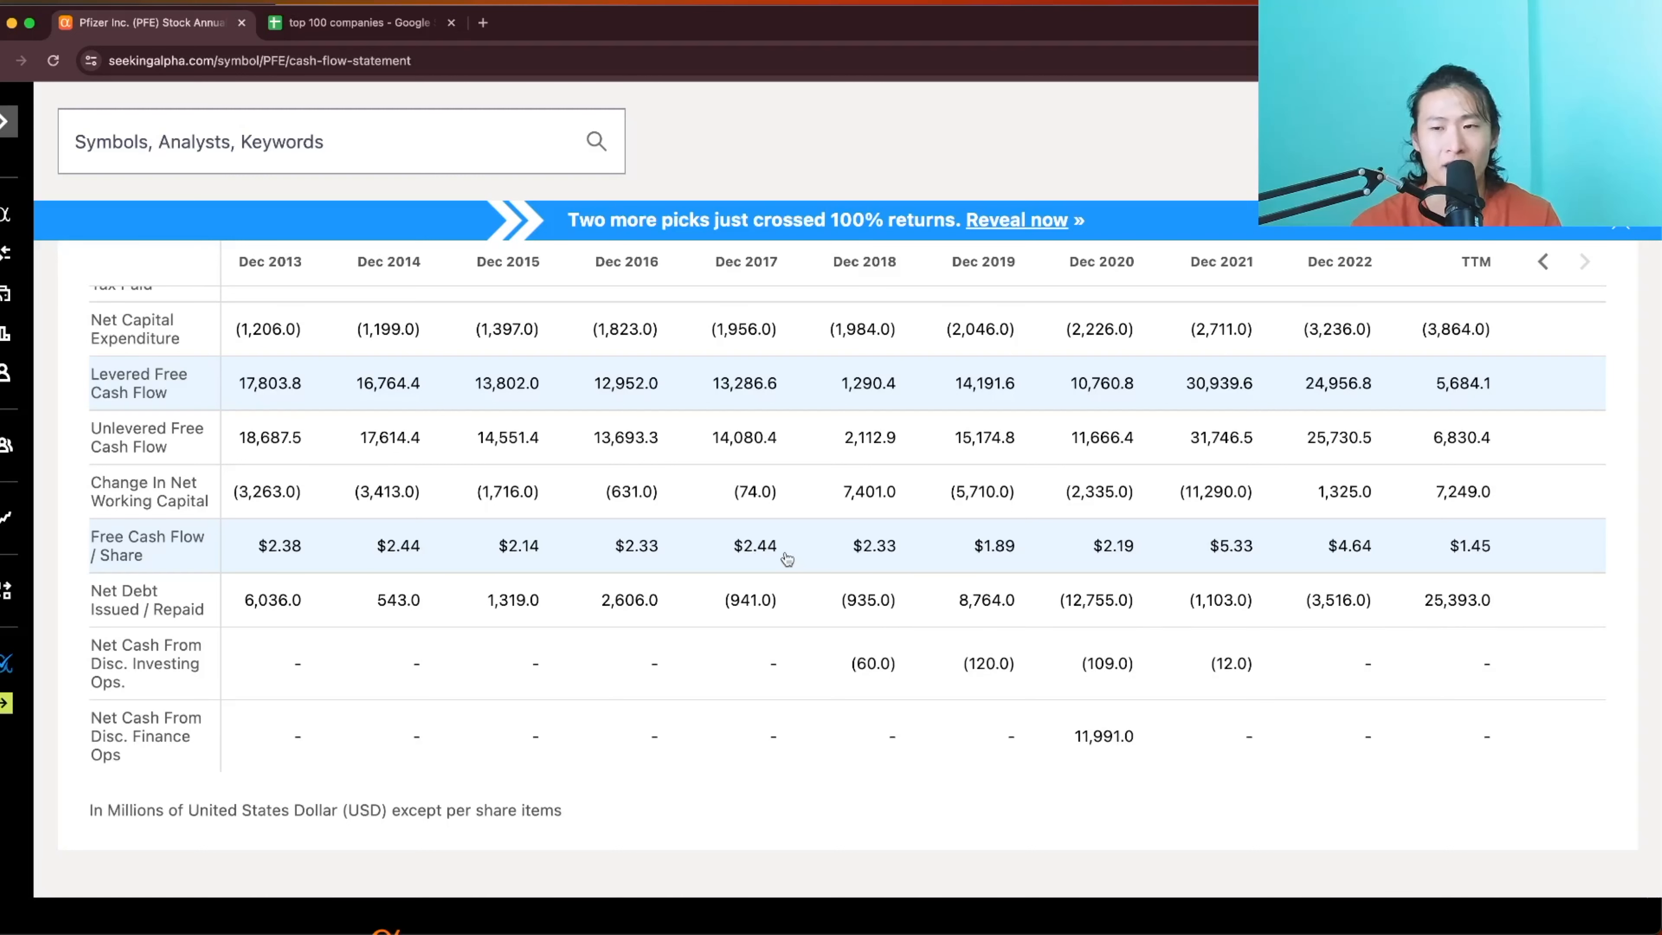